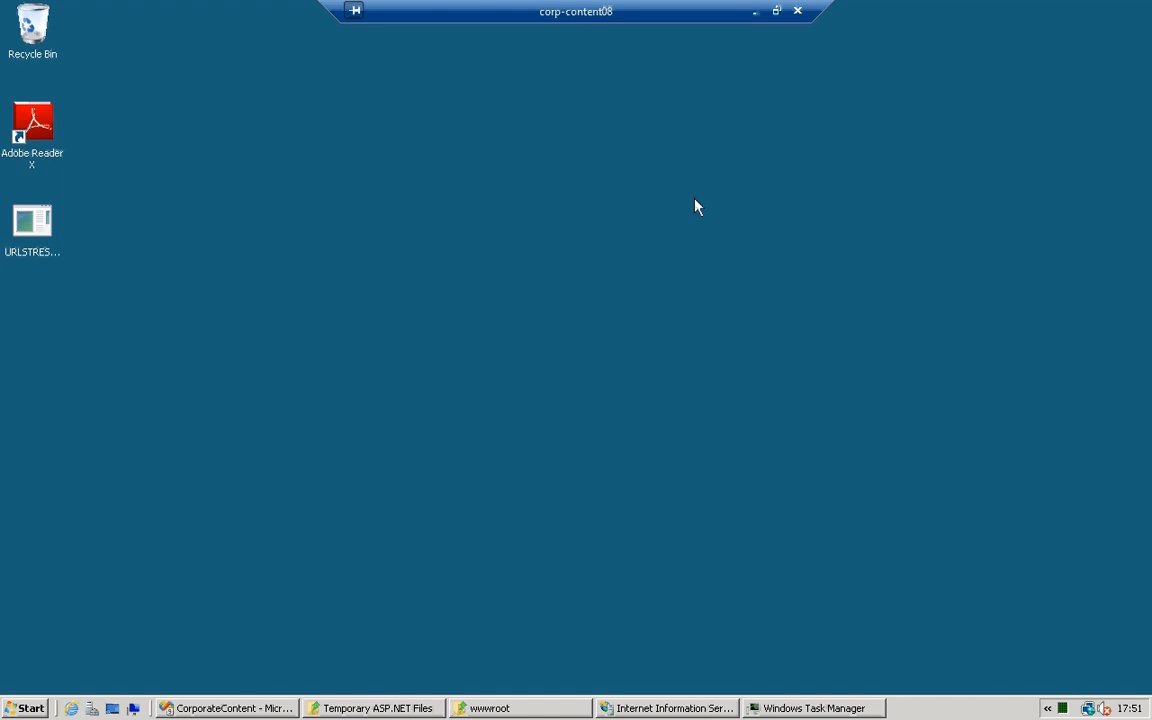
Restore Visual Studio and review Login.aspx in Design and Source, selecting its code-behind file
{"action": "left_click", "coordinate": [224, 708]}
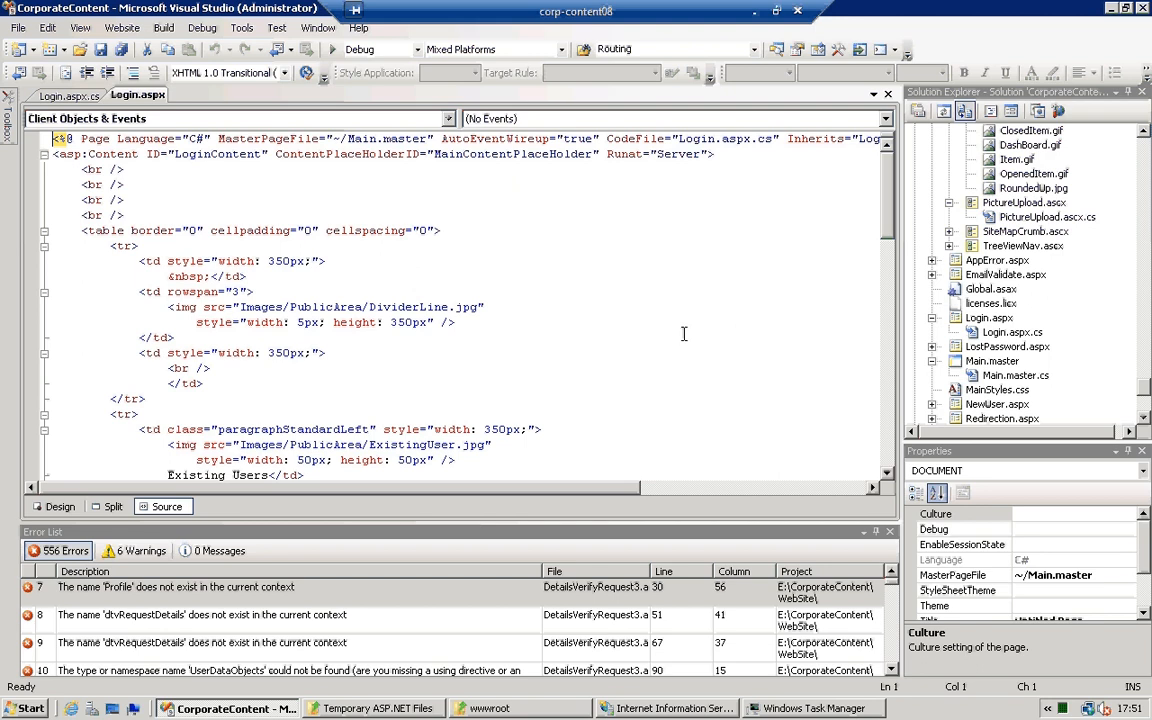
{"action": "left_click", "coordinate": [60, 506]}
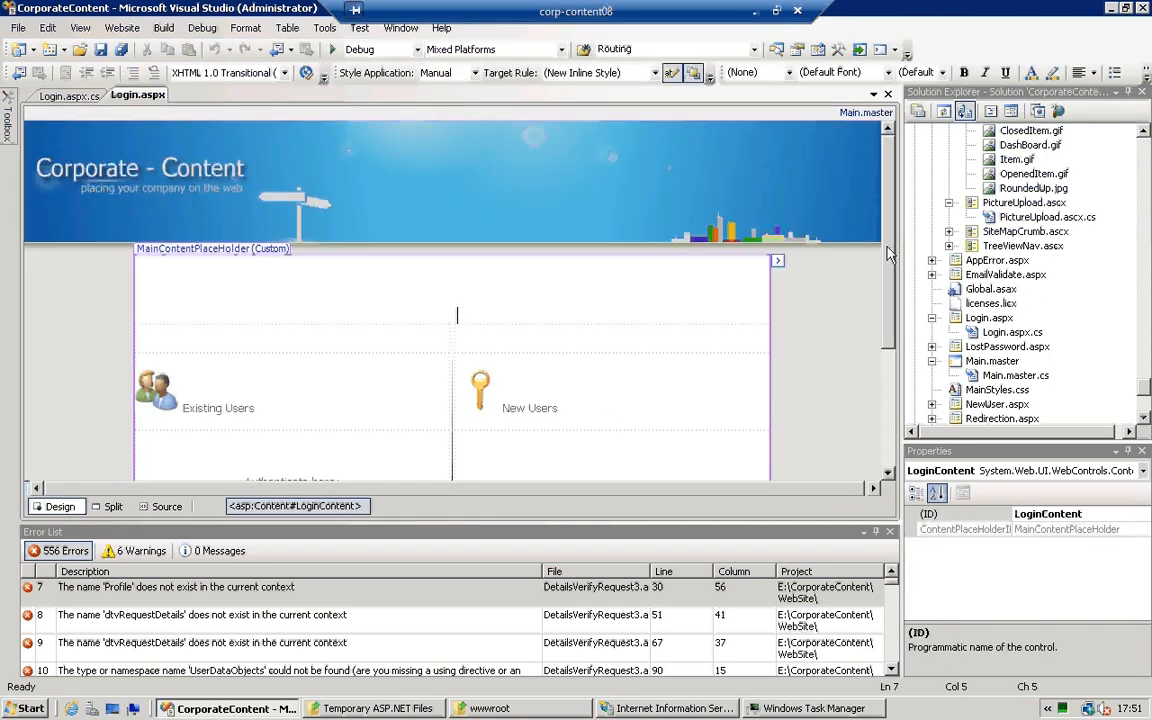
{"action": "scroll", "scroll_direction": "down", "scroll_amount": 3}
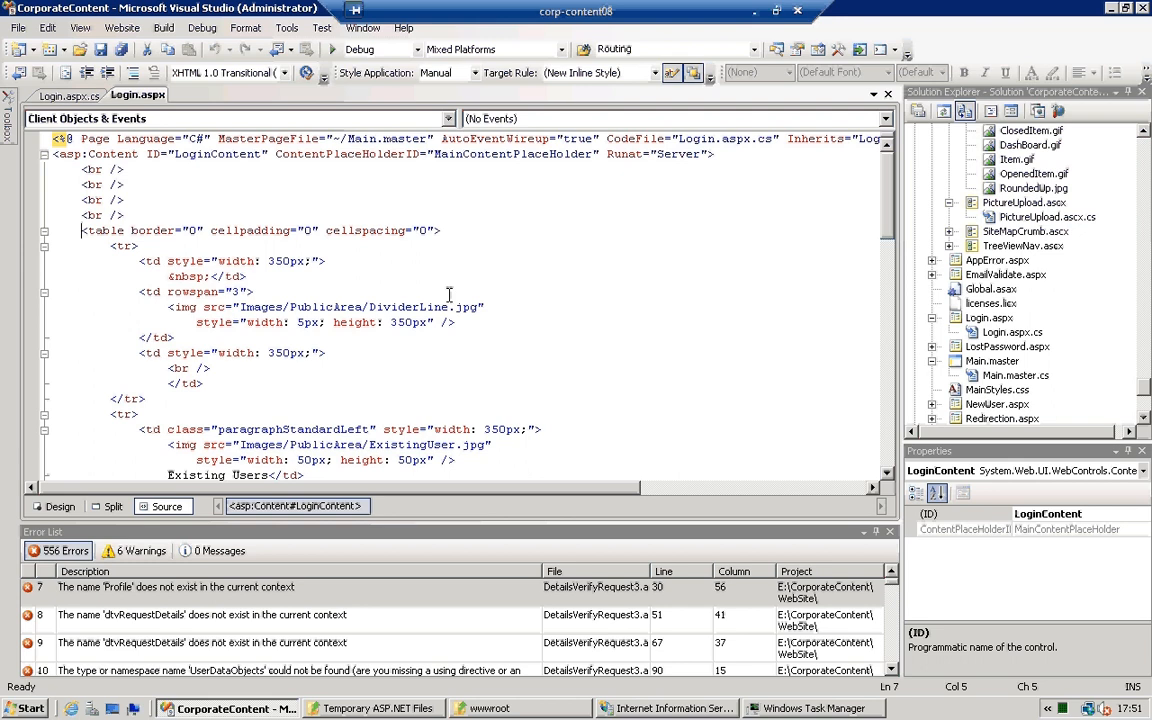
{"action": "scroll", "scroll_direction": "down", "scroll_amount": 3}
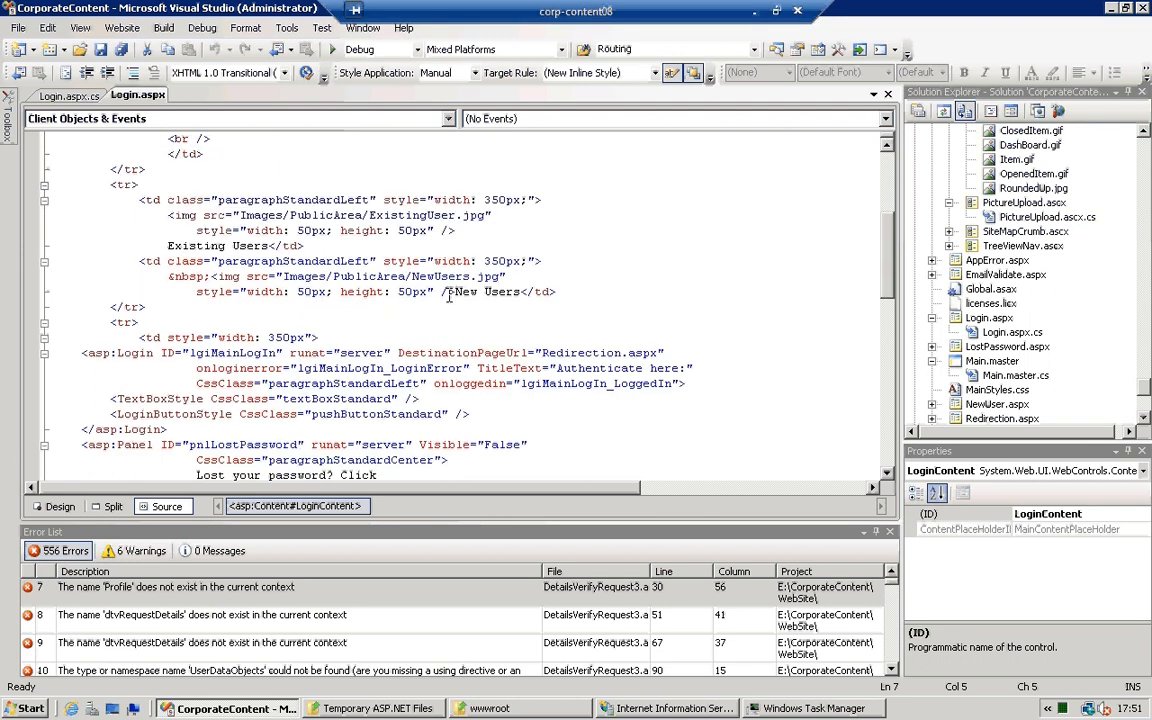
{"action": "scroll", "scroll_direction": "down", "scroll_amount": 3}
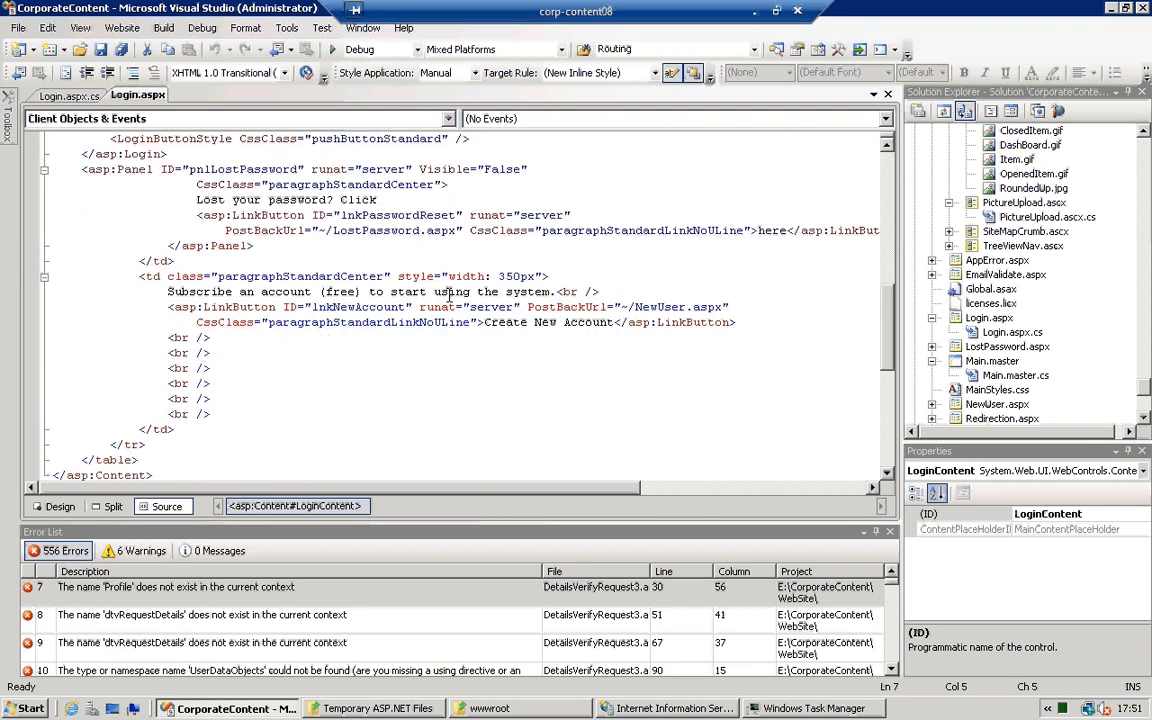
{"action": "scroll", "scroll_direction": "down", "scroll_amount": 3}
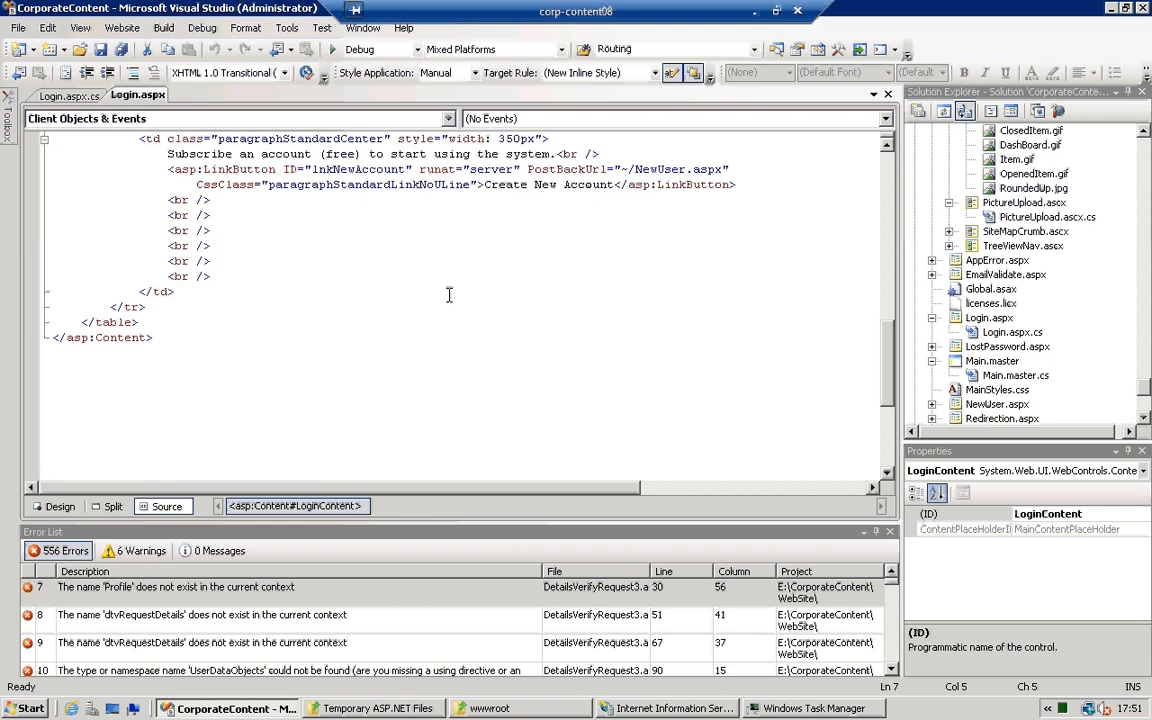
{"action": "left_click", "coordinate": [1012, 332]}
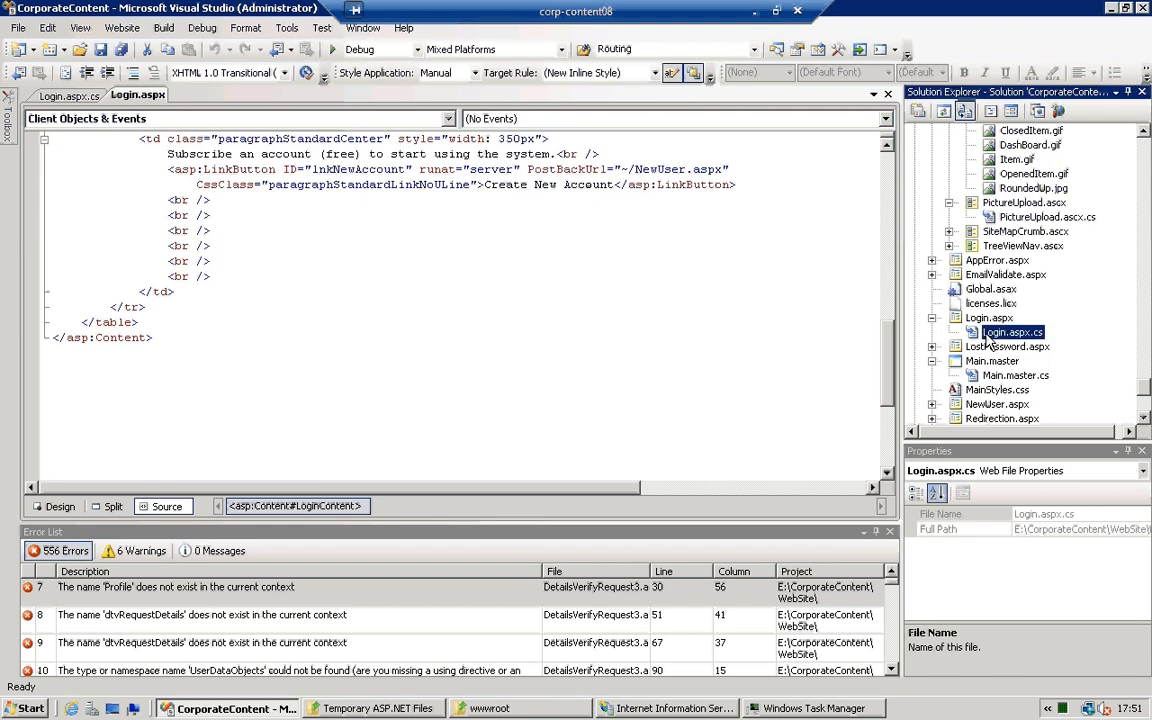
Read through the login handlers in Login.aspx.cs, then select Login.aspx again
{"action": "double_click", "coordinate": [1012, 332]}
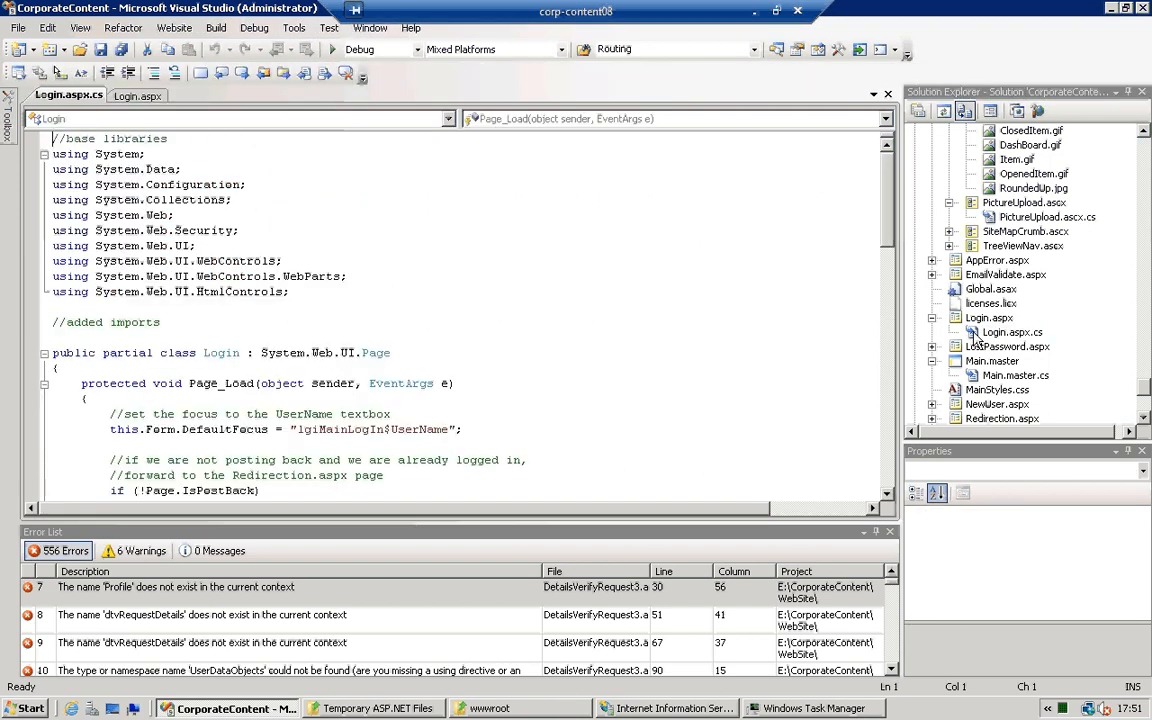
{"action": "scroll", "scroll_direction": "down", "scroll_amount": 3}
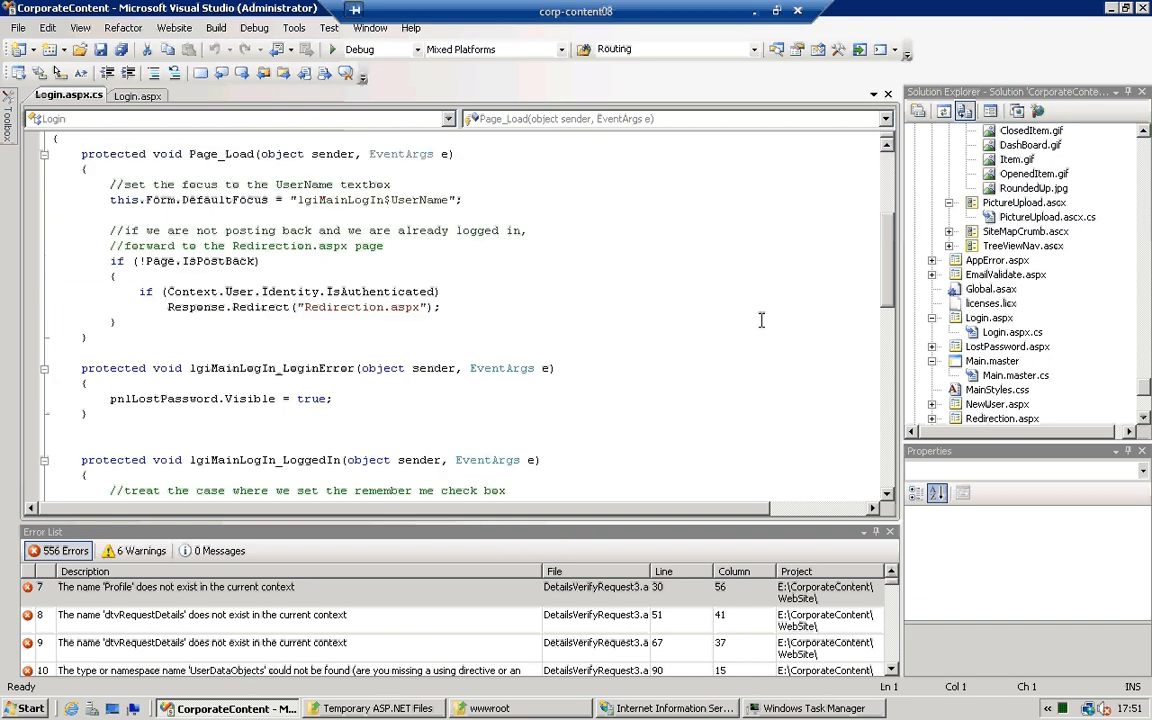
{"action": "scroll", "scroll_direction": "down", "scroll_amount": 3}
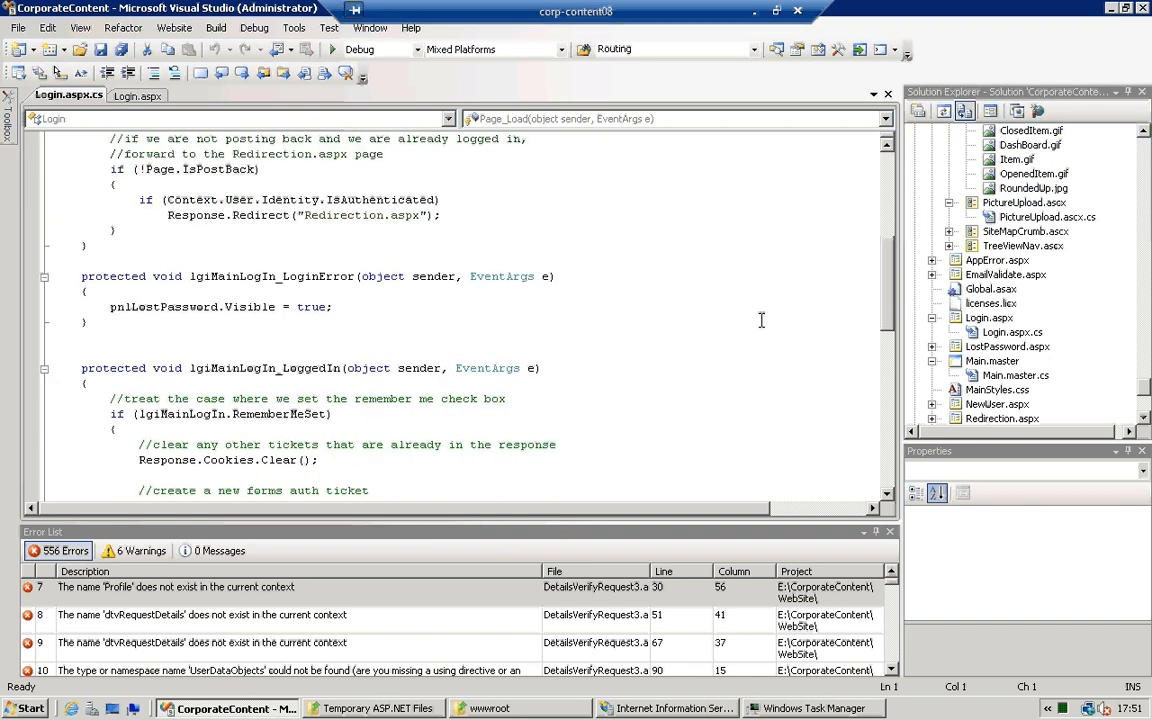
{"action": "scroll", "scroll_direction": "down", "scroll_amount": 3}
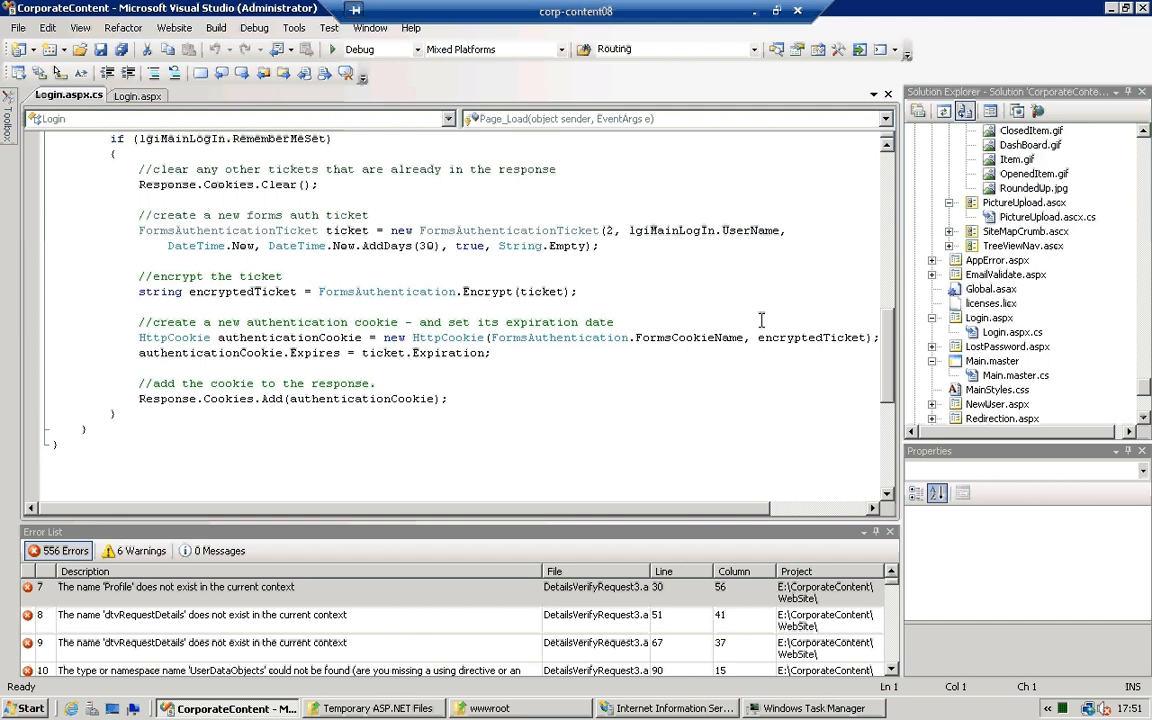
{"action": "scroll", "scroll_direction": "up", "scroll_amount": 3}
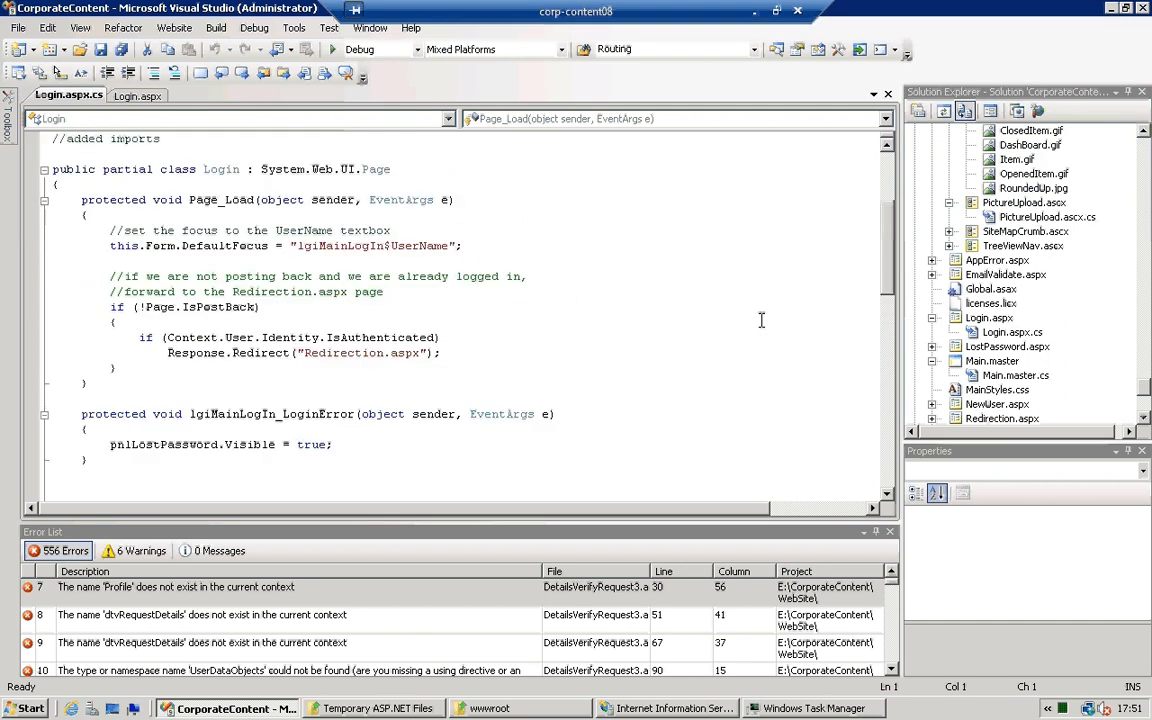
{"action": "scroll", "scroll_direction": "up", "scroll_amount": 3}
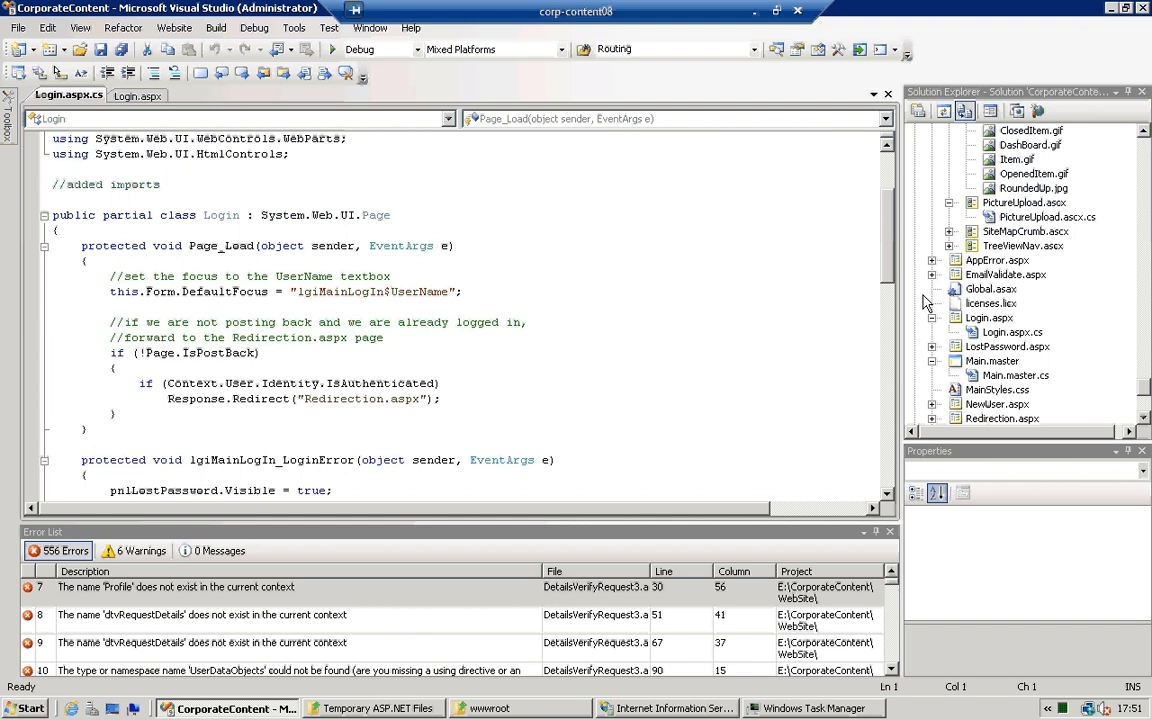
{"action": "left_click", "coordinate": [988, 318]}
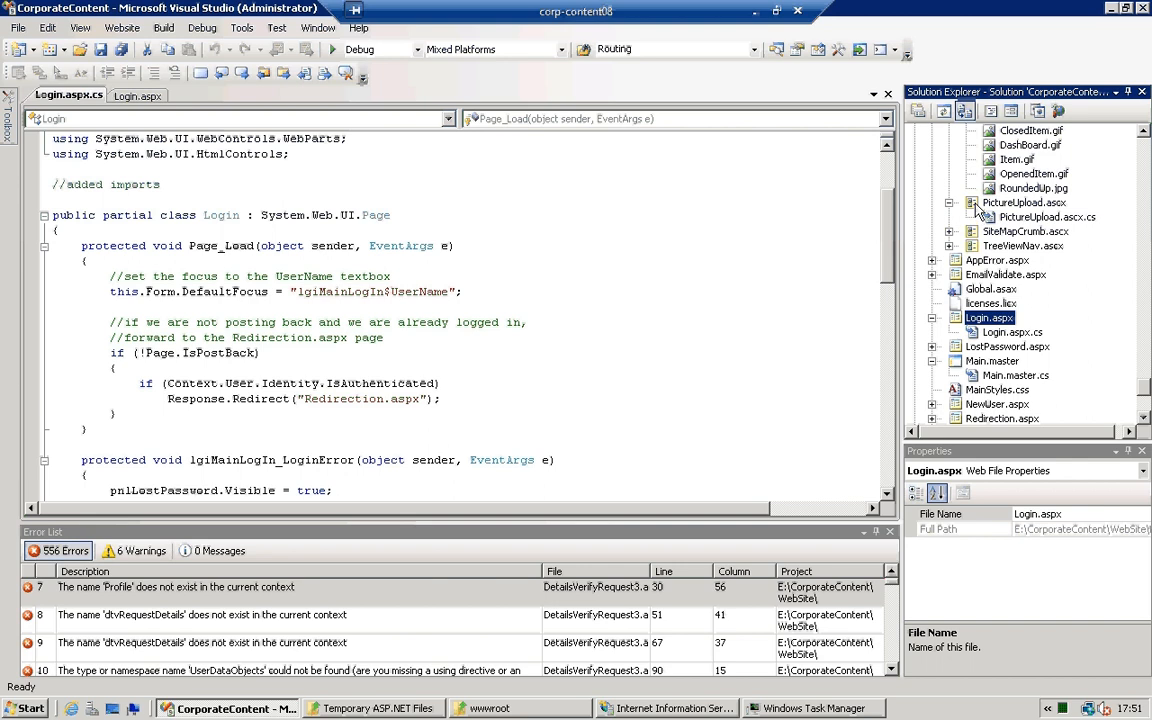
Review the PictureUpload.ascx user control in Design and Source views
{"action": "left_click", "coordinate": [1024, 202]}
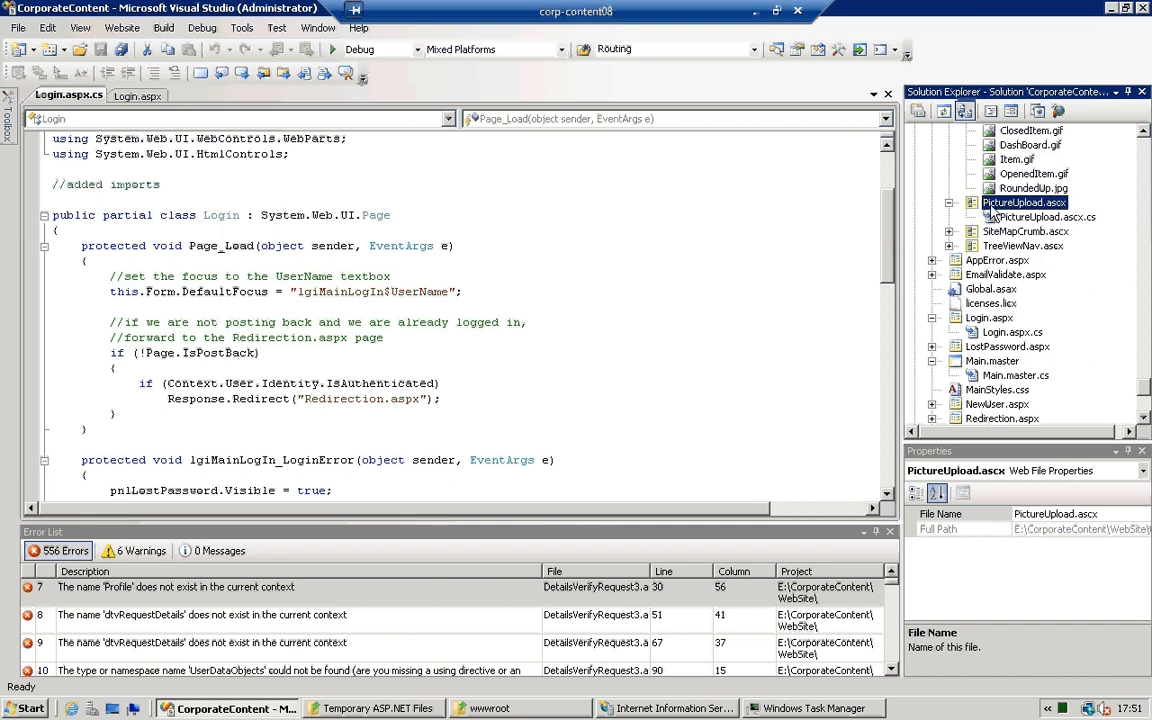
{"action": "double_click", "coordinate": [1024, 202]}
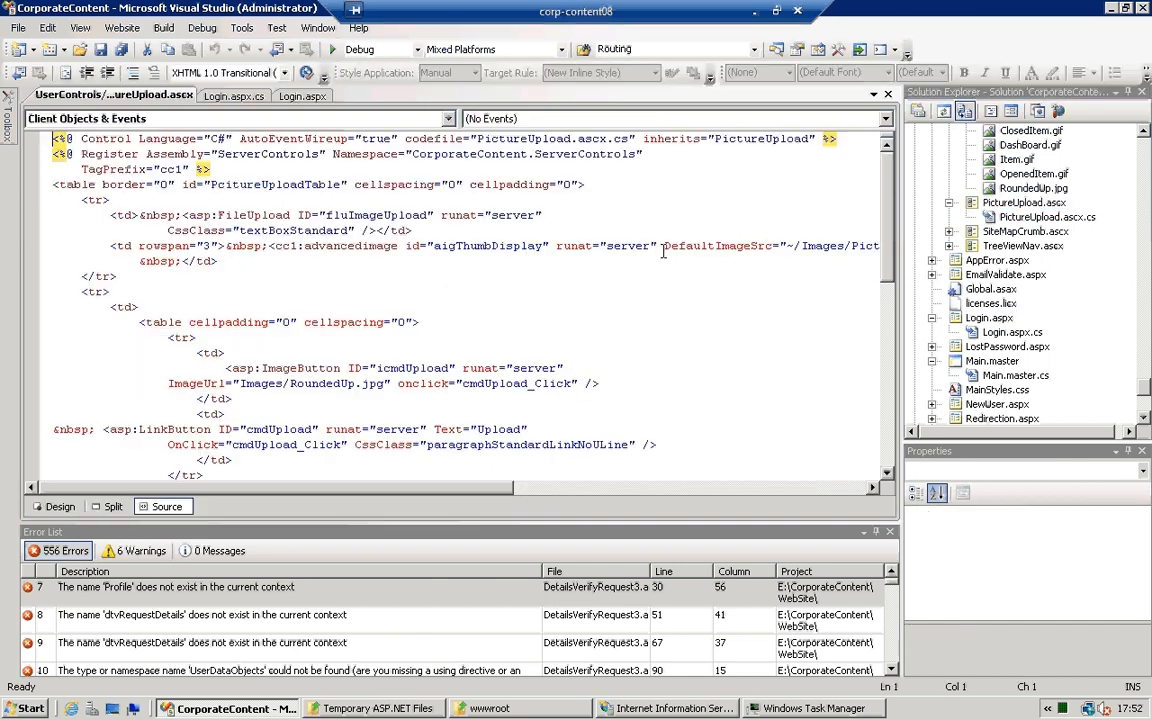
{"action": "left_click", "coordinate": [60, 506]}
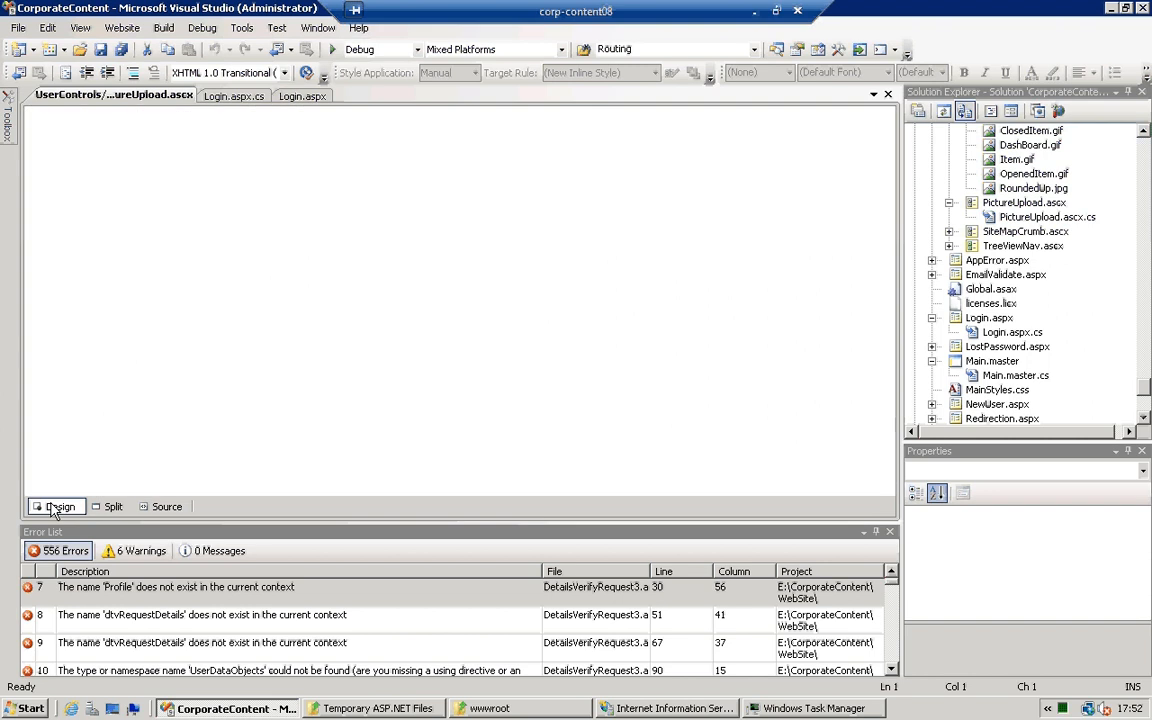
{"action": "left_click", "coordinate": [60, 506]}
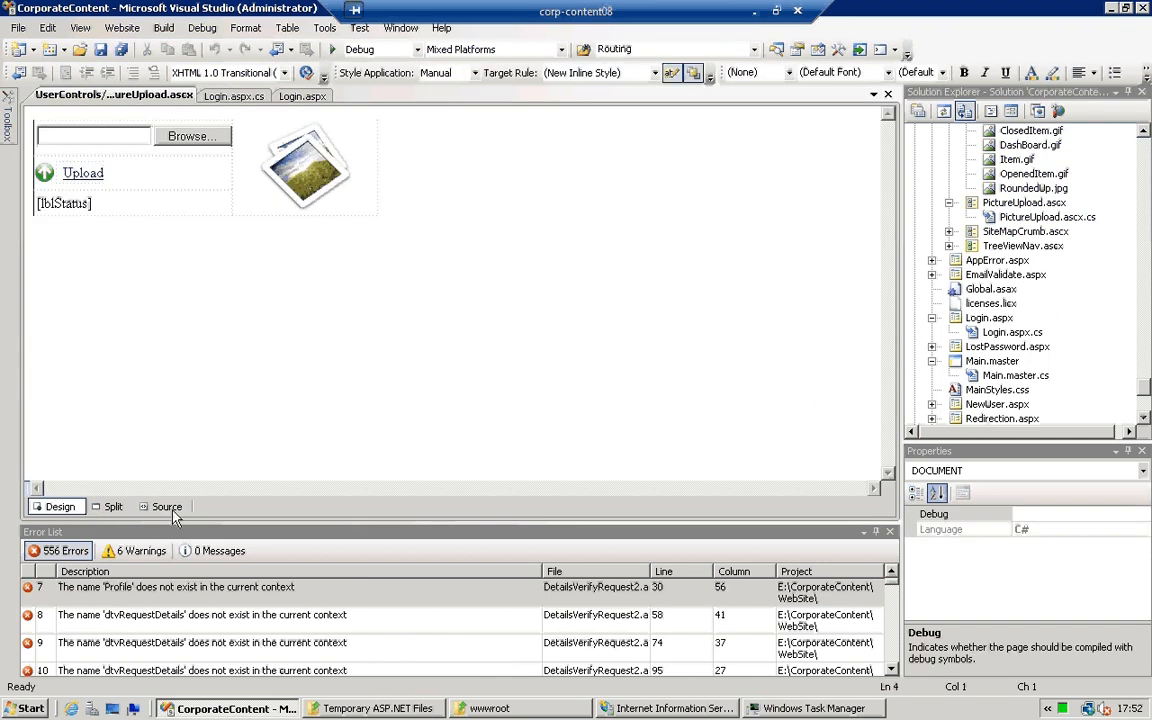
{"action": "left_click", "coordinate": [166, 506]}
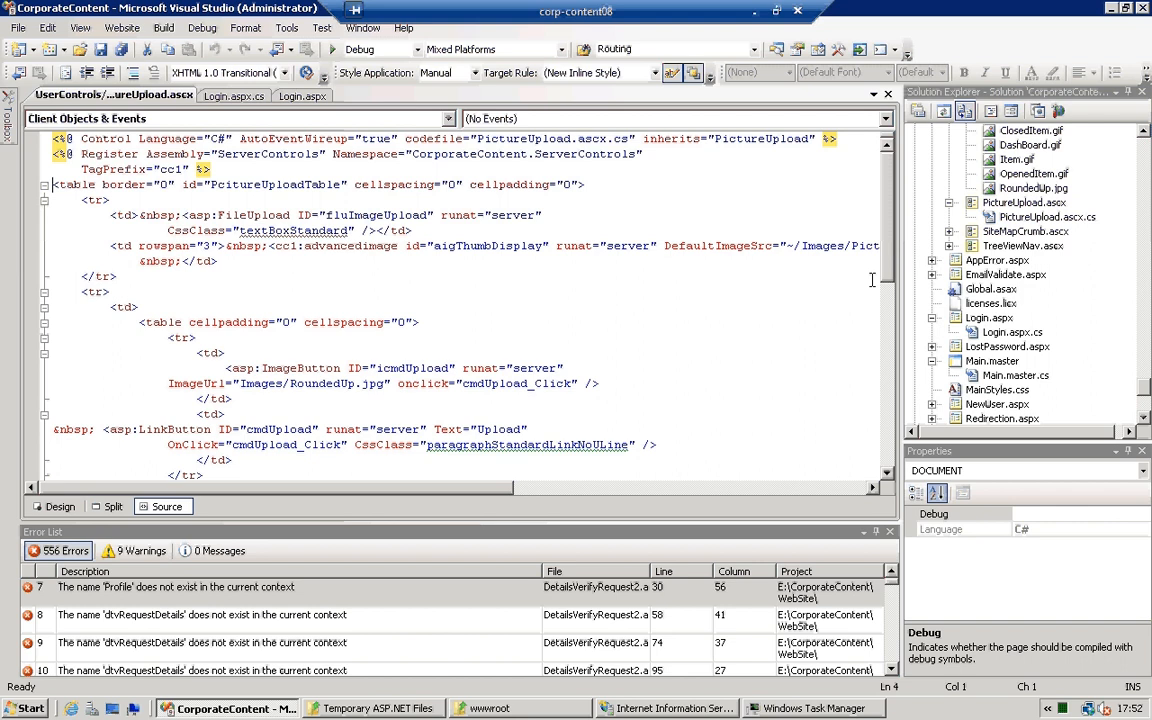
Read the upload and thumbnail code in PictureUpload.ascx.cs
{"action": "left_click", "coordinate": [1048, 216]}
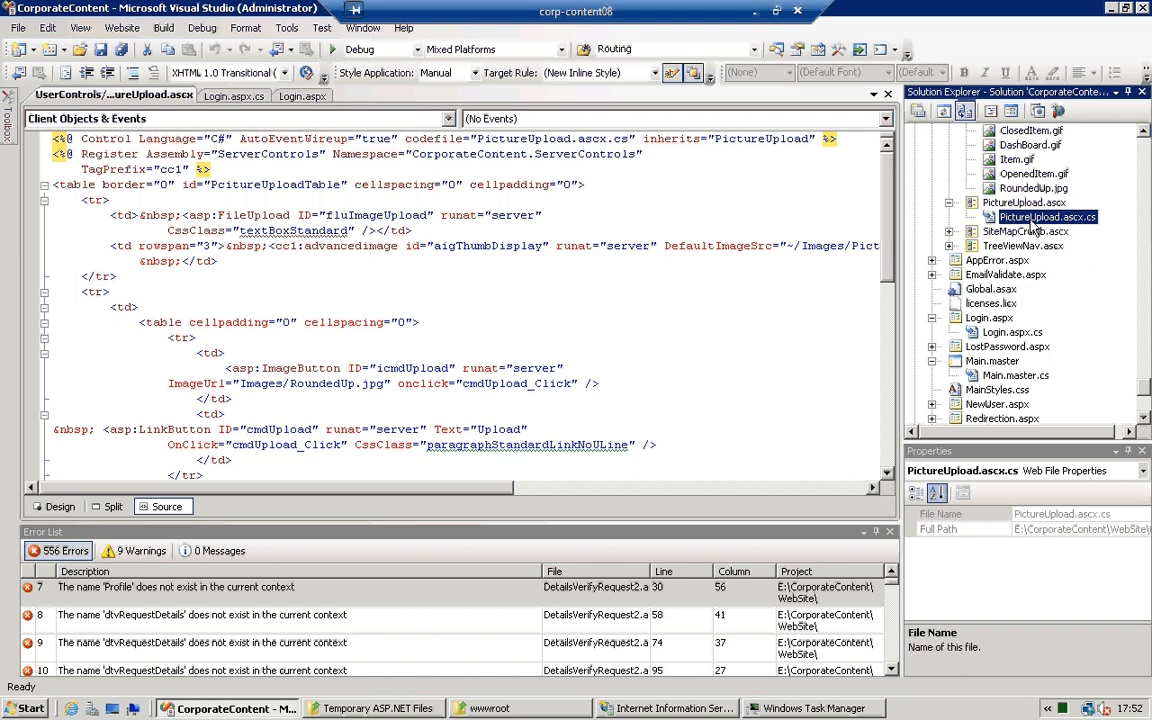
{"action": "double_click", "coordinate": [1048, 216]}
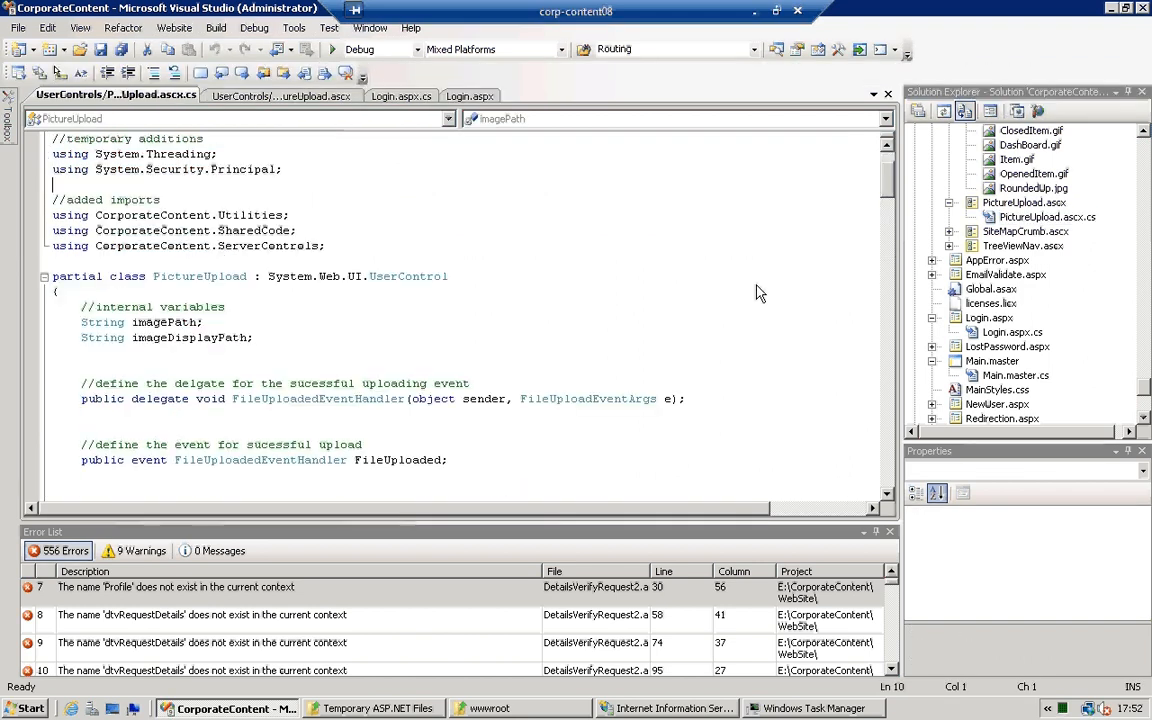
{"action": "scroll", "scroll_direction": "down", "scroll_amount": 3}
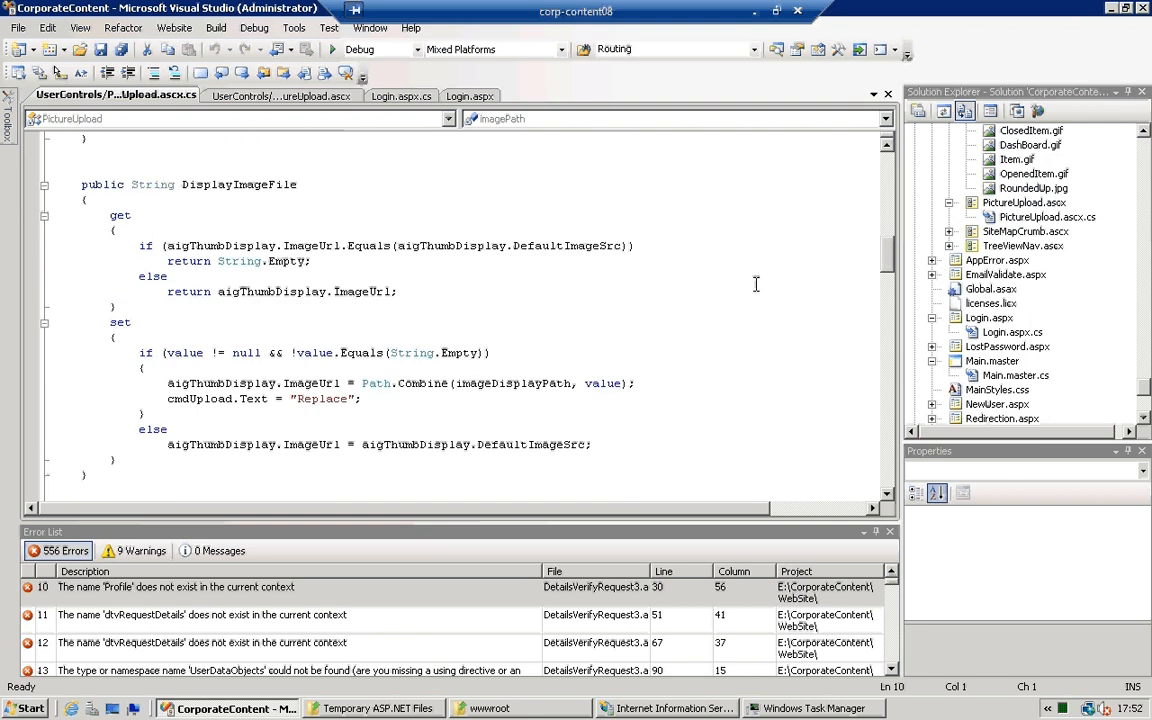
{"action": "scroll", "scroll_direction": "up", "scroll_amount": 3}
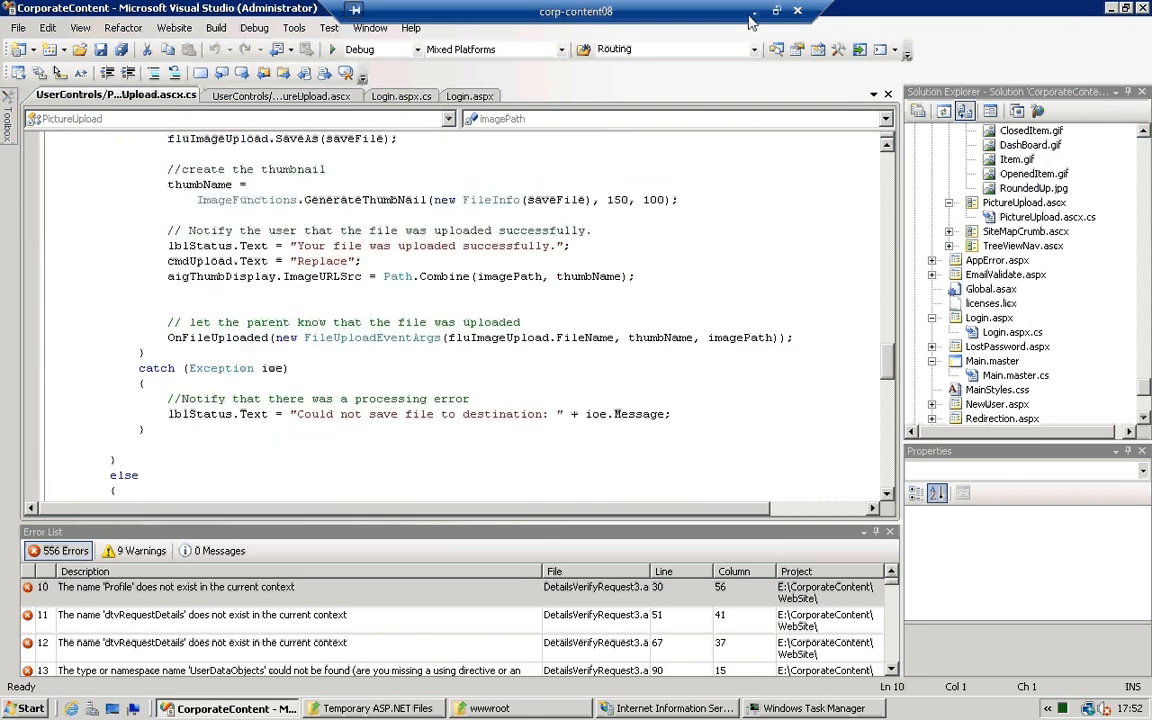
{"action": "mouse_move", "coordinate": [660, 336]}
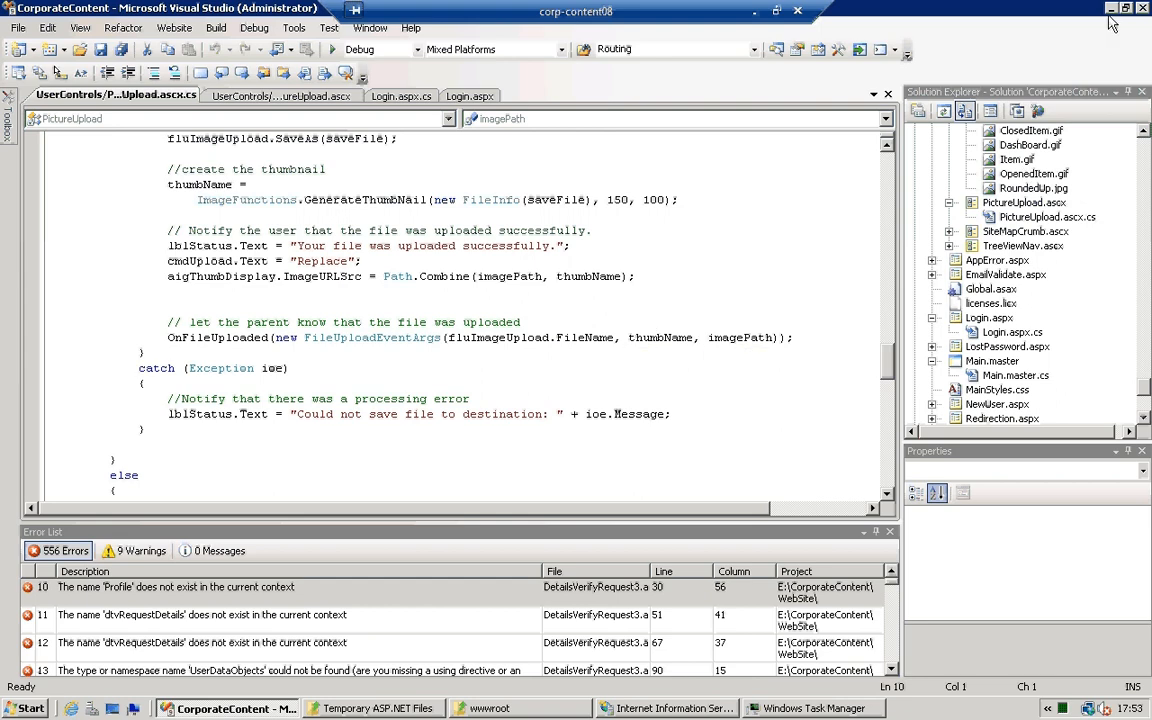
Select all files in E:\CorporateContent\WebSite for copying
{"action": "left_click", "coordinate": [520, 708]}
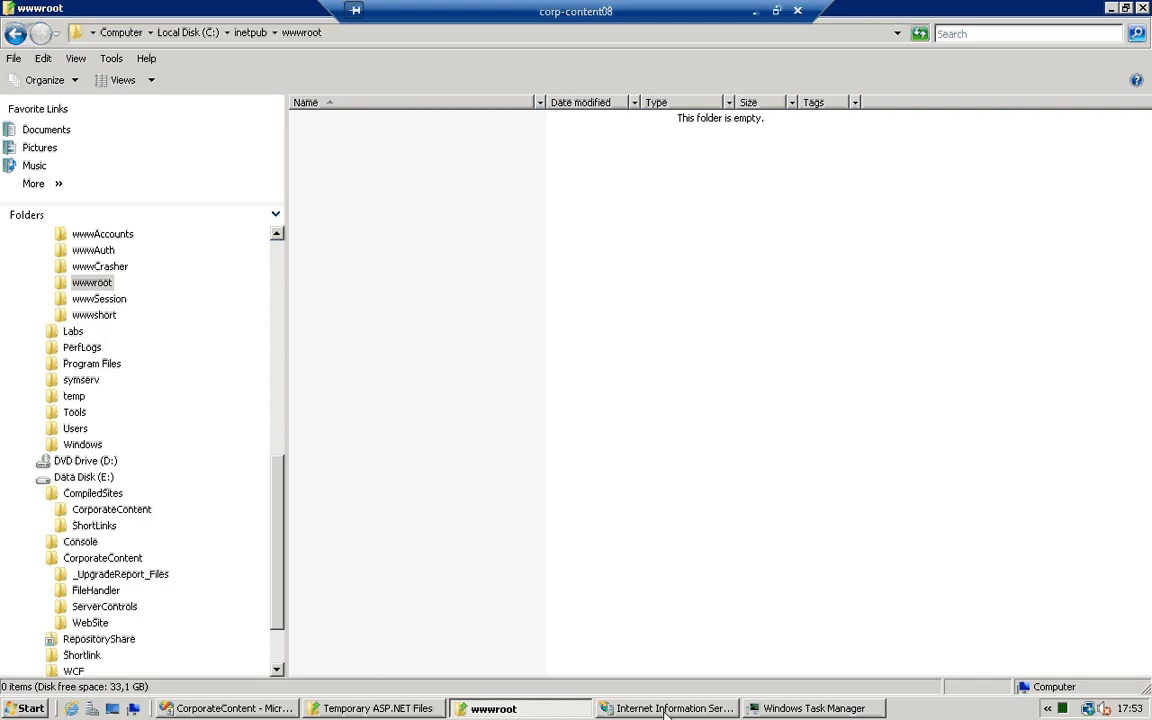
{"action": "left_click", "coordinate": [668, 708]}
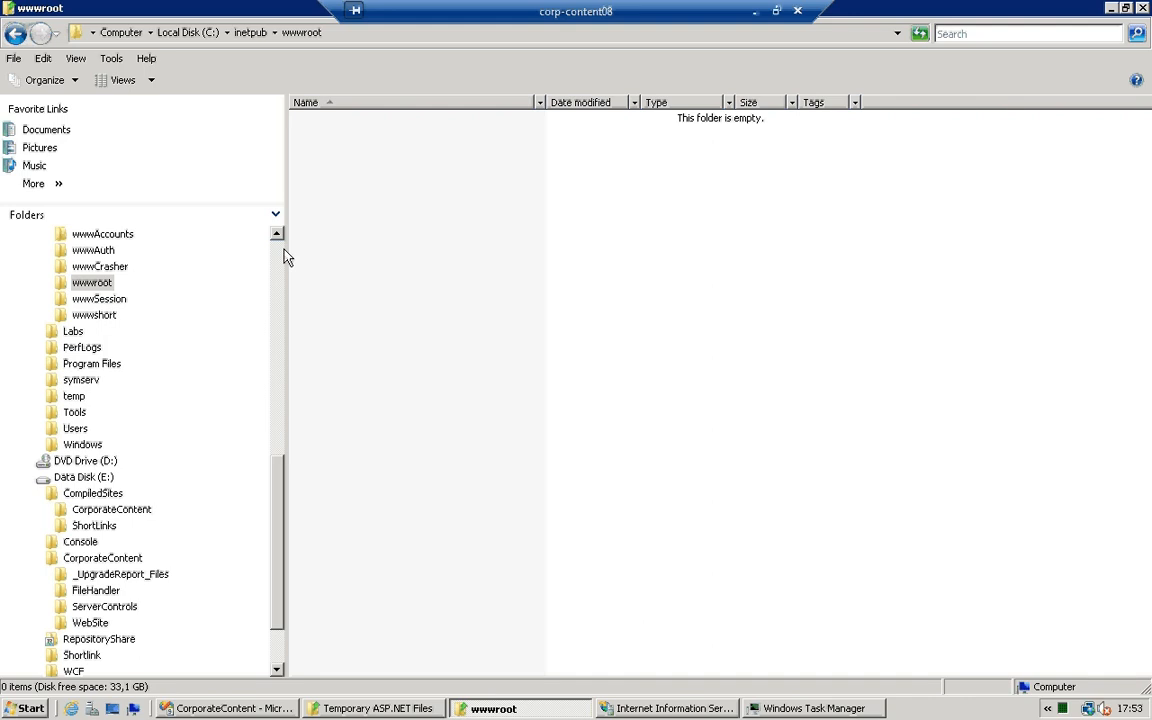
{"action": "scroll", "scroll_direction": "up", "scroll_amount": 3}
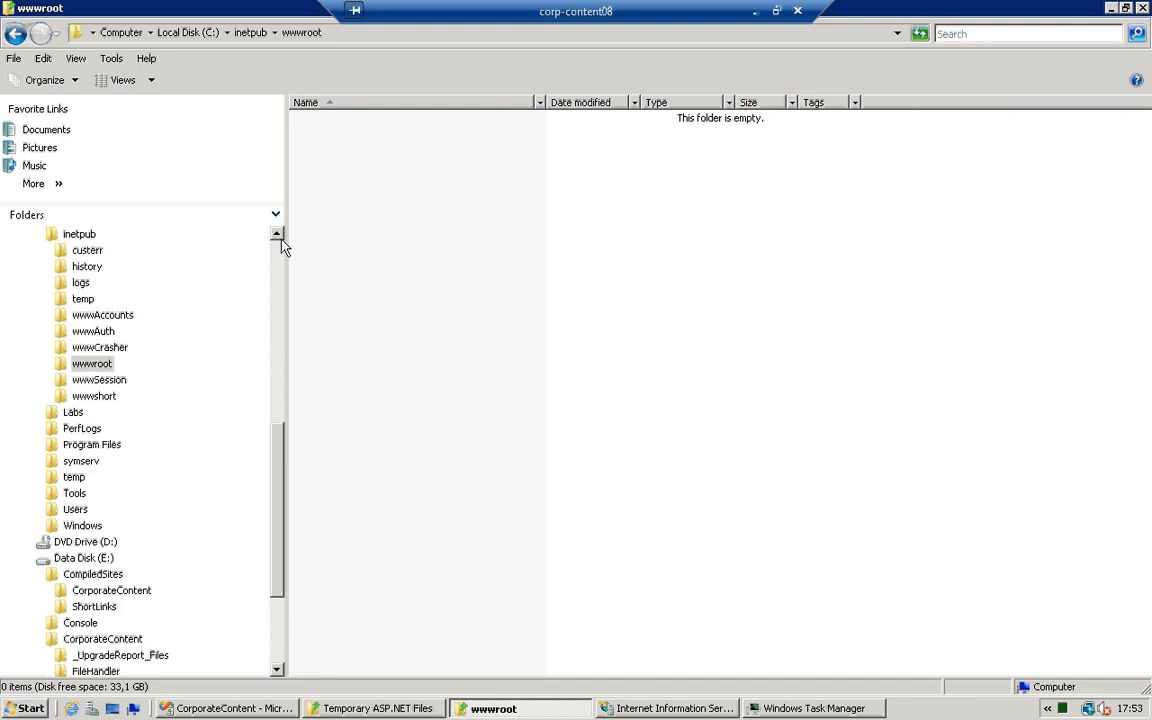
{"action": "scroll", "scroll_direction": "down", "scroll_amount": 3}
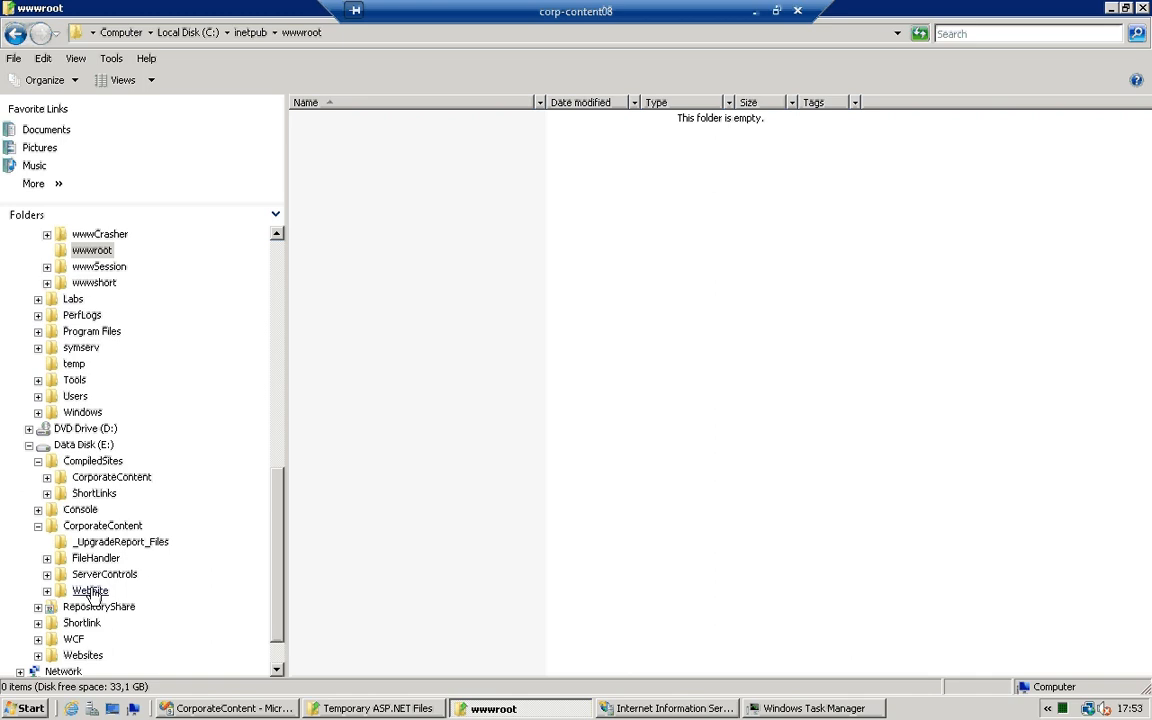
{"action": "double_click", "coordinate": [88, 590]}
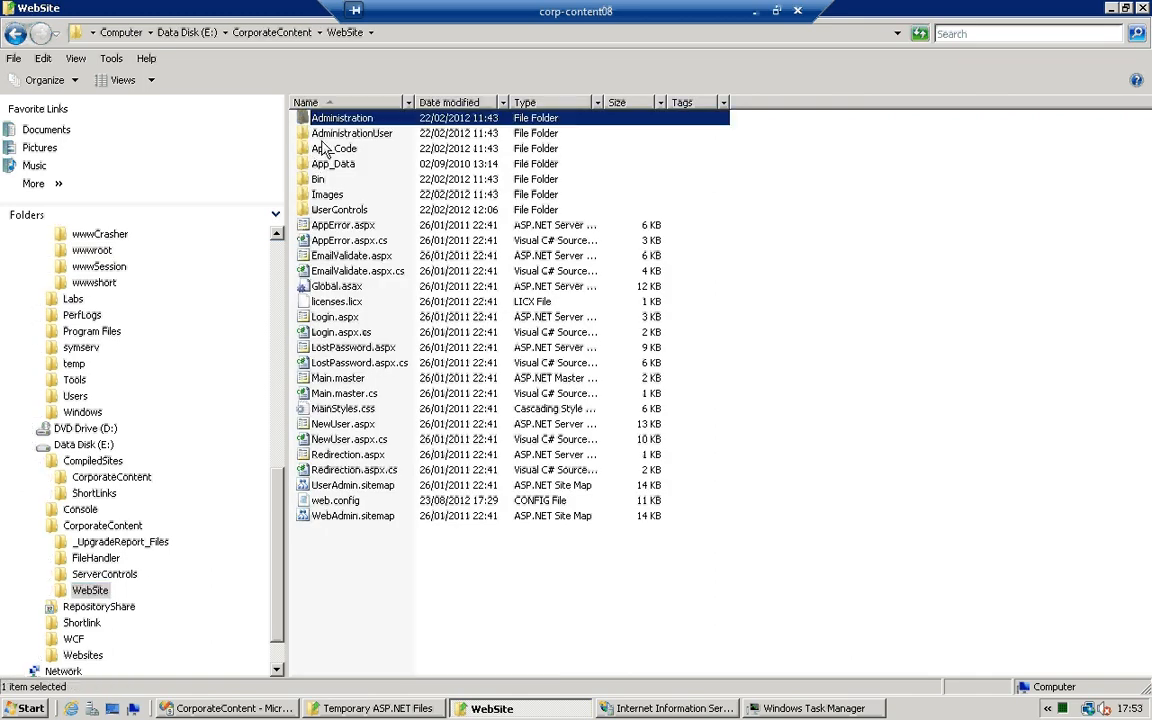
{"action": "key", "text": "ctrl+a"}
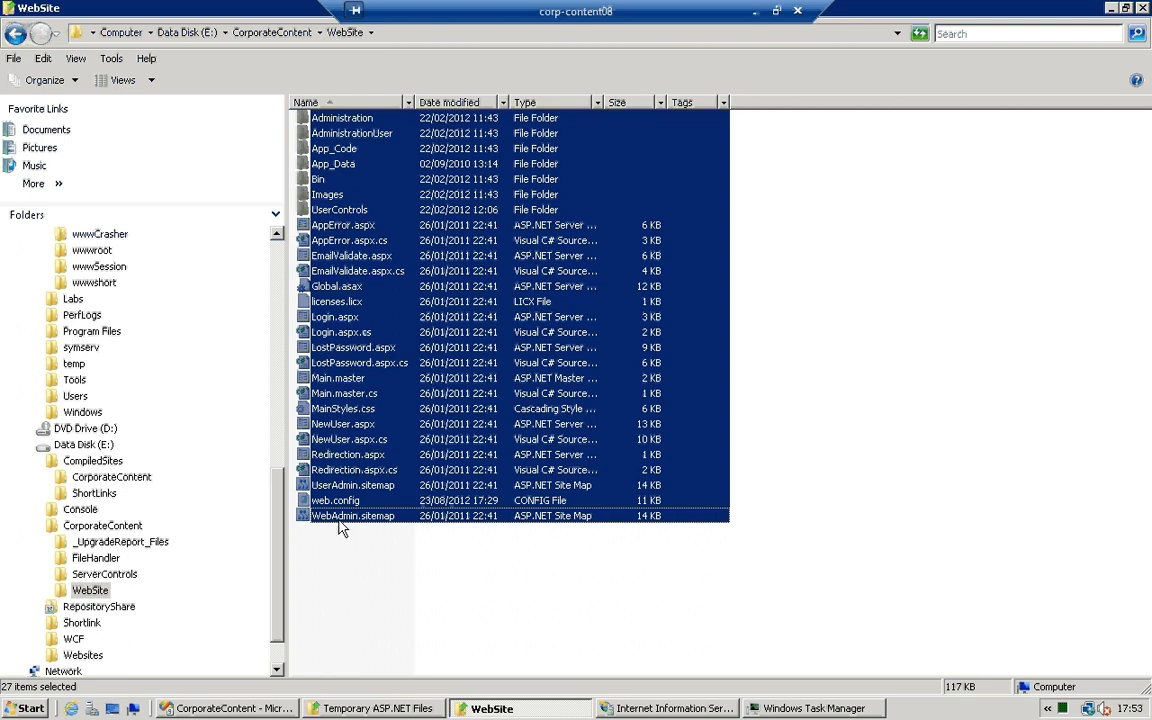
{"action": "mouse_move", "coordinate": [352, 516]}
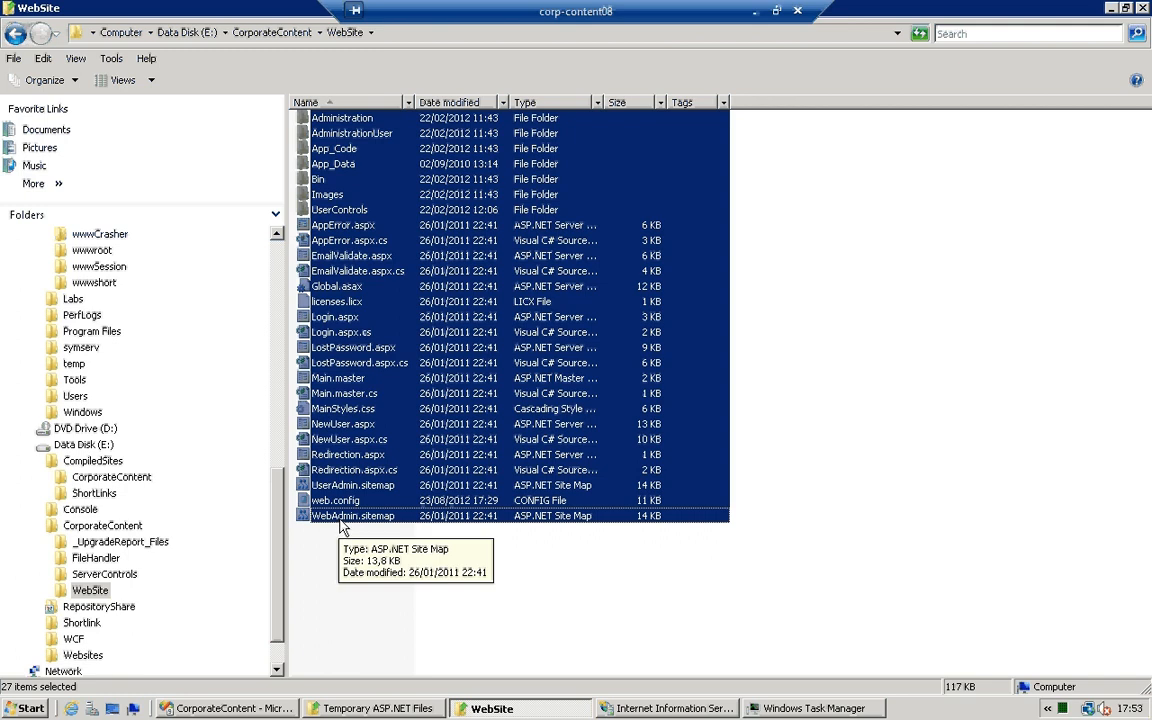
{"action": "mouse_move", "coordinate": [350, 348]}
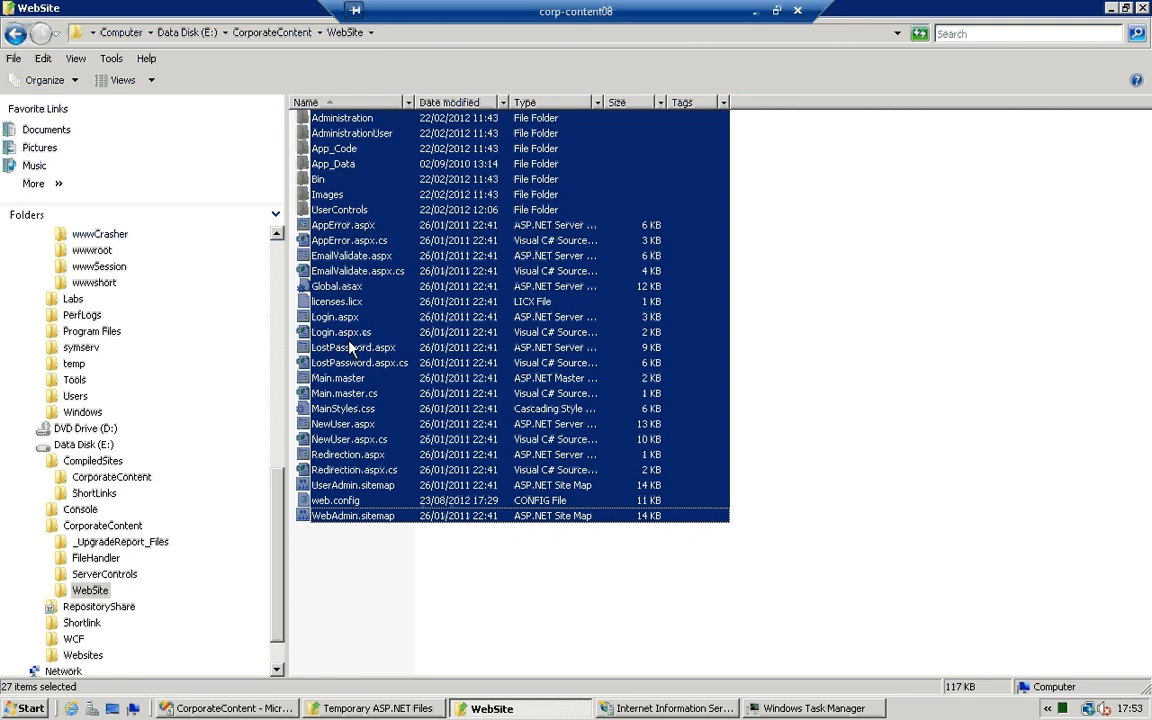
{"action": "mouse_move", "coordinate": [368, 342]}
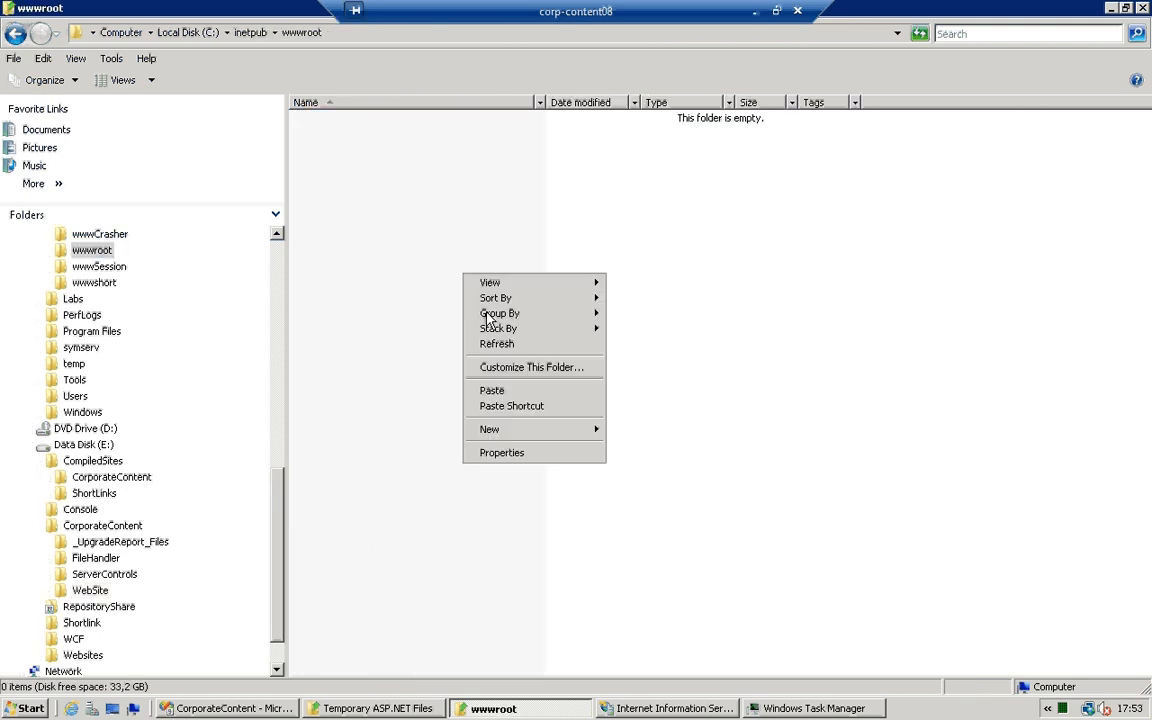
Paste the site files into C:\inetpub\wwwroot and bring up IIS Manager
{"action": "left_click", "coordinate": [504, 390]}
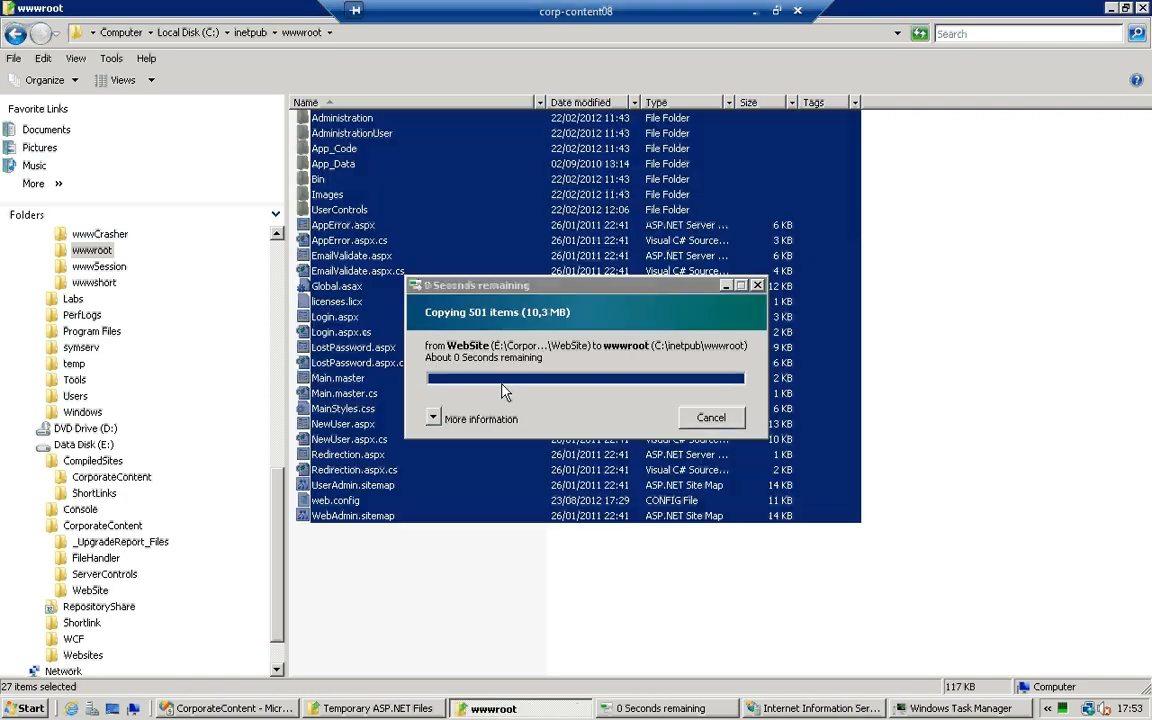
{"action": "left_click", "coordinate": [668, 708]}
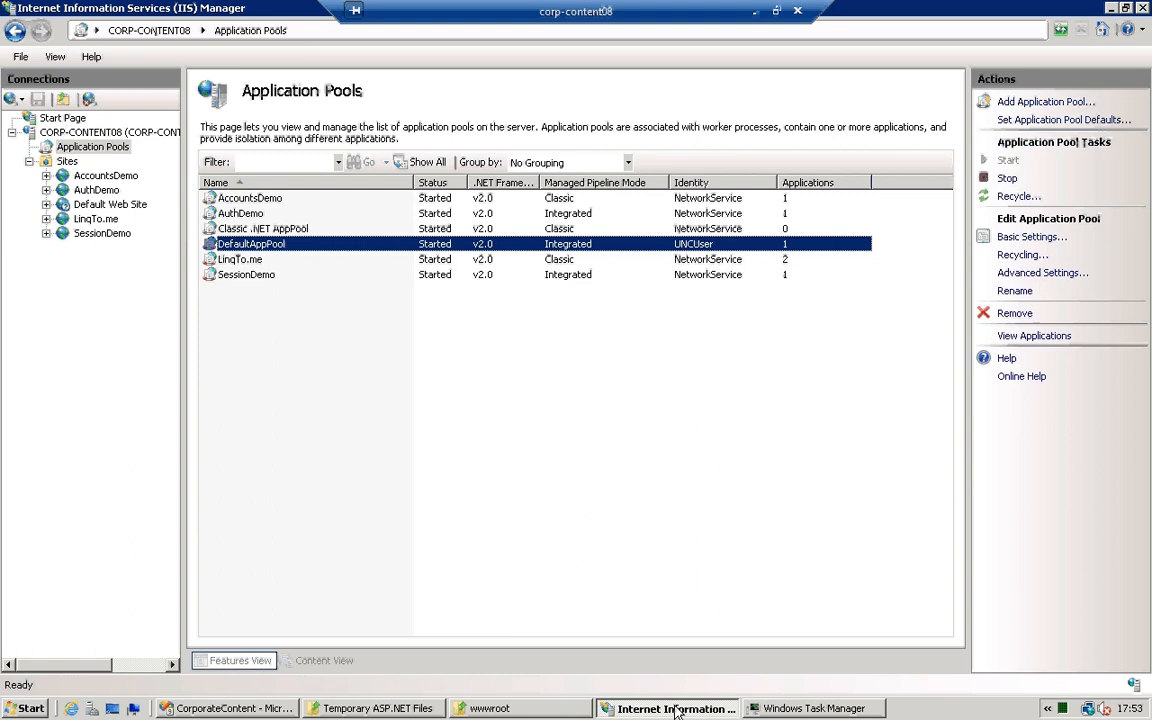
{"action": "mouse_move", "coordinate": [550, 388]}
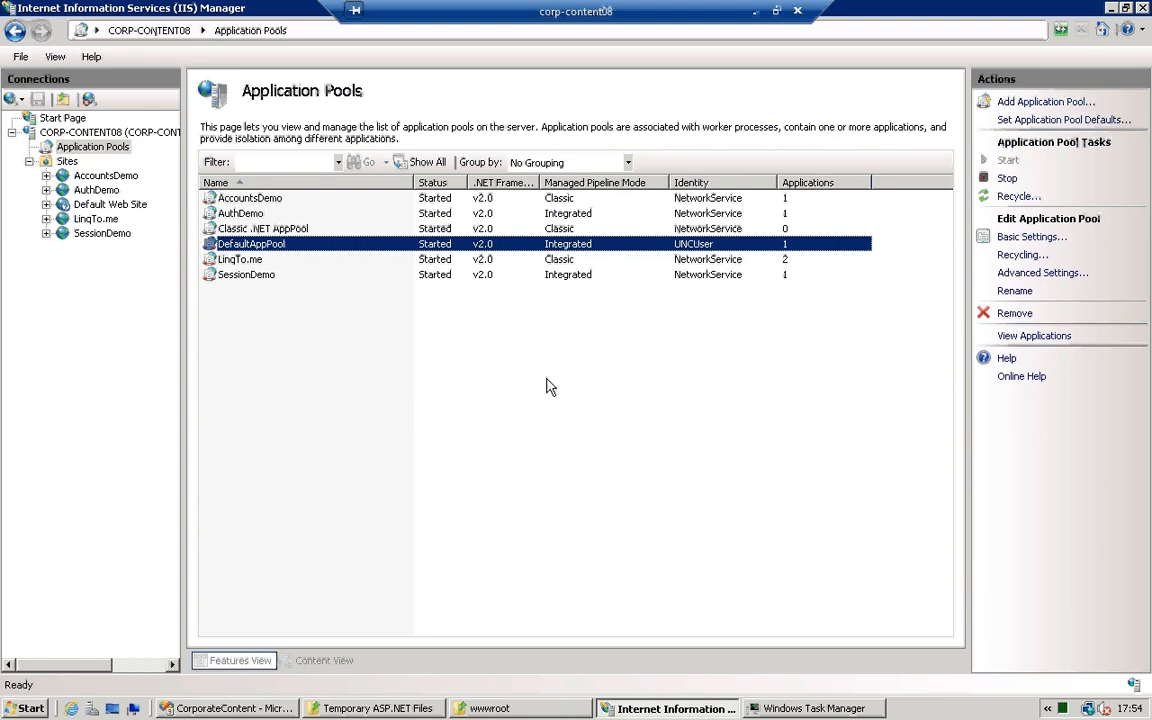
{"action": "mouse_move", "coordinate": [170, 204]}
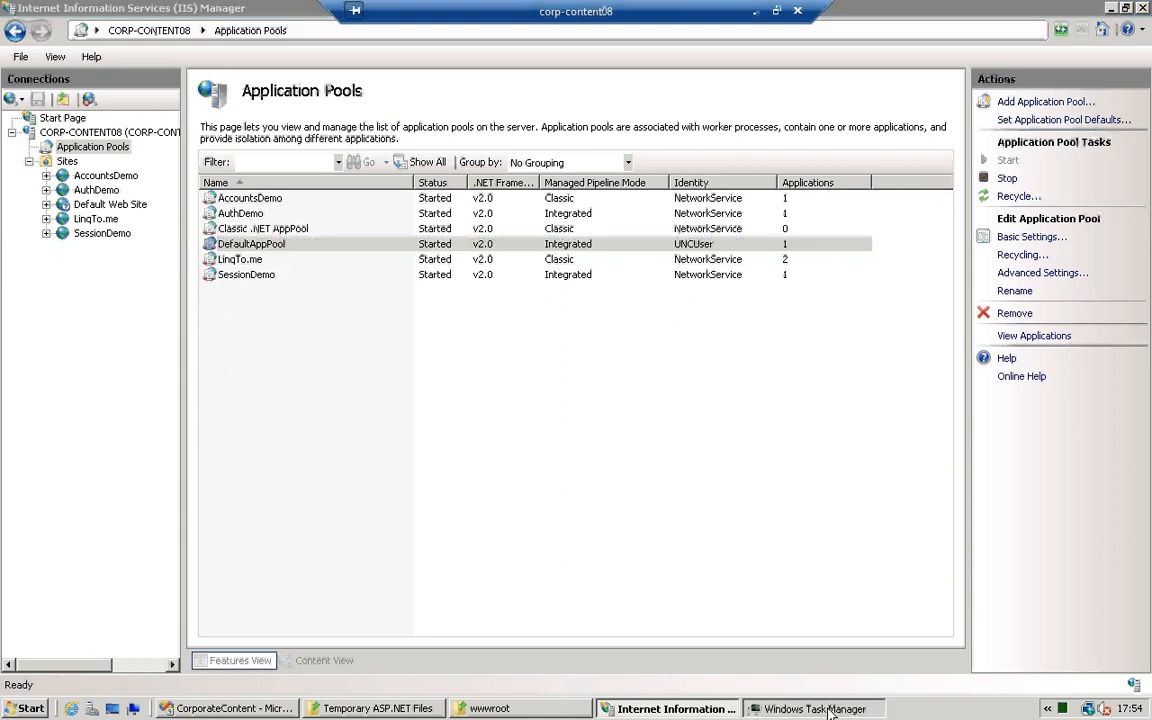
Review Task Manager's Processes list beside IIS Manager, then return to the browser
{"action": "left_click", "coordinate": [814, 708]}
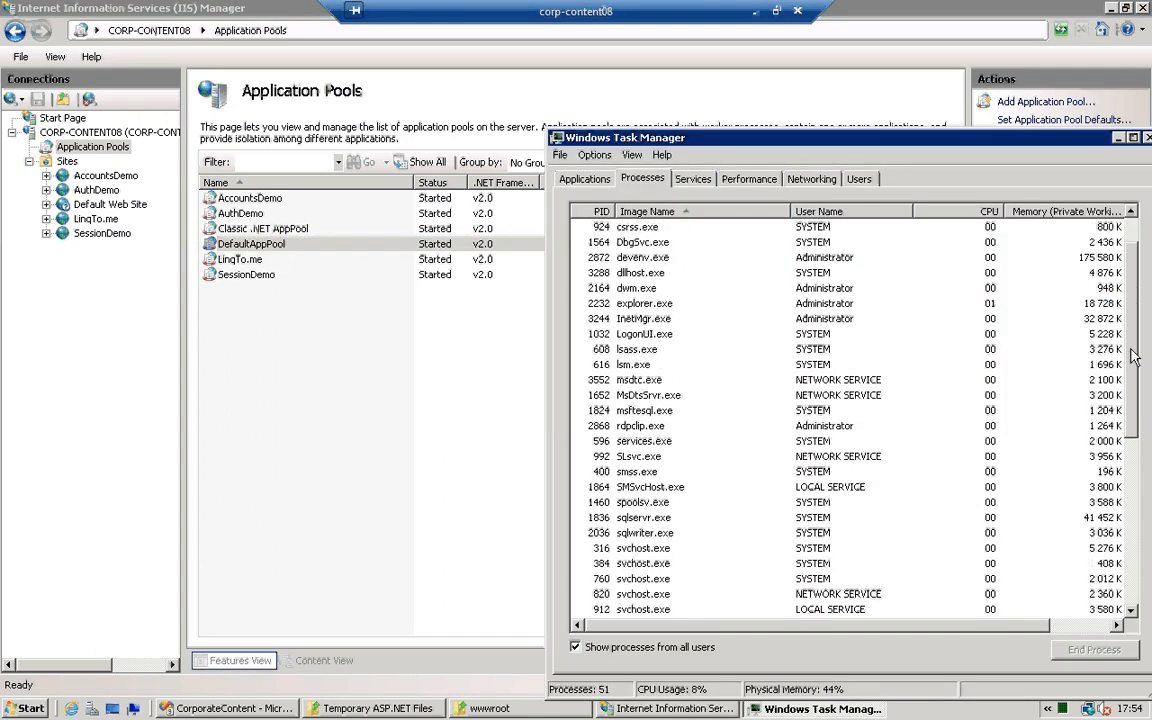
{"action": "scroll", "scroll_direction": "down", "scroll_amount": 3}
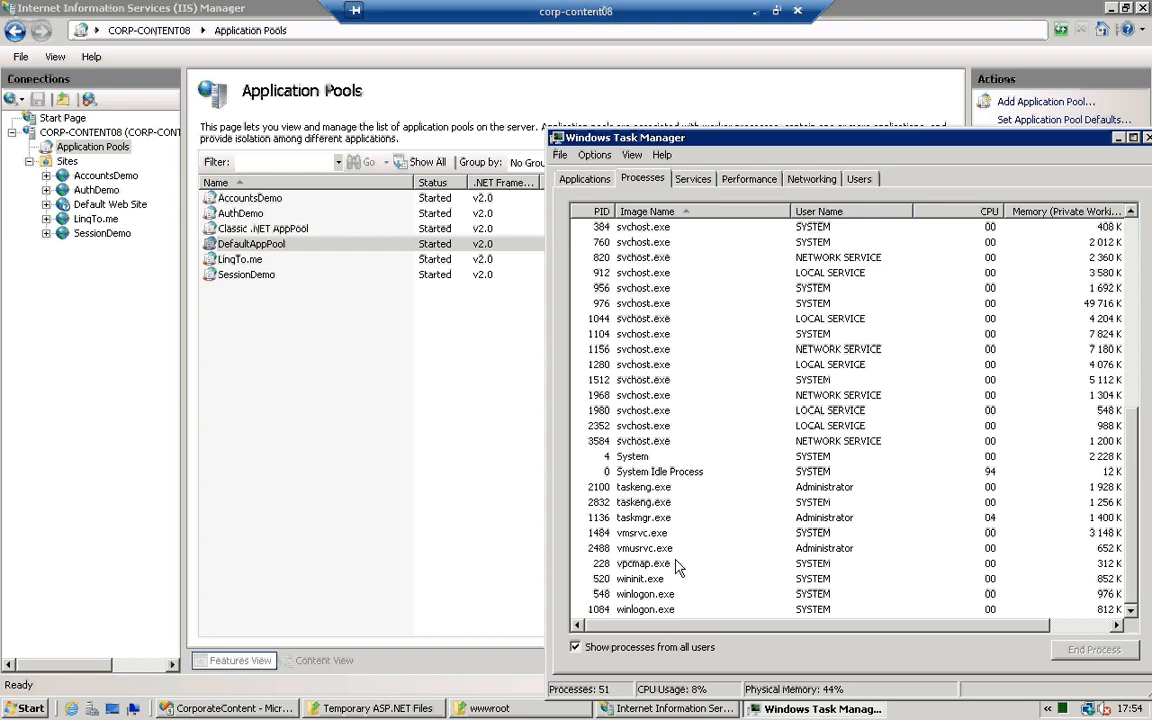
{"action": "mouse_move", "coordinate": [1138, 476]}
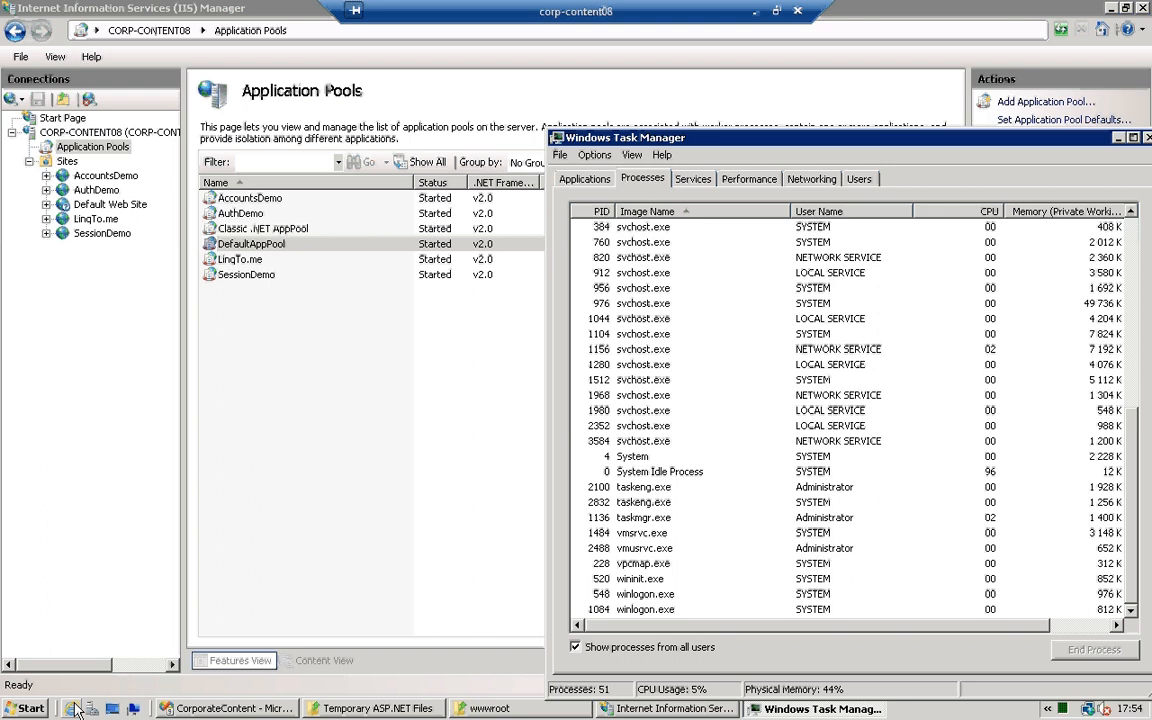
{"action": "left_click", "coordinate": [110, 708]}
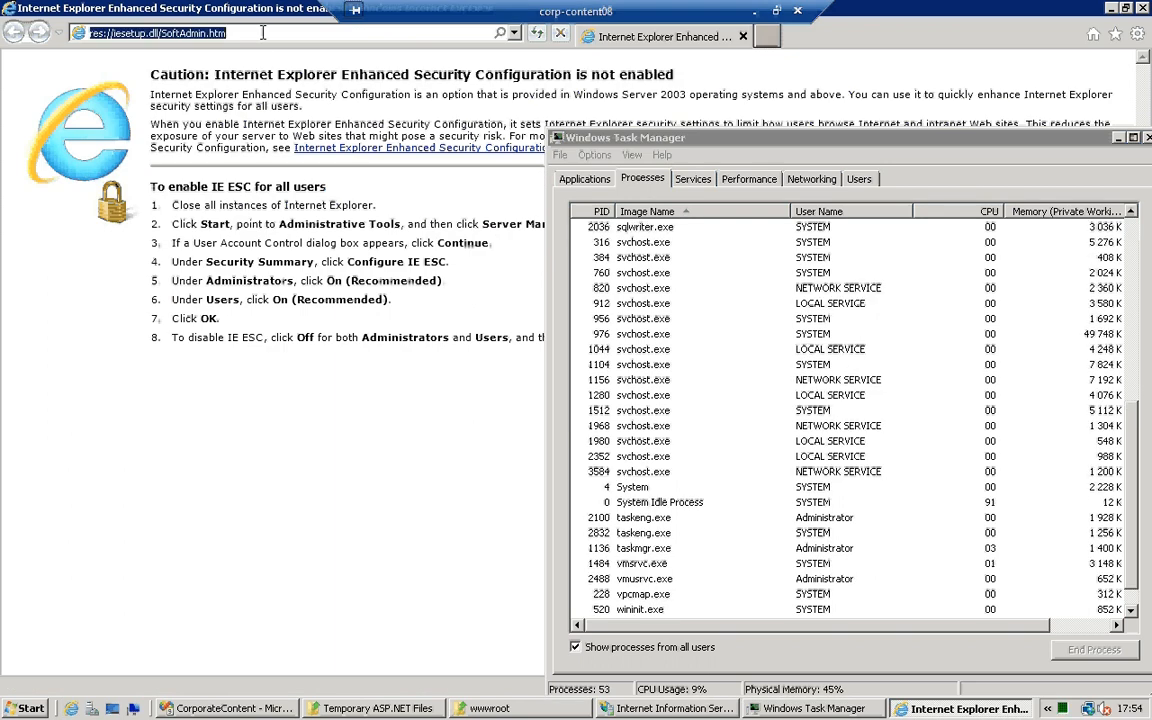
{"action": "type", "text": "http://localhost/"}
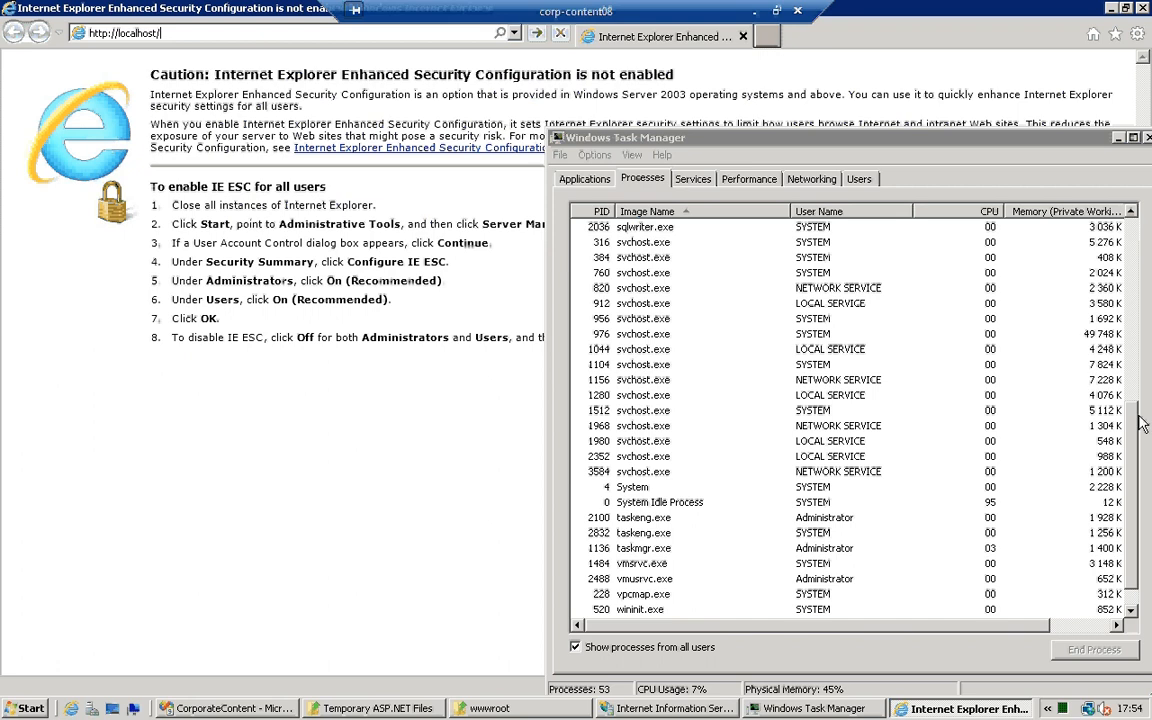
{"action": "scroll", "scroll_direction": "up", "scroll_amount": 3}
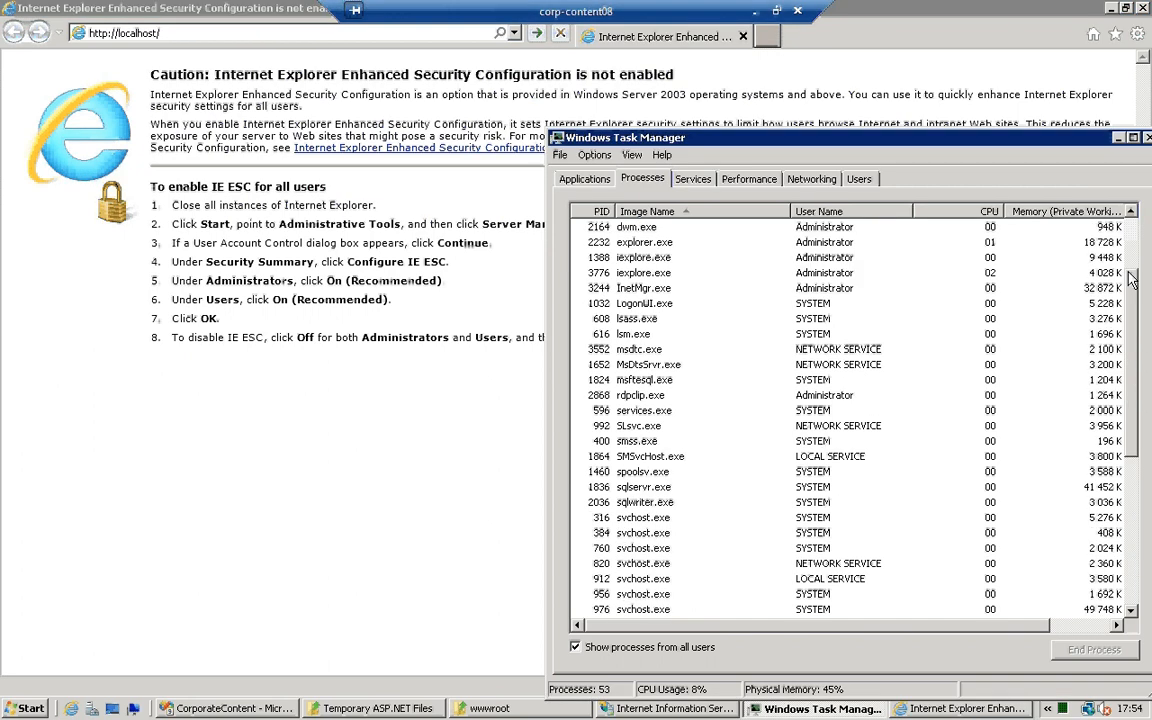
{"action": "scroll", "scroll_direction": "down", "scroll_amount": 3}
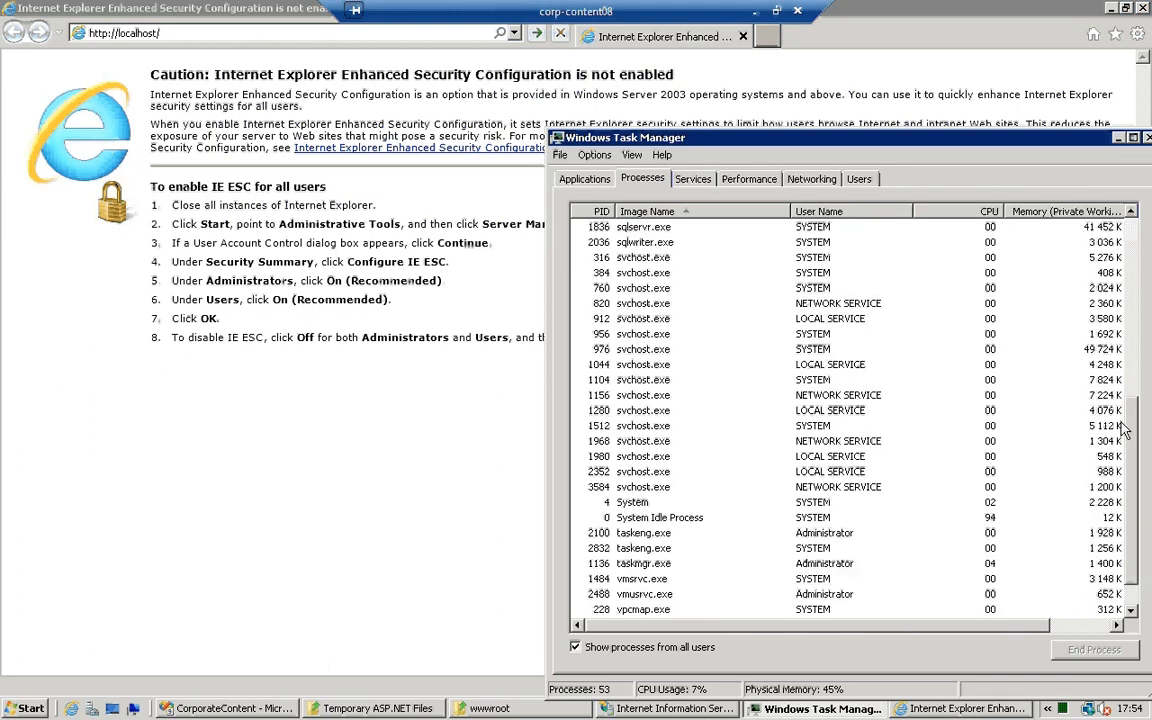
{"action": "scroll", "scroll_direction": "down", "scroll_amount": 3}
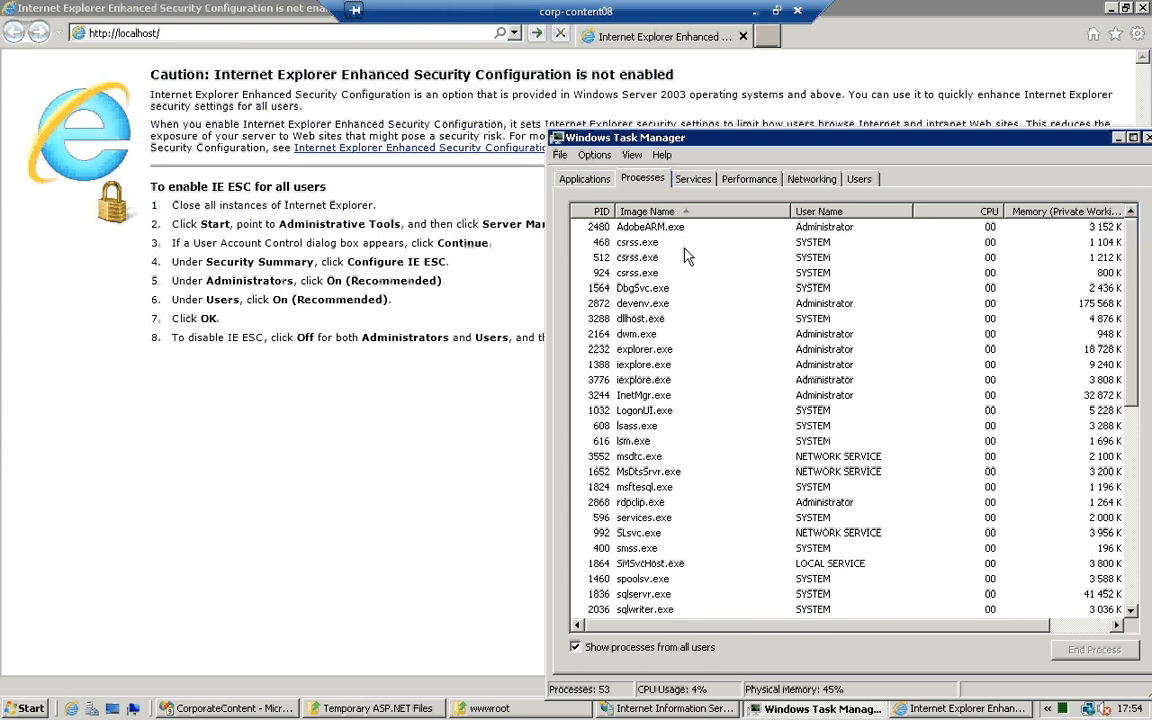
{"action": "mouse_move", "coordinate": [608, 258]}
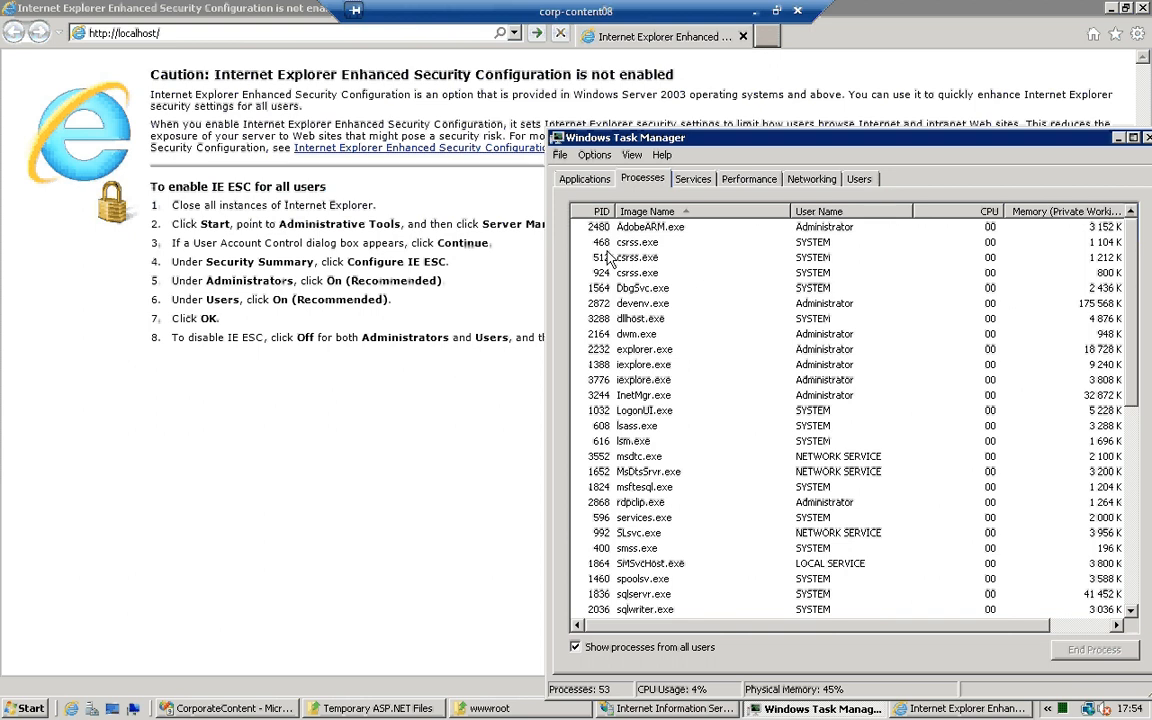
{"action": "mouse_move", "coordinate": [556, 228]}
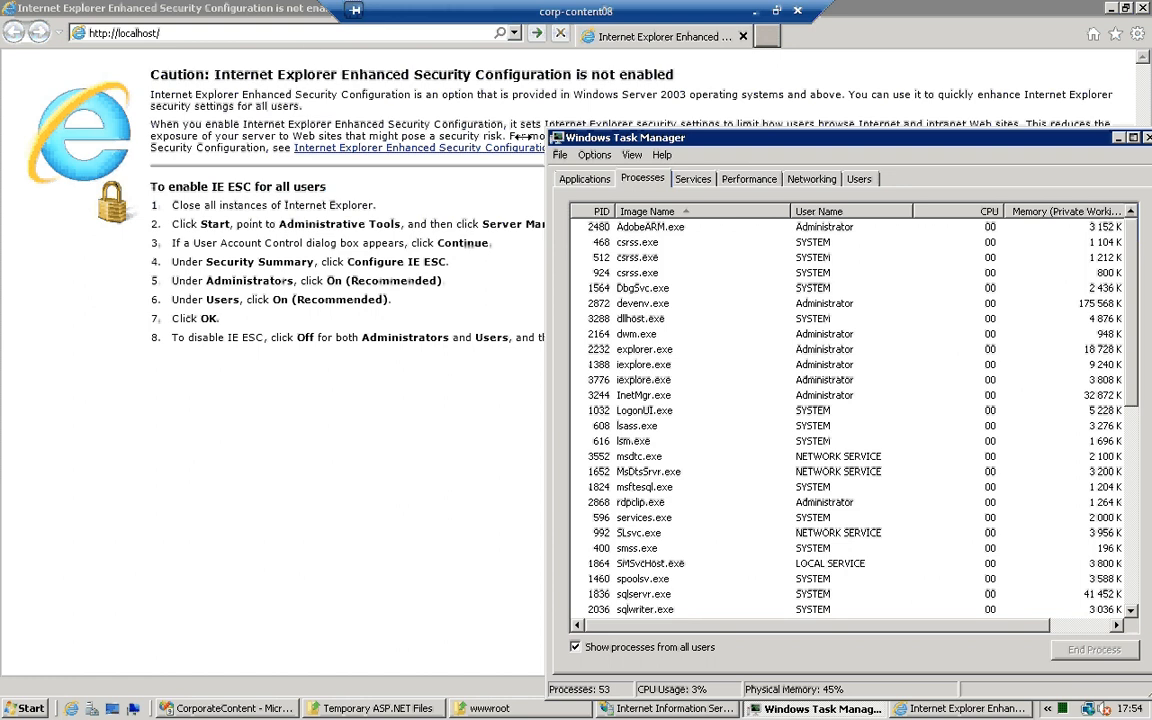
Load the Corporate Content login page from localhost and select the w3wp.exe worker process
{"action": "left_click", "coordinate": [250, 32]}
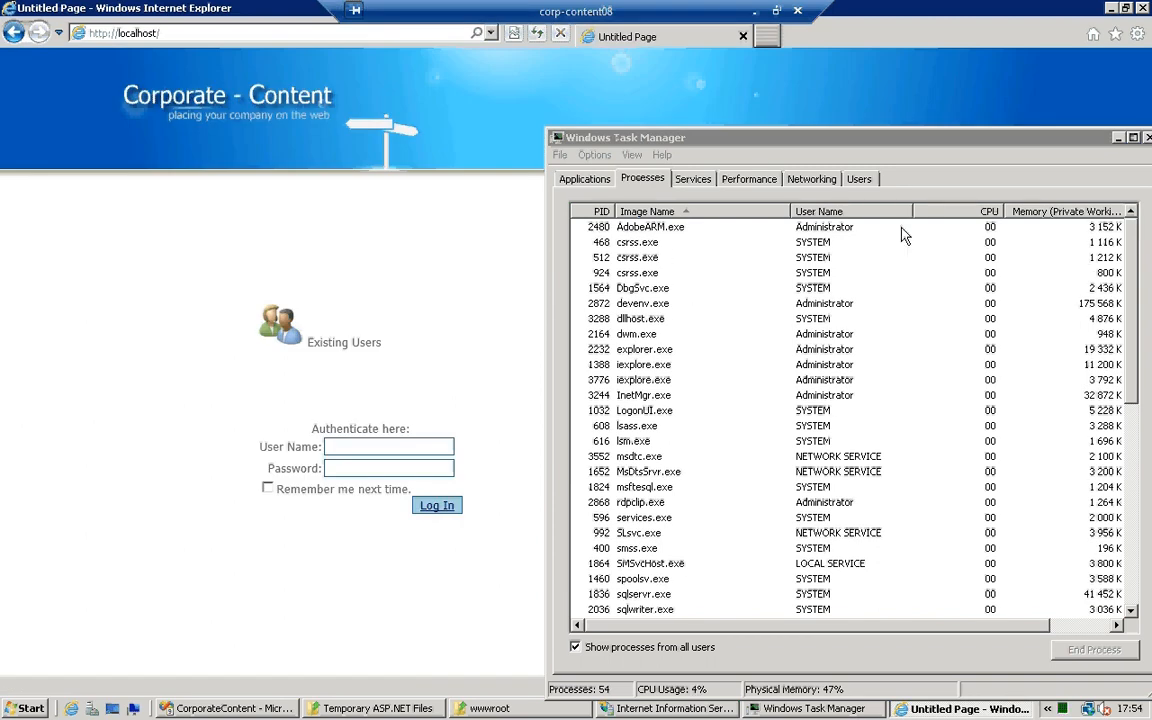
{"action": "scroll", "scroll_direction": "down", "scroll_amount": 3}
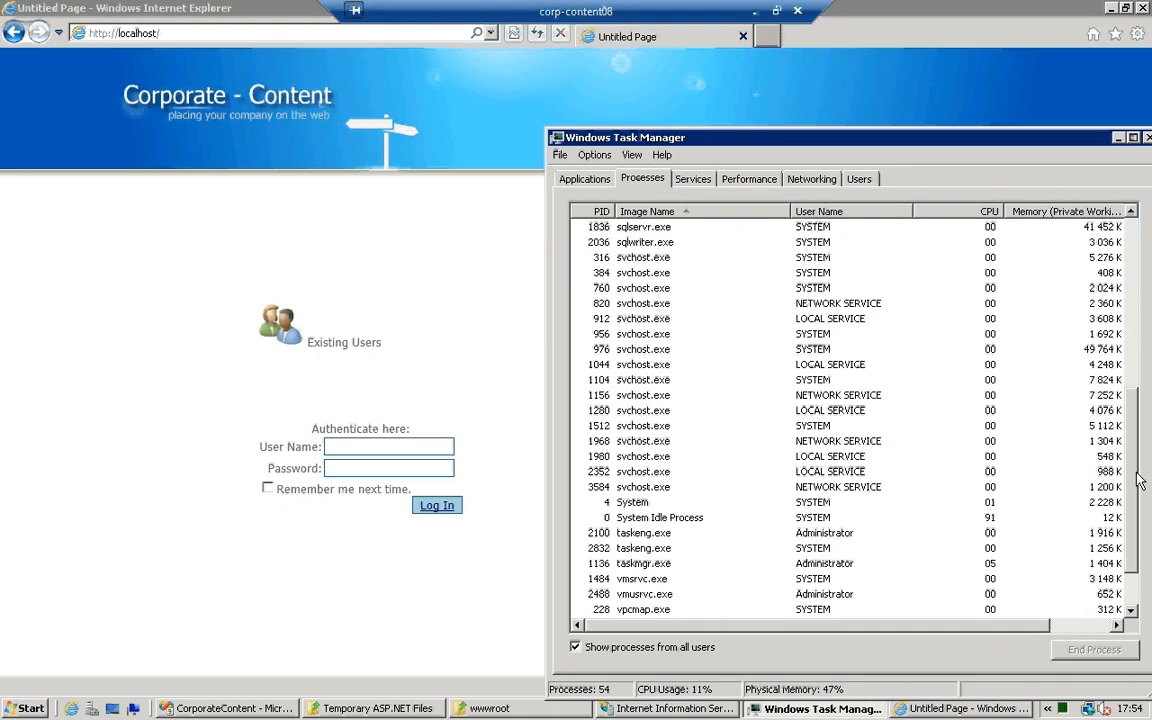
{"action": "left_click", "coordinate": [640, 564]}
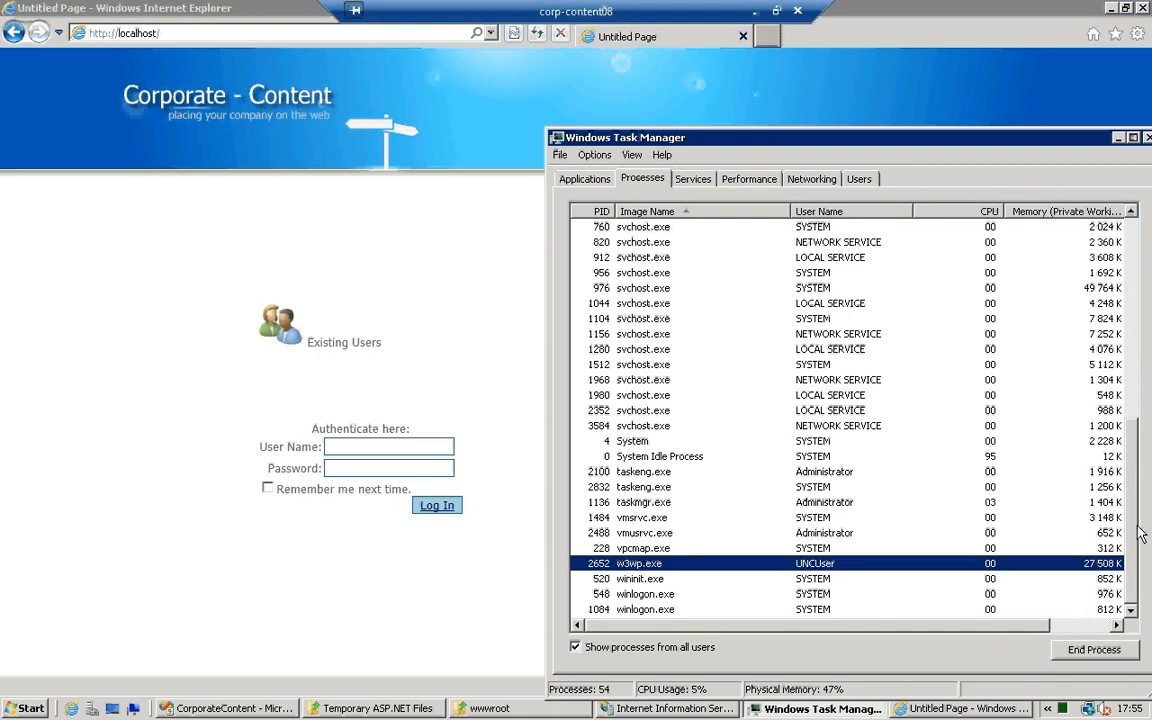
{"action": "scroll", "scroll_direction": "up", "scroll_amount": 3}
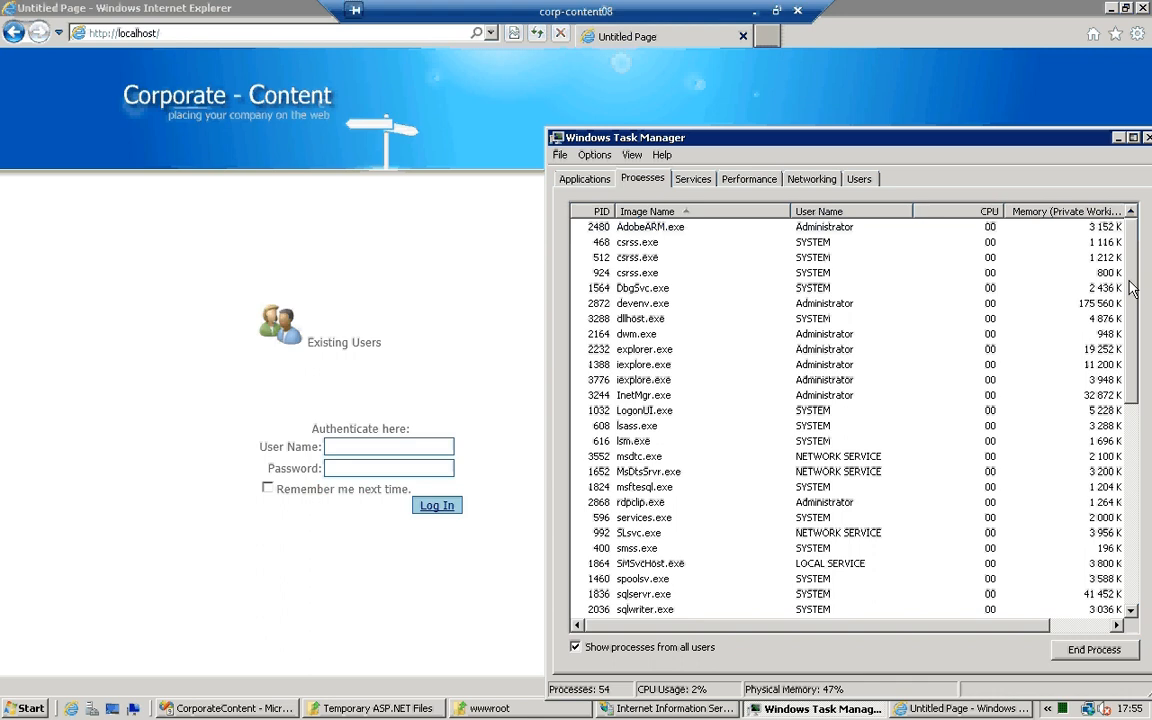
{"action": "mouse_move", "coordinate": [480, 424]}
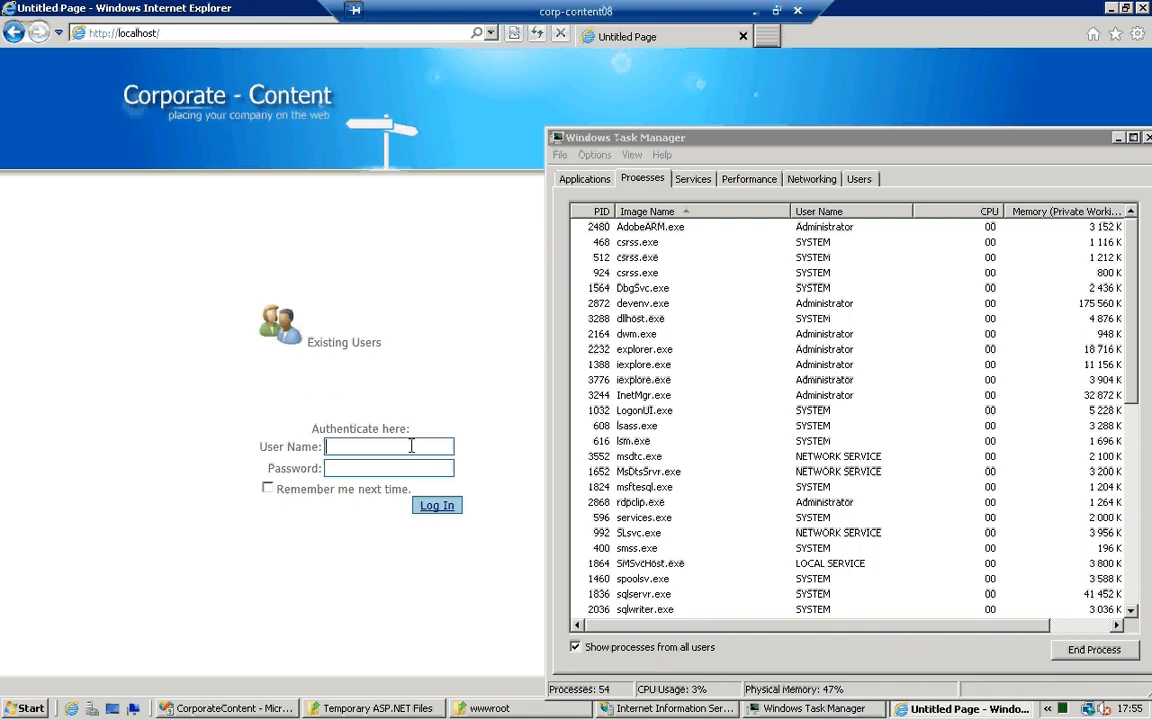
{"action": "mouse_move", "coordinate": [440, 652]}
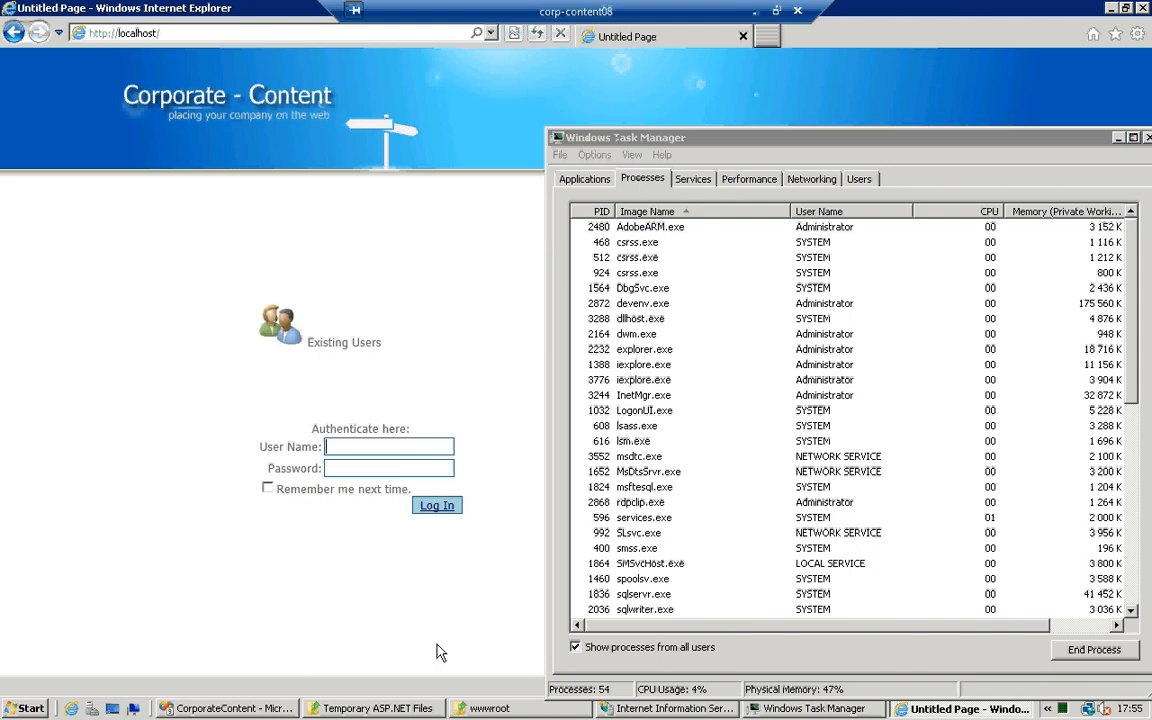
Browse wwwroot's AdministrationUser folder, then return to the site's login page
{"action": "left_click", "coordinate": [510, 708]}
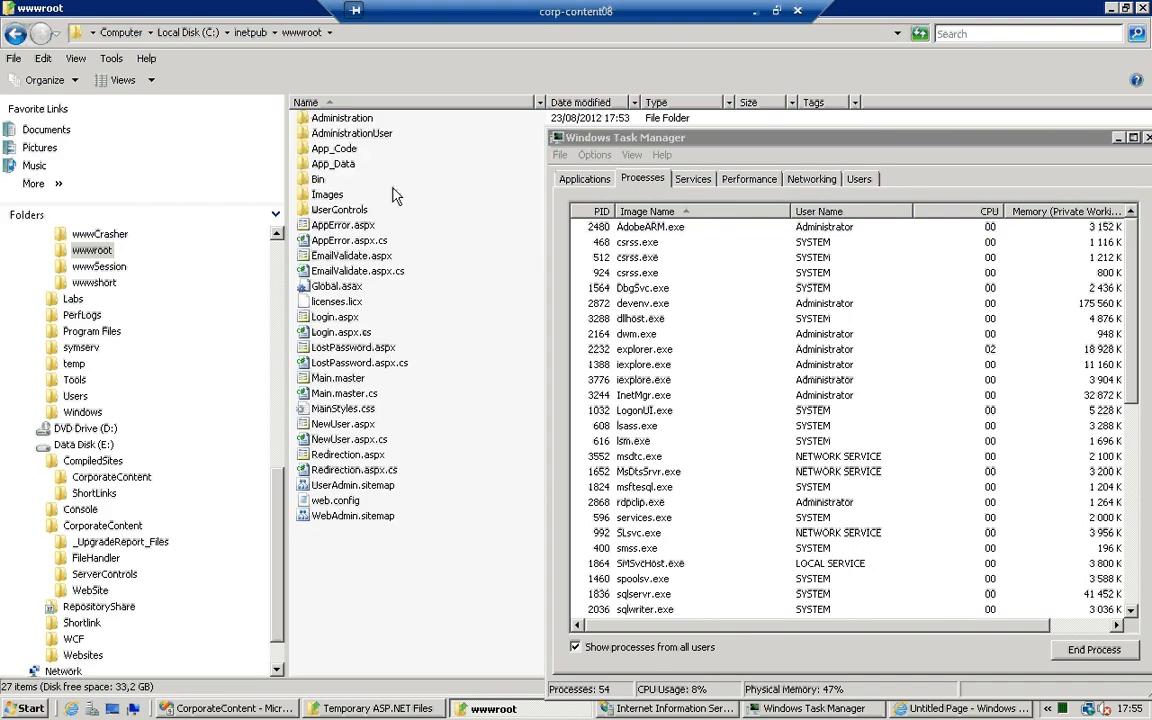
{"action": "double_click", "coordinate": [352, 132]}
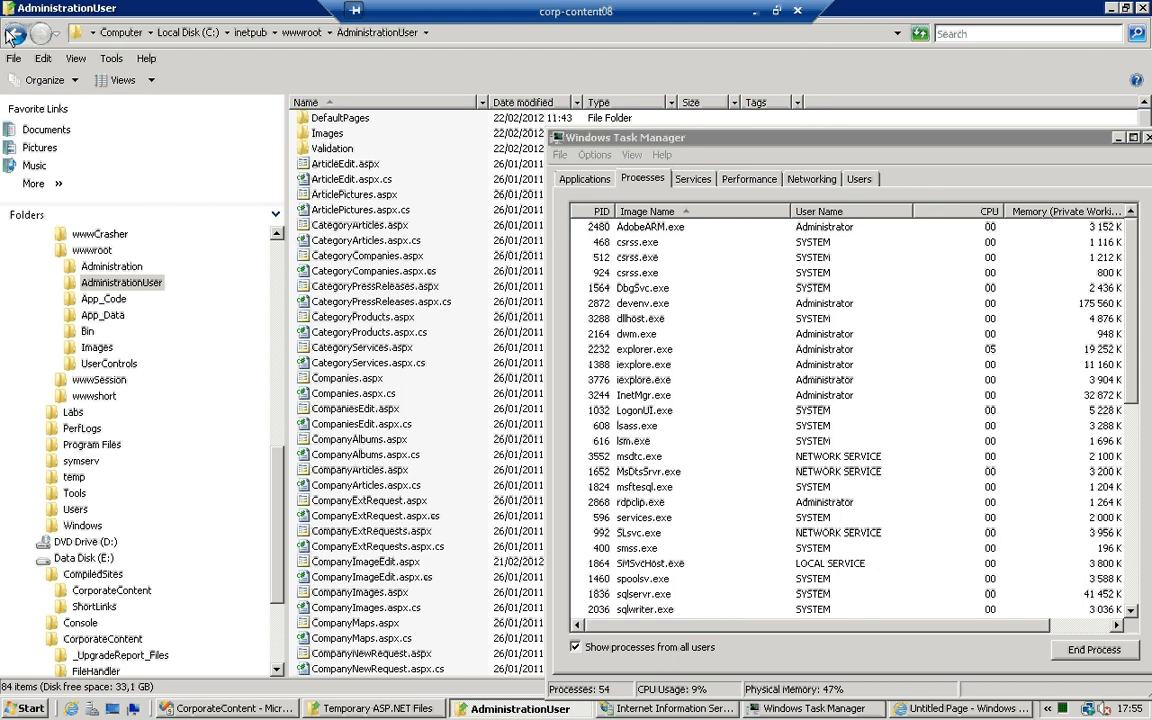
{"action": "left_click", "coordinate": [92, 248]}
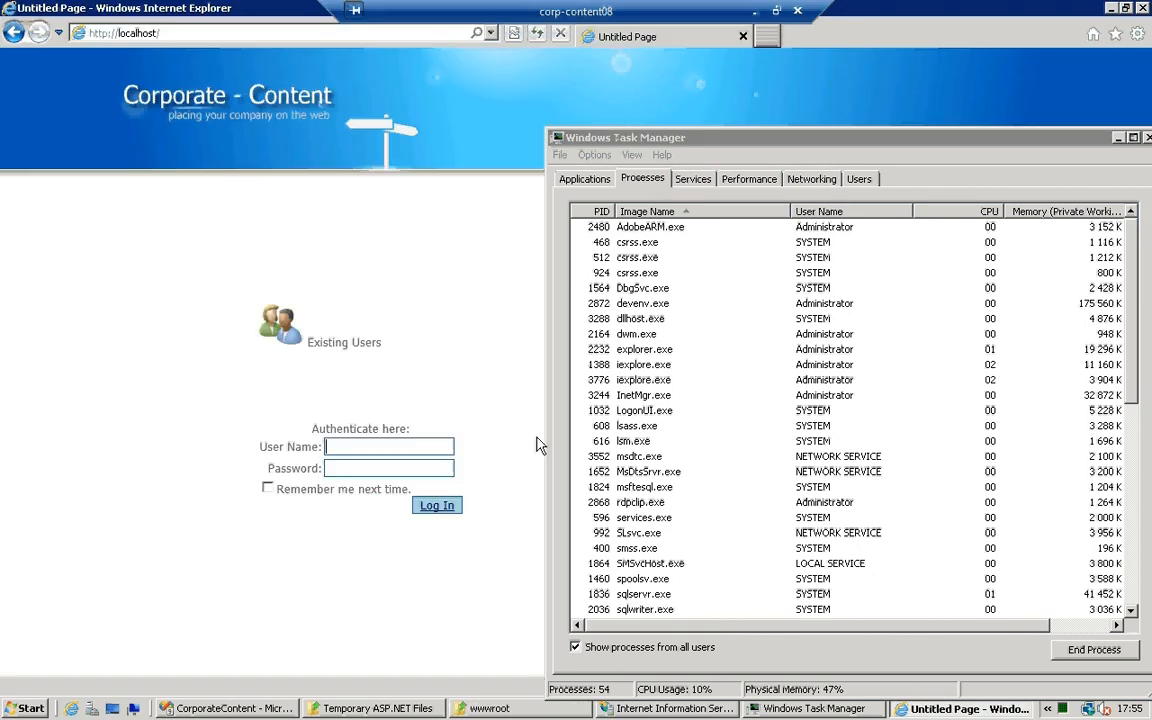
{"action": "type", "text": "n"}
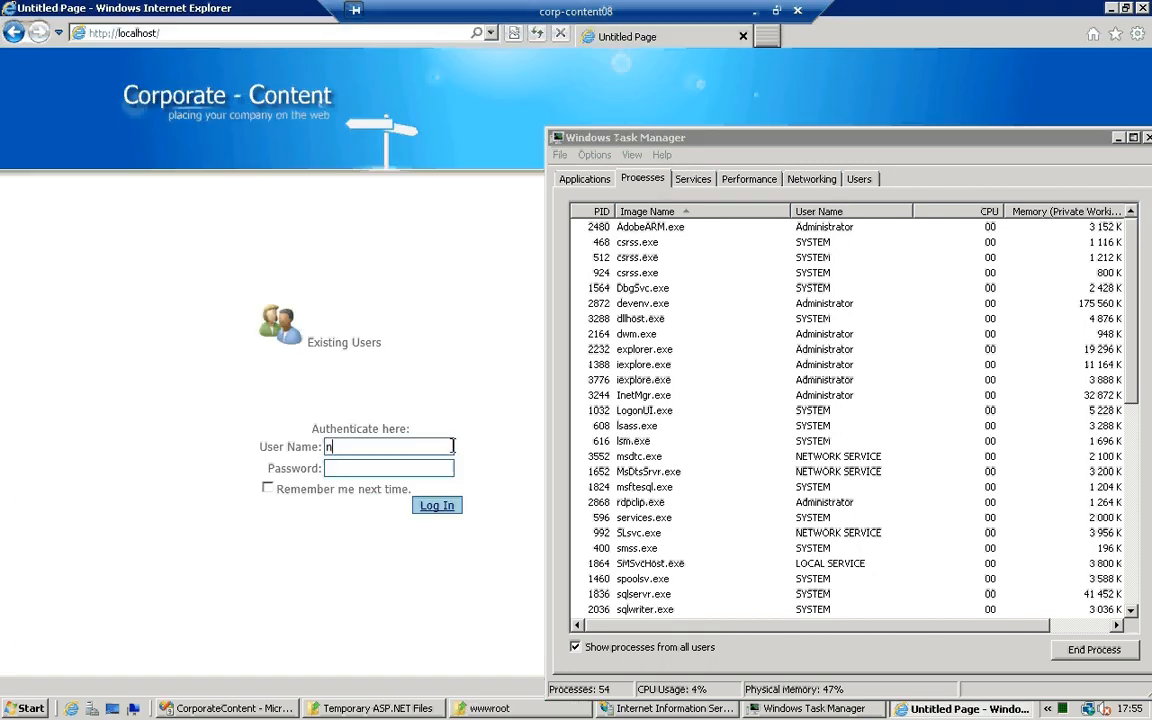
{"action": "type", "text": "petrov"}
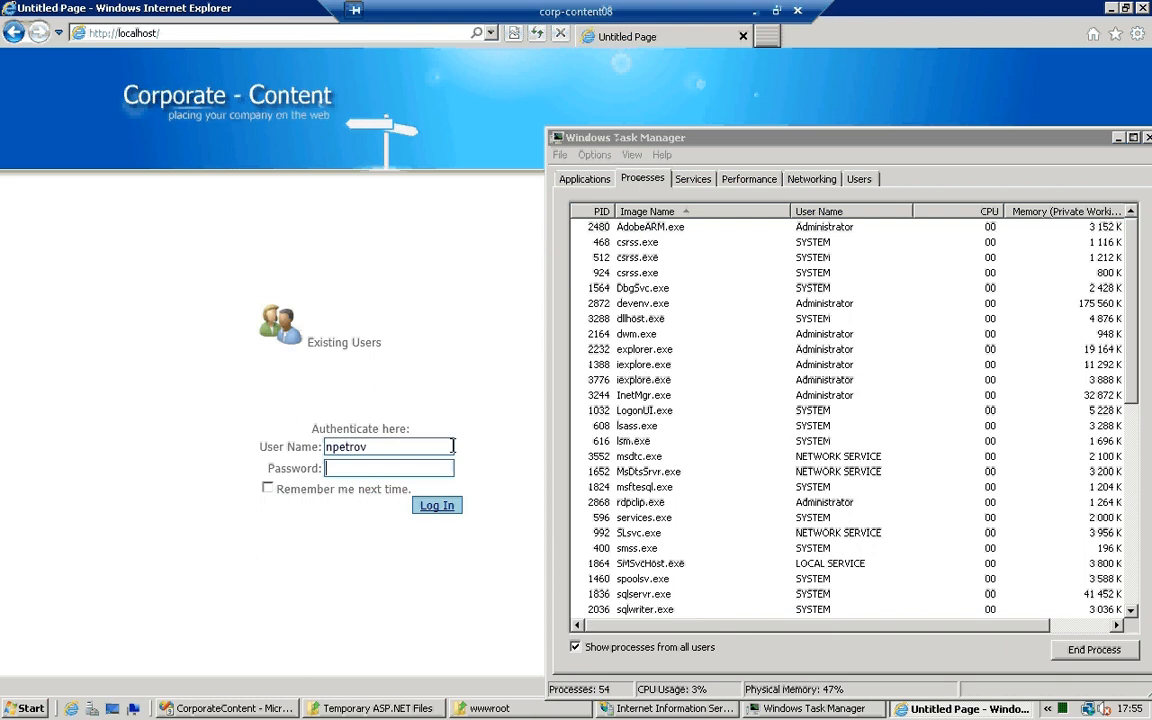
{"action": "type", "text": "••"}
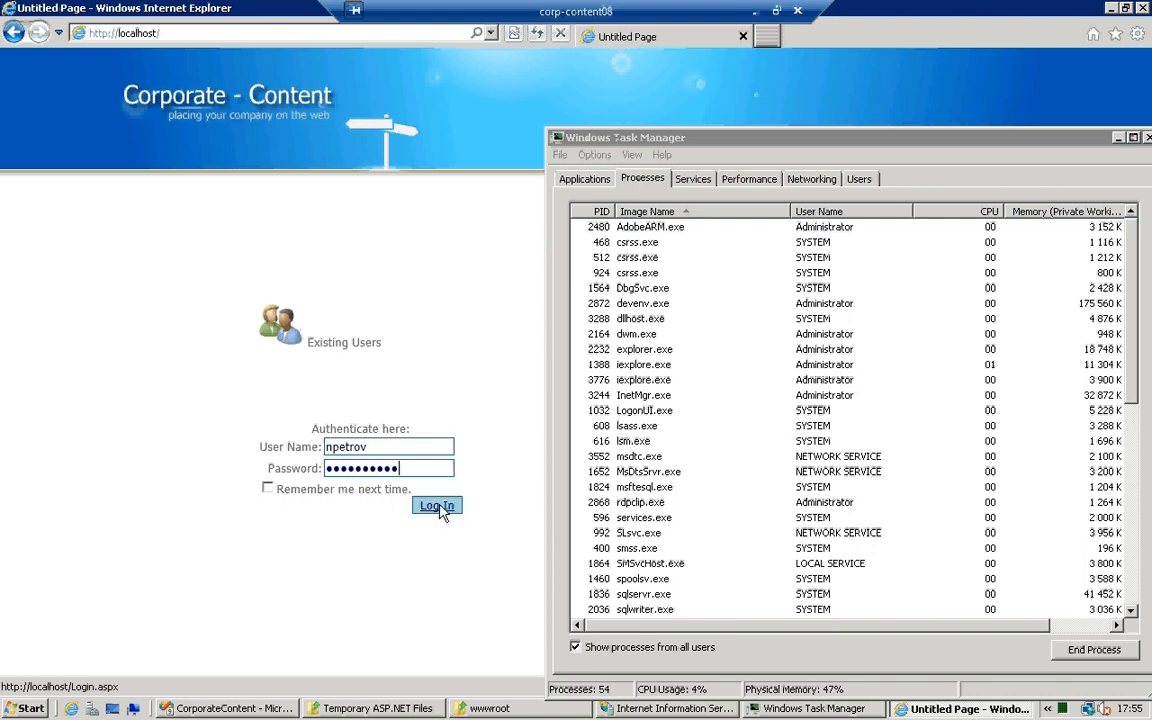
{"action": "left_click", "coordinate": [436, 504]}
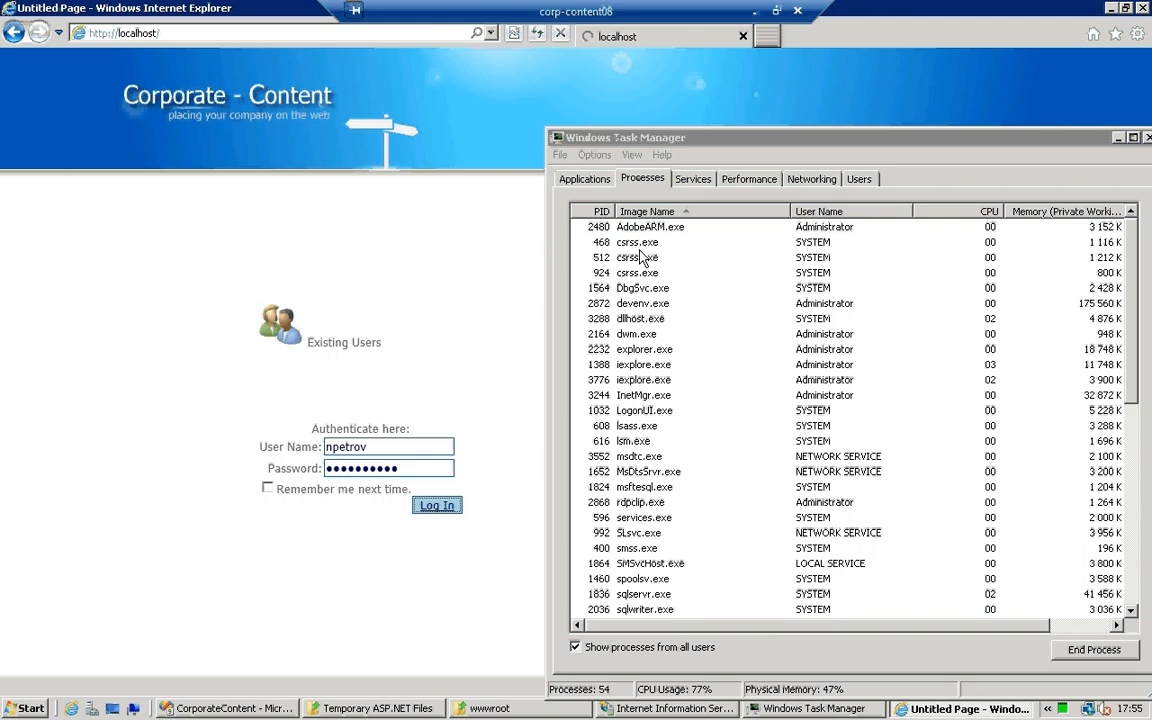
{"action": "left_click", "coordinate": [436, 504]}
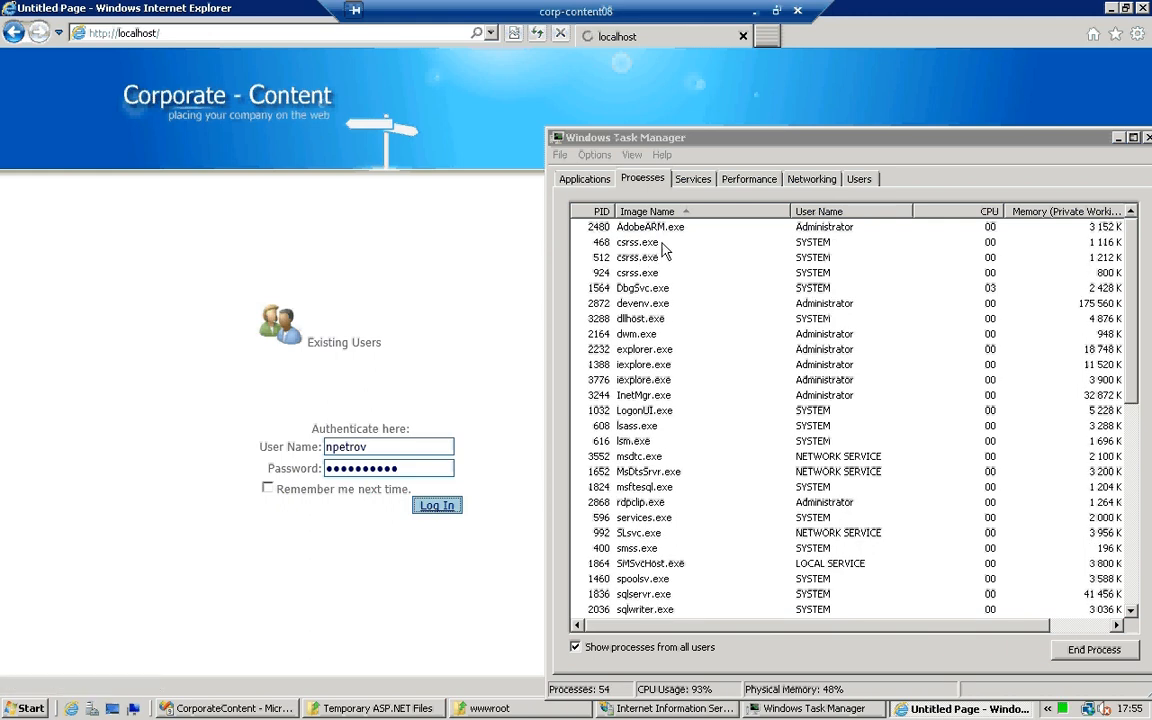
{"action": "left_click", "coordinate": [436, 504]}
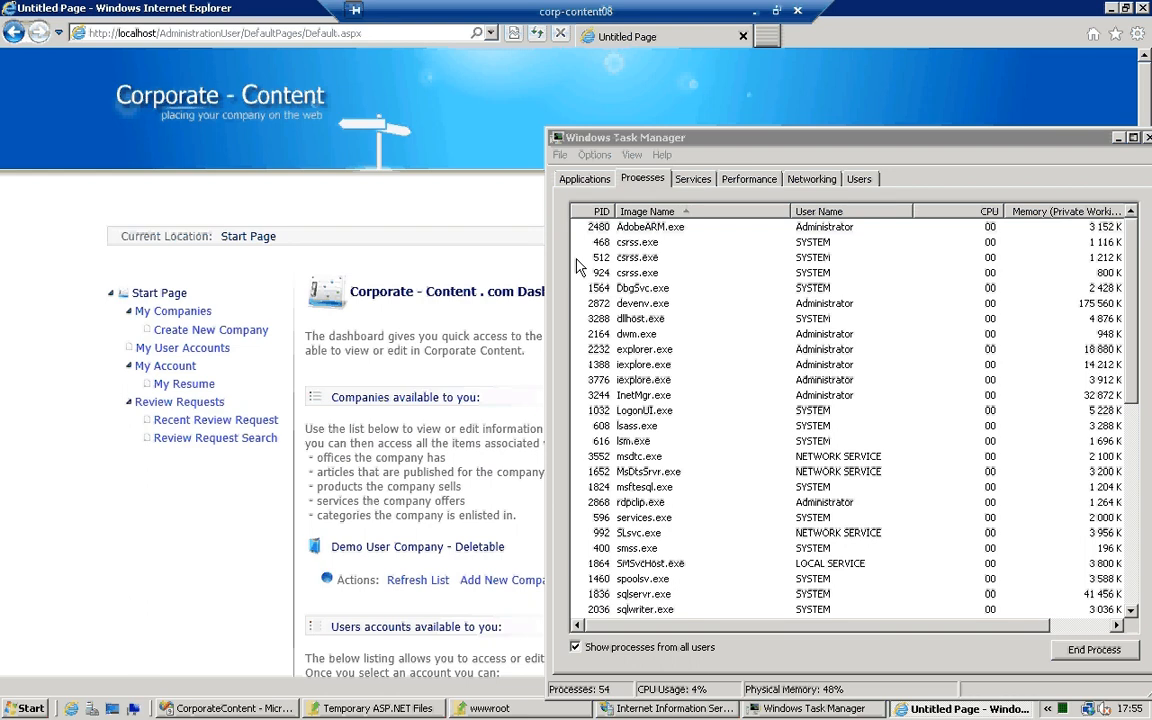
{"action": "mouse_move", "coordinate": [780, 160]}
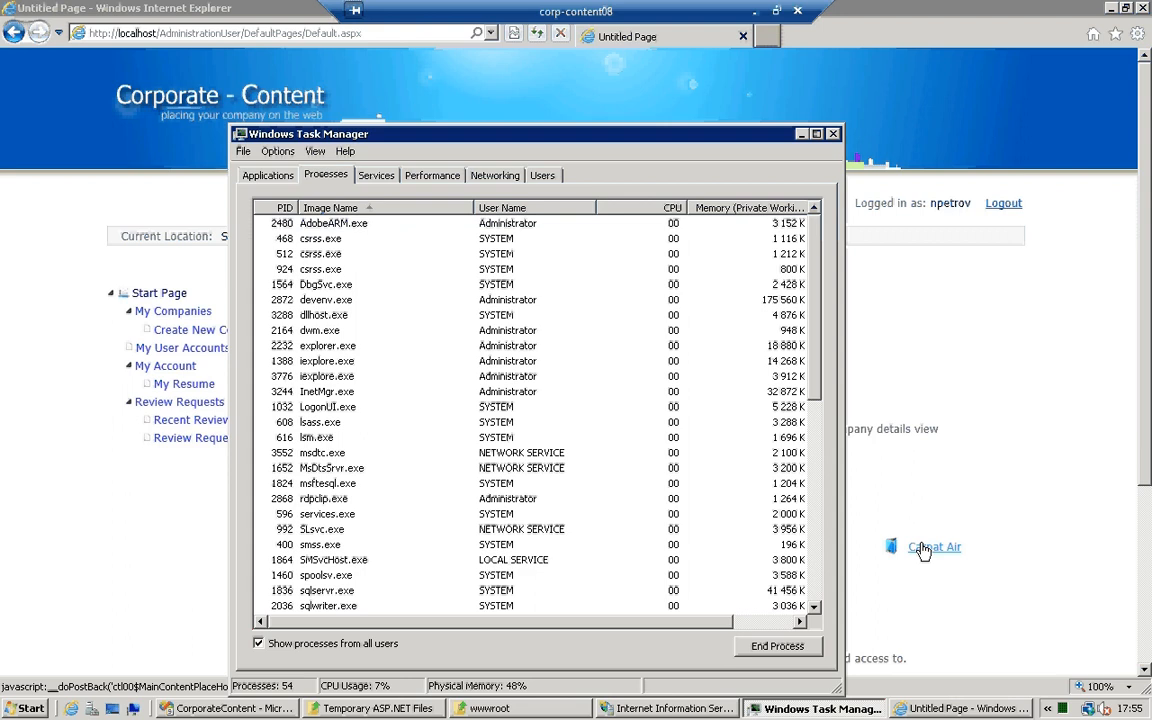
Review Carpat Air's Company Albums page from the dashboard
{"action": "left_click", "coordinate": [934, 548]}
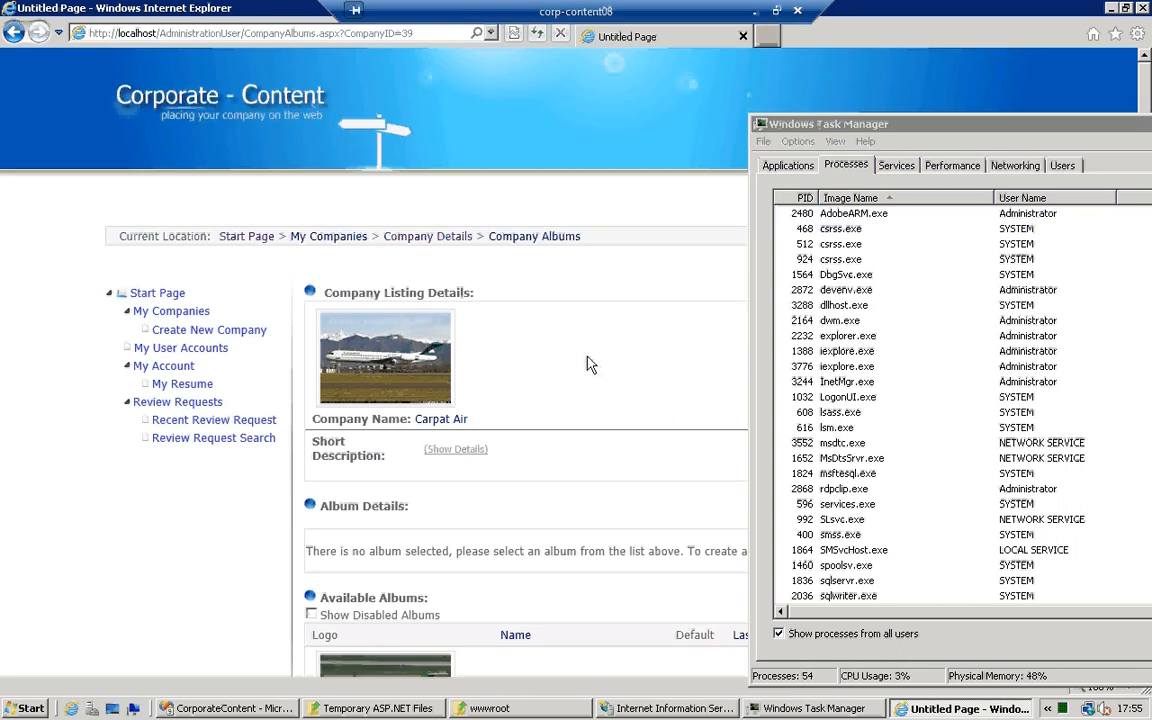
{"action": "scroll", "scroll_direction": "down", "scroll_amount": 3}
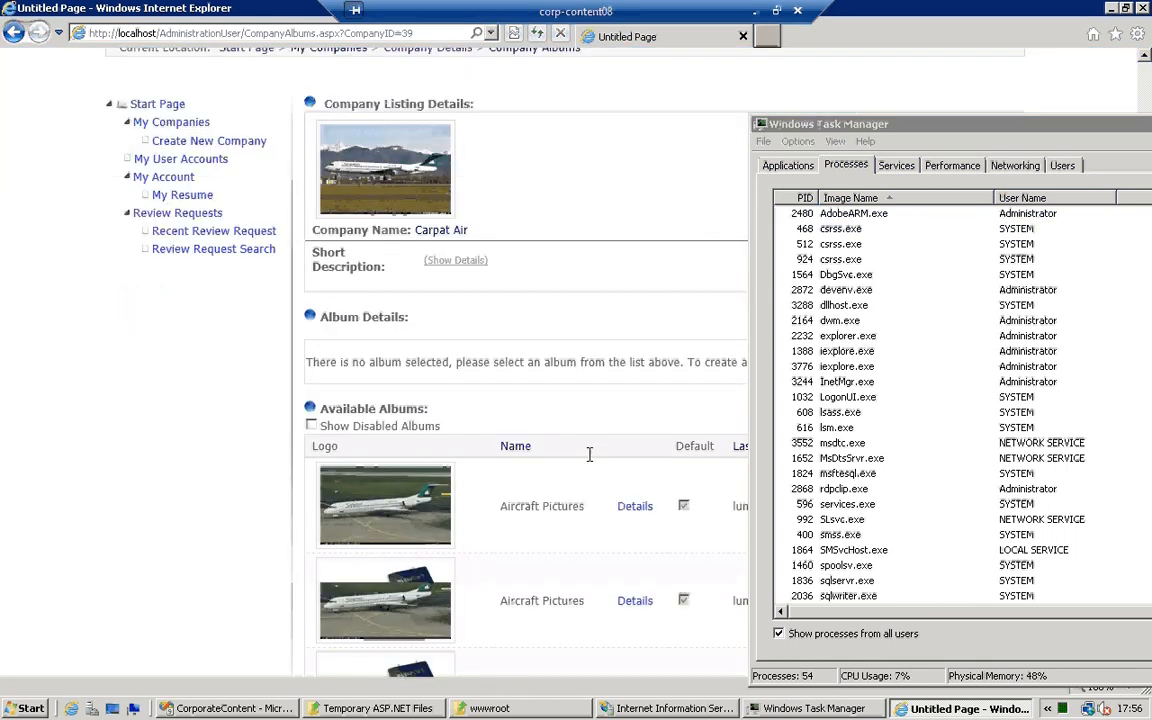
{"action": "scroll", "scroll_direction": "up", "scroll_amount": 3}
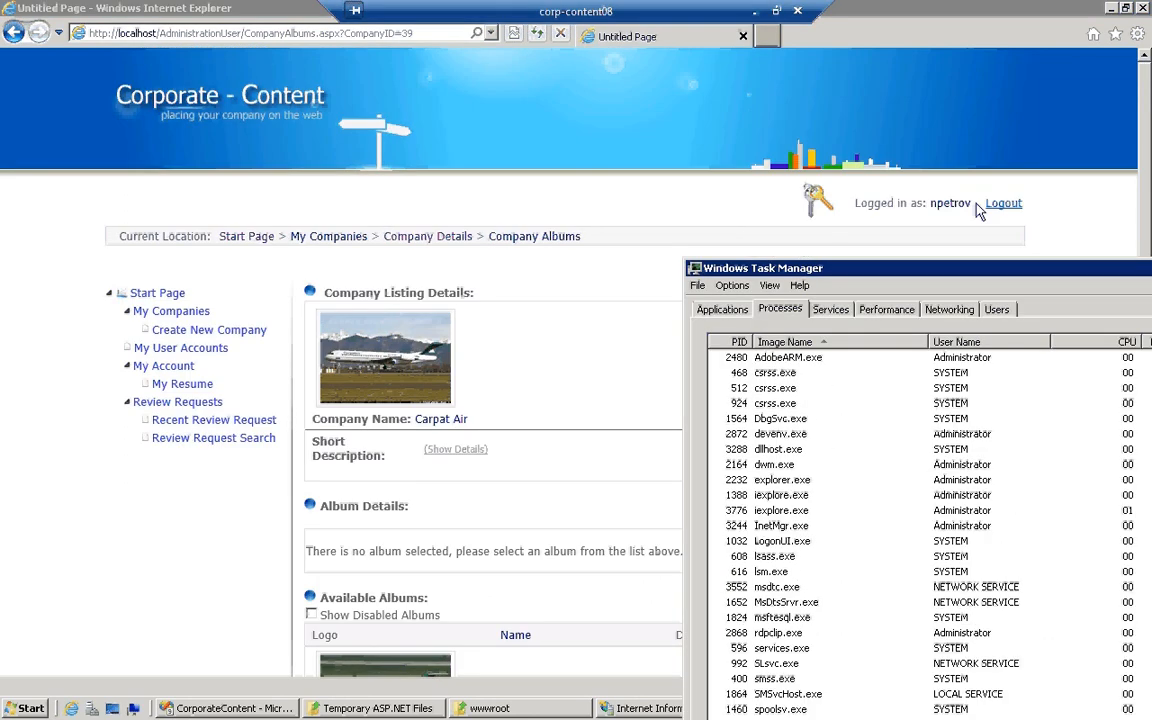
Log out of the site and browse wwwroot's Administration folder in Windows Explorer
{"action": "left_click", "coordinate": [1004, 204]}
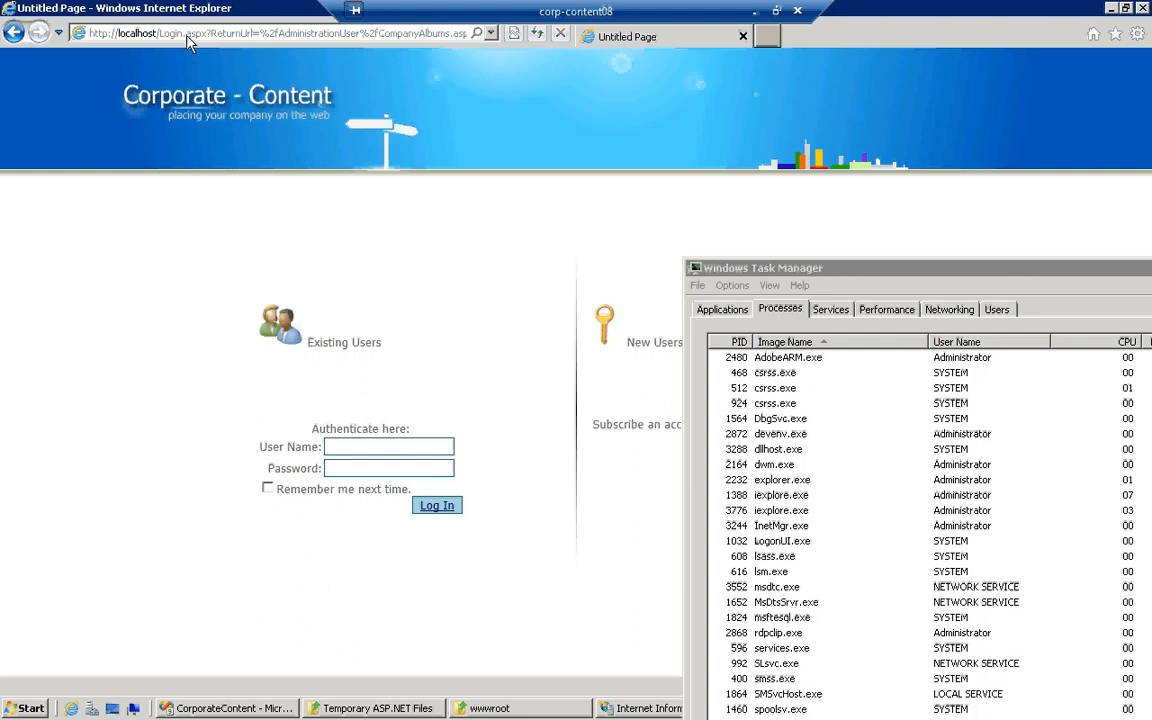
{"action": "left_click", "coordinate": [280, 32]}
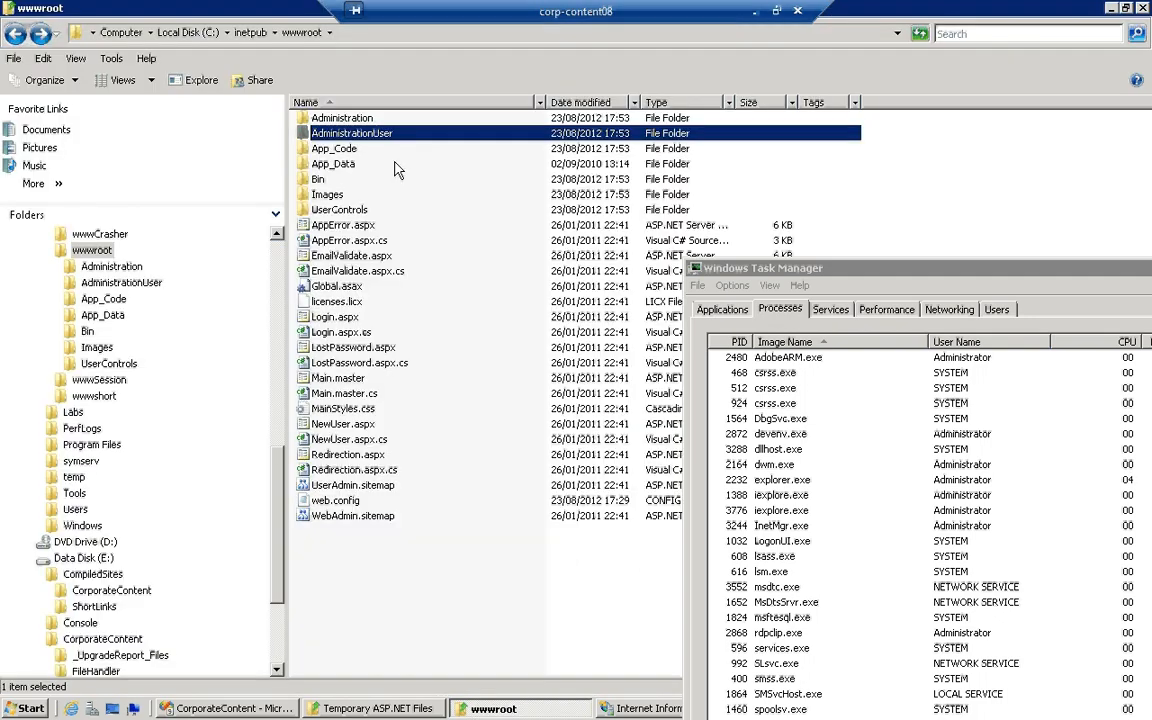
{"action": "mouse_move", "coordinate": [342, 118]}
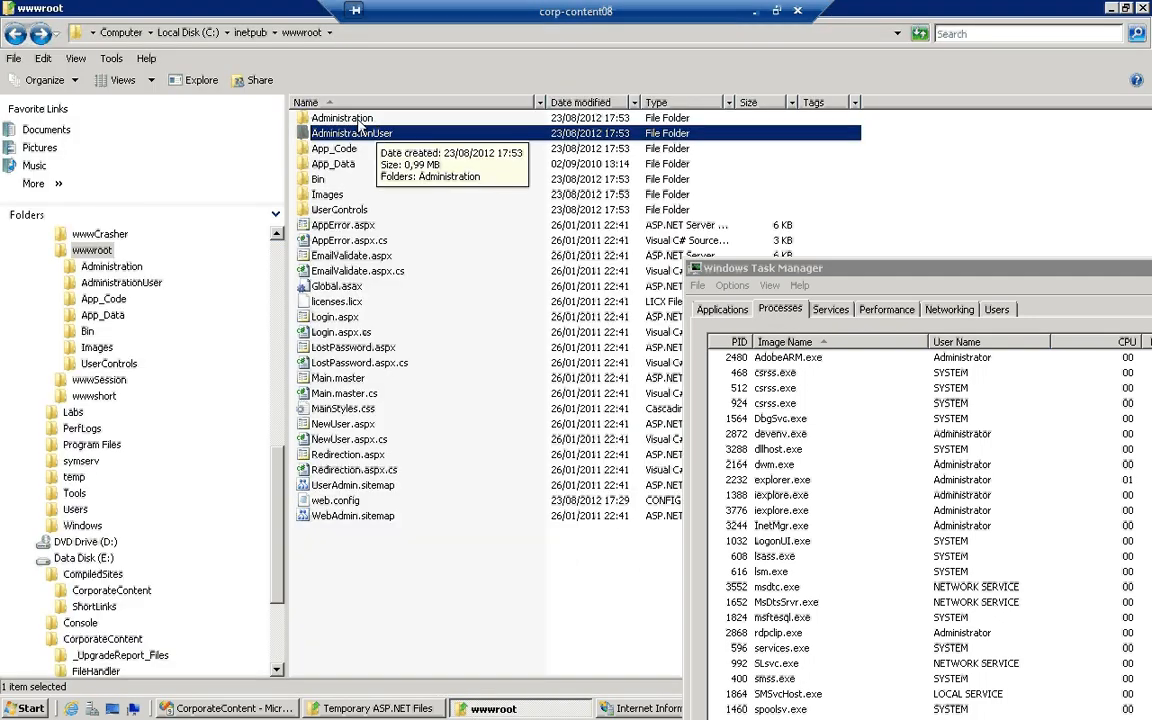
{"action": "double_click", "coordinate": [342, 116]}
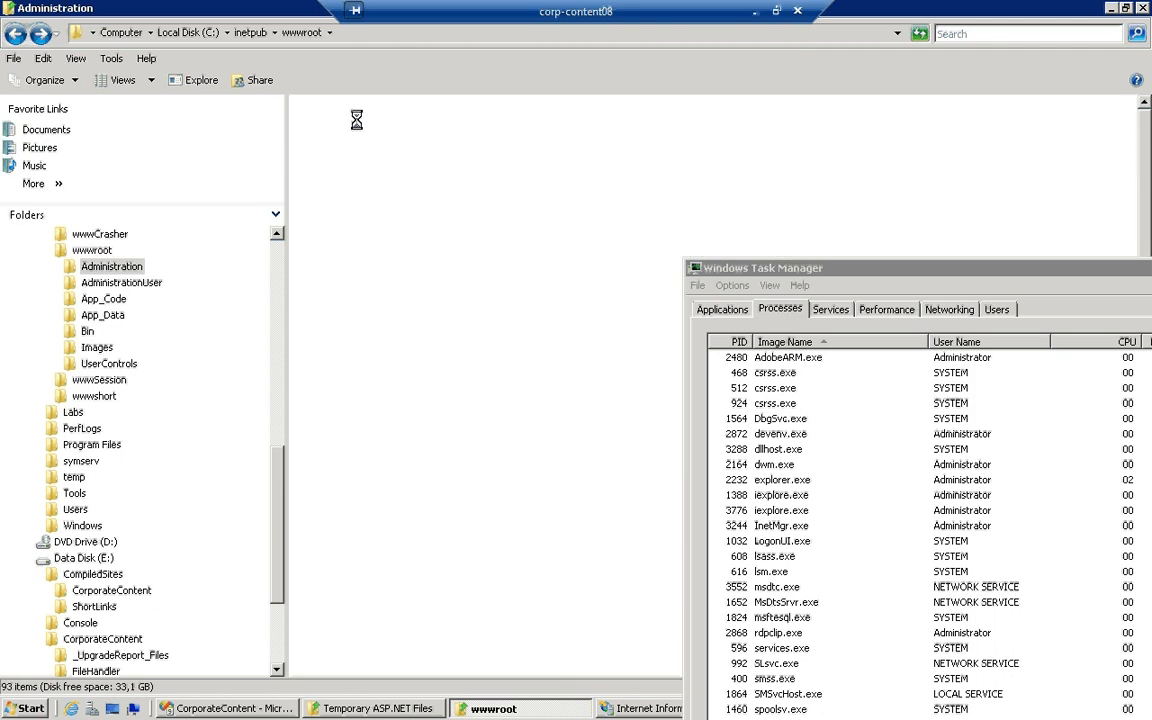
{"action": "left_click", "coordinate": [112, 266]}
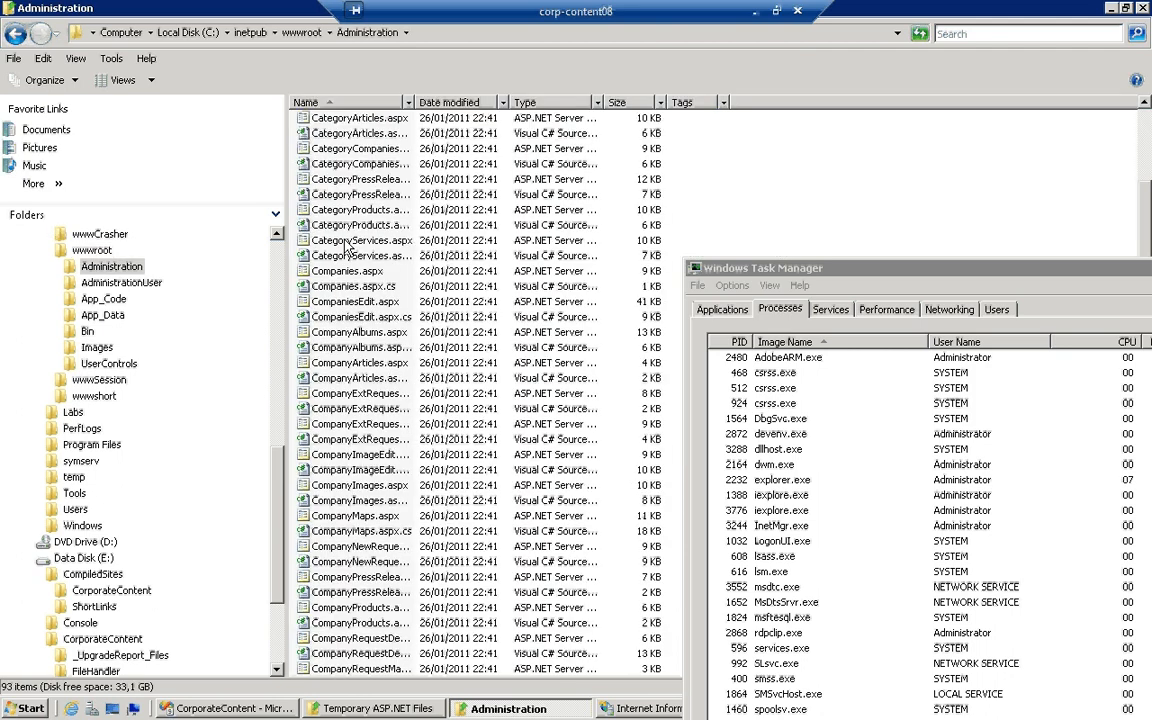
{"action": "scroll", "scroll_direction": "down", "scroll_amount": 3}
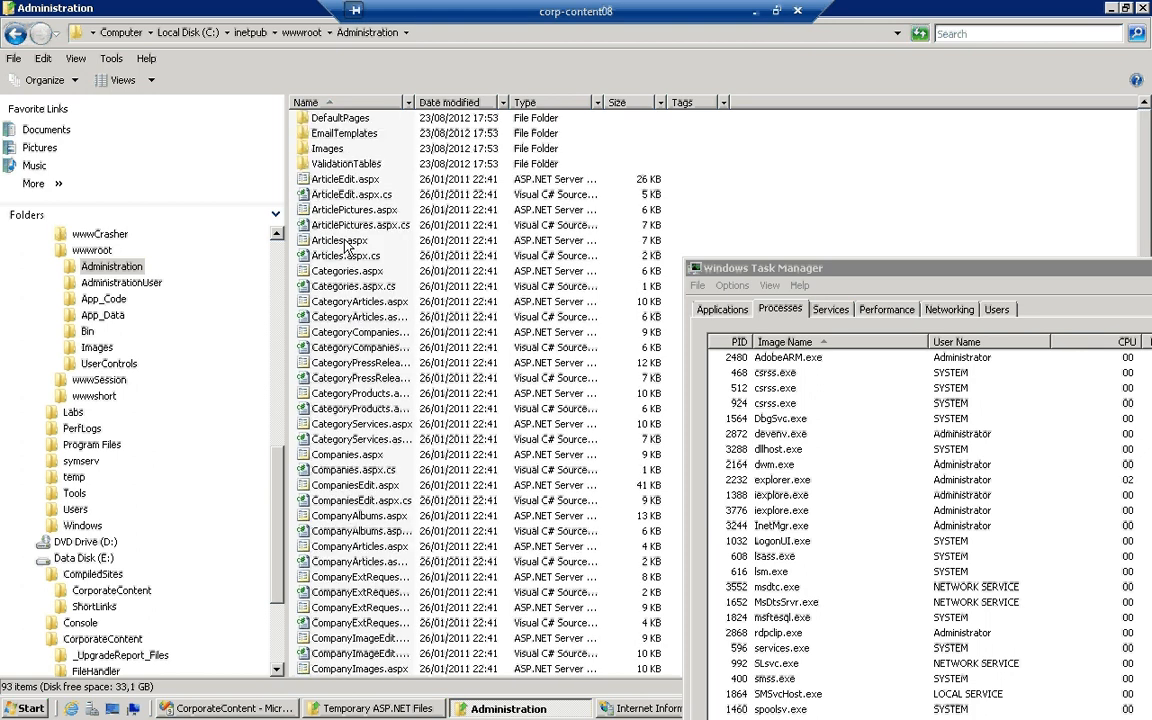
{"action": "mouse_move", "coordinate": [636, 708]}
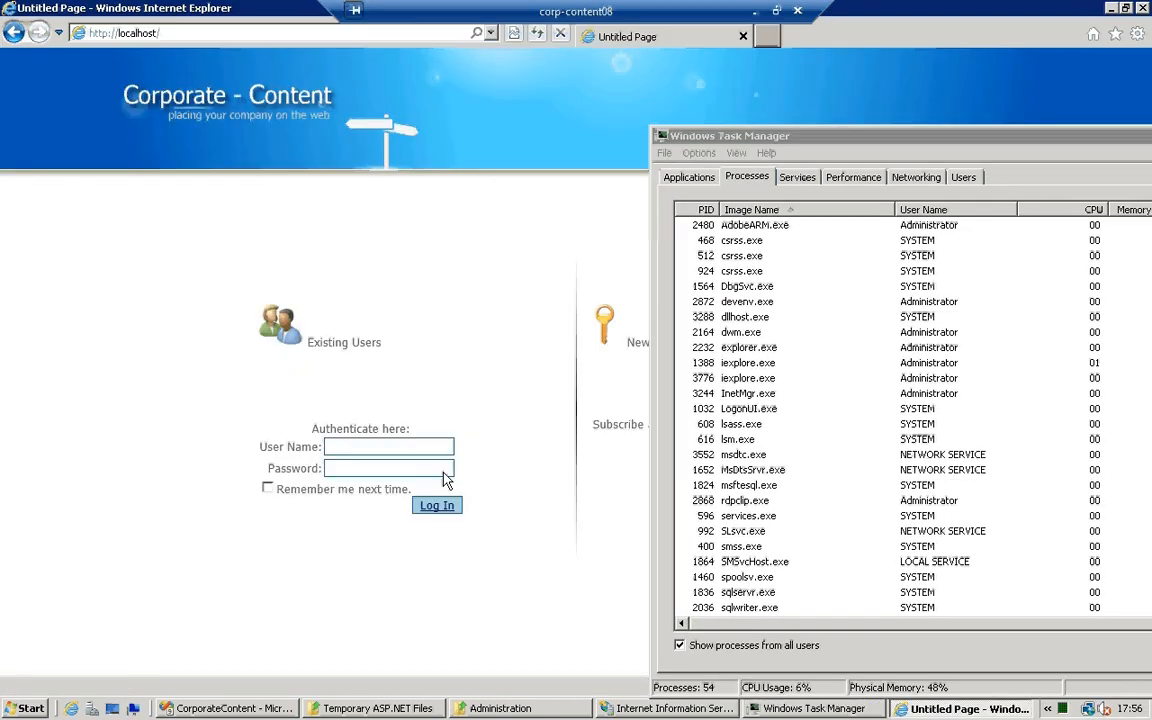
Log in as Administrator to reach the Administration Dashboard, then return to the Administration folder window
{"action": "type", "text": "A"}
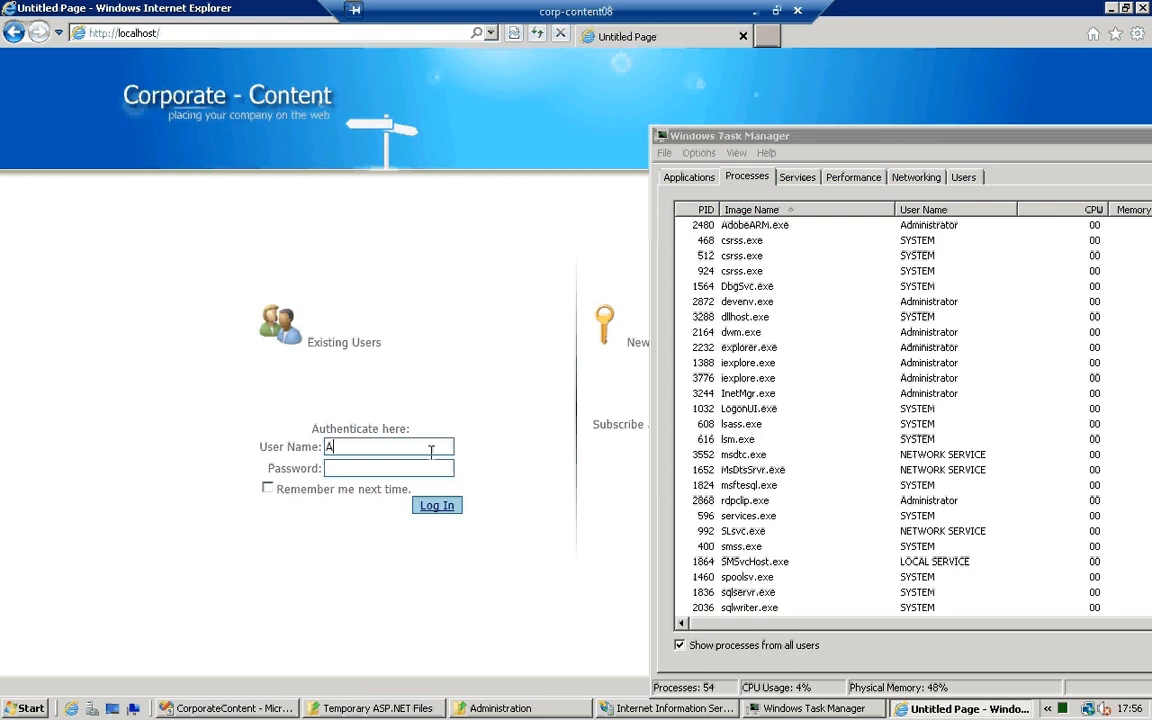
{"action": "type", "text": "dministrator"}
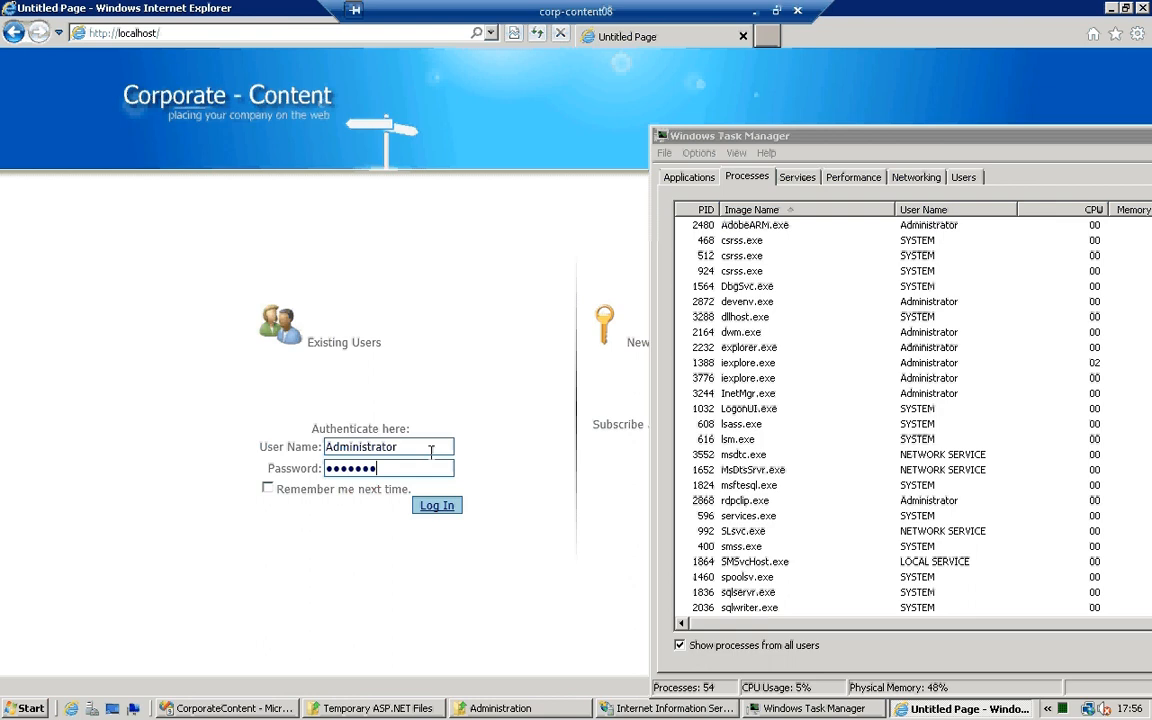
{"action": "left_click", "coordinate": [436, 504]}
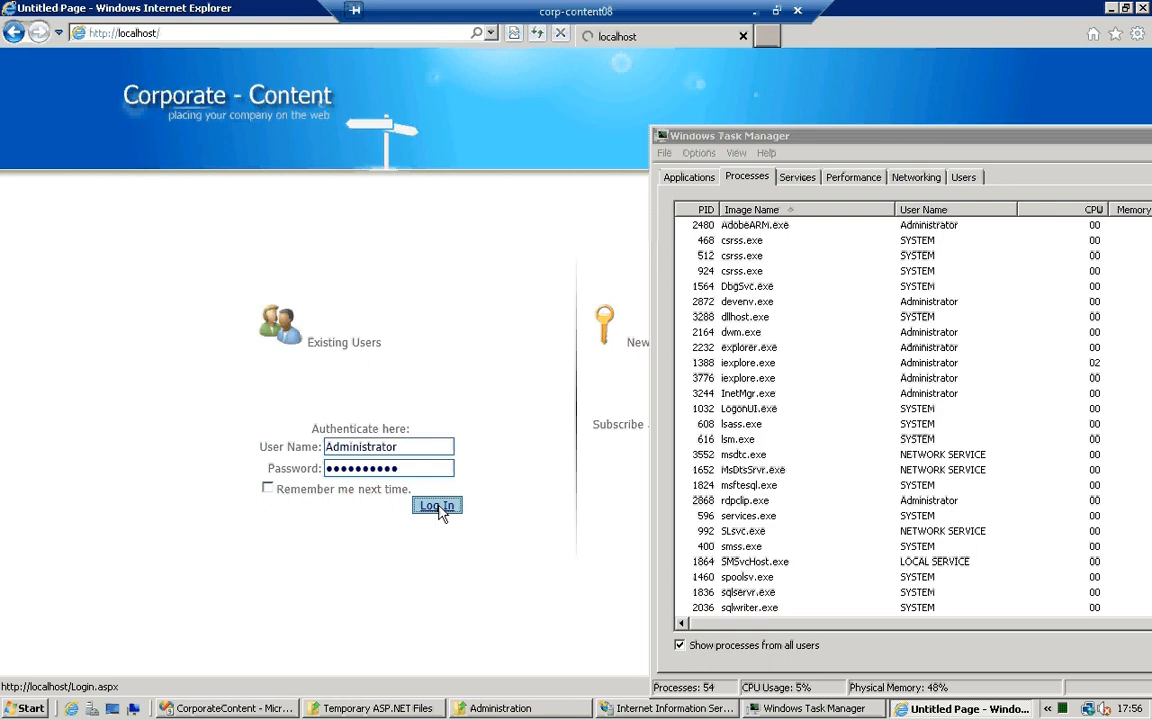
{"action": "left_click", "coordinate": [436, 504]}
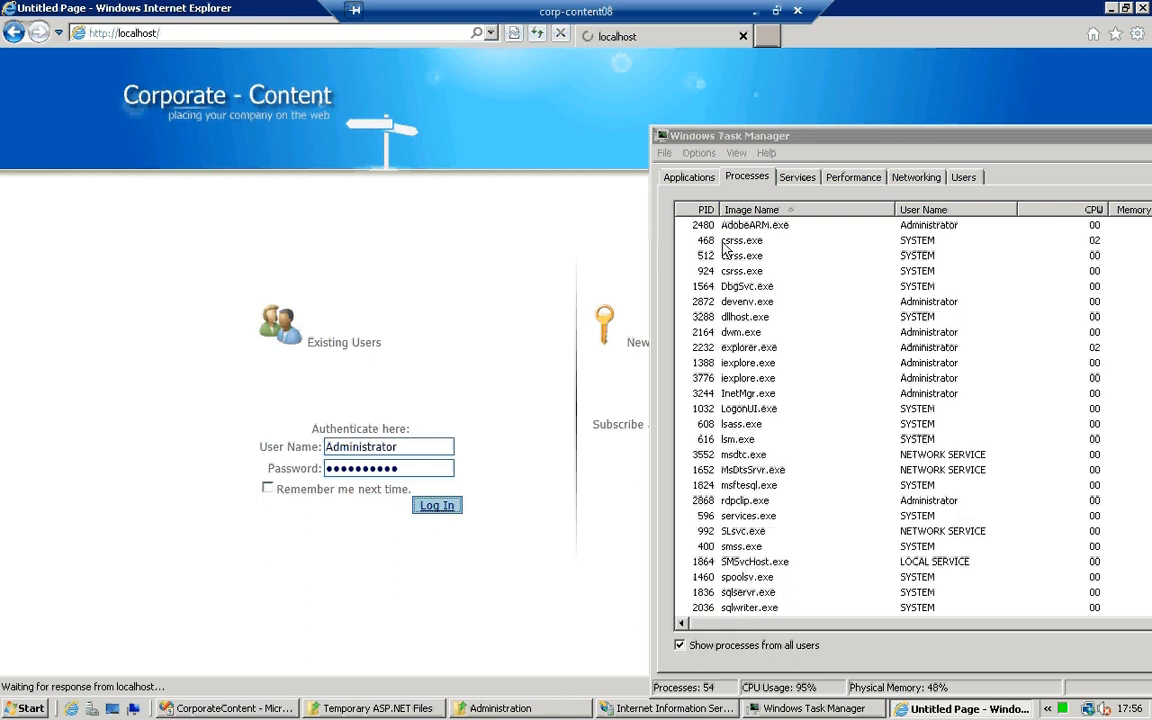
{"action": "left_click", "coordinate": [436, 504]}
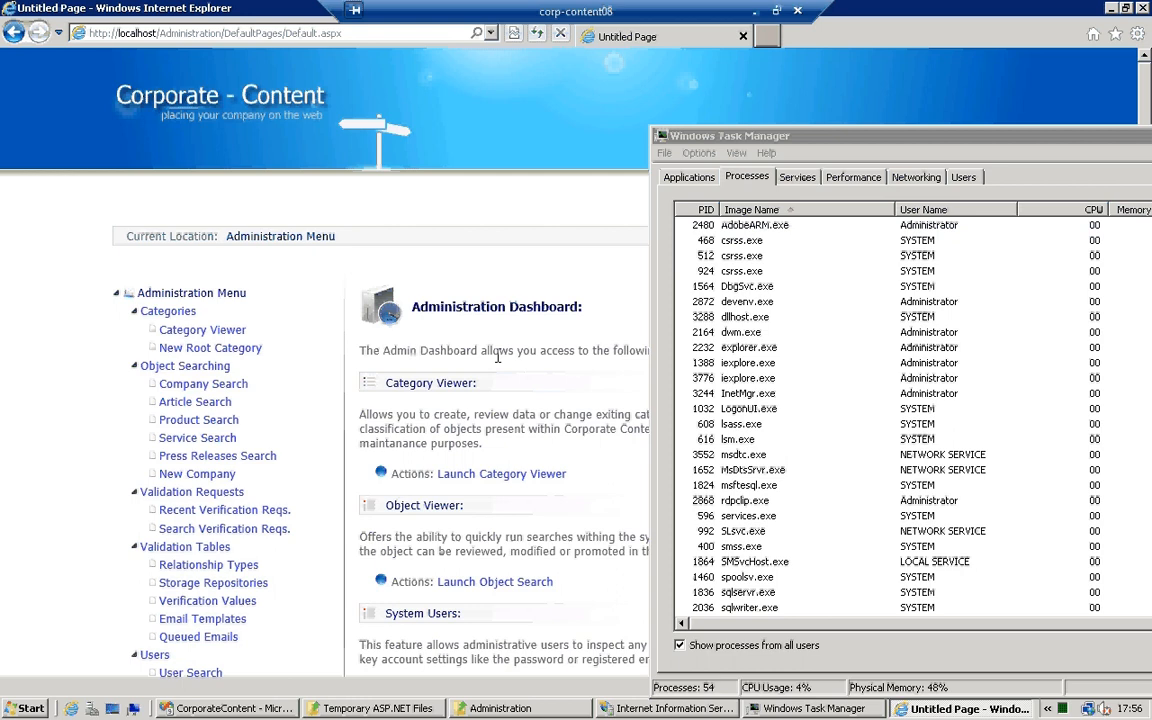
{"action": "left_click", "coordinate": [504, 708]}
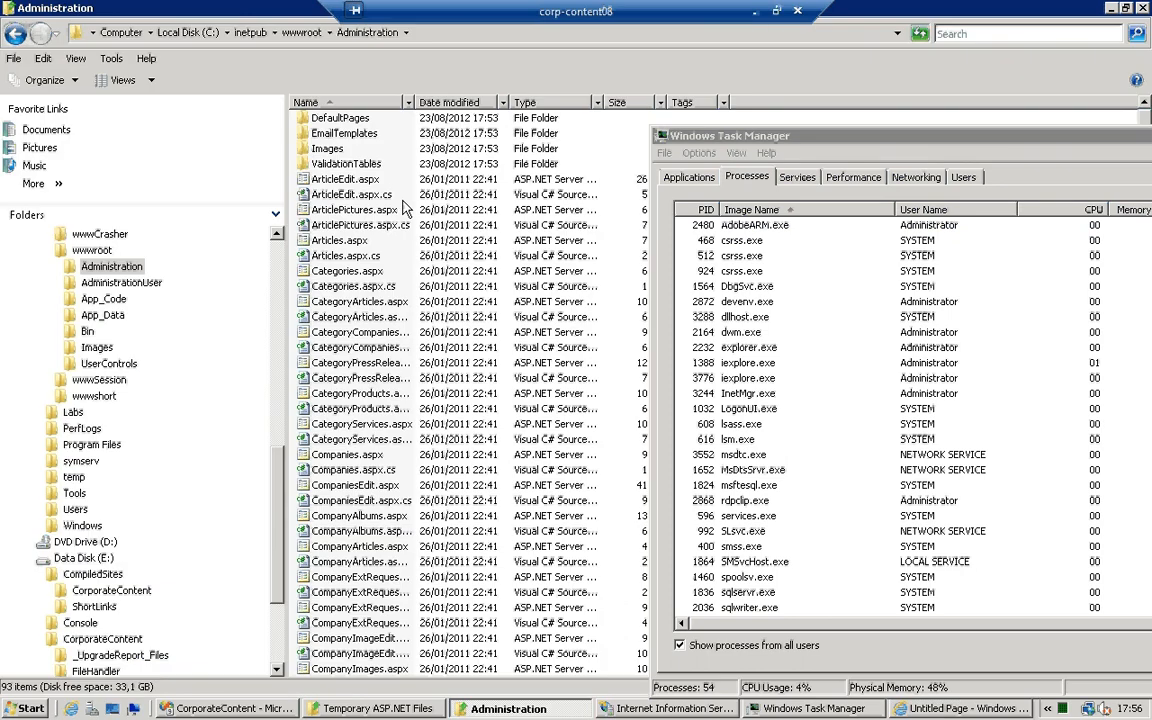
Expand the Administration folder, then view the Email Templates page under Validation Tables in the browser
{"action": "double_click", "coordinate": [344, 132]}
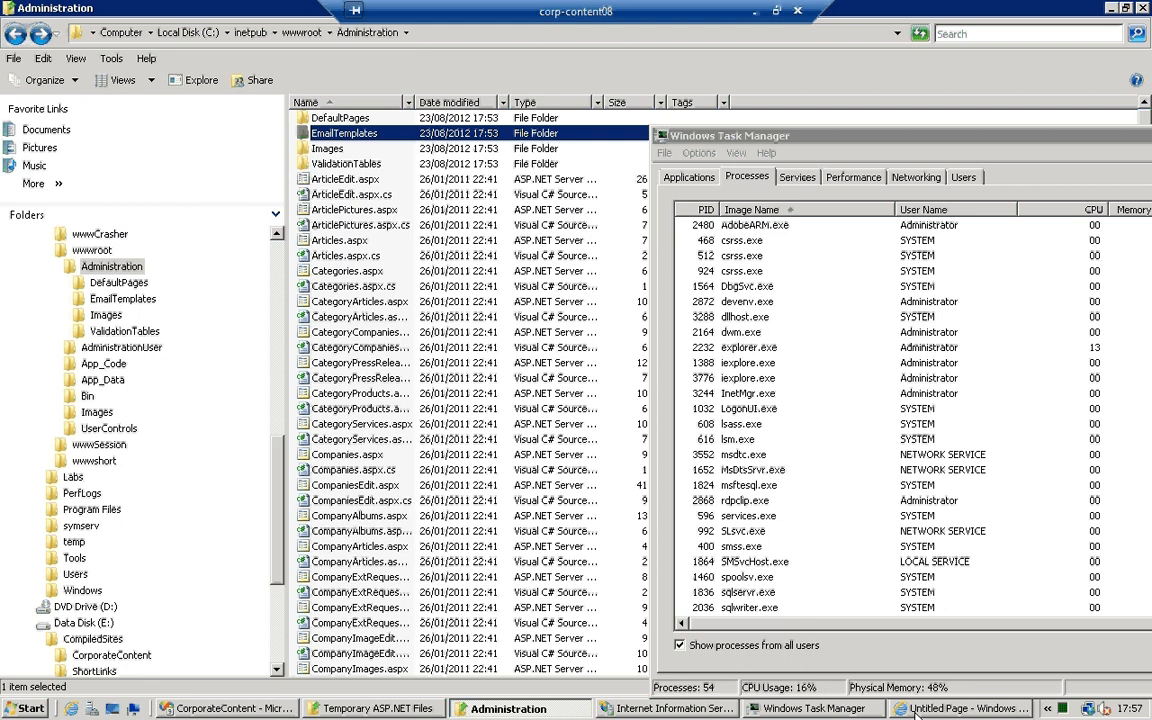
{"action": "left_click", "coordinate": [964, 708]}
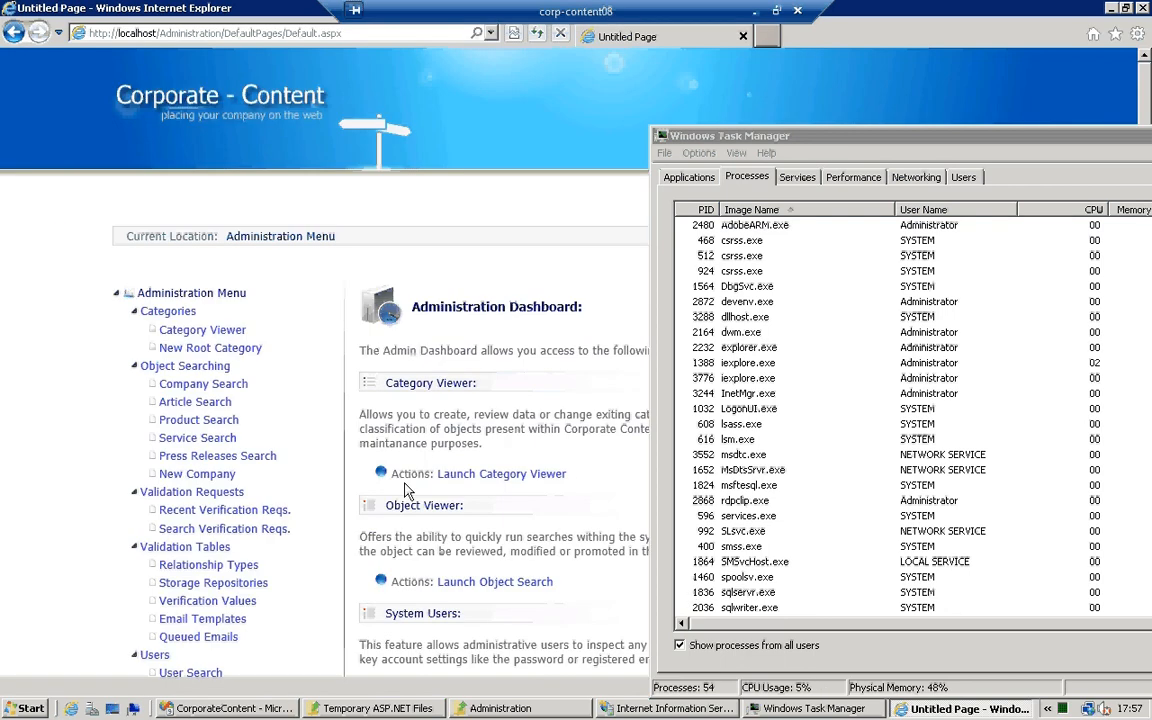
{"action": "mouse_move", "coordinate": [332, 528]}
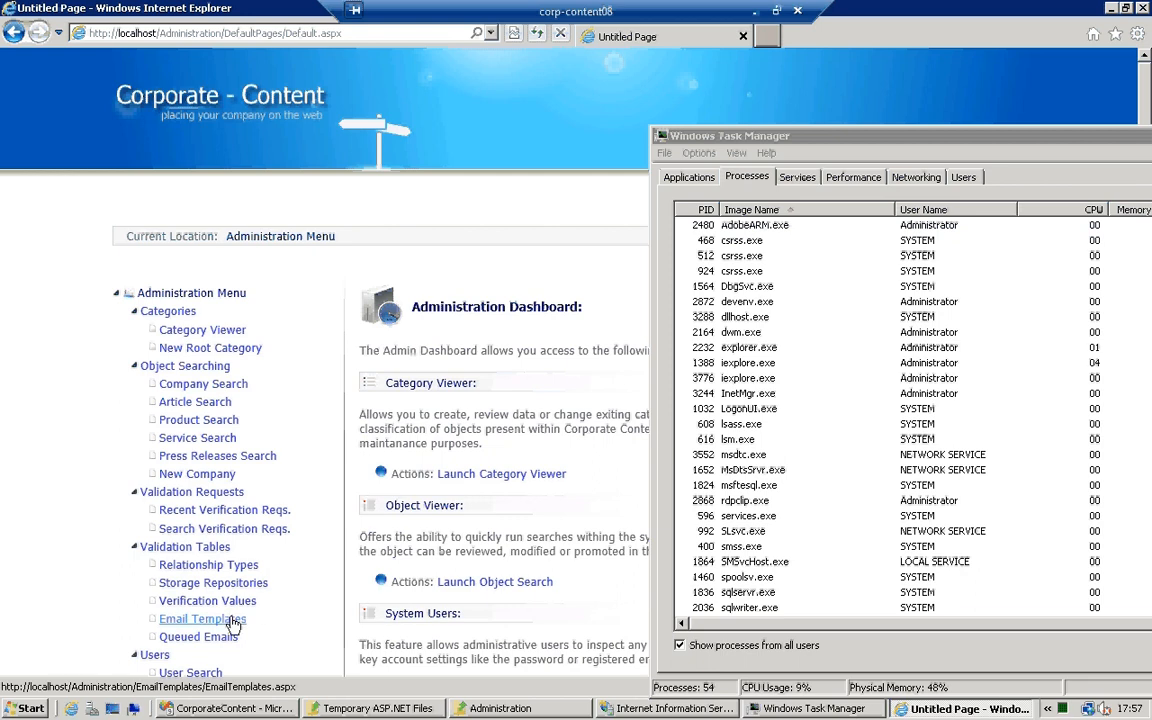
{"action": "mouse_move", "coordinate": [202, 618]}
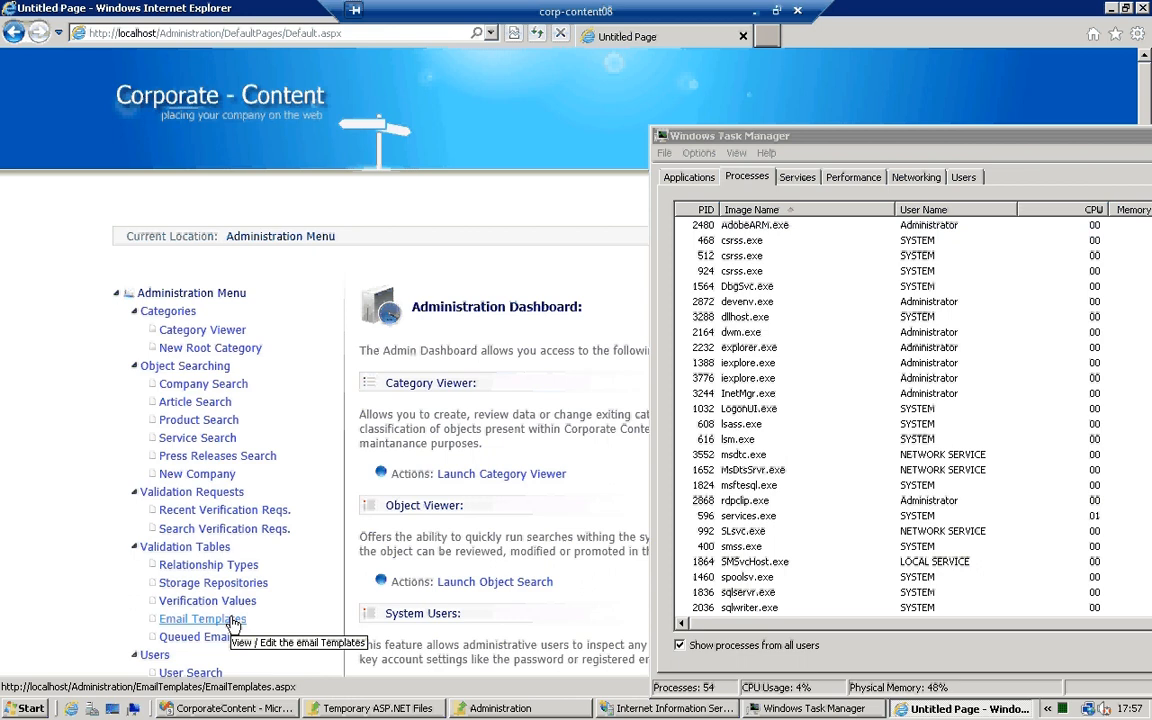
{"action": "left_click", "coordinate": [196, 618]}
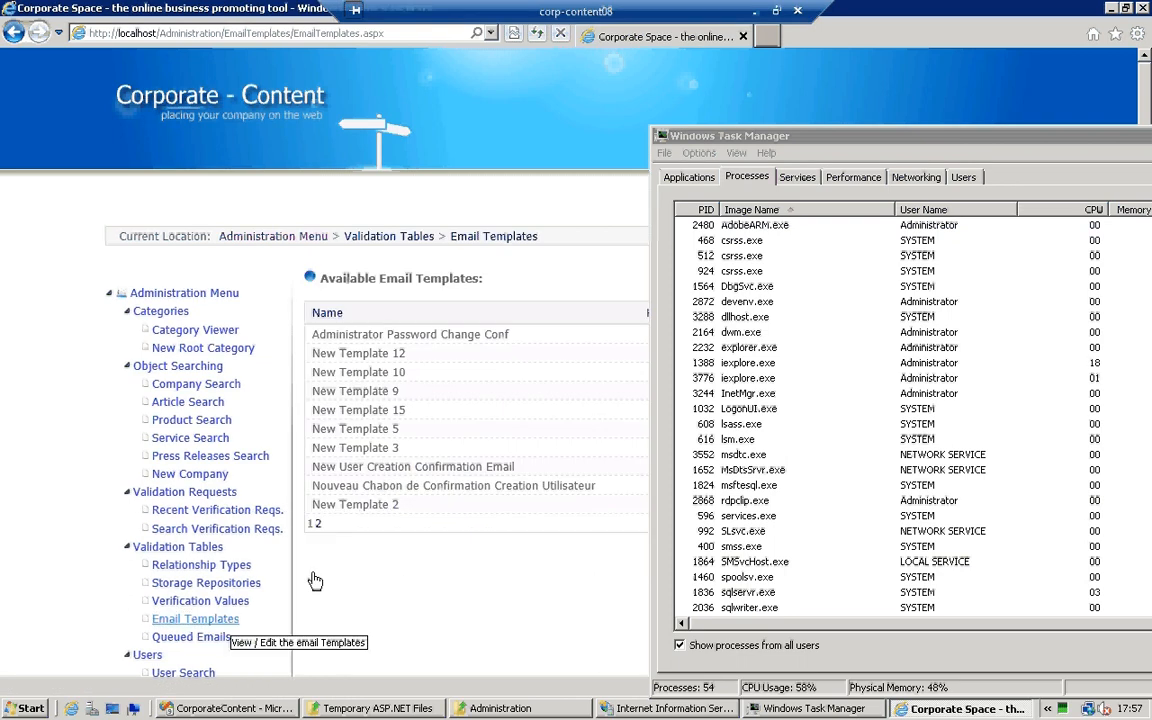
{"action": "mouse_move", "coordinate": [688, 276]}
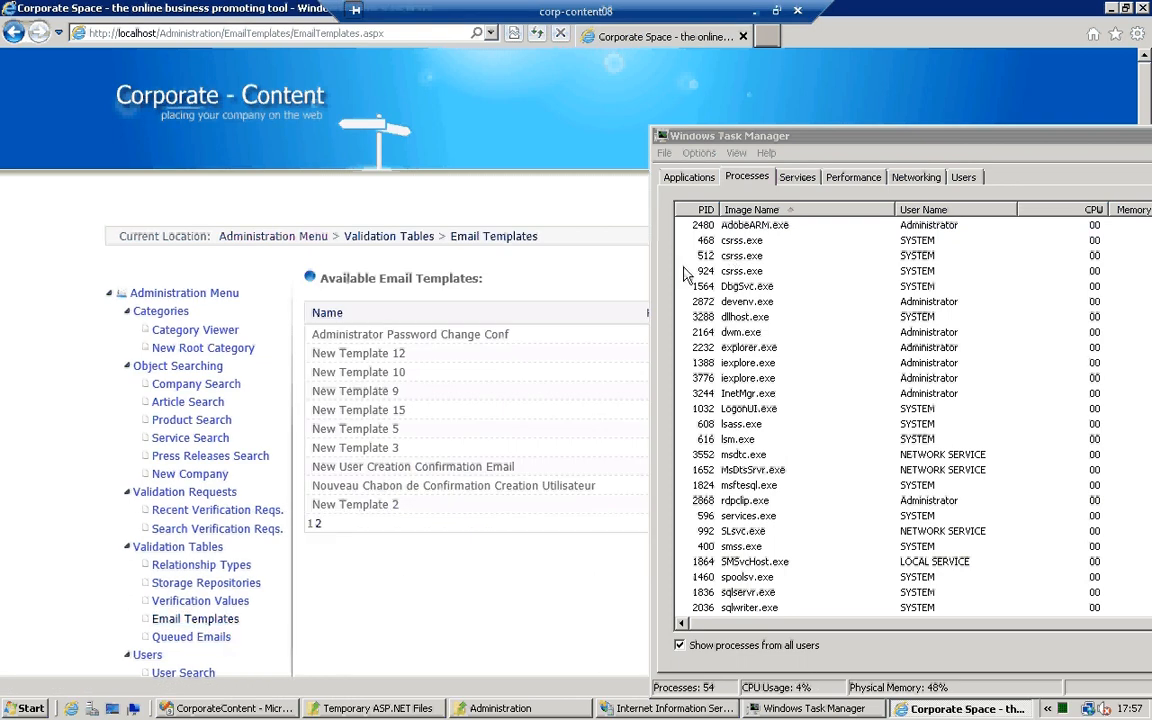
{"action": "mouse_move", "coordinate": [780, 260]}
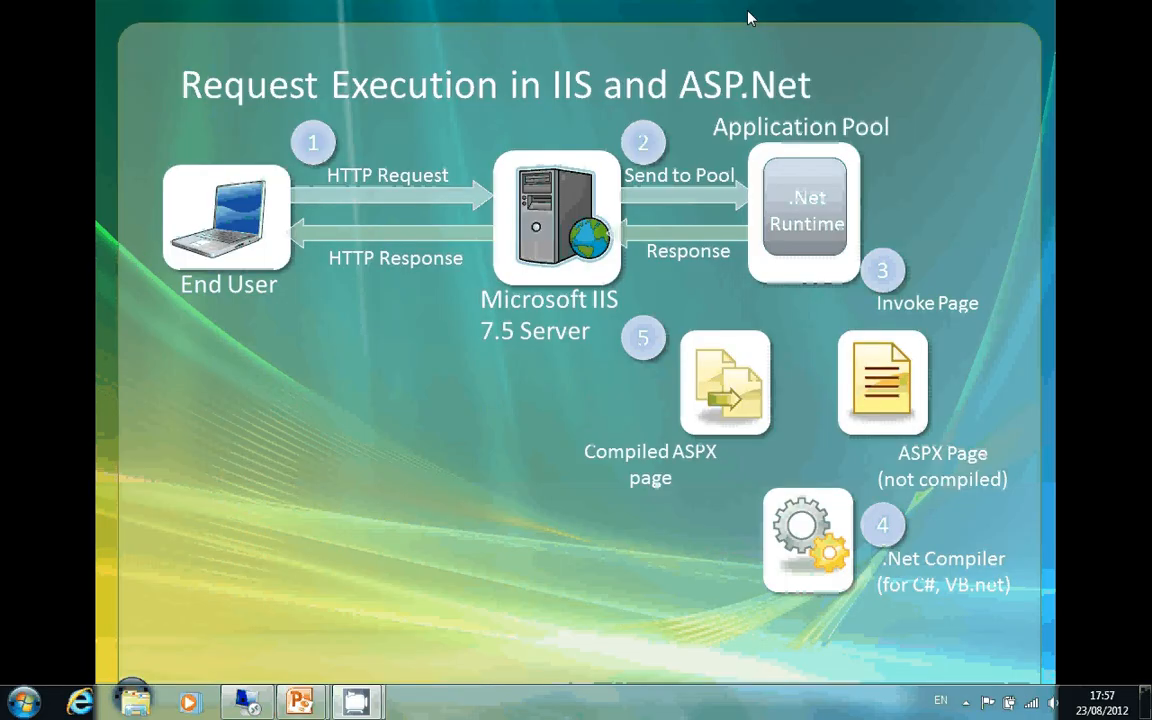
{"action": "mouse_move", "coordinate": [826, 22]}
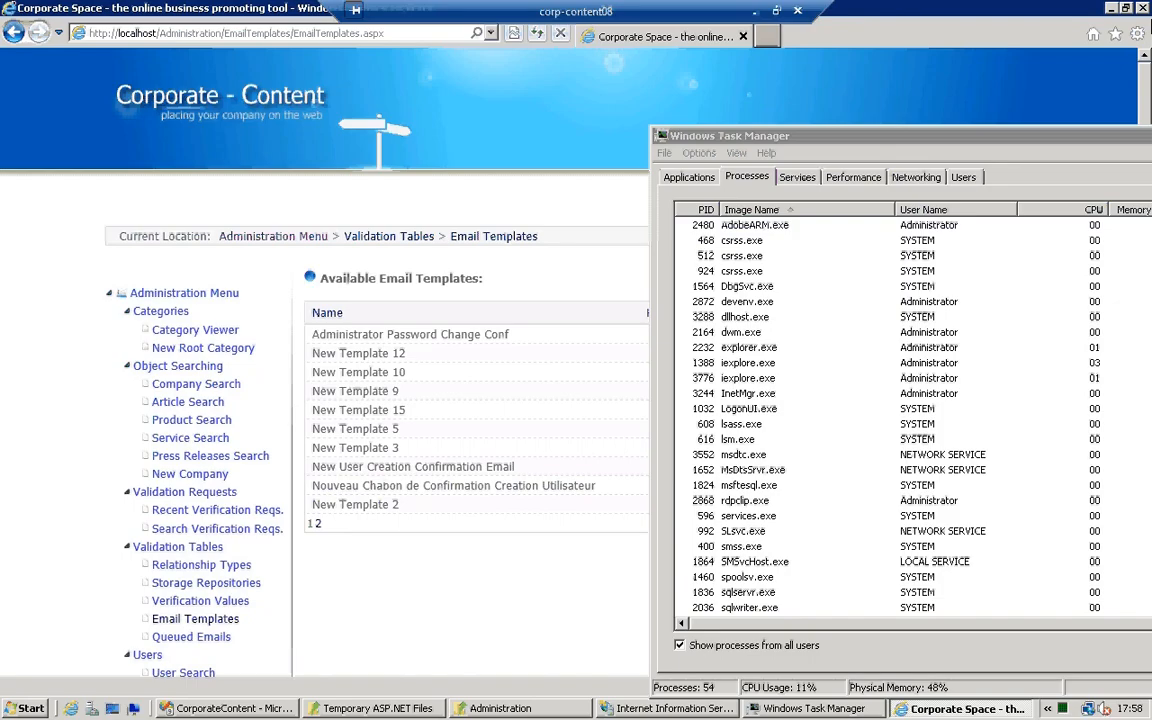
{"action": "left_click", "coordinate": [520, 708]}
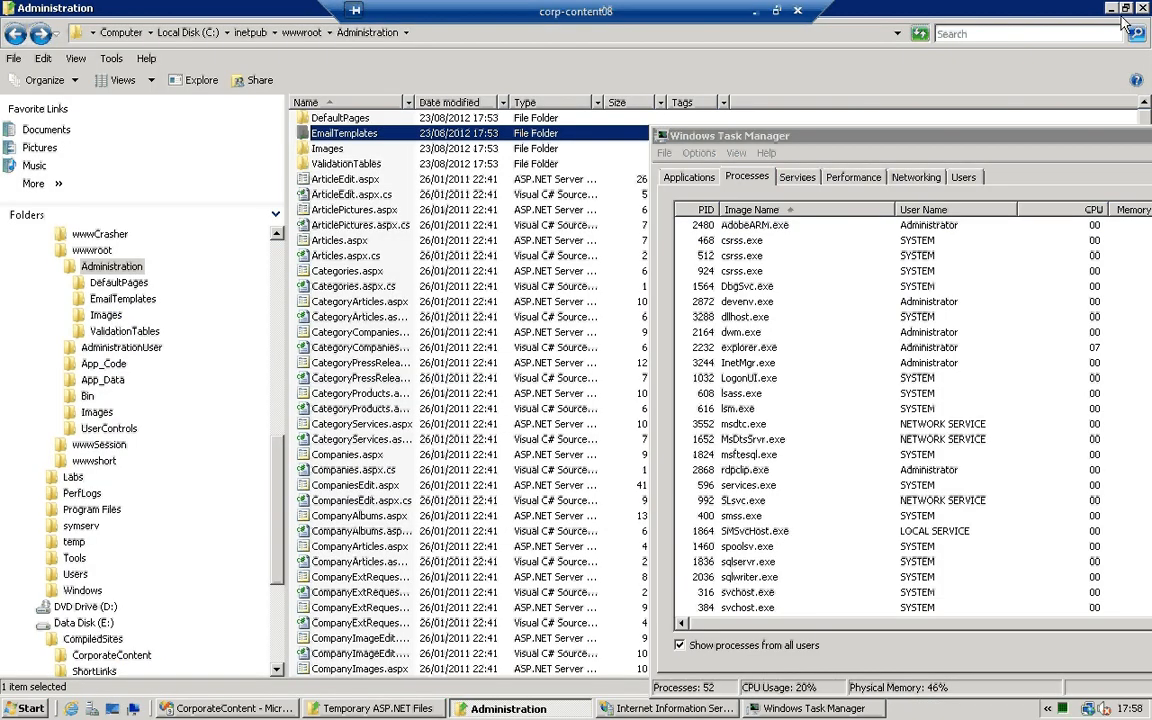
{"action": "left_click", "coordinate": [664, 708]}
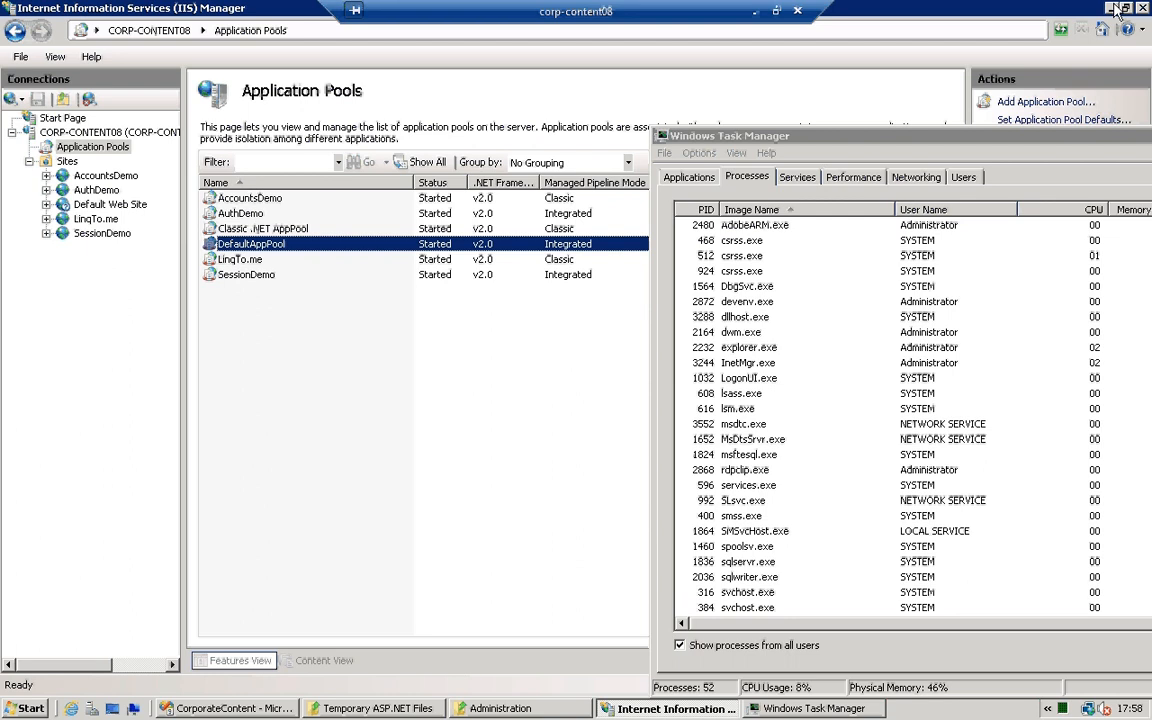
{"action": "left_click", "coordinate": [1120, 8]}
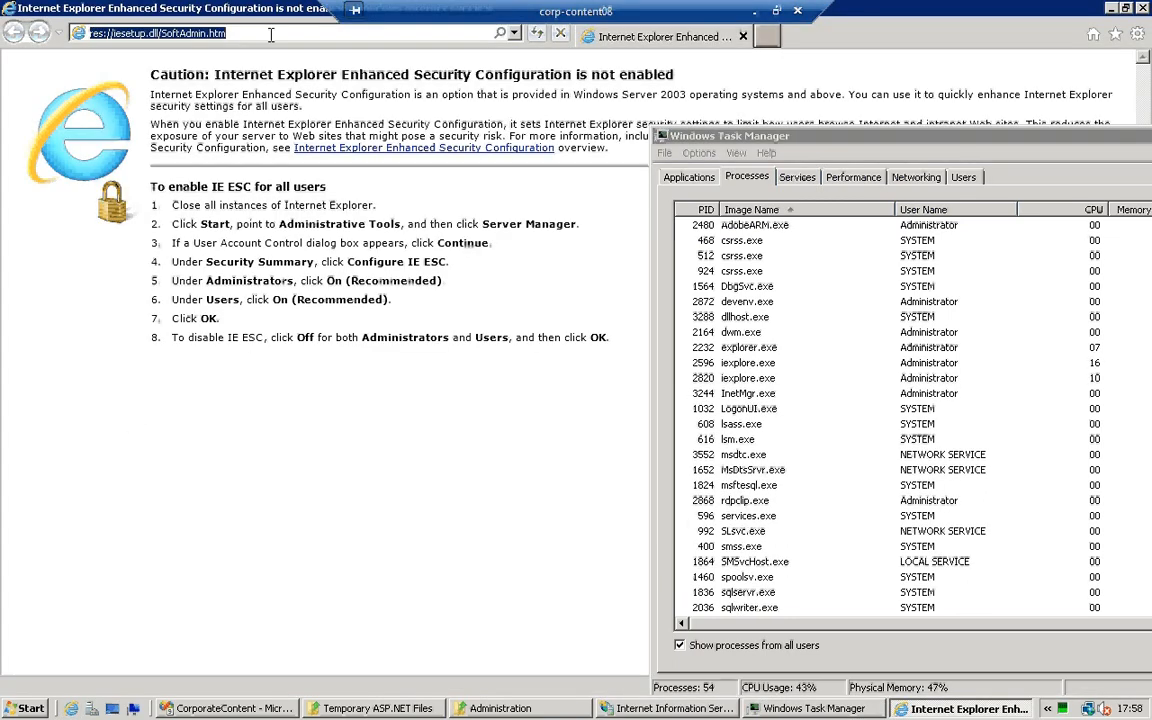
{"action": "type", "text": "http://localhost/"}
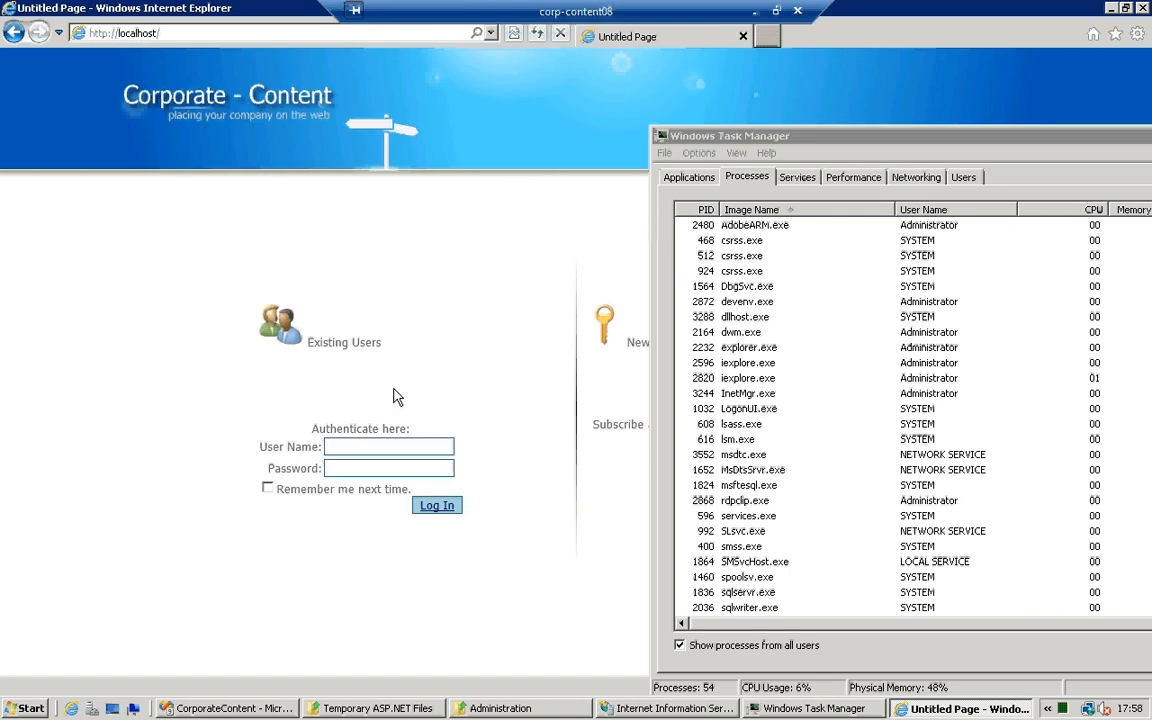
{"action": "type", "text": "n"}
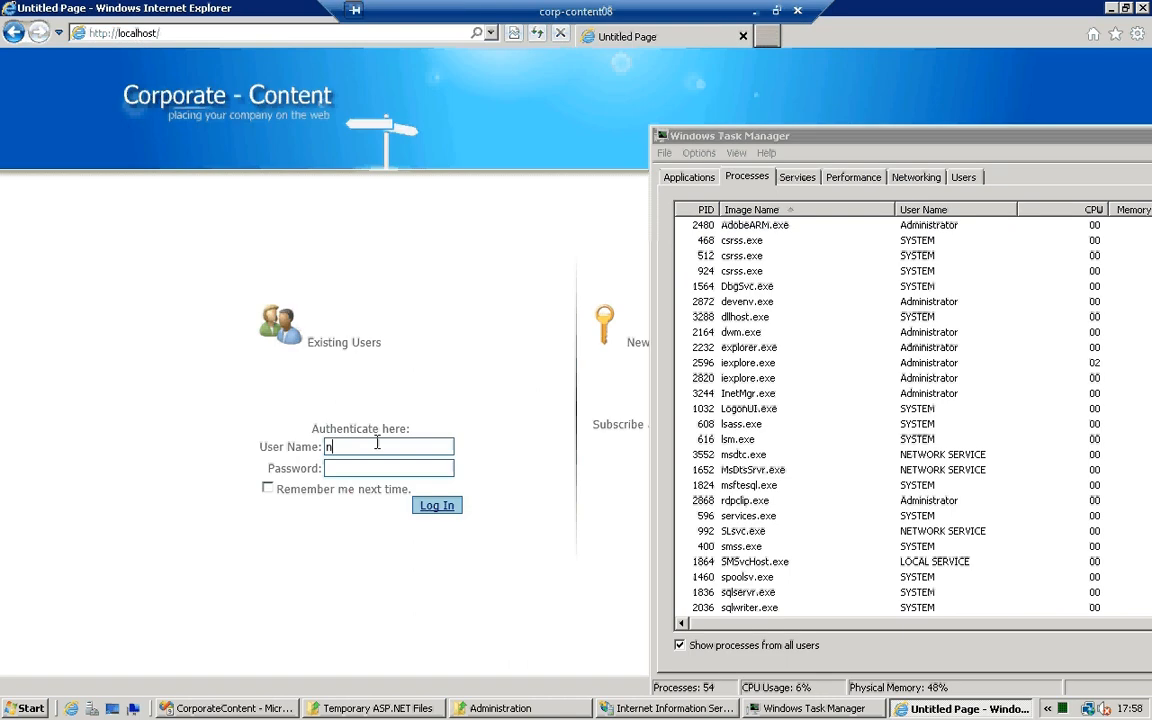
{"action": "type", "text": "petrov"}
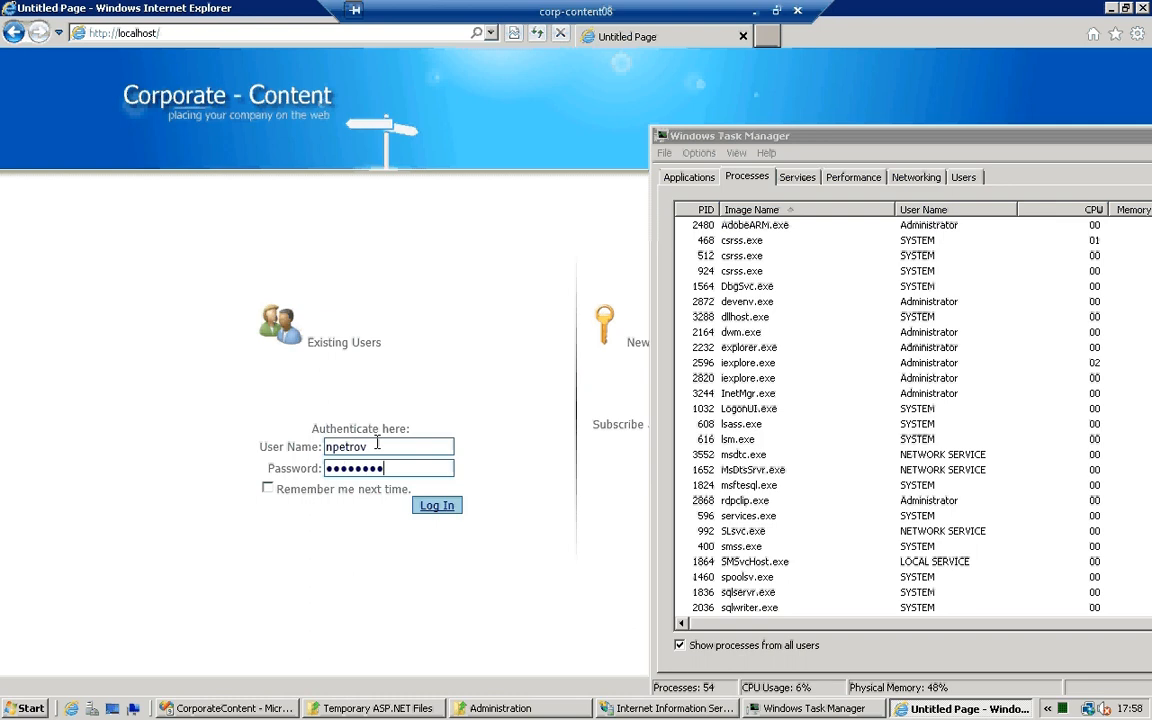
{"action": "left_click", "coordinate": [436, 504]}
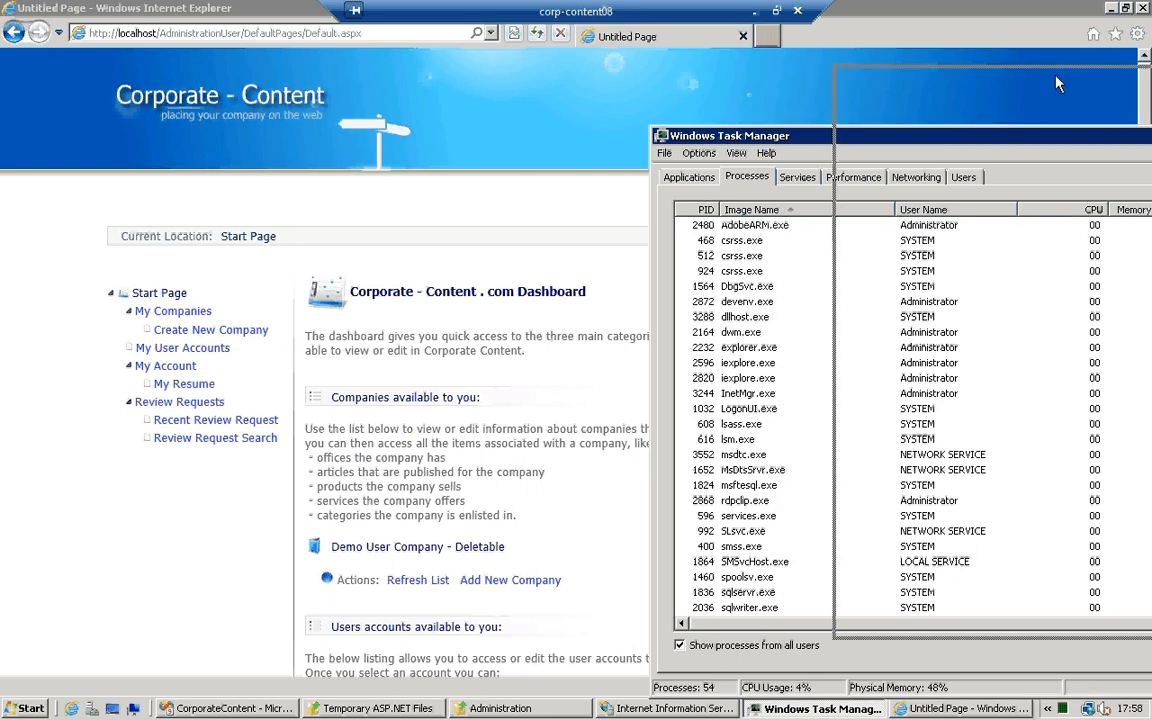
Move Task Manager aside to view the Carpat Air Company Details page, then switch to the Temporary ASP.NET Files folder
{"action": "left_click_drag", "start_coordinate": [740, 136], "coordinate": [990, 76]}
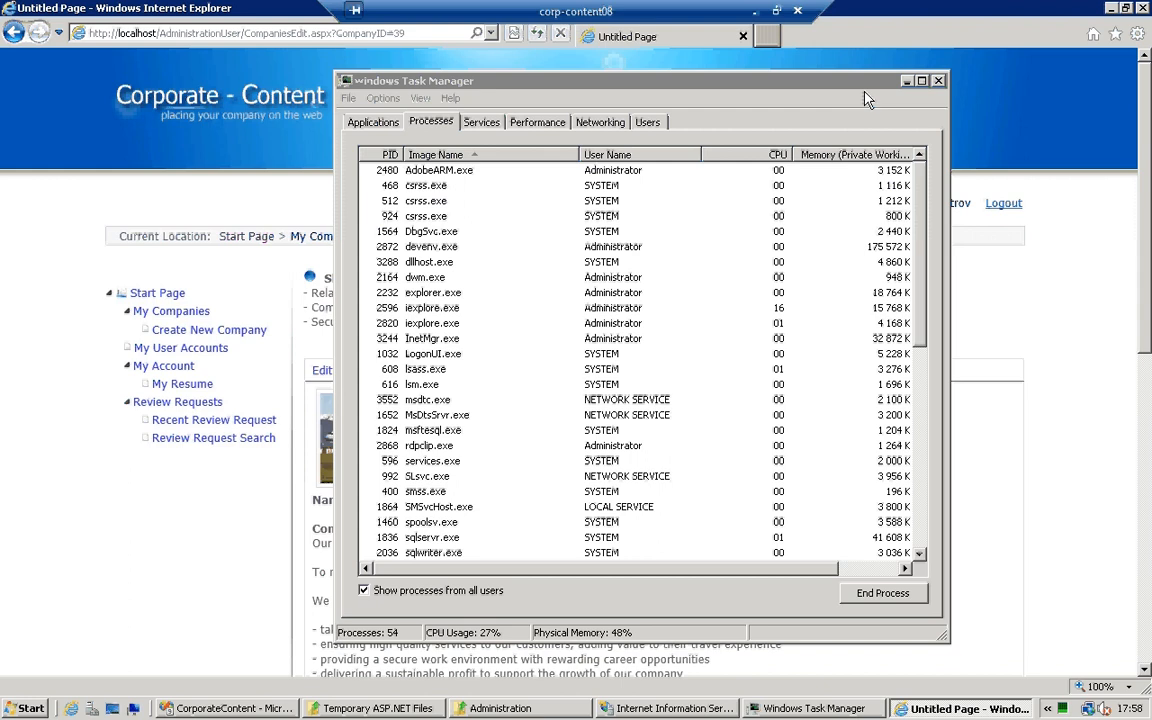
{"action": "left_click", "coordinate": [938, 80]}
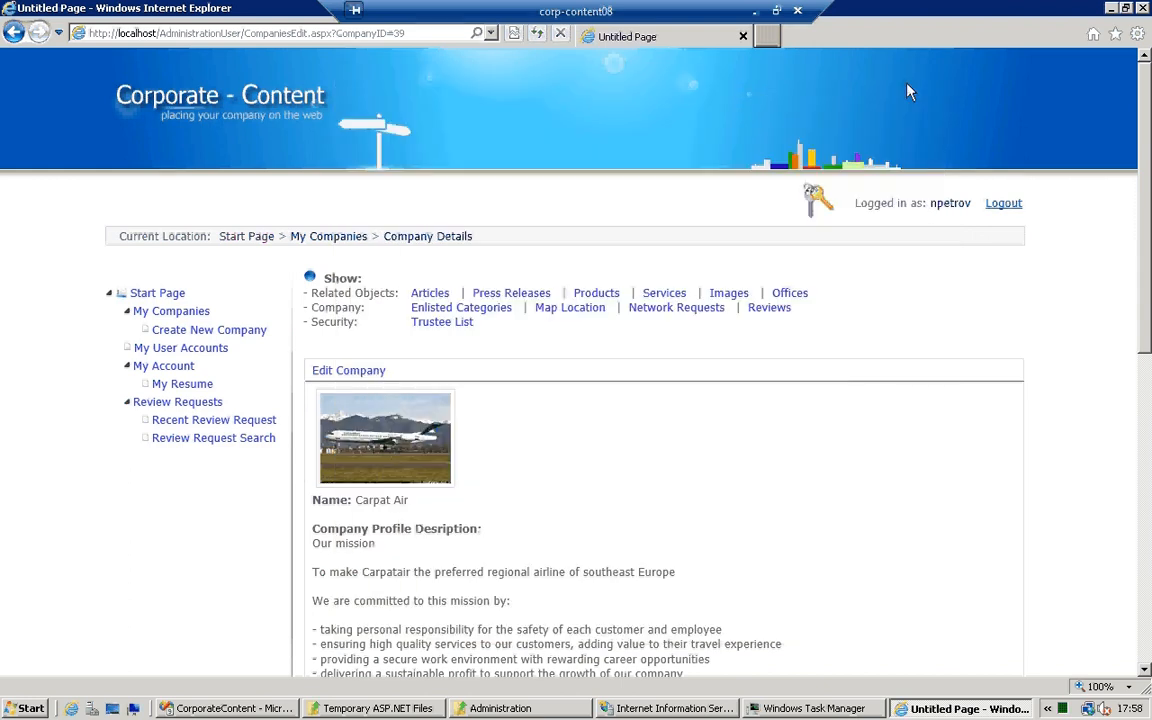
{"action": "mouse_move", "coordinate": [700, 548]}
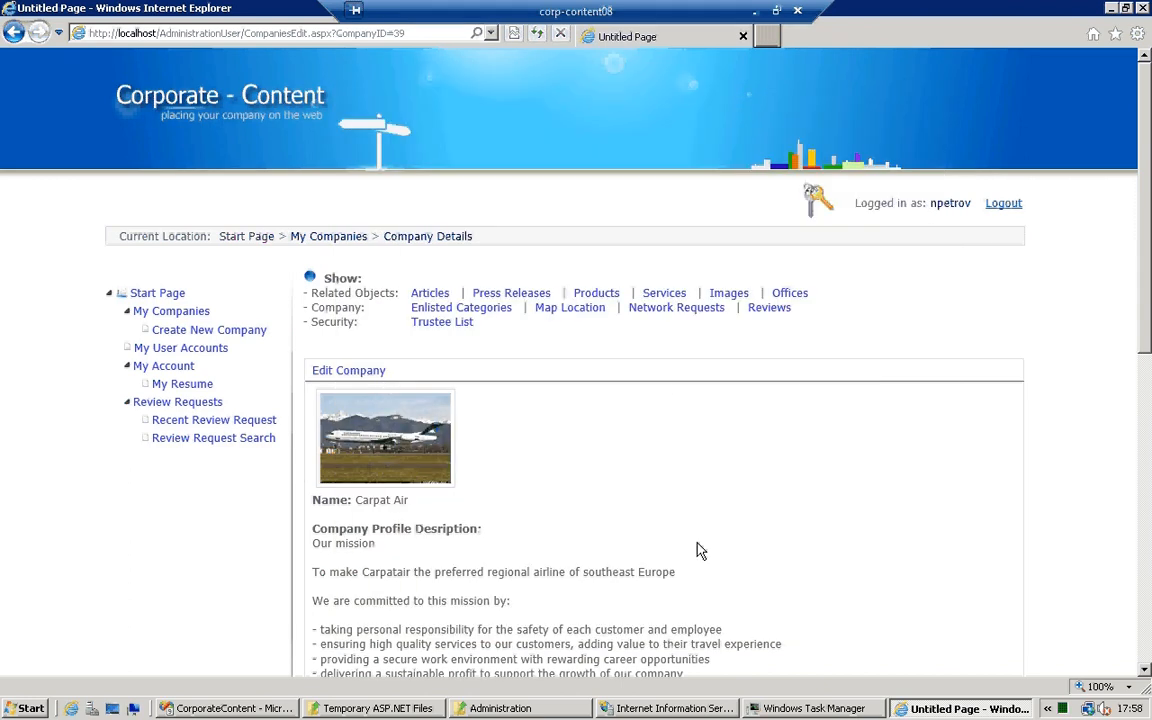
{"action": "left_click", "coordinate": [372, 708]}
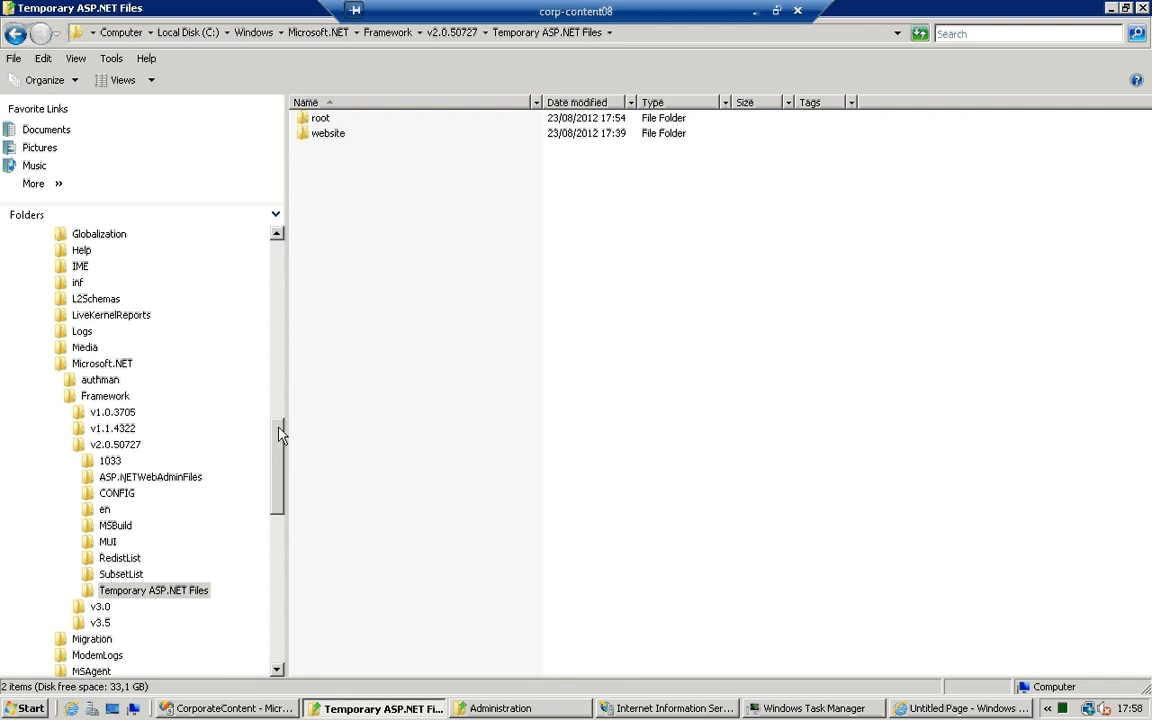
Drill from Temporary ASP.NET Files into root, the generated code folder and the assembly folder
{"action": "scroll", "scroll_direction": "up", "scroll_amount": 3}
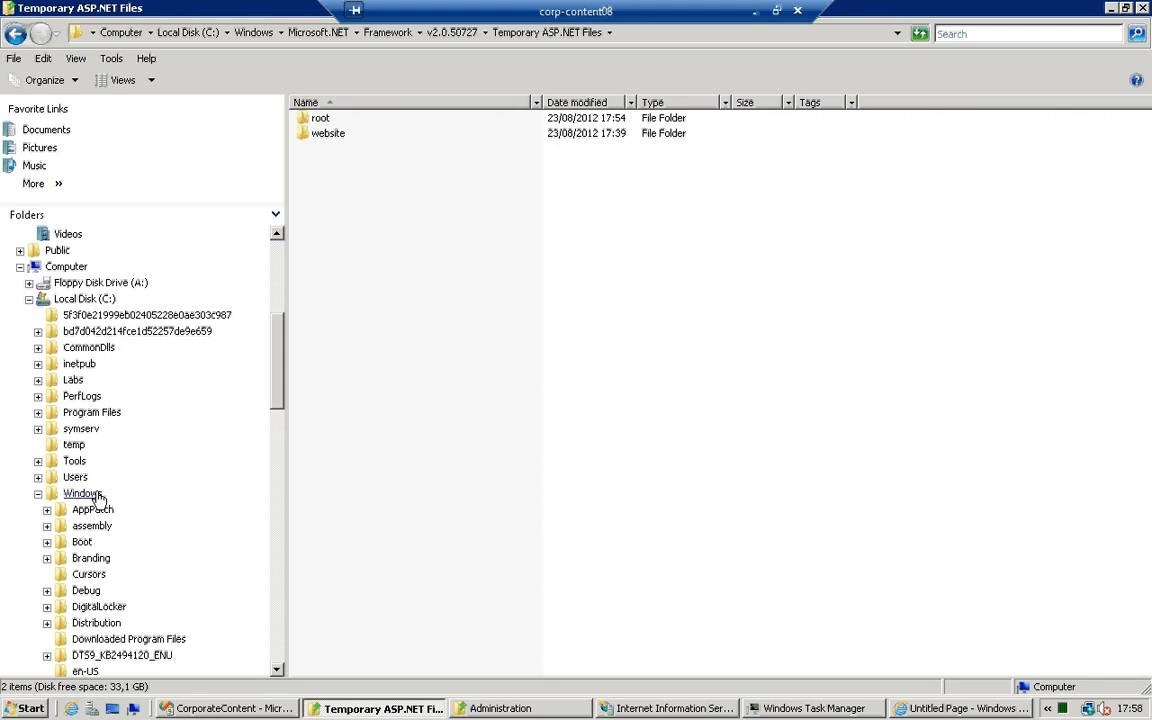
{"action": "scroll", "scroll_direction": "down", "scroll_amount": 3}
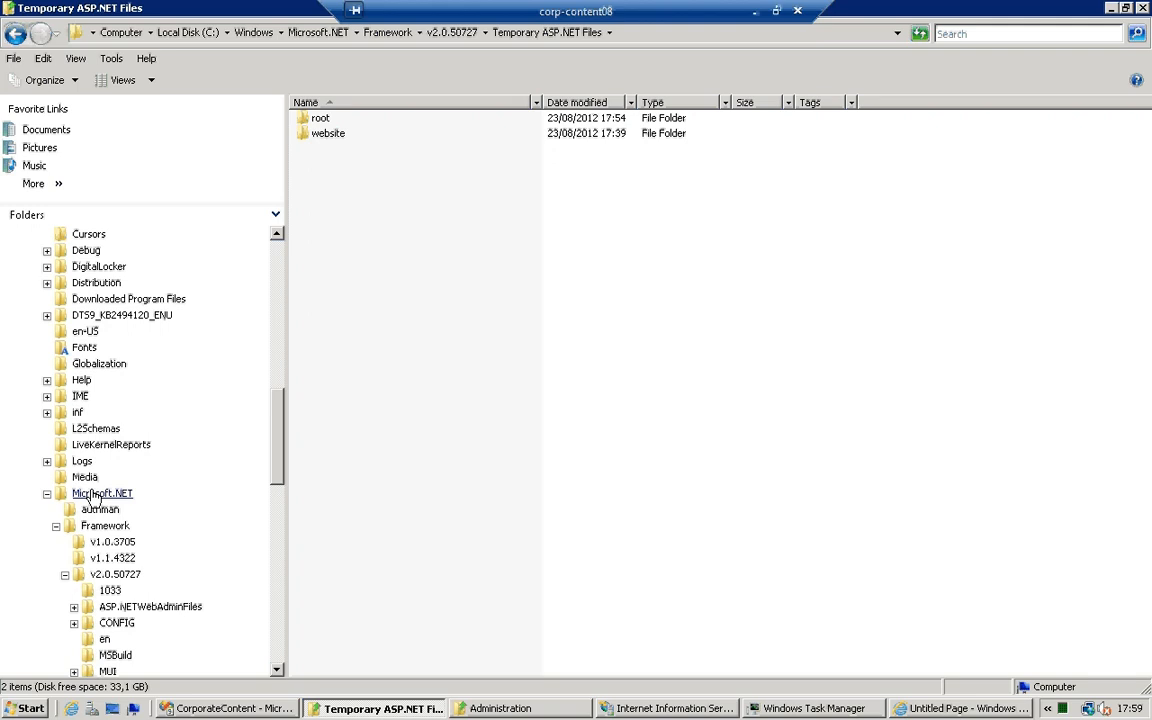
{"action": "mouse_move", "coordinate": [148, 496]}
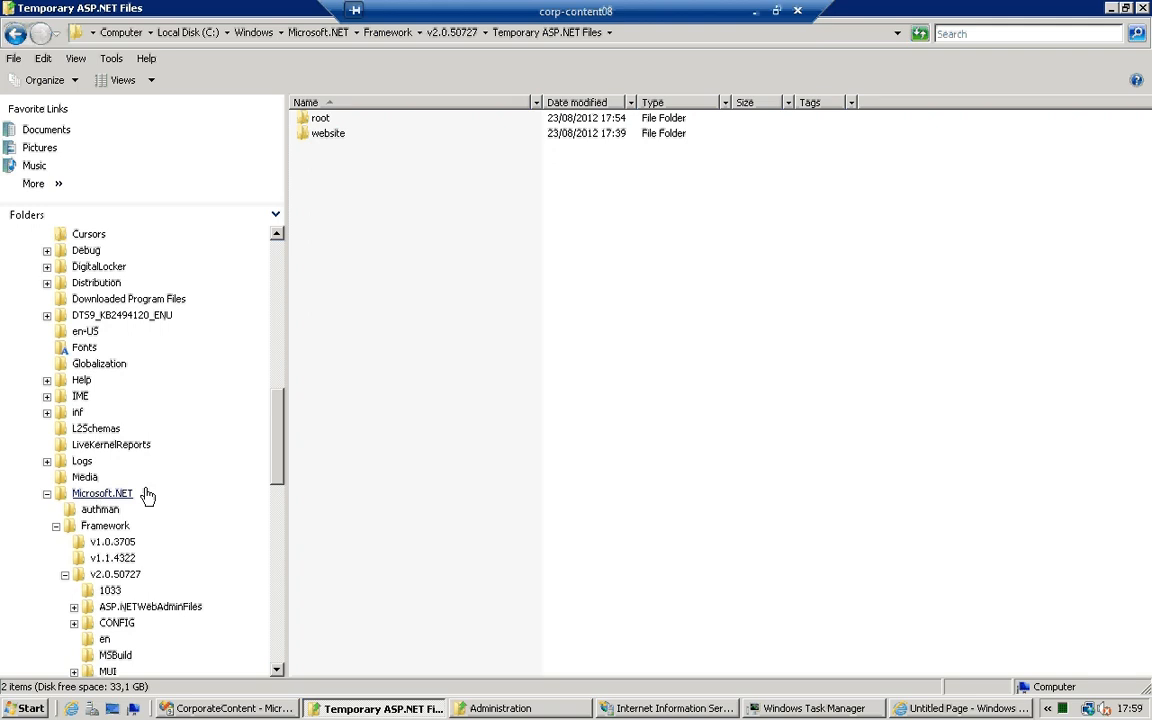
{"action": "scroll", "scroll_direction": "down", "scroll_amount": 3}
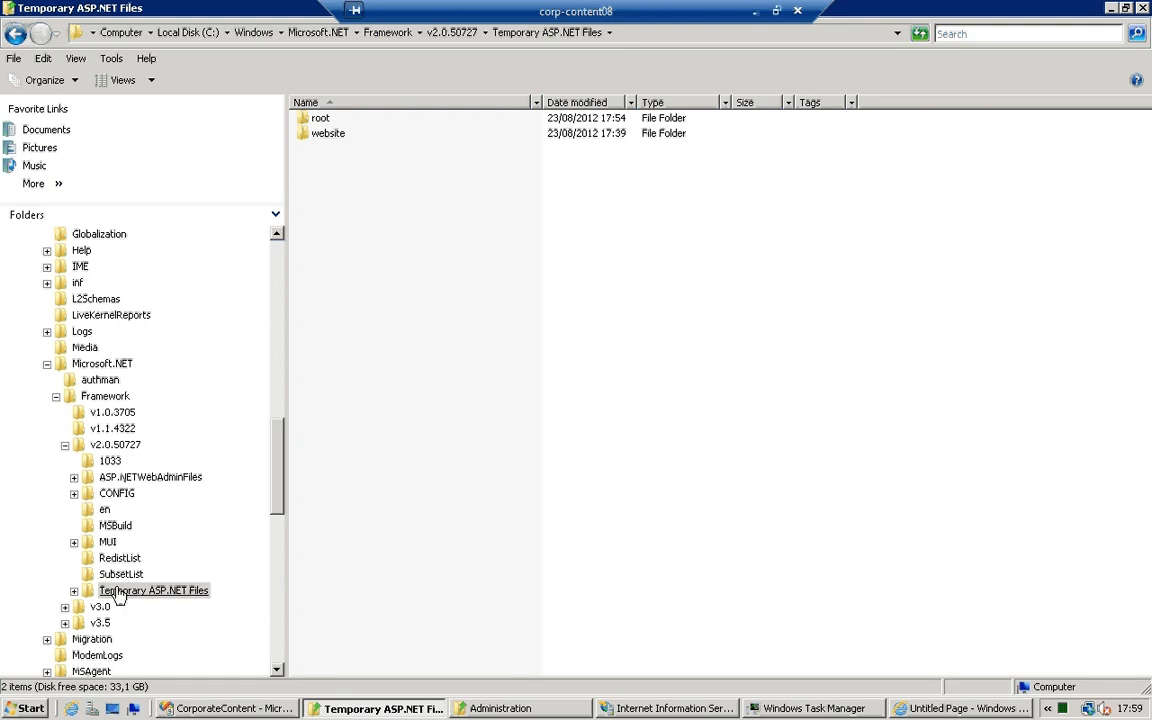
{"action": "left_click", "coordinate": [154, 590]}
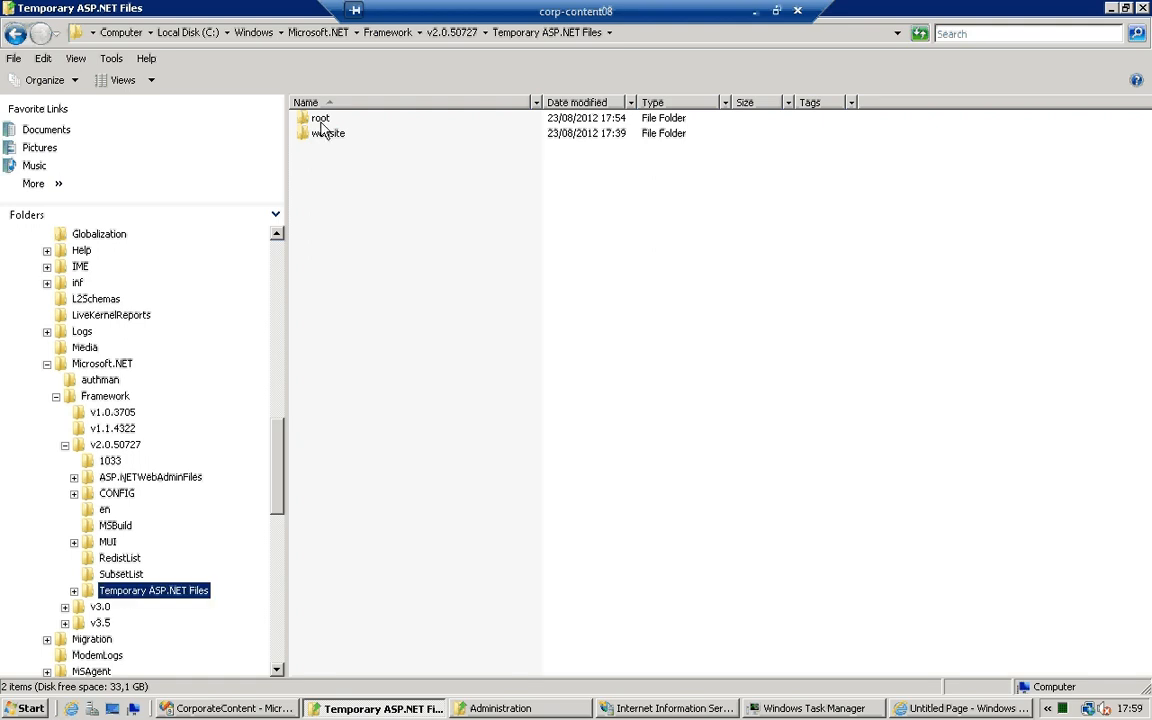
{"action": "double_click", "coordinate": [320, 118]}
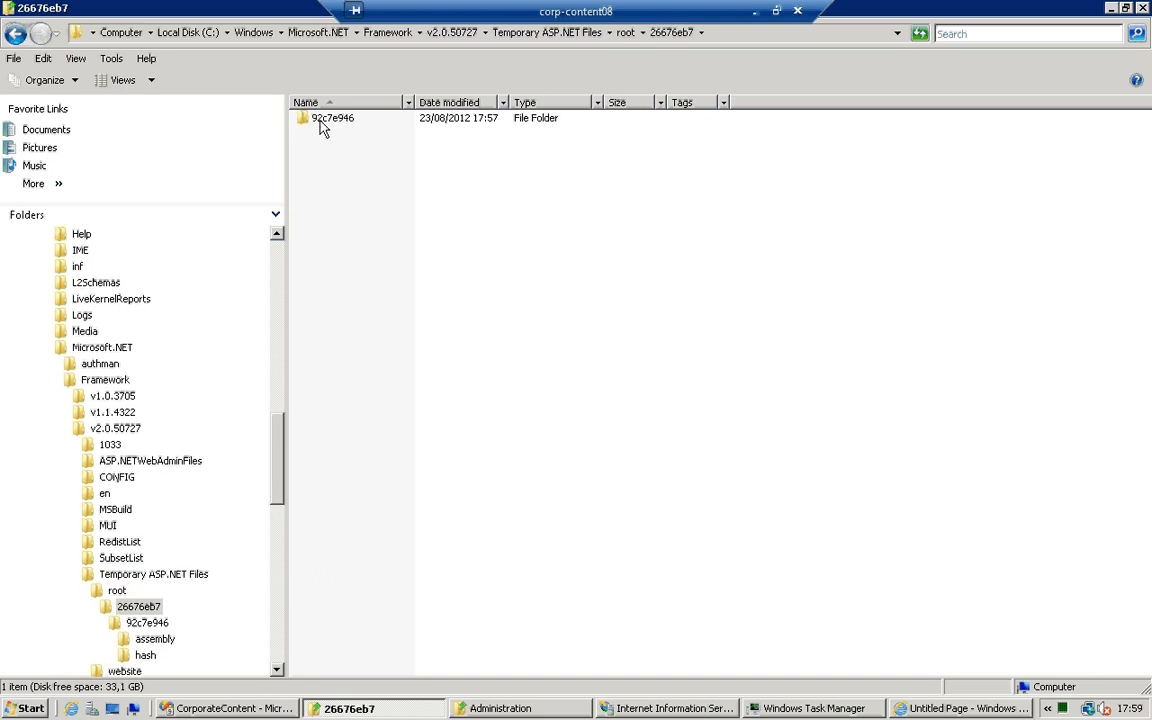
{"action": "double_click", "coordinate": [332, 116]}
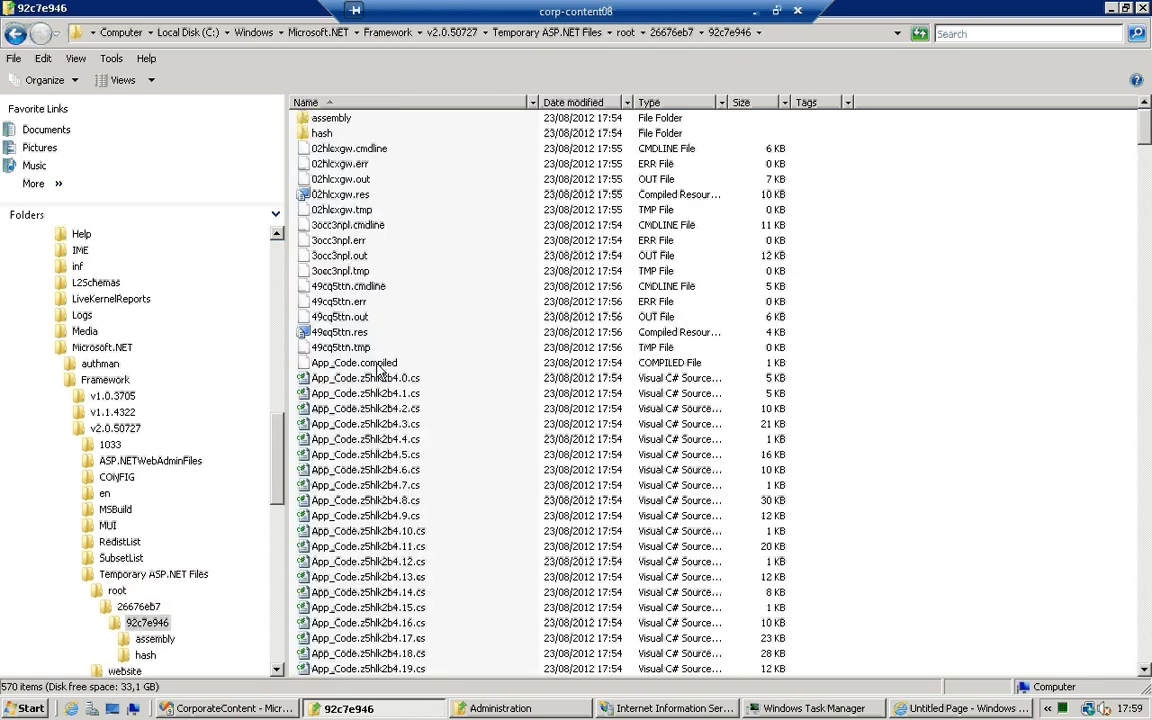
{"action": "left_click", "coordinate": [330, 118]}
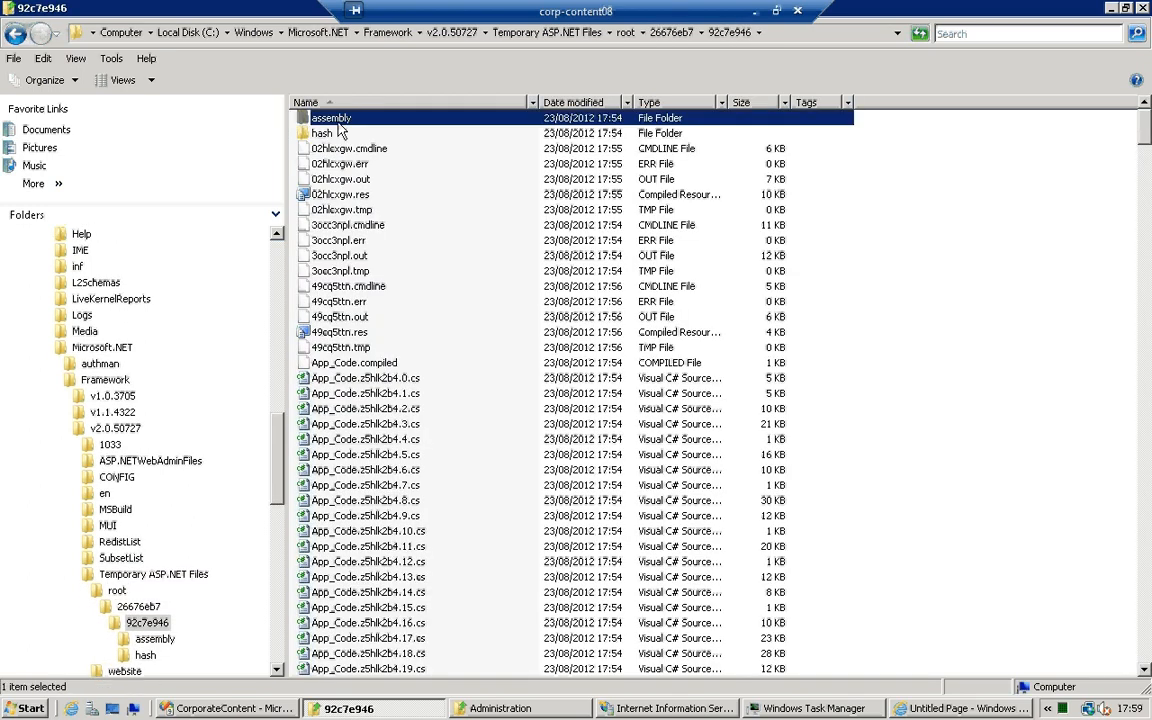
{"action": "double_click", "coordinate": [332, 116]}
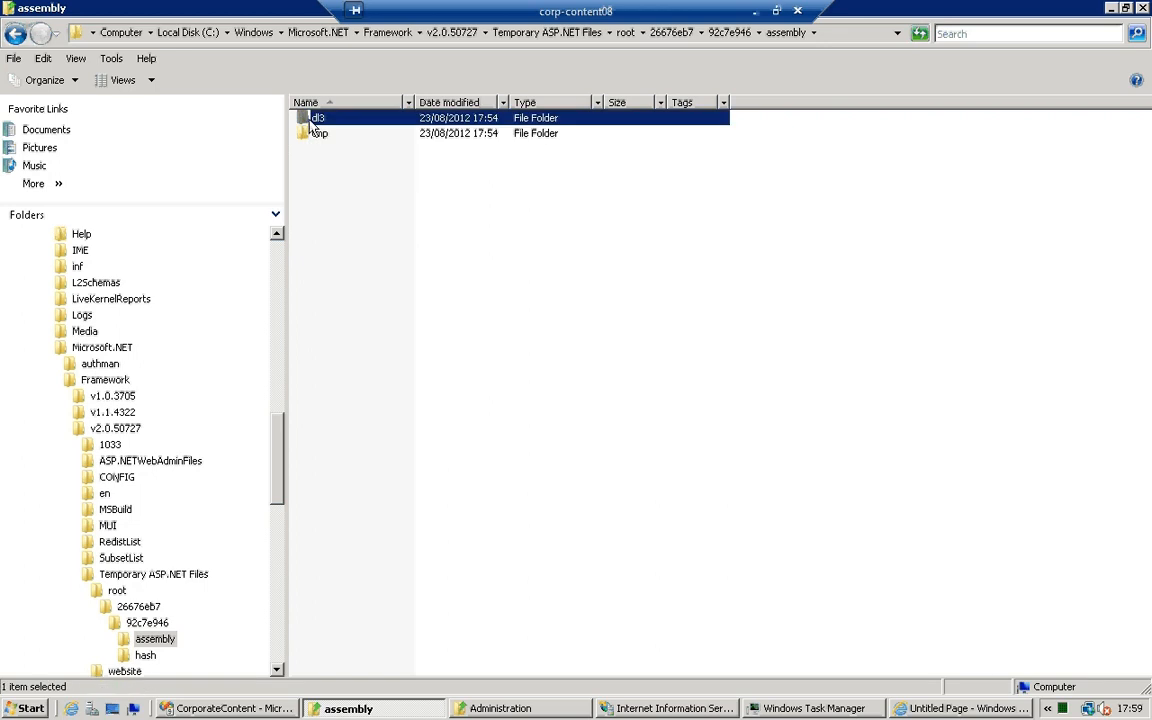
Browse the dl3 assembly subfolders with their compiled DLLs, then collapse the root branch
{"action": "double_click", "coordinate": [316, 116]}
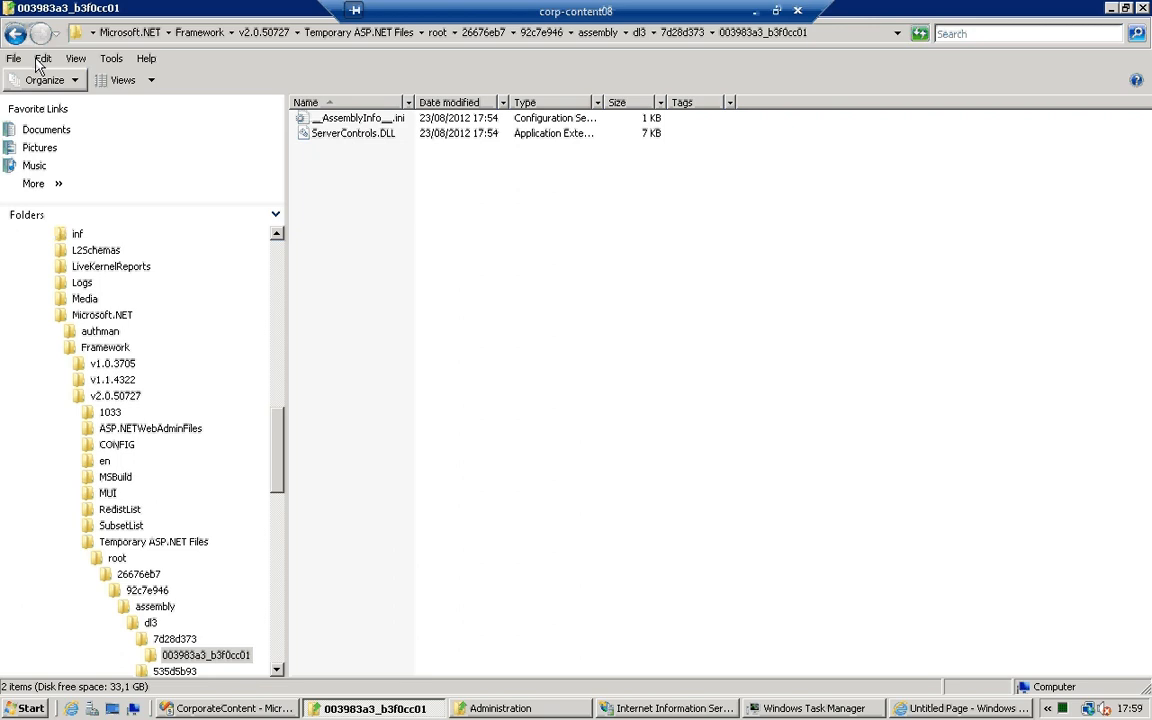
{"action": "left_click", "coordinate": [16, 32]}
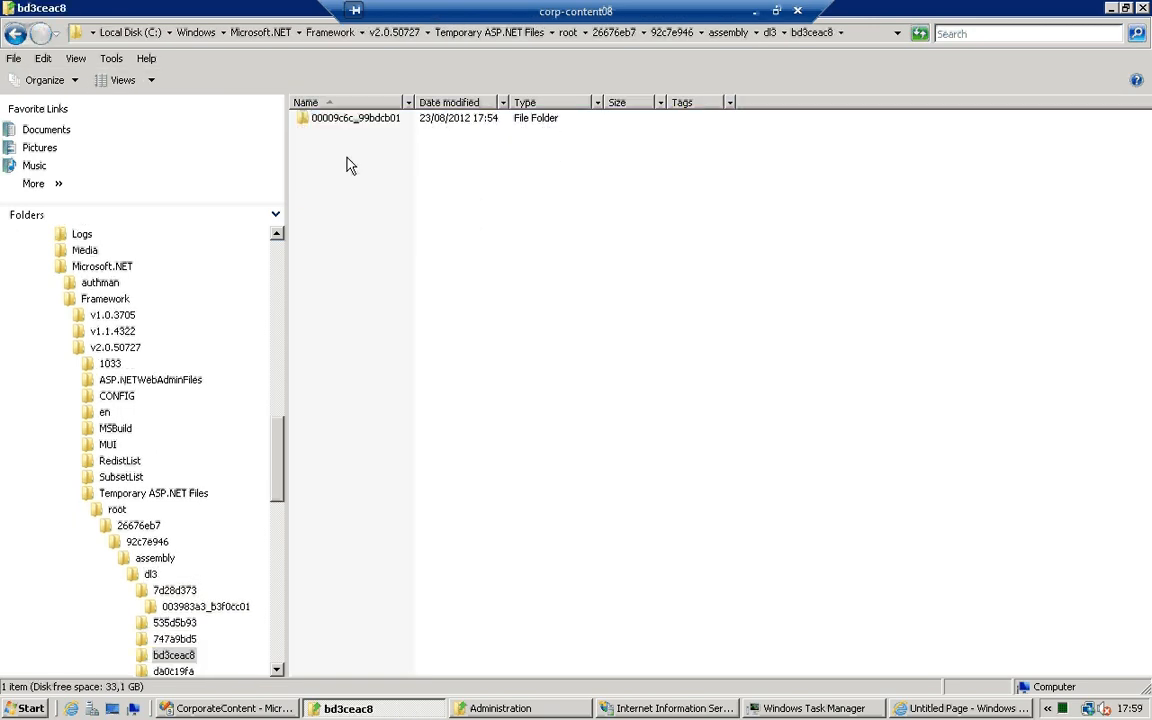
{"action": "double_click", "coordinate": [356, 116]}
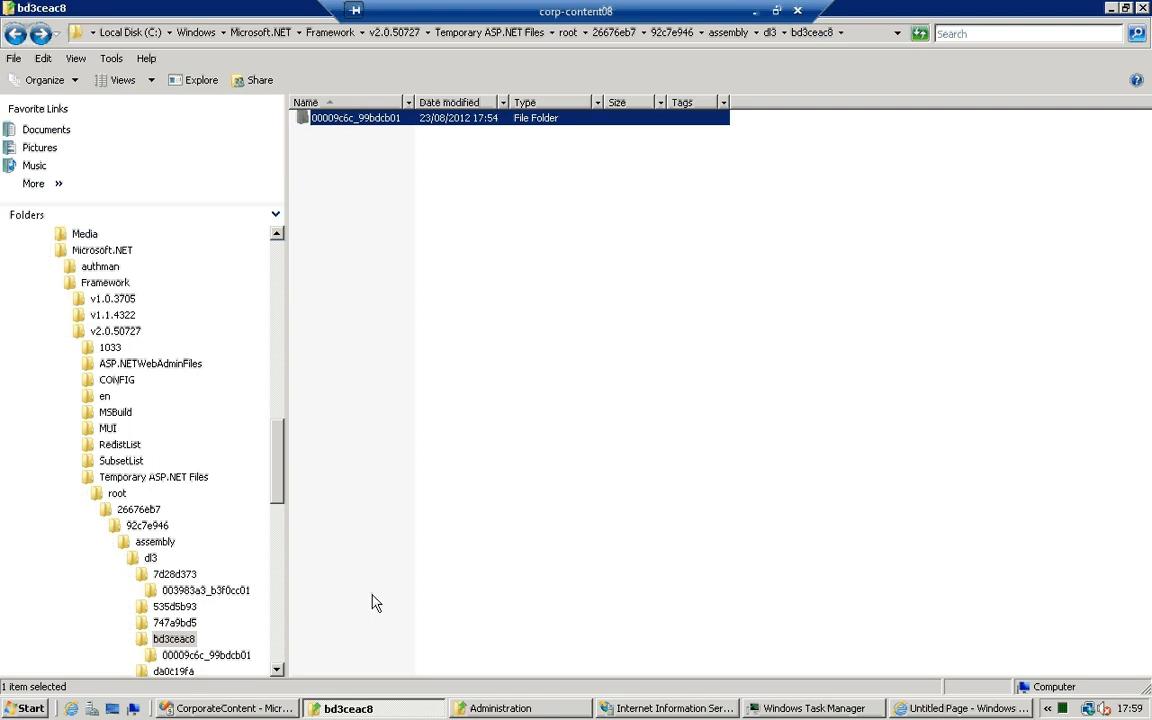
{"action": "scroll", "scroll_direction": "up", "scroll_amount": 3}
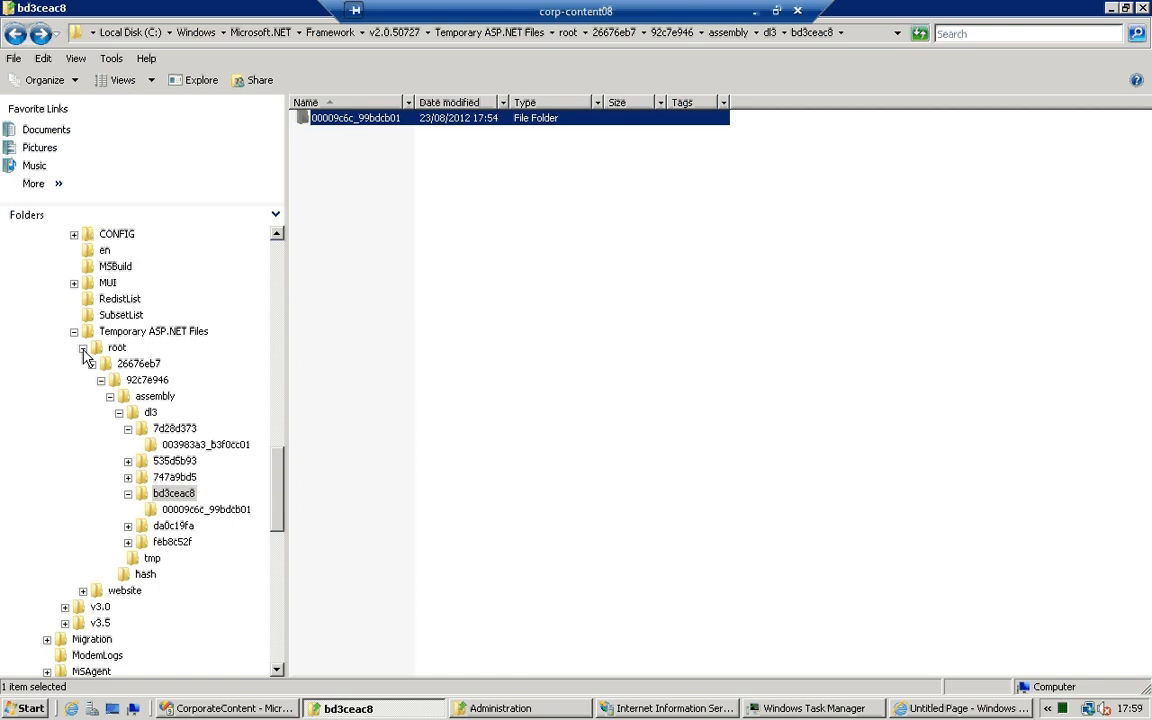
{"action": "left_click", "coordinate": [154, 332]}
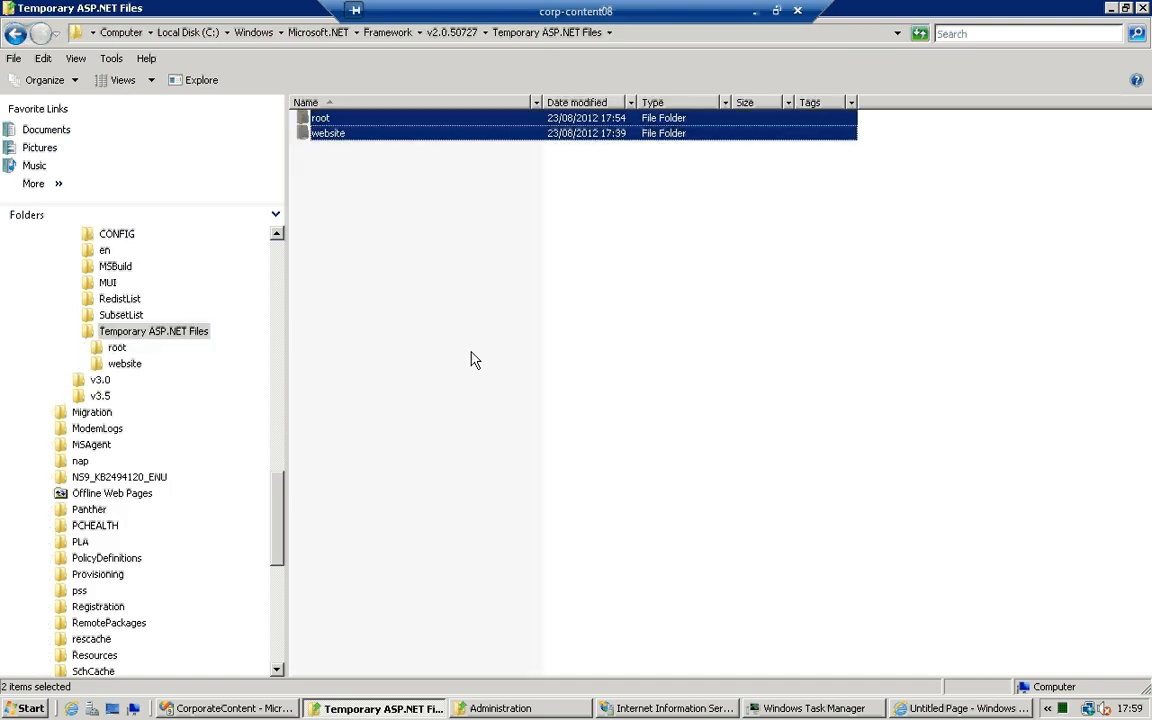
Permanently delete the root and website folders (733 items) and switch back to Visual Studio
{"action": "key", "text": "Delete"}
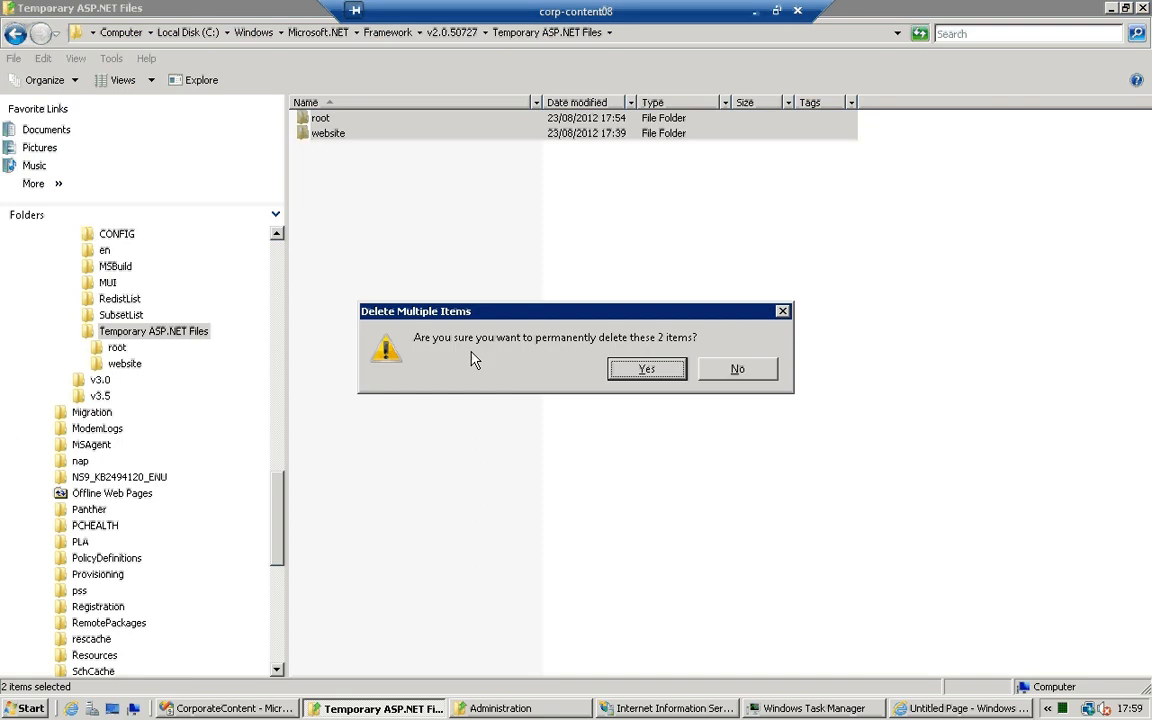
{"action": "left_click", "coordinate": [646, 368]}
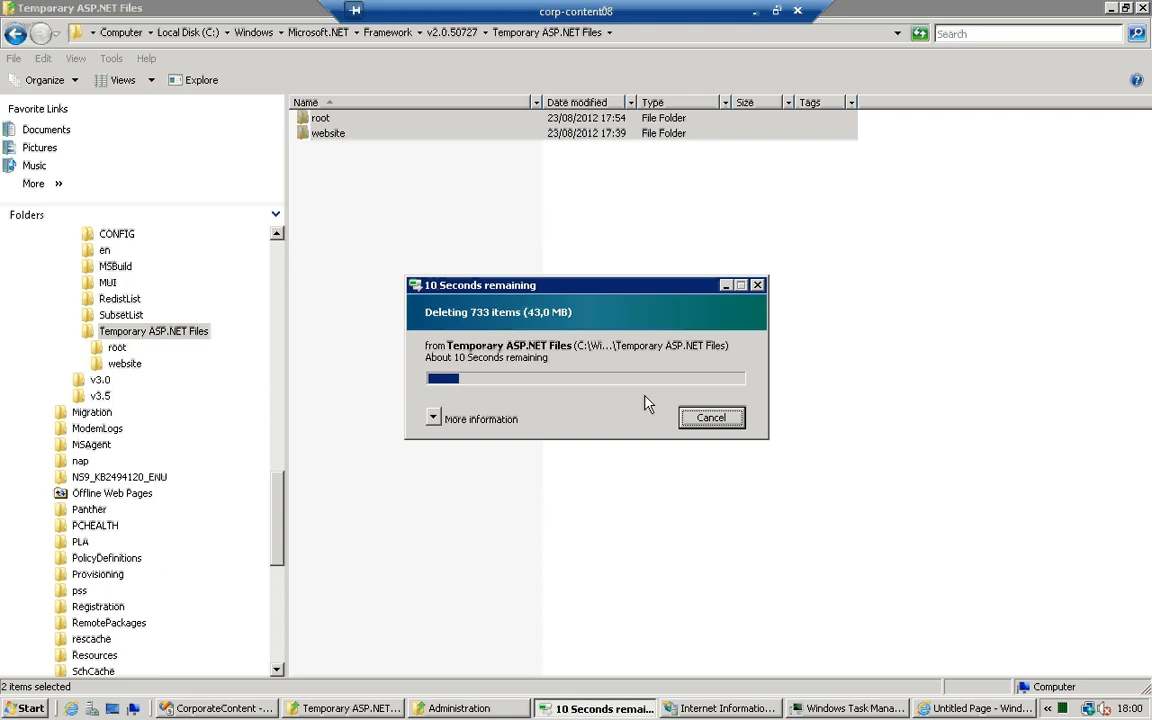
{"action": "mouse_move", "coordinate": [490, 510]}
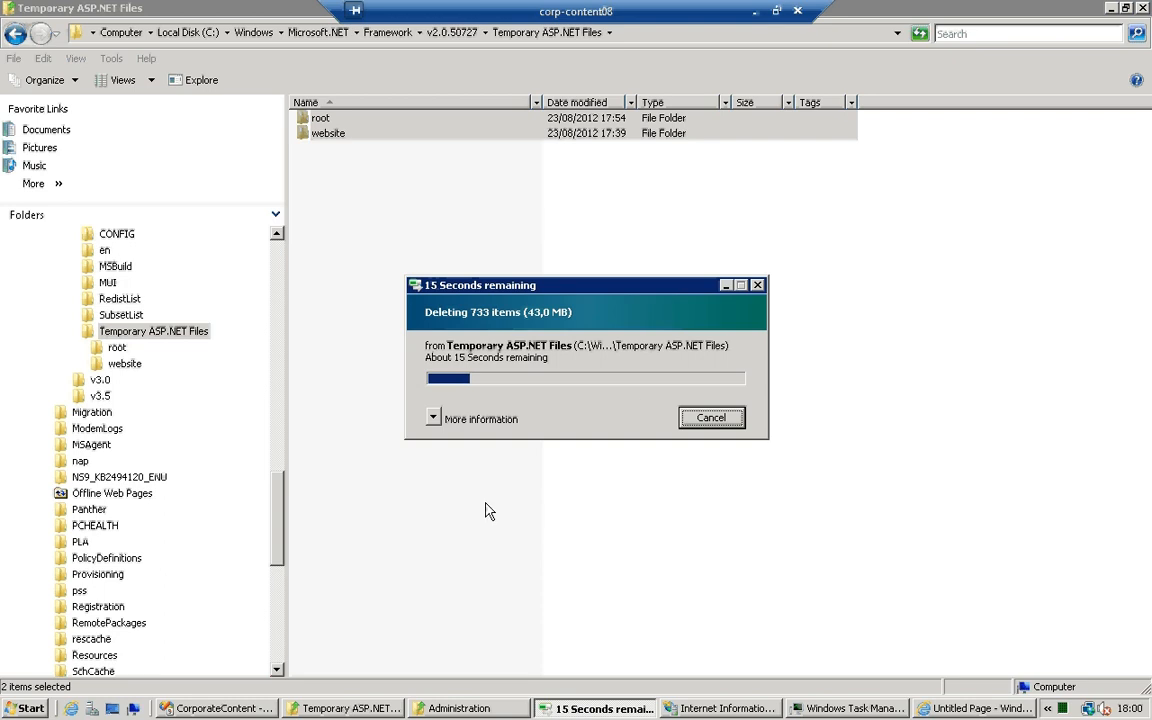
{"action": "left_click", "coordinate": [216, 708]}
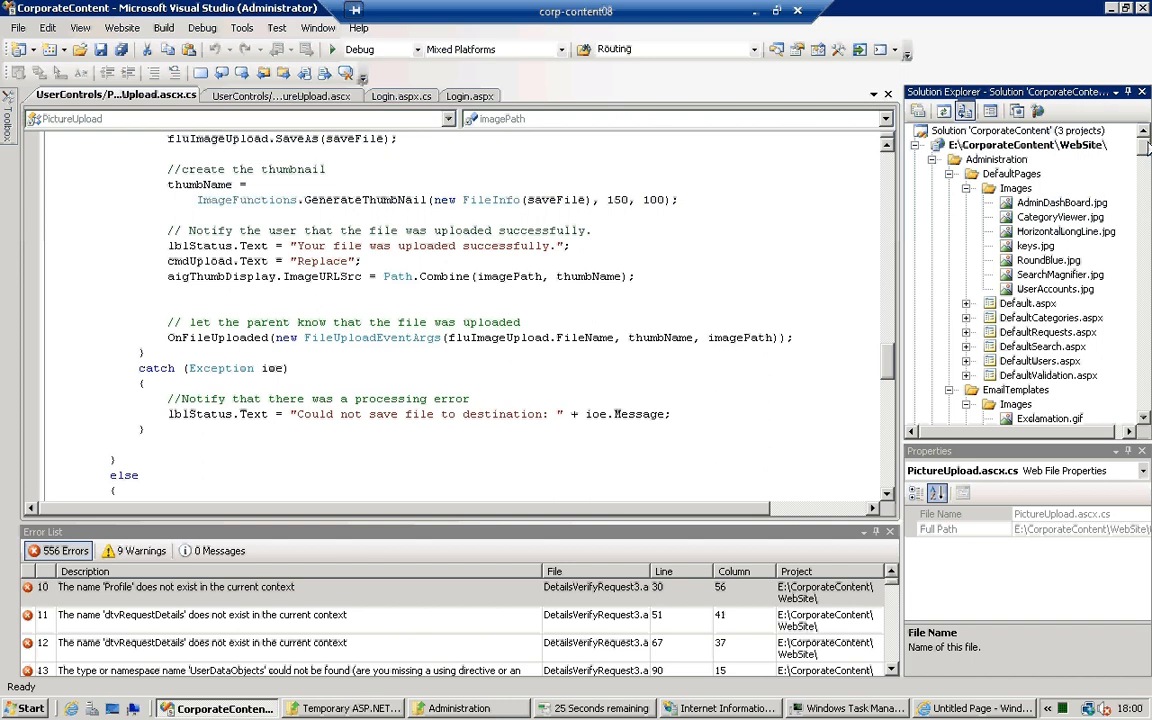
{"action": "right_click", "coordinate": [1028, 144]}
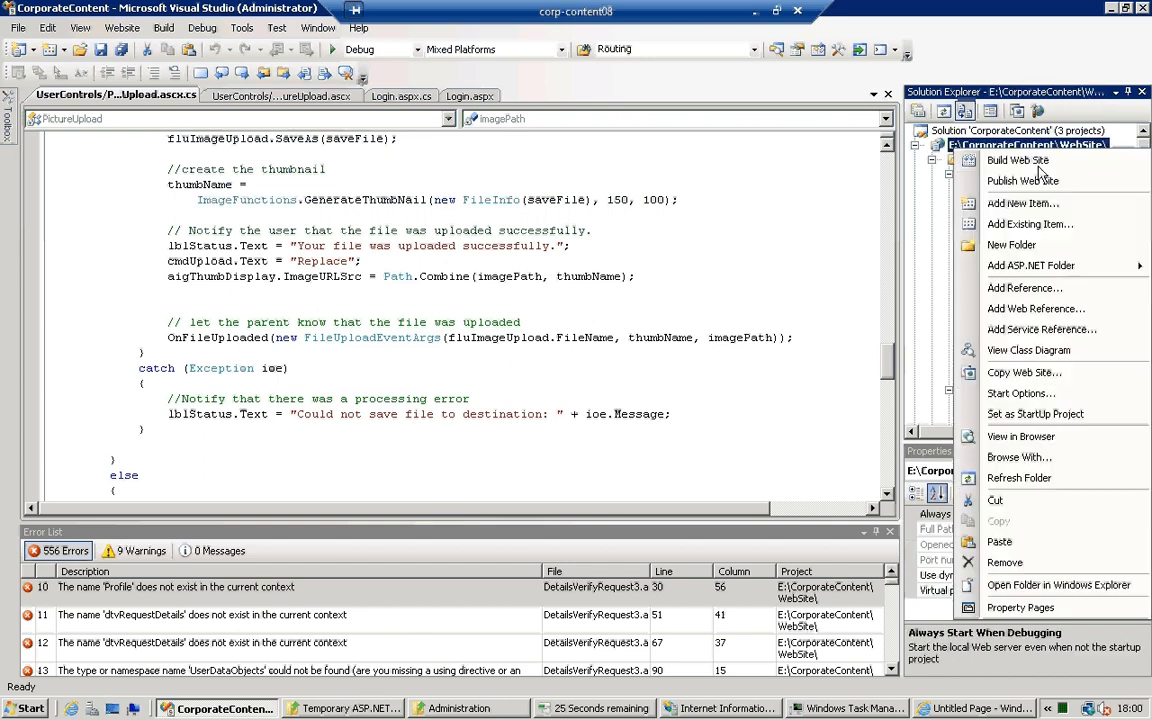
{"action": "left_click", "coordinate": [1022, 180]}
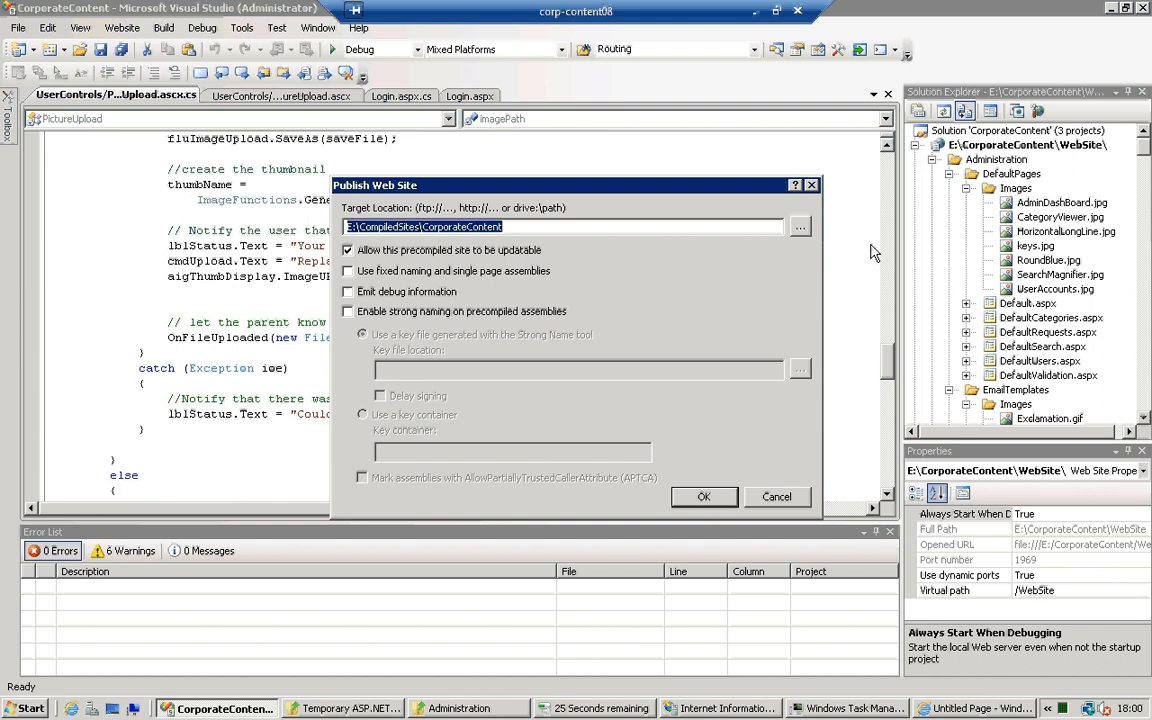
{"action": "mouse_move", "coordinate": [456, 268]}
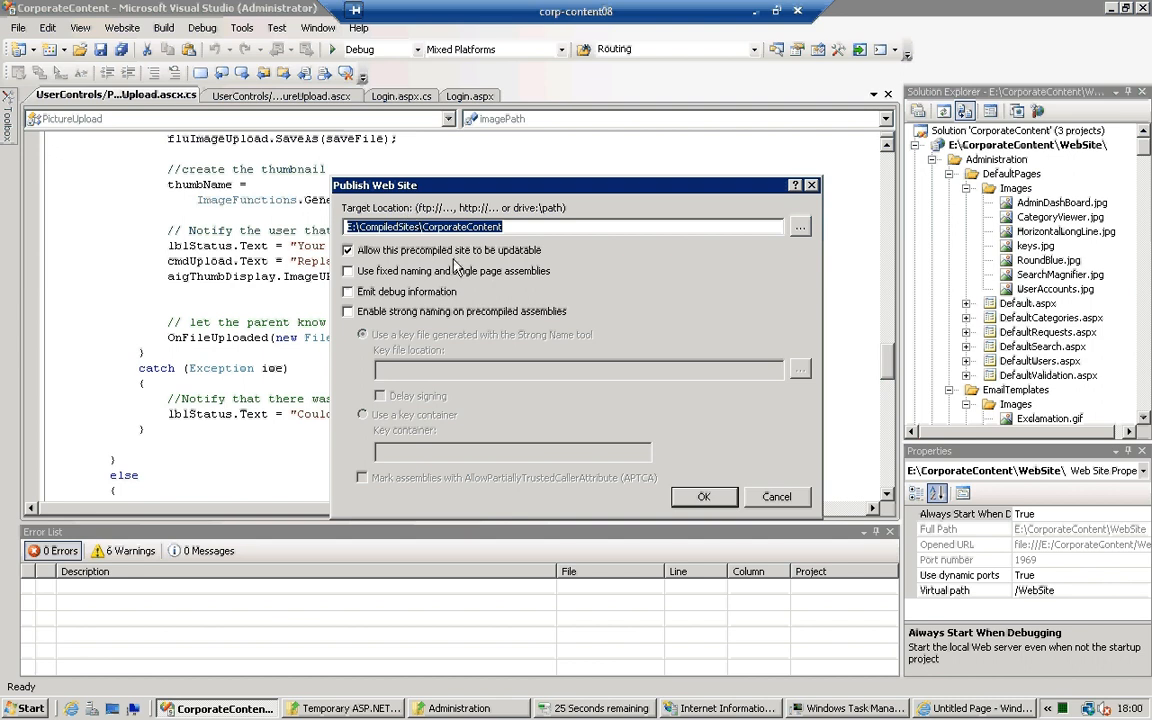
{"action": "mouse_move", "coordinate": [728, 404]}
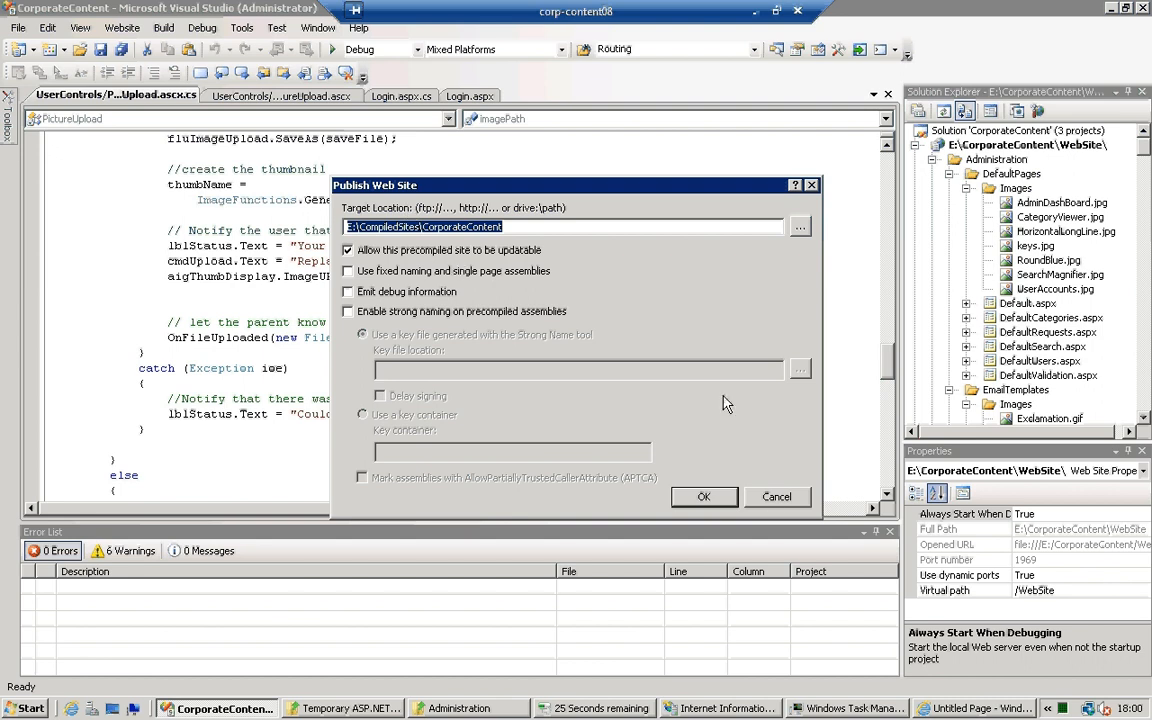
{"action": "left_click", "coordinate": [776, 496]}
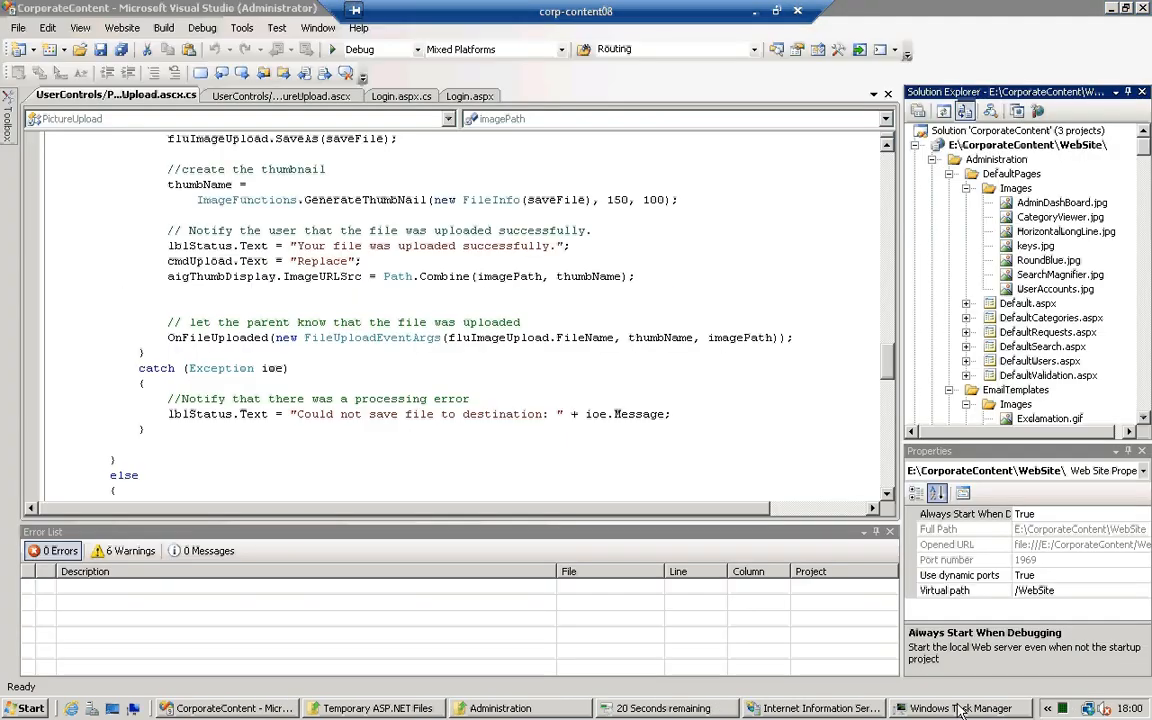
{"action": "left_click", "coordinate": [376, 708]}
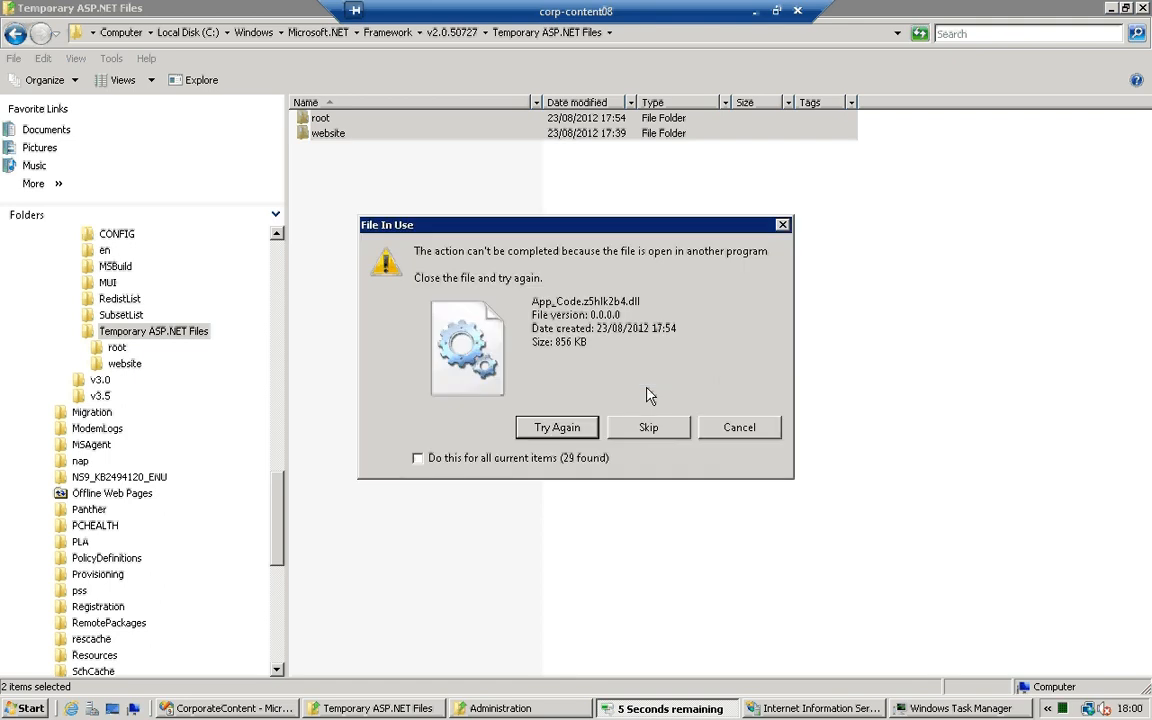
Stop DefaultAppPool in IIS Manager, then retry deleting the Temporary ASP.NET Files root and website folders
{"action": "left_click", "coordinate": [648, 428]}
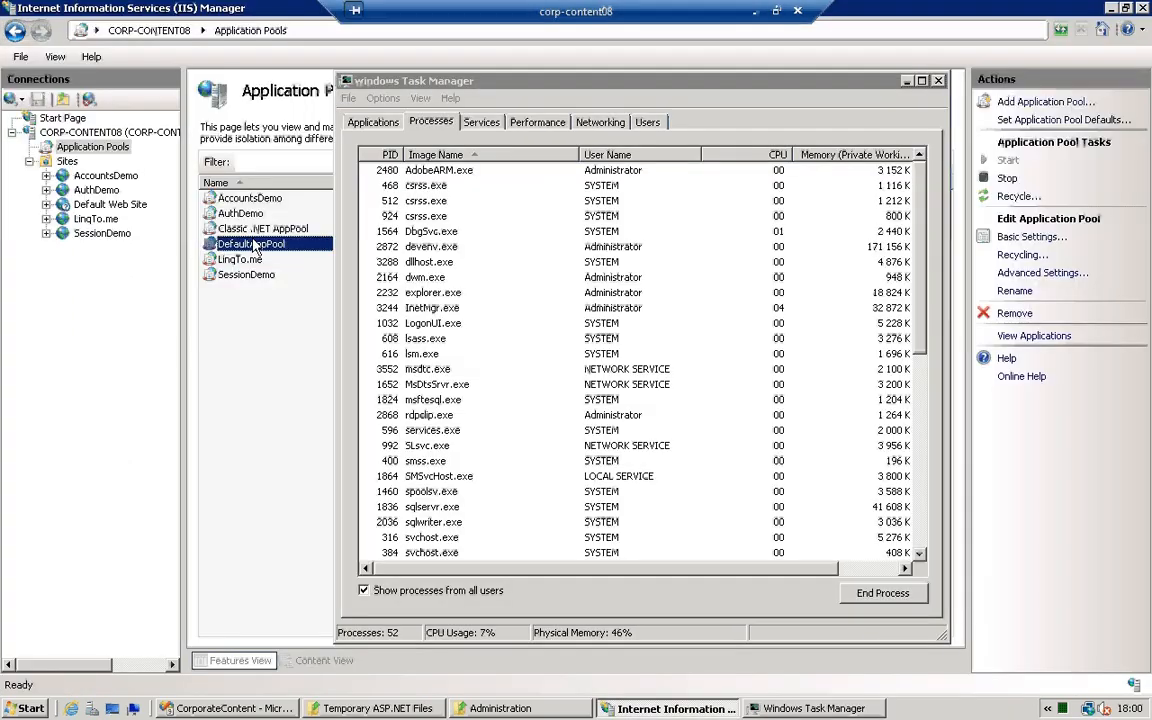
{"action": "right_click", "coordinate": [250, 244]}
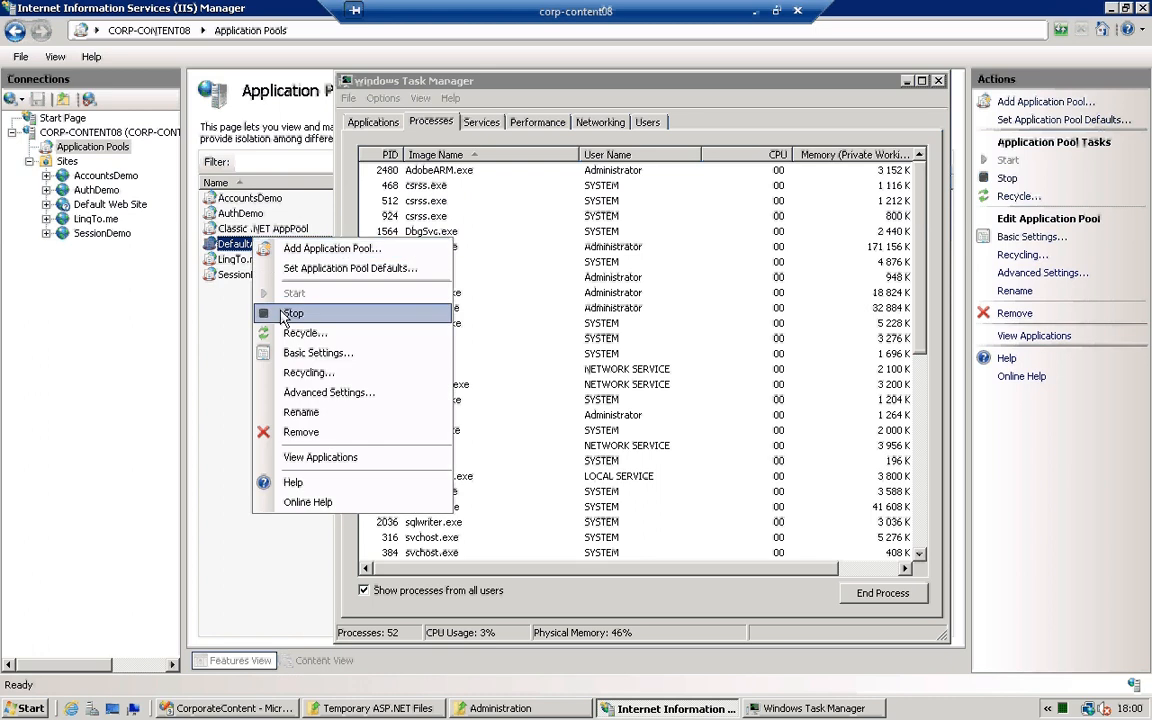
{"action": "left_click", "coordinate": [292, 312]}
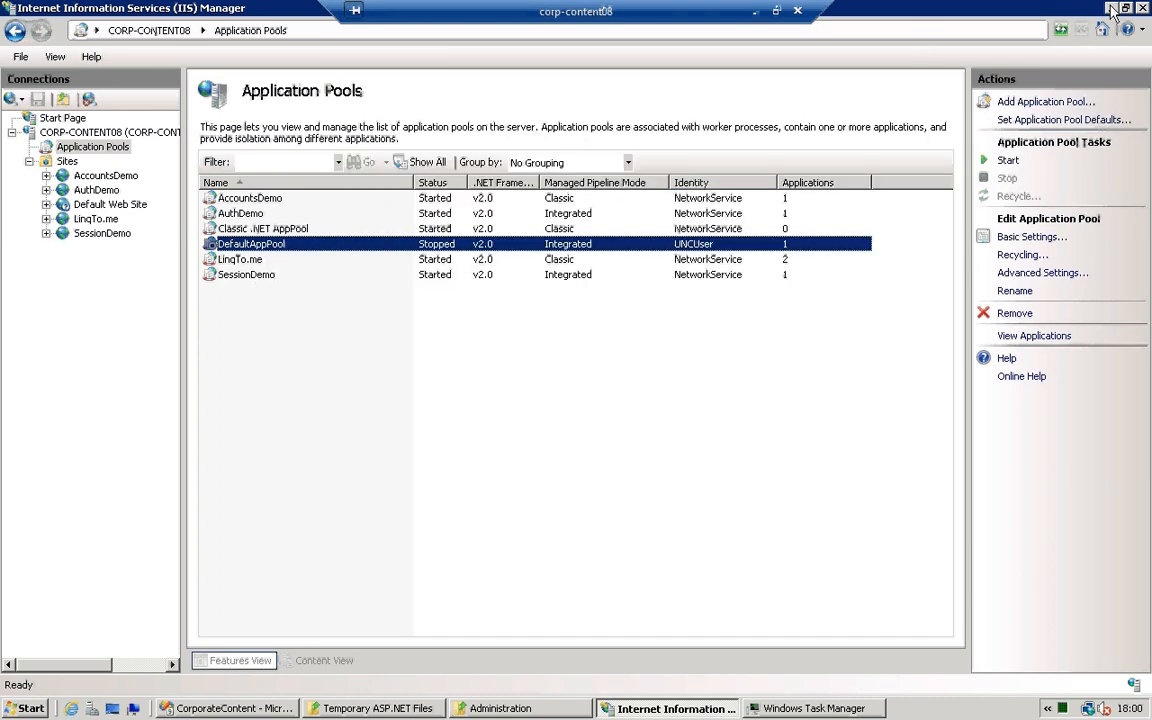
{"action": "left_click", "coordinate": [372, 708]}
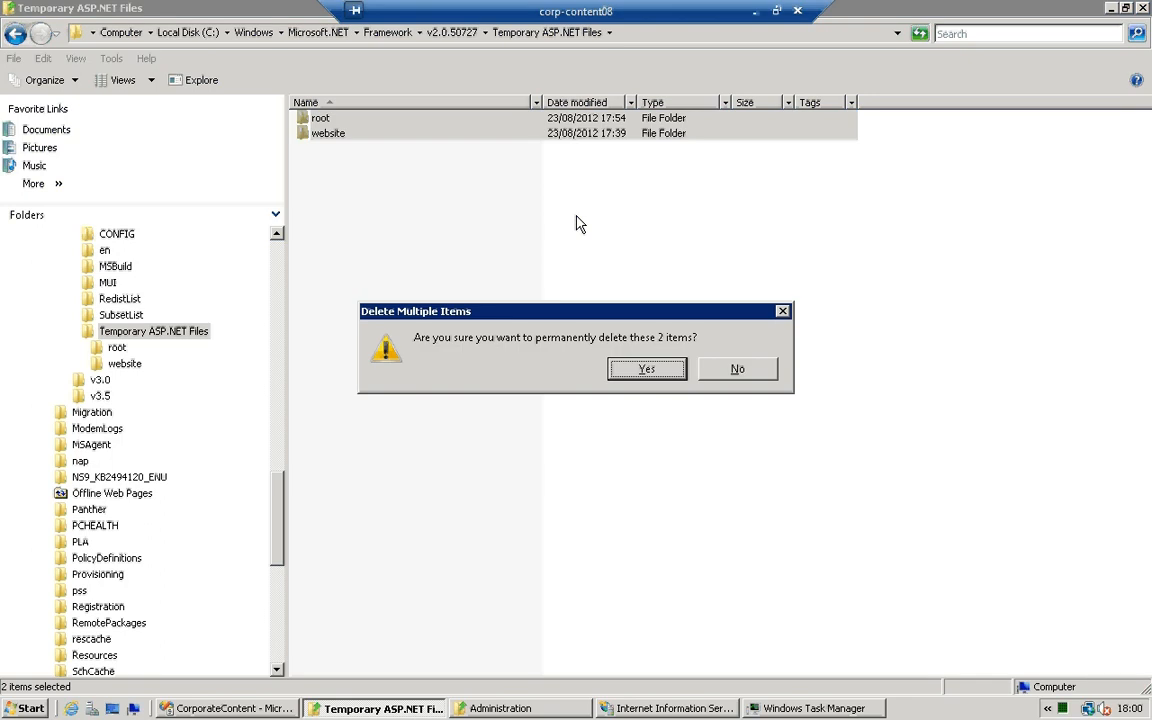
{"action": "left_click", "coordinate": [646, 368]}
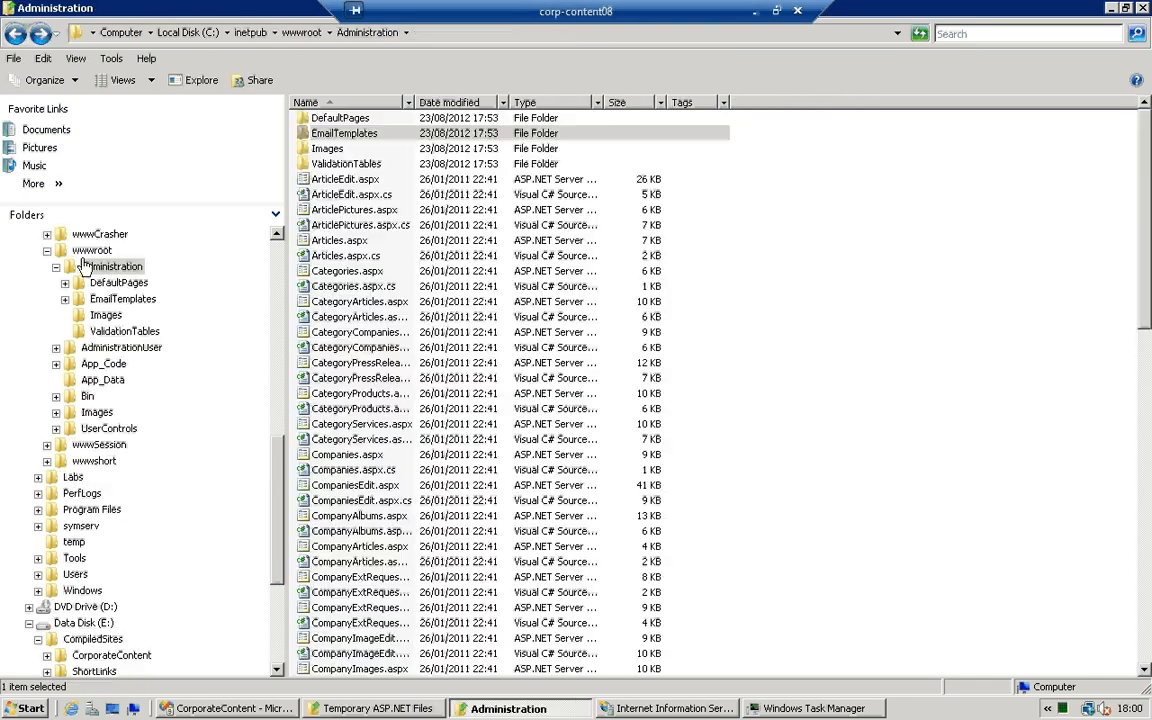
Permanently delete everything in C:\inetpub\wwwroot, confirming the Thumbs.db system file prompts
{"action": "left_click", "coordinate": [92, 250]}
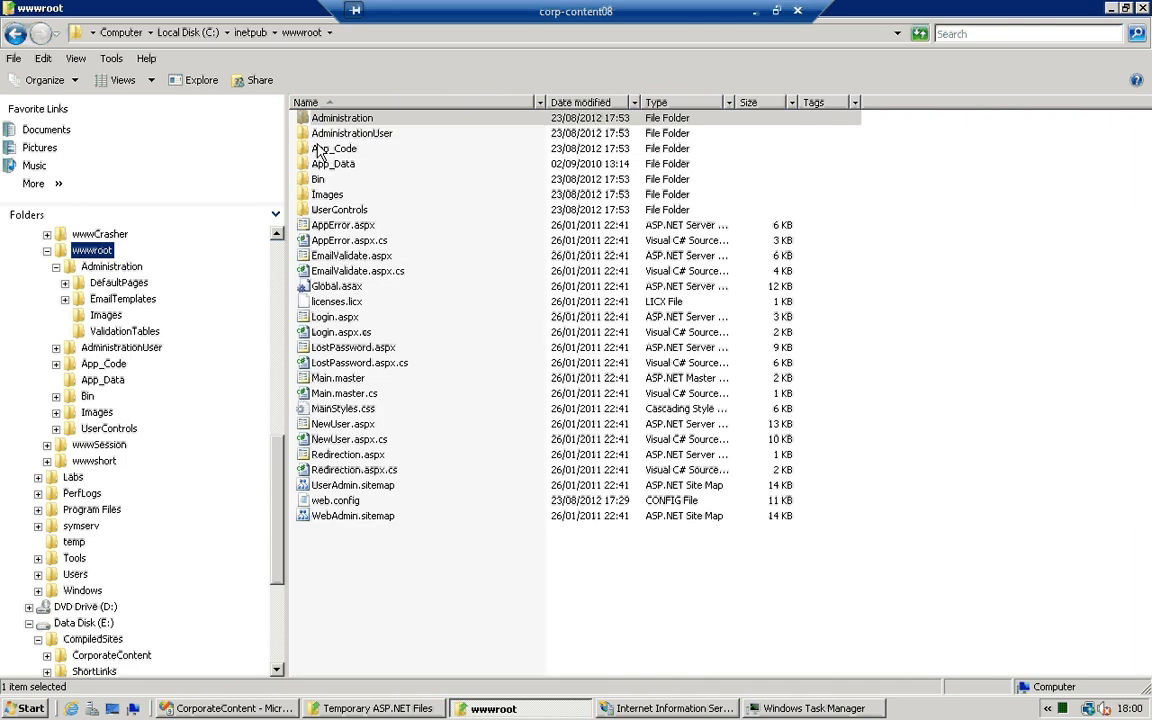
{"action": "key", "text": "ctrl+a"}
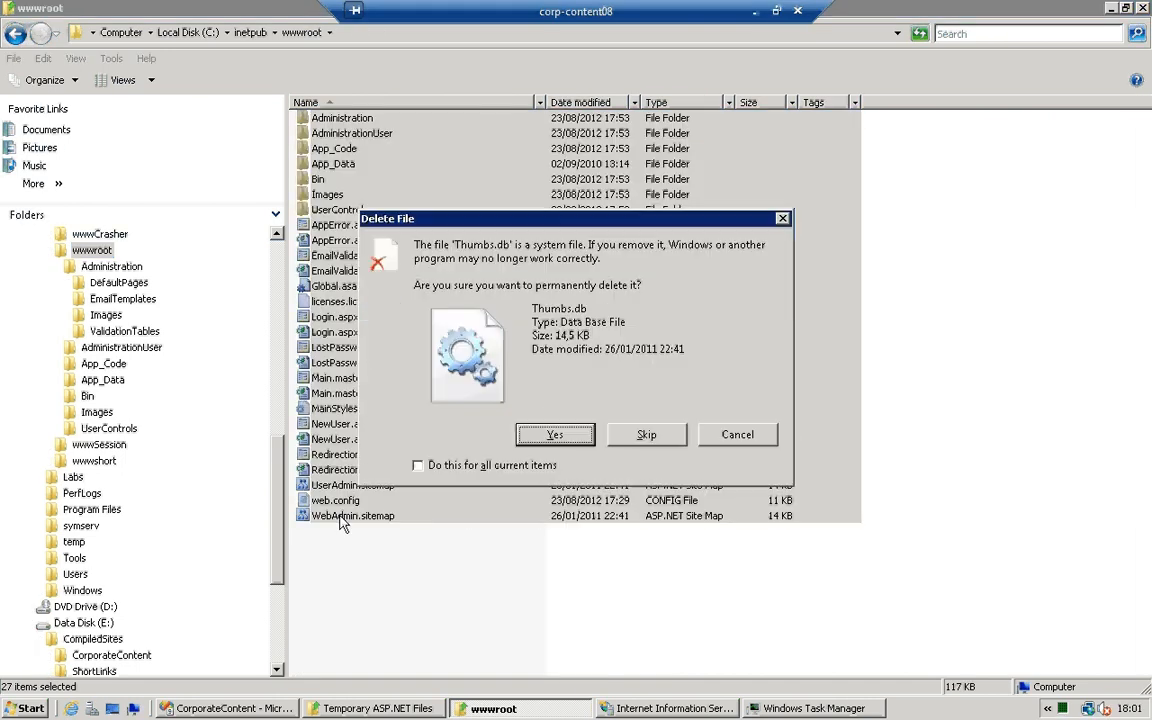
{"action": "left_click", "coordinate": [556, 434]}
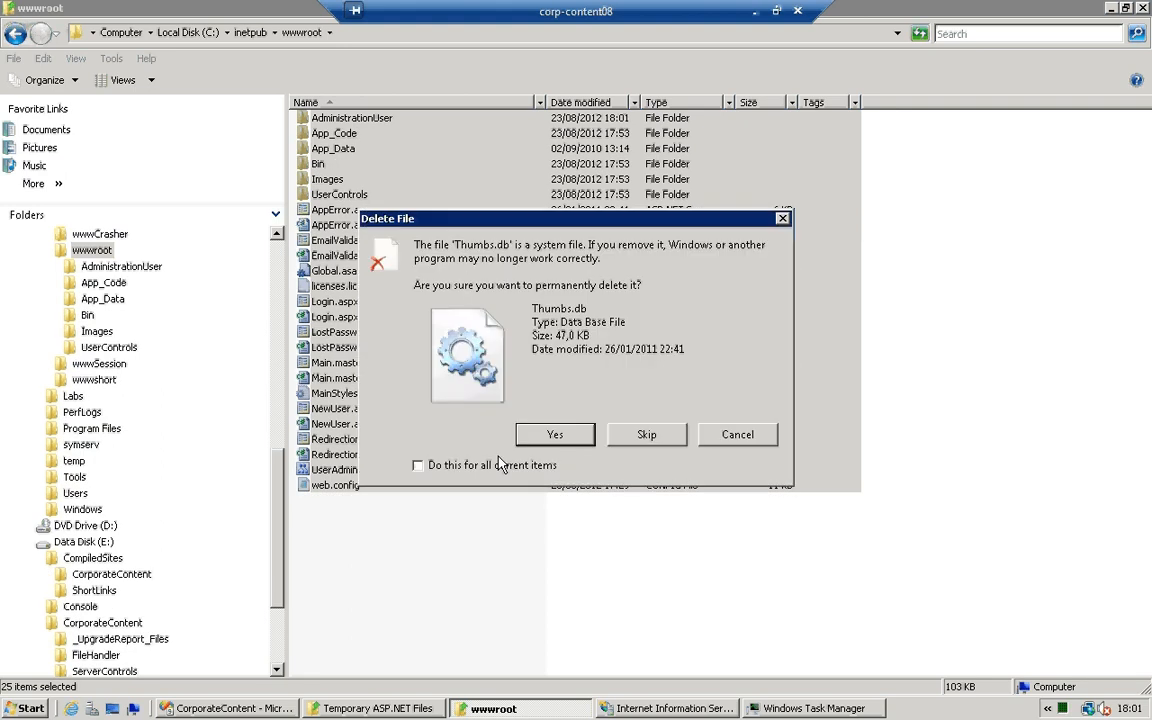
{"action": "left_click", "coordinate": [556, 434]}
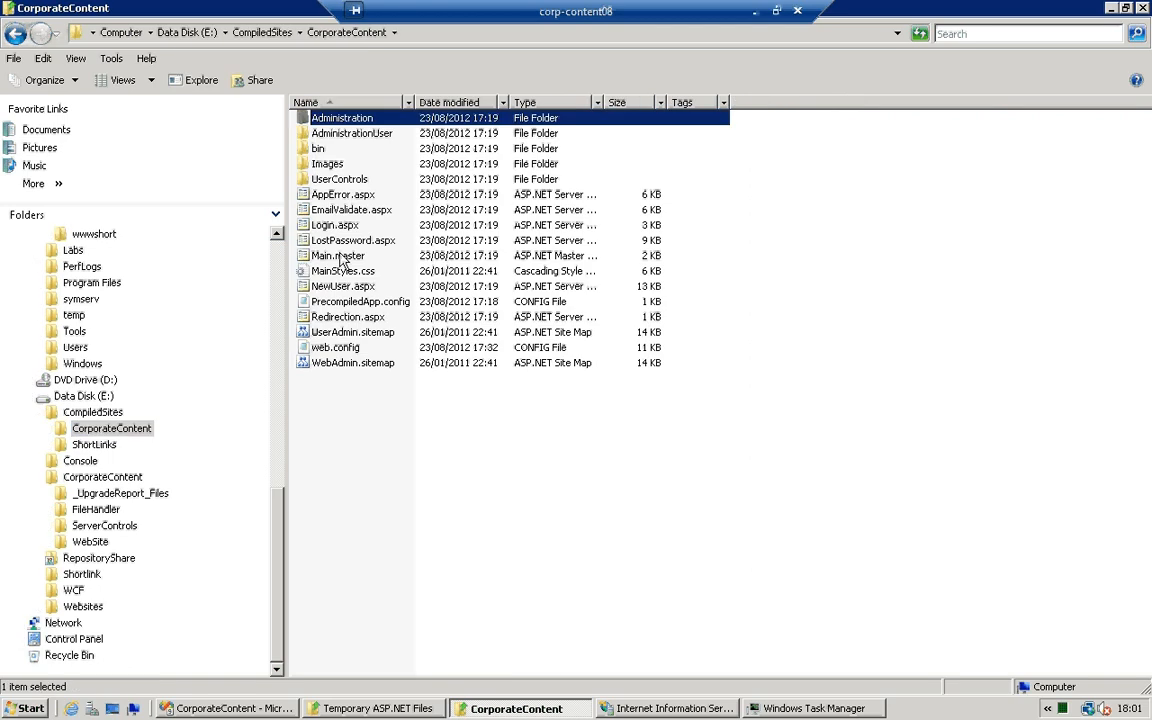
Inspect the precompiled CorporateContent site's Login.aspx, Administration folder and bin folder
{"action": "left_click", "coordinate": [336, 224]}
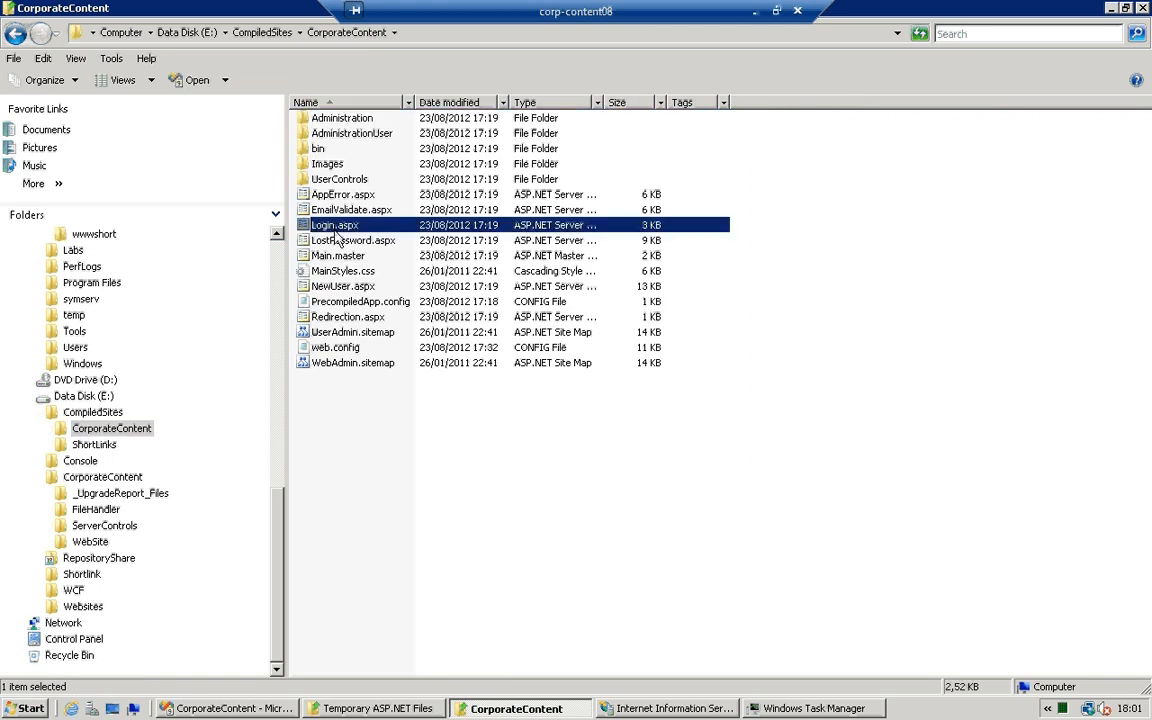
{"action": "mouse_move", "coordinate": [360, 240]}
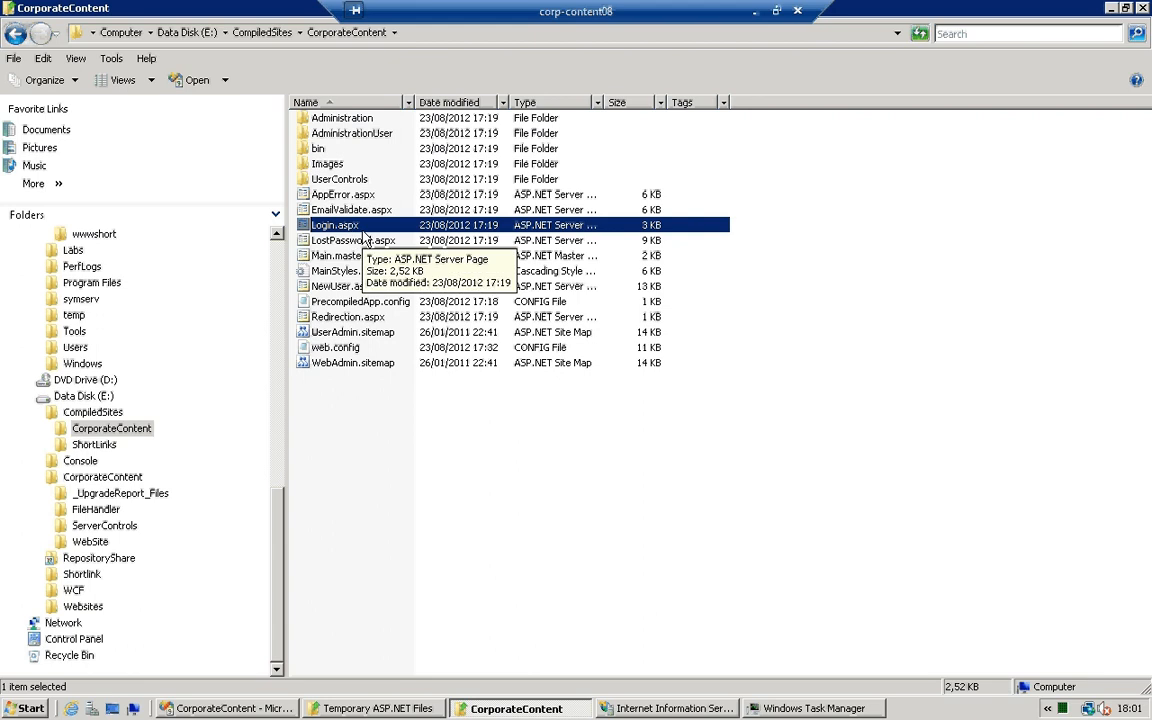
{"action": "mouse_move", "coordinate": [336, 228]}
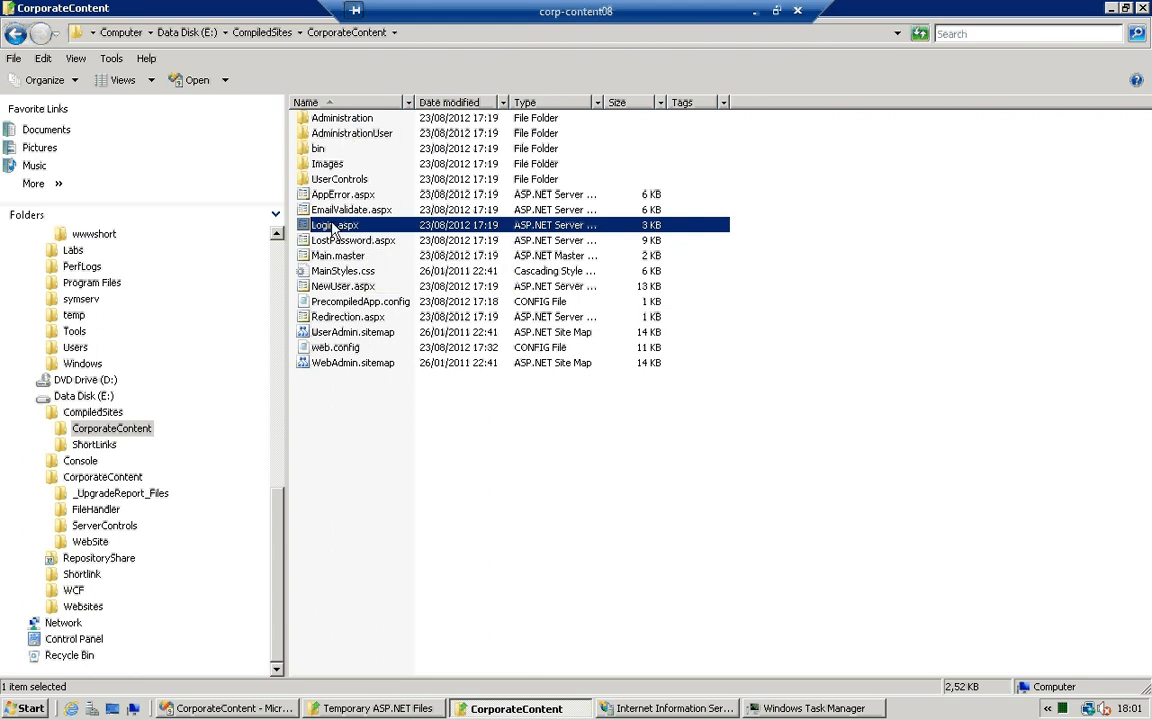
{"action": "left_click", "coordinate": [342, 116]}
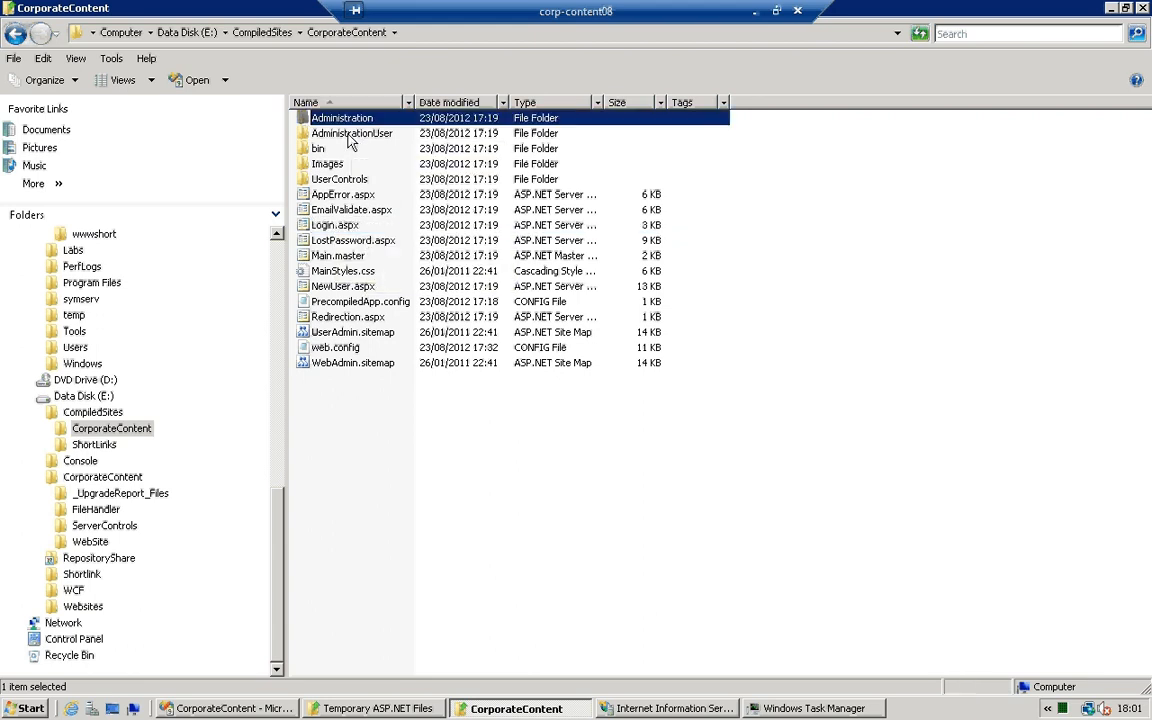
{"action": "double_click", "coordinate": [318, 148]}
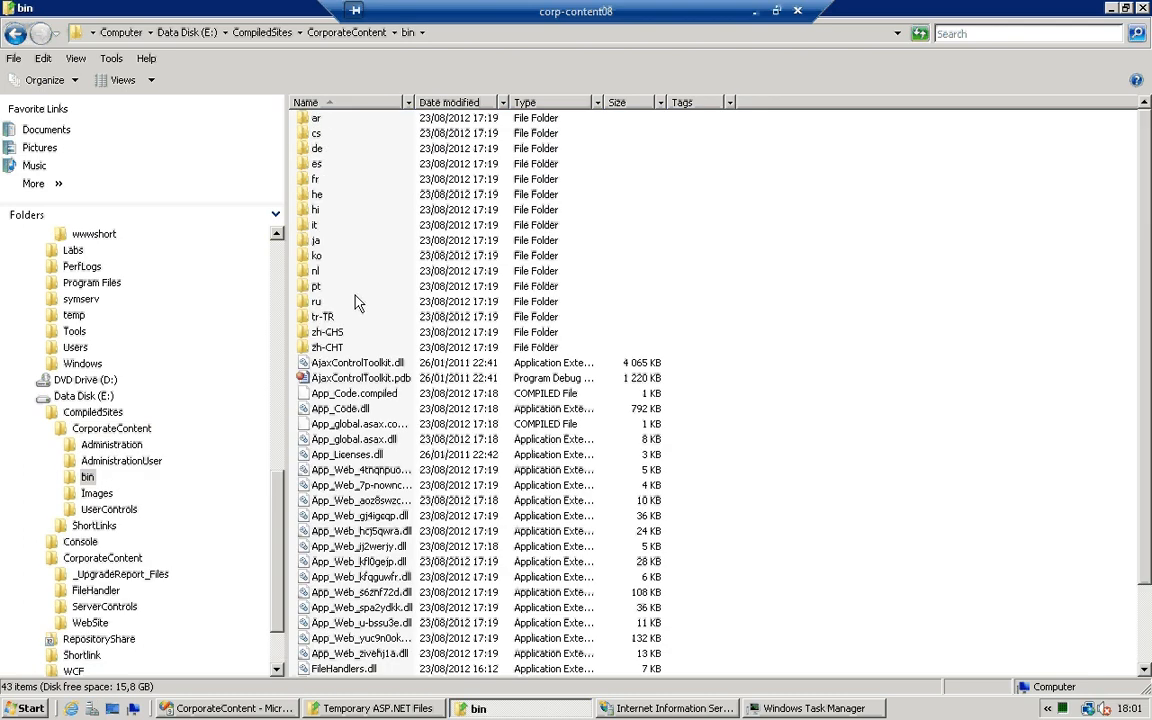
{"action": "left_click", "coordinate": [16, 38]}
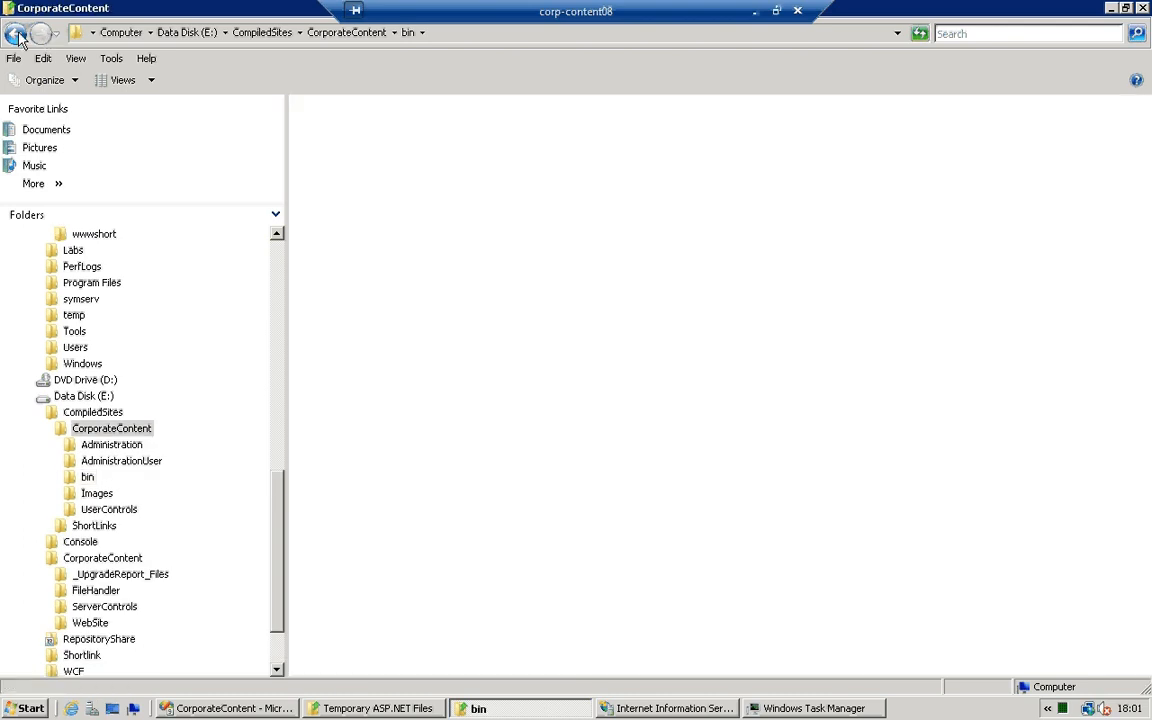
Copy all 17 precompiled CorporateContent items into wwwroot and start DefaultAppPool again
{"action": "left_click", "coordinate": [16, 32]}
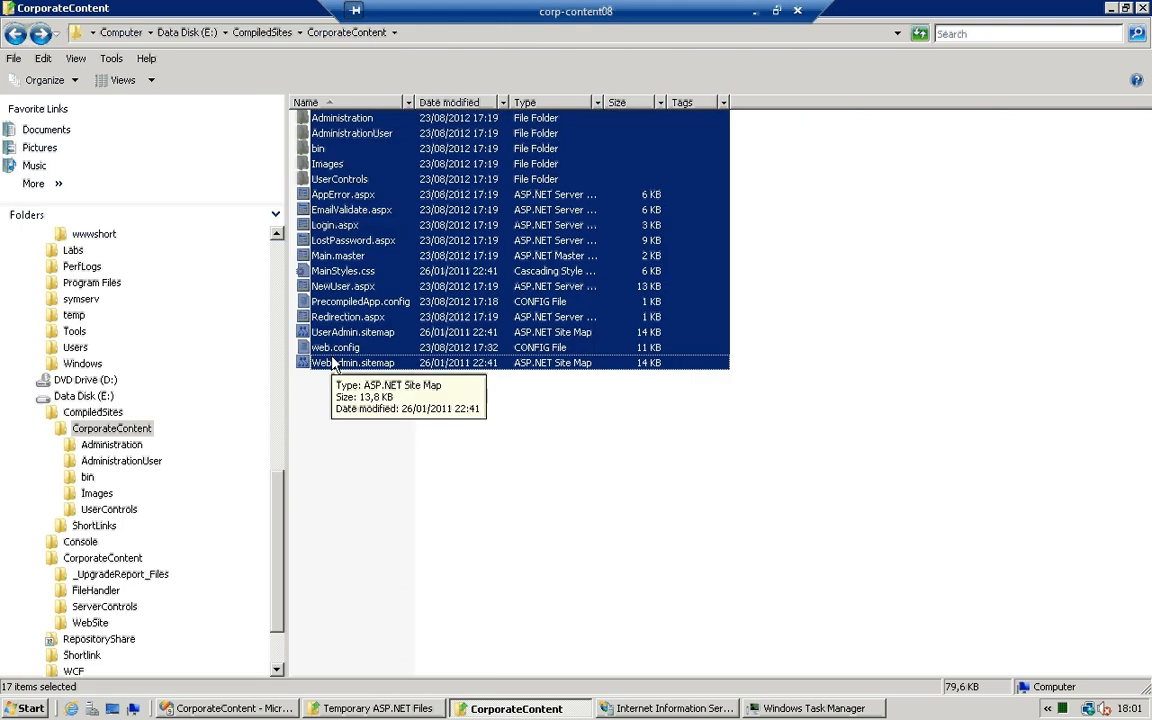
{"action": "scroll", "scroll_direction": "up", "scroll_amount": 3}
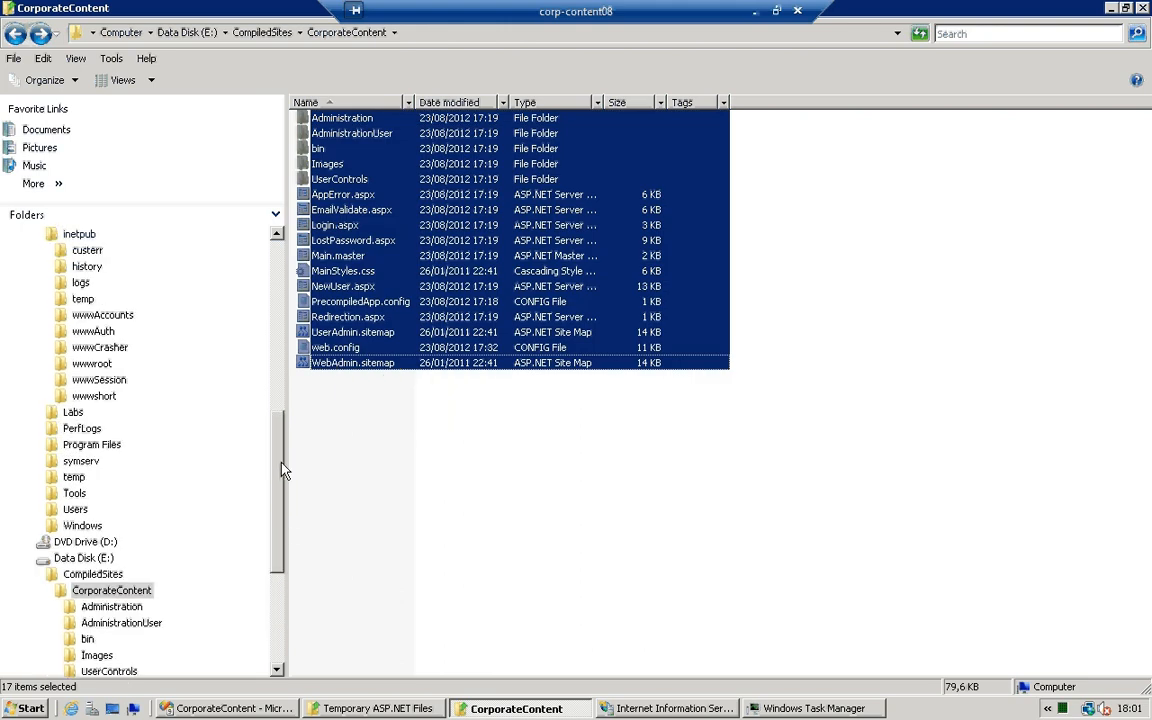
{"action": "left_click", "coordinate": [92, 364]}
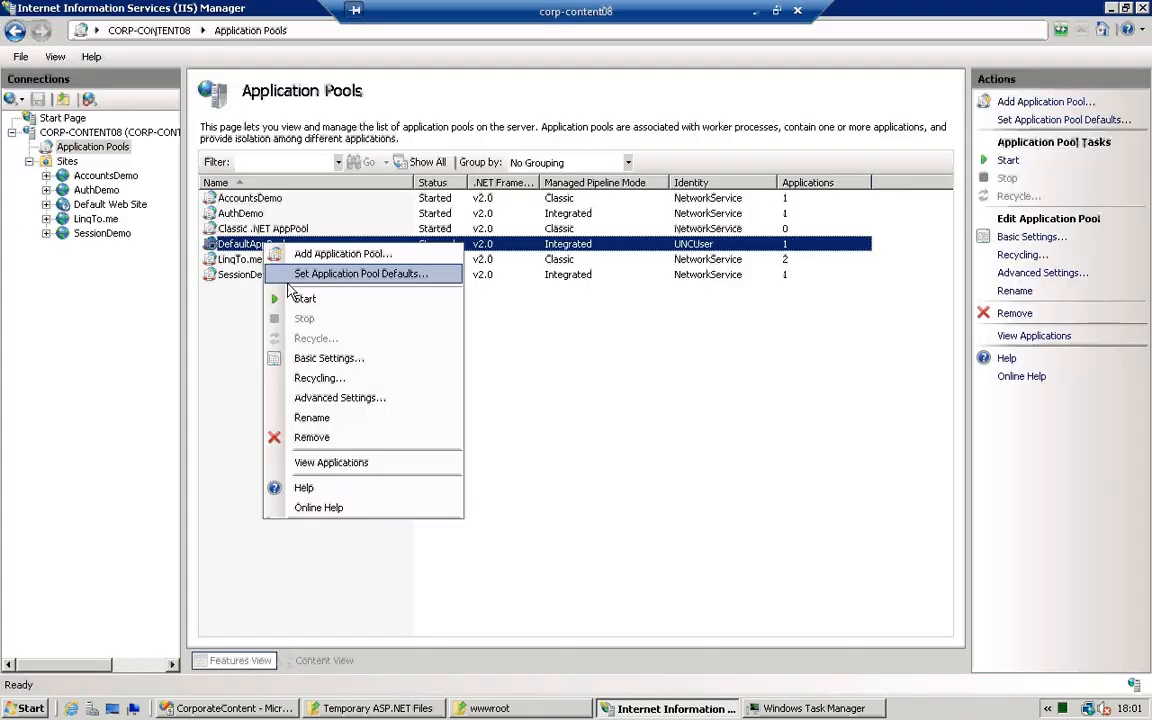
{"action": "left_click", "coordinate": [520, 708]}
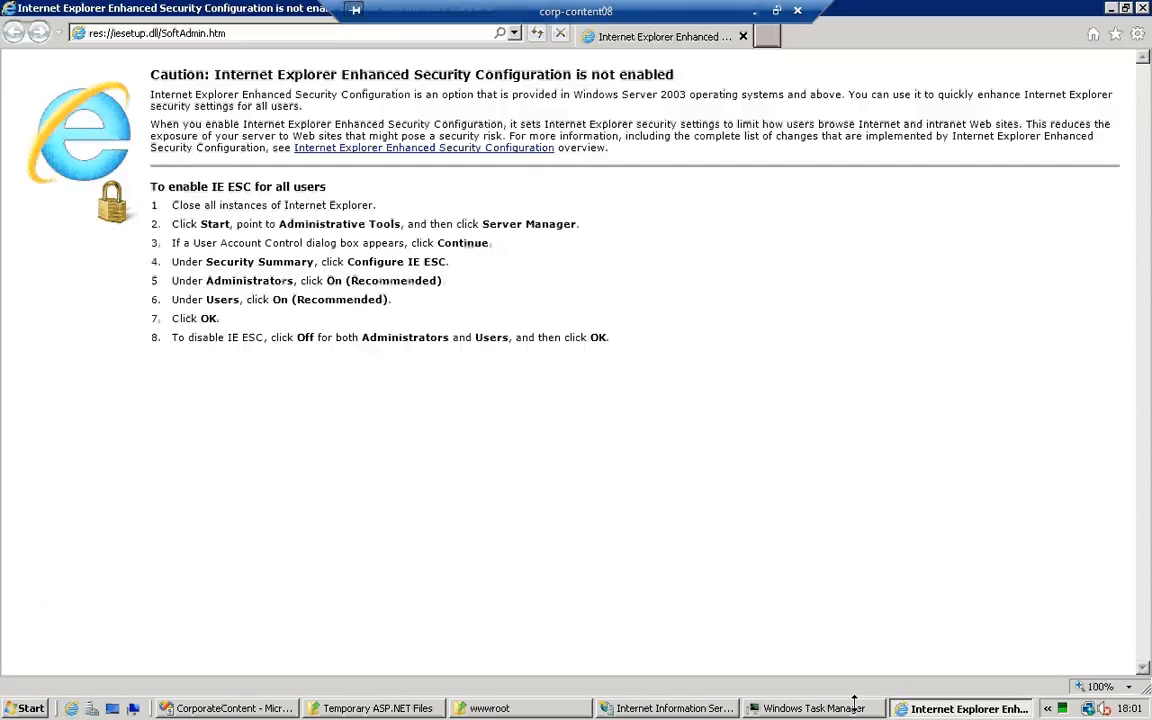
Load the Corporate Content login page from localhost and enter npetrov's user name and password
{"action": "left_click", "coordinate": [812, 708]}
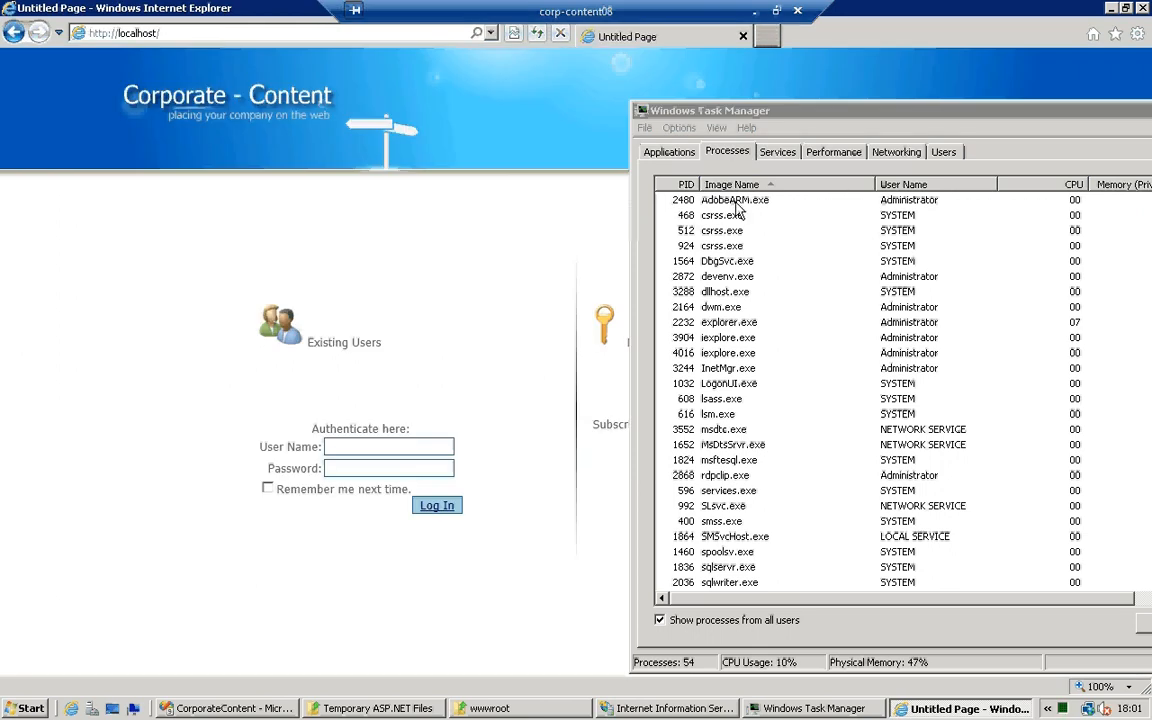
{"action": "mouse_move", "coordinate": [728, 248]}
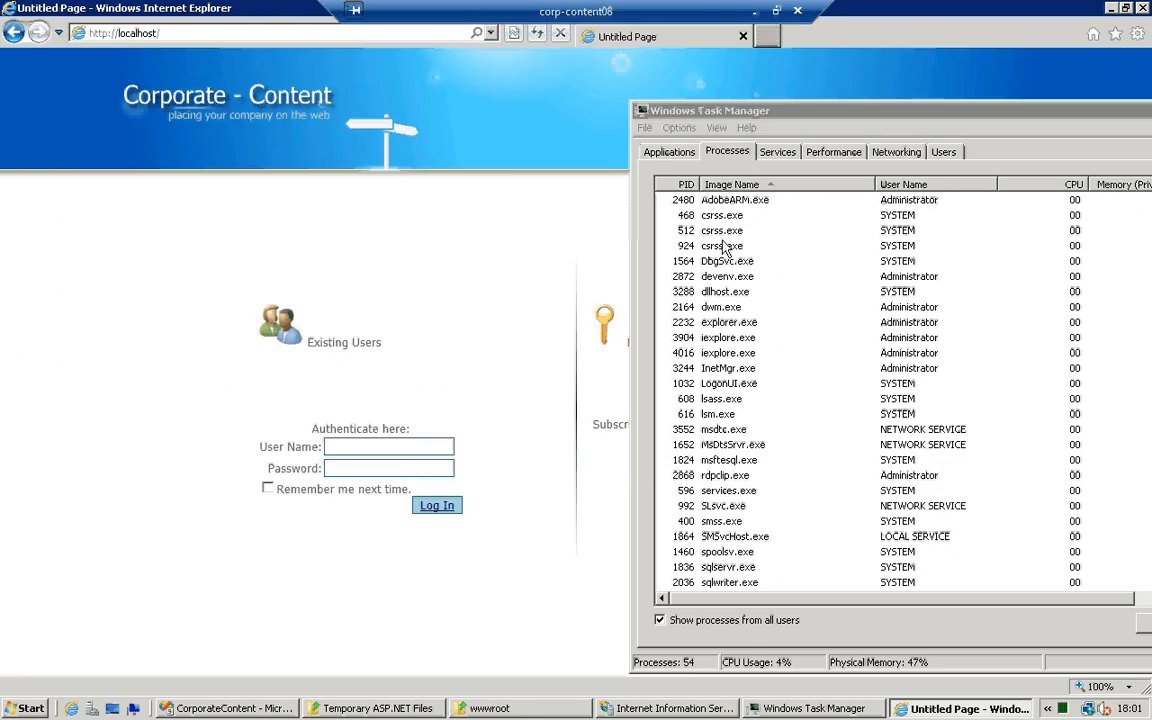
{"action": "left_click", "coordinate": [388, 446]}
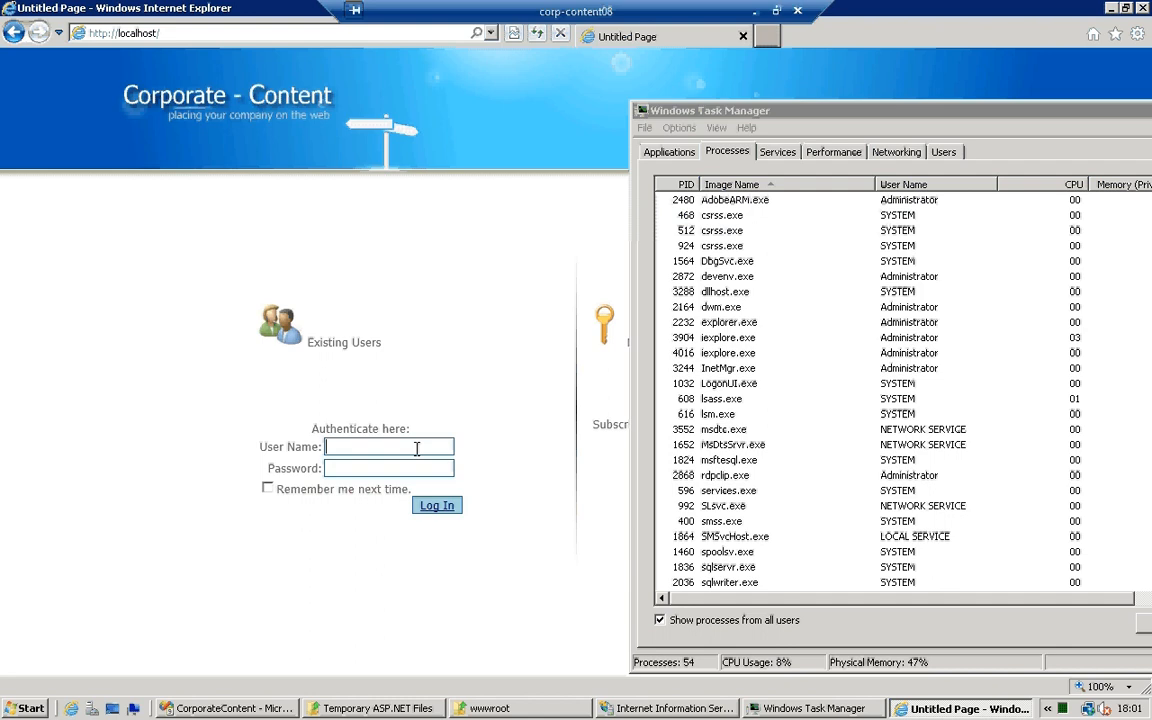
{"action": "type", "text": "n"}
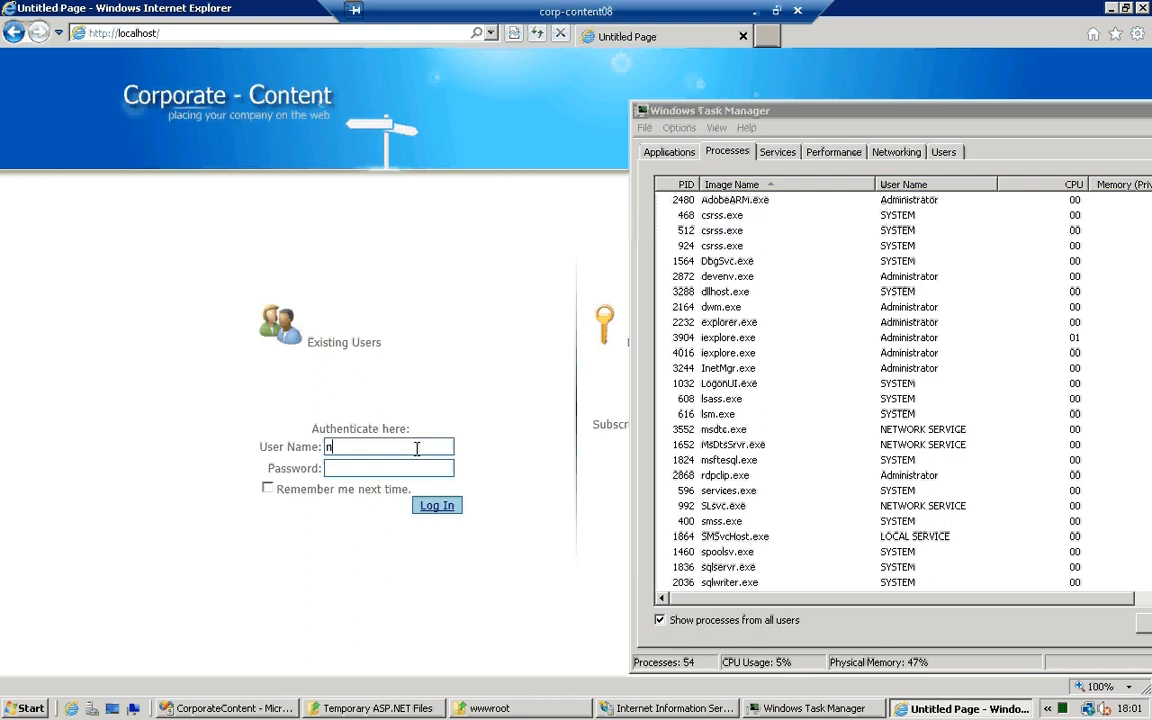
{"action": "type", "text": "petrov"}
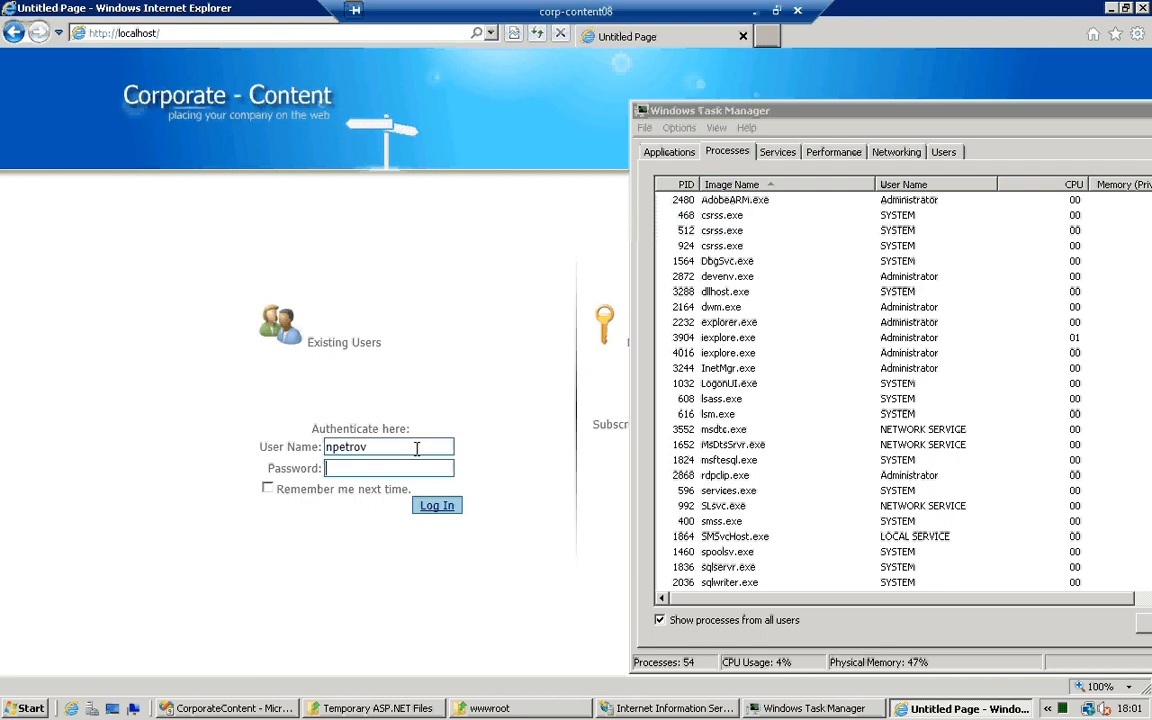
{"action": "type", "text": "•••••"}
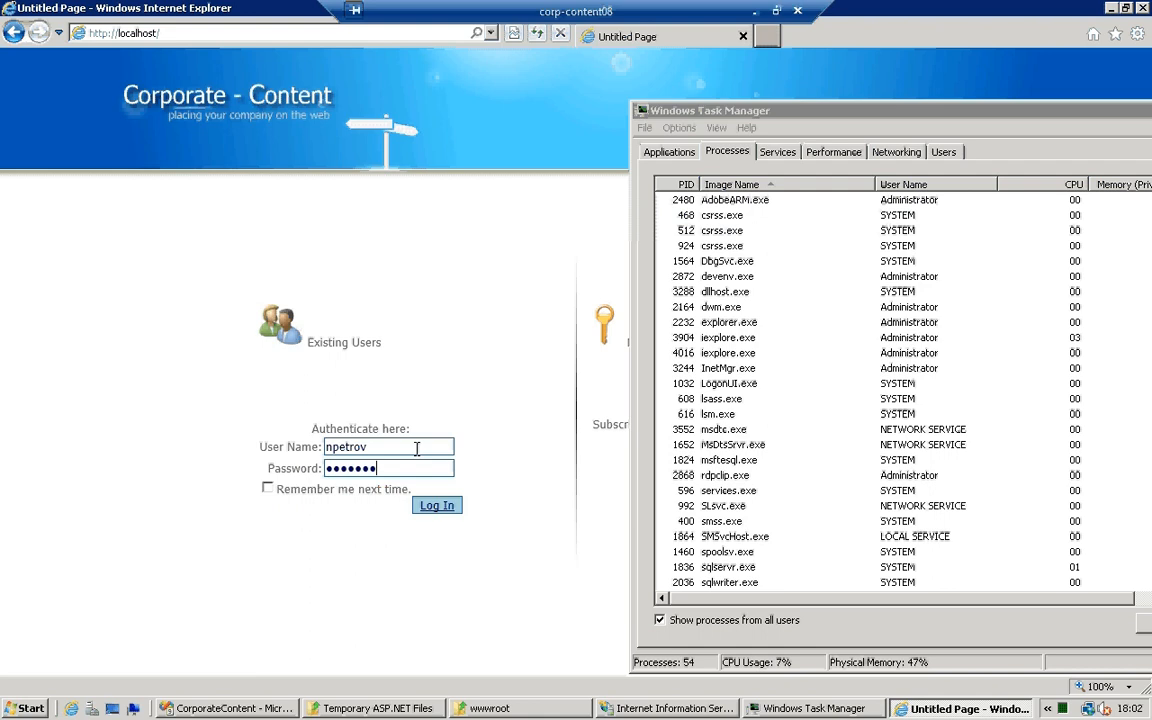
{"action": "left_click", "coordinate": [436, 504]}
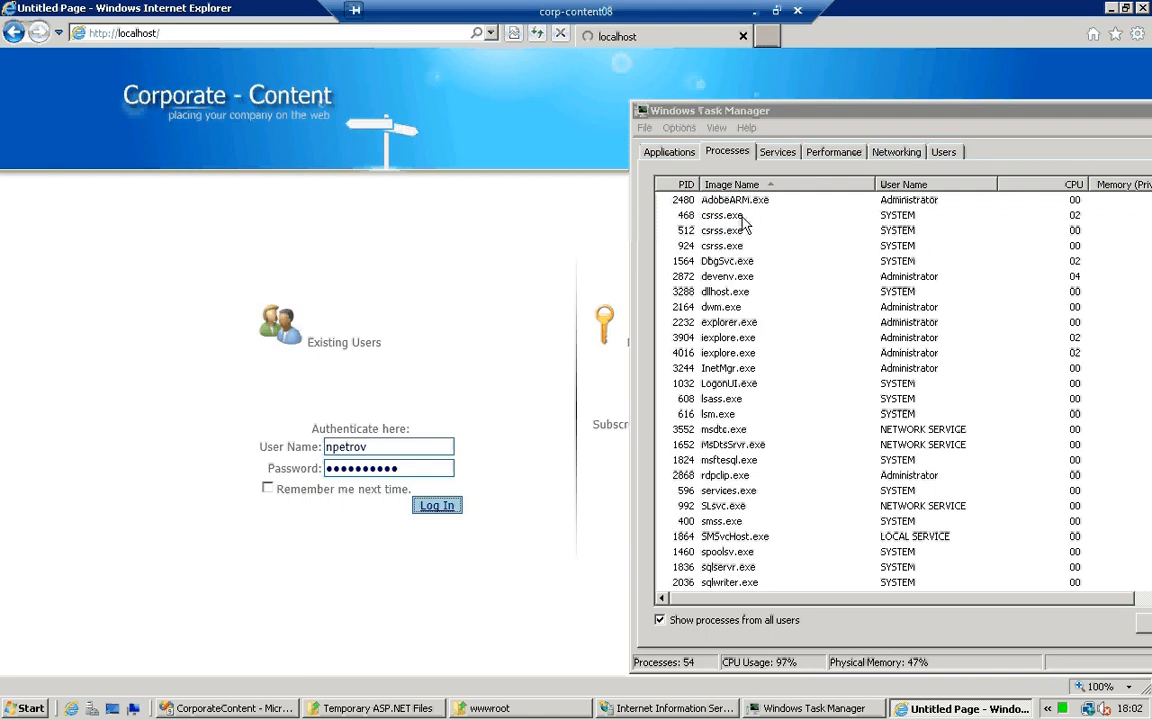
Sign in to reach the Corporate Content dashboard start page
{"action": "left_click", "coordinate": [436, 504]}
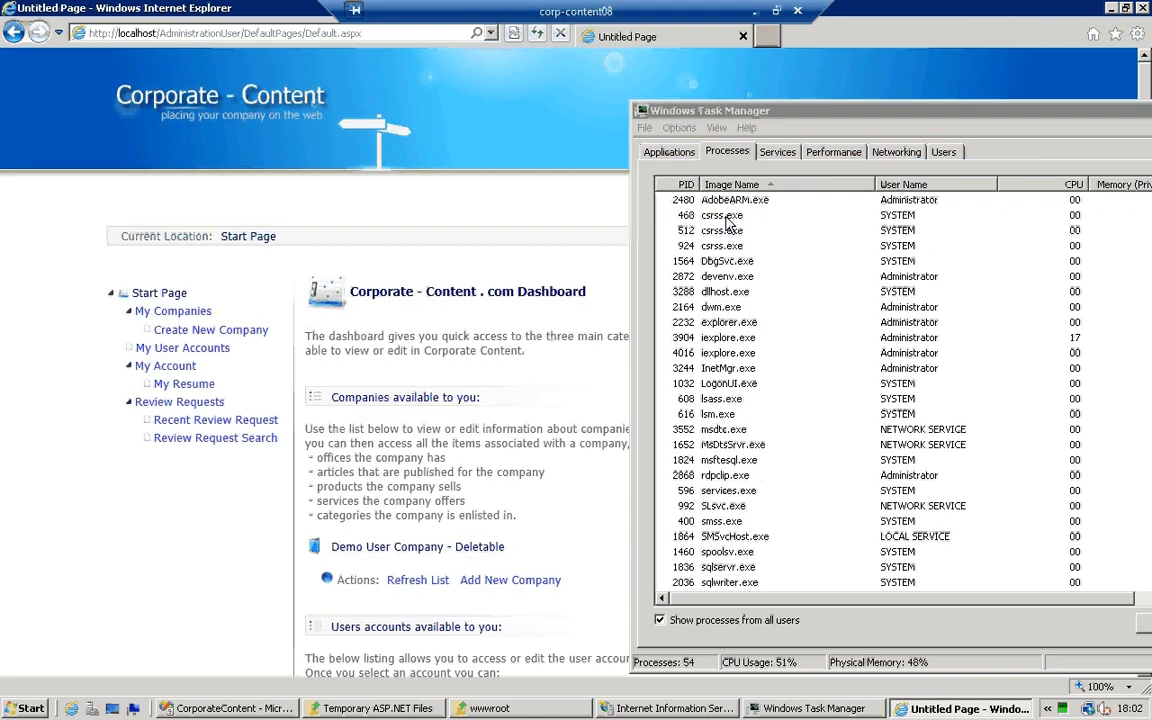
{"action": "mouse_move", "coordinate": [768, 216]}
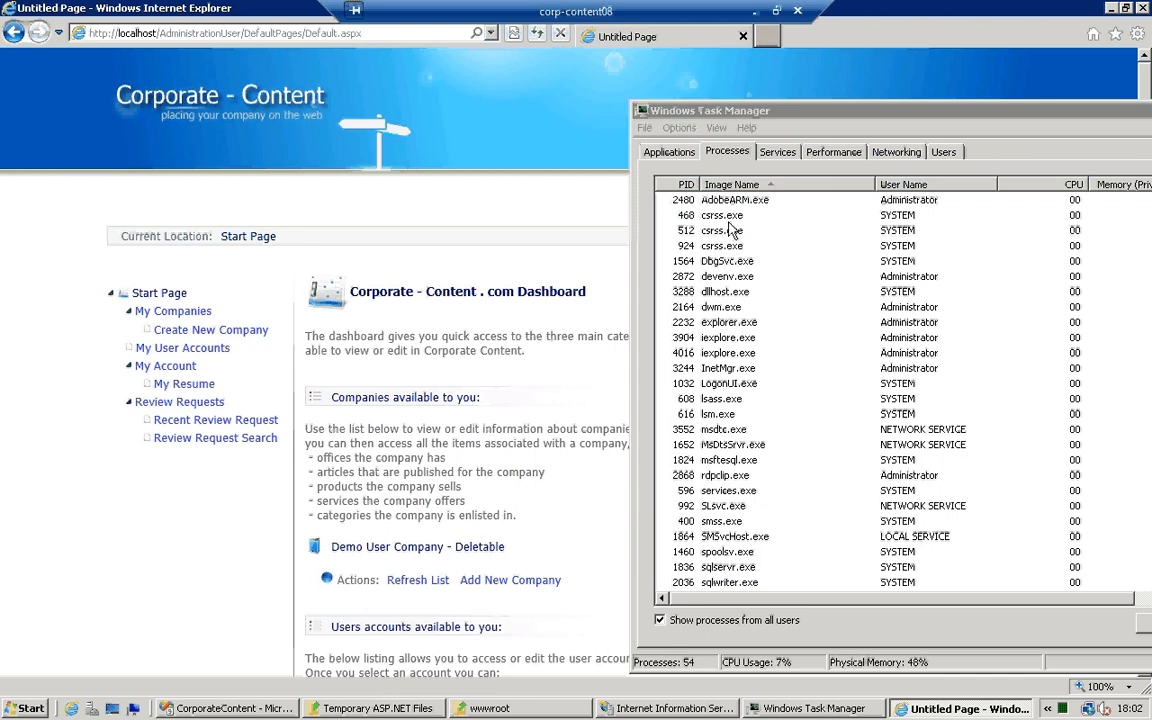
{"action": "mouse_move", "coordinate": [230, 514]}
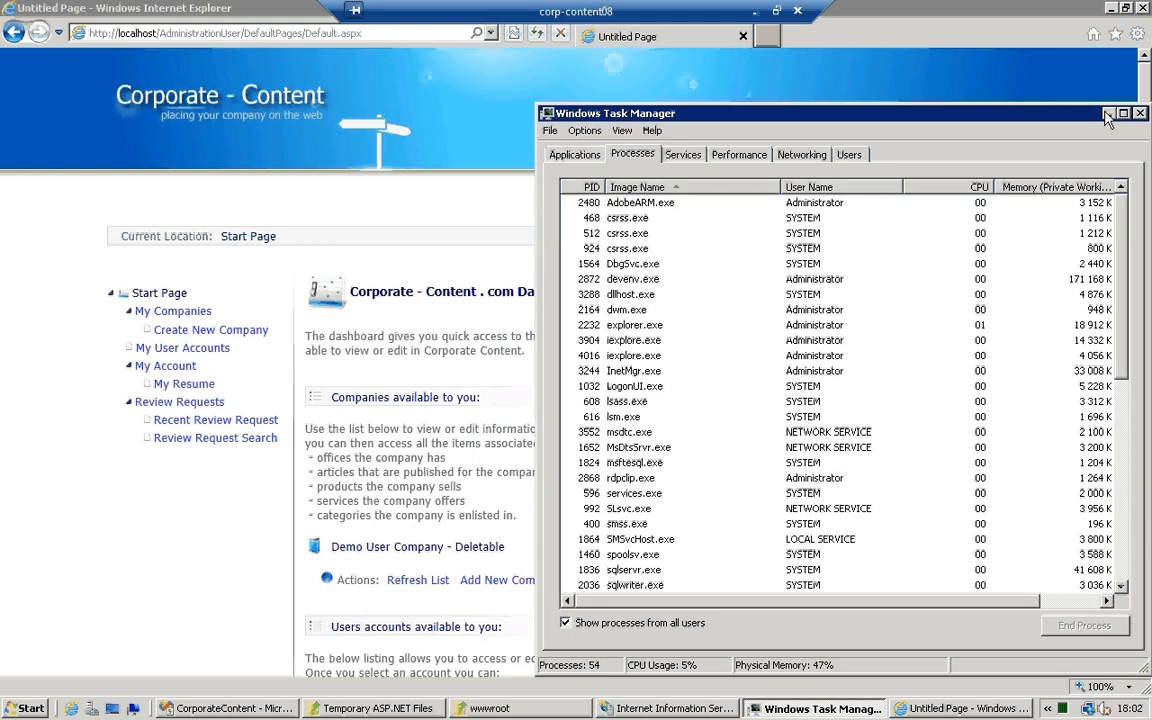
{"action": "mouse_move", "coordinate": [1108, 114]}
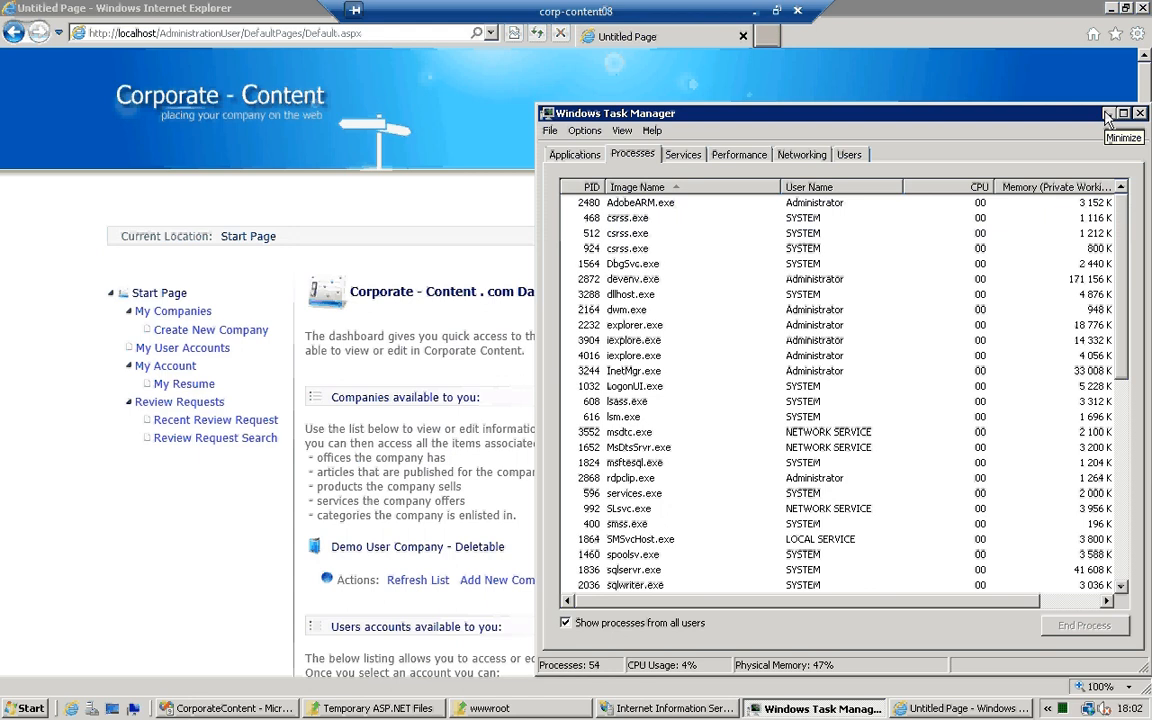
Browse the regenerated Temporary ASP.NET Files root branch down to its dl3 assembly folder
{"action": "left_click", "coordinate": [370, 708]}
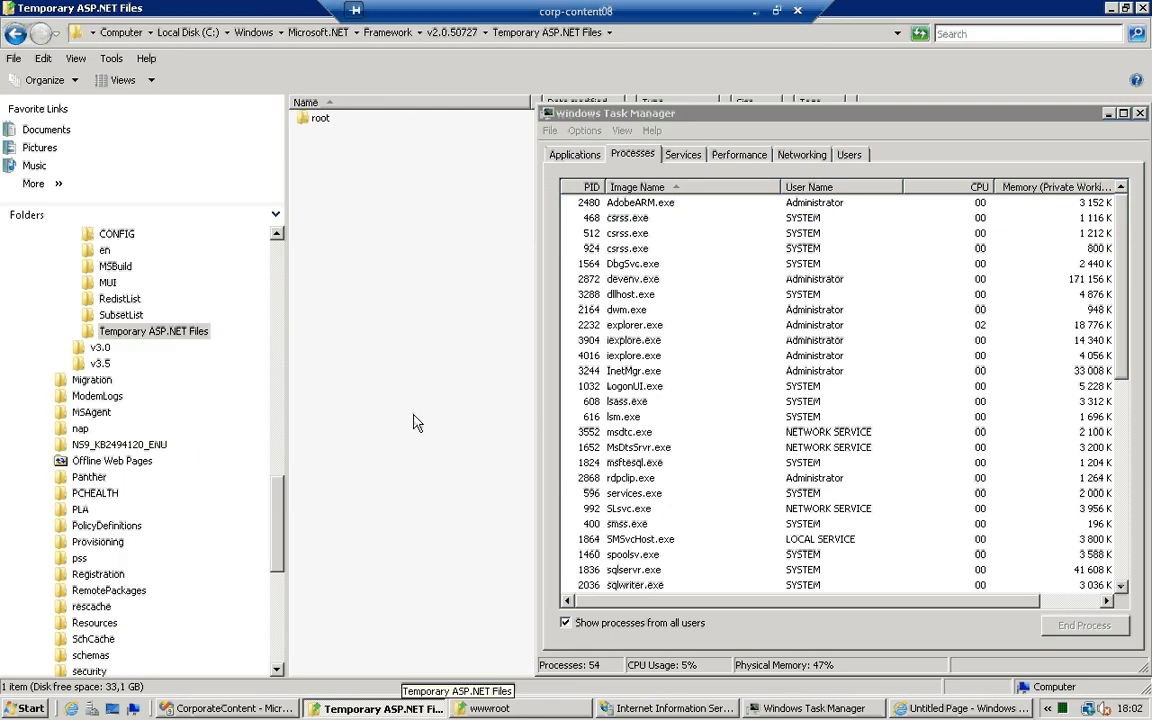
{"action": "left_click", "coordinate": [320, 116]}
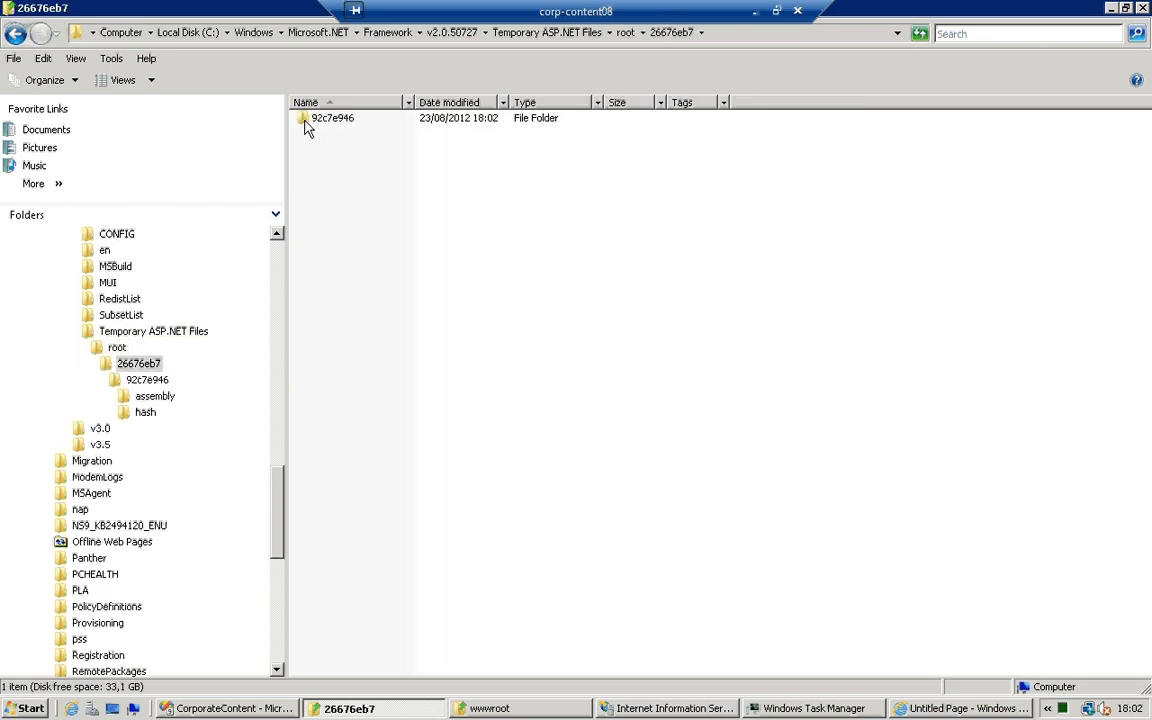
{"action": "double_click", "coordinate": [332, 116]}
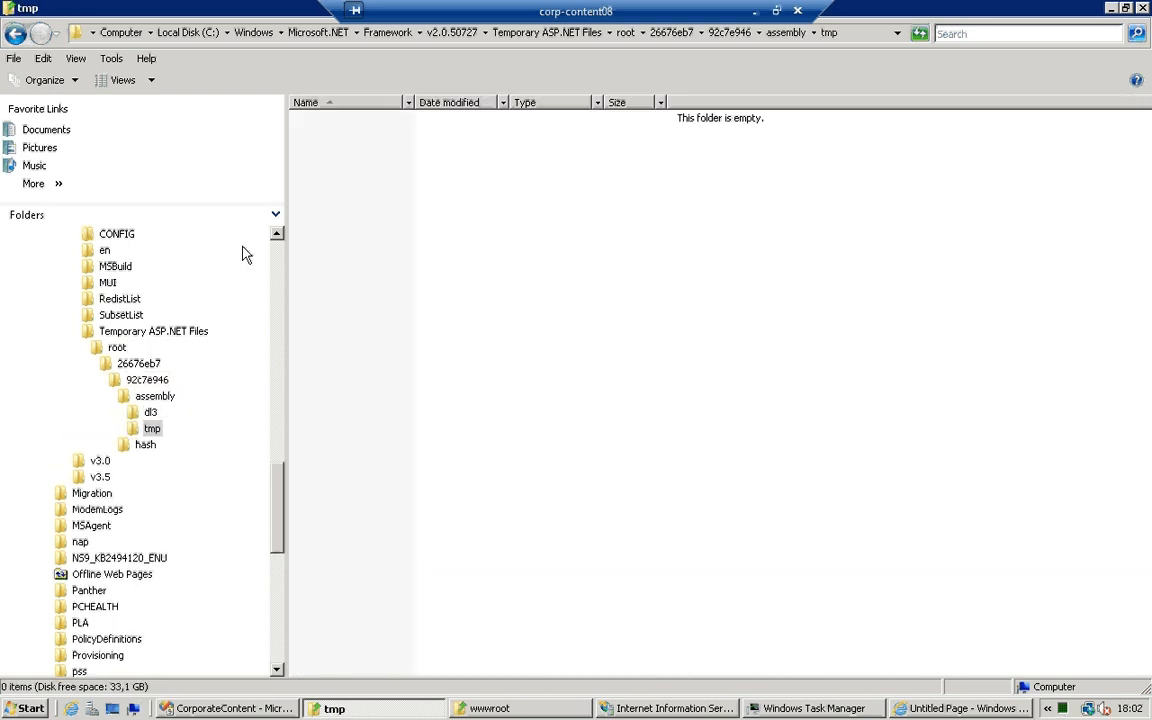
{"action": "left_click", "coordinate": [150, 412]}
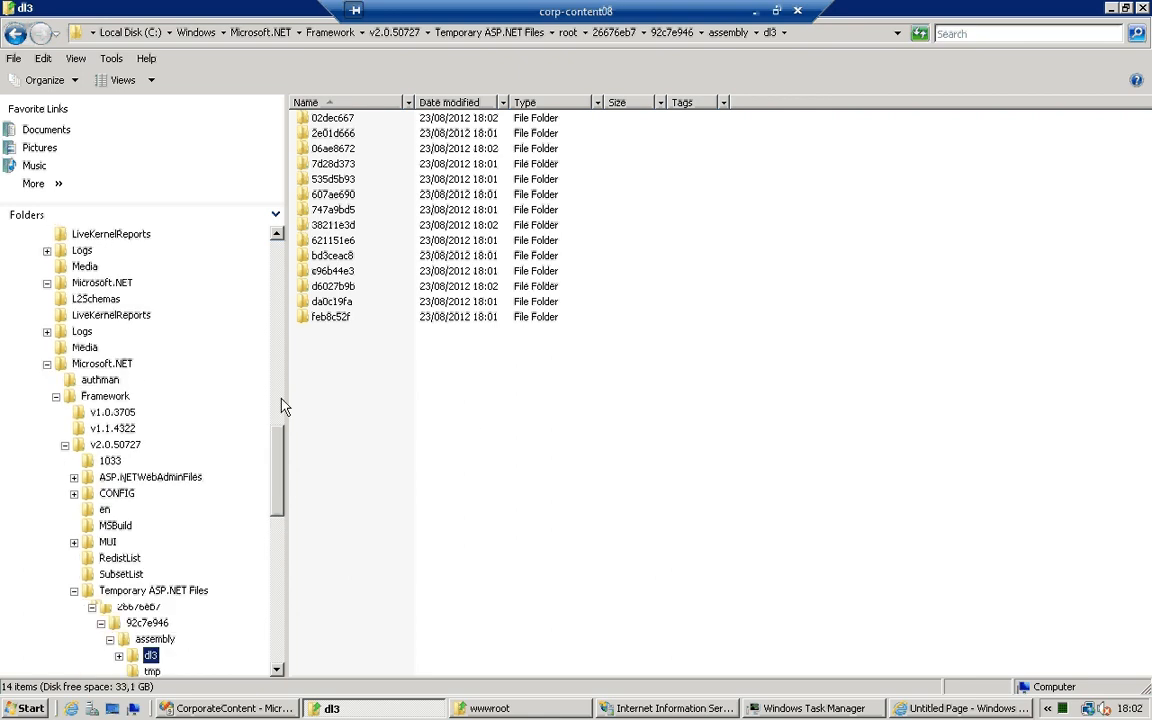
{"action": "scroll", "scroll_direction": "up", "scroll_amount": 3}
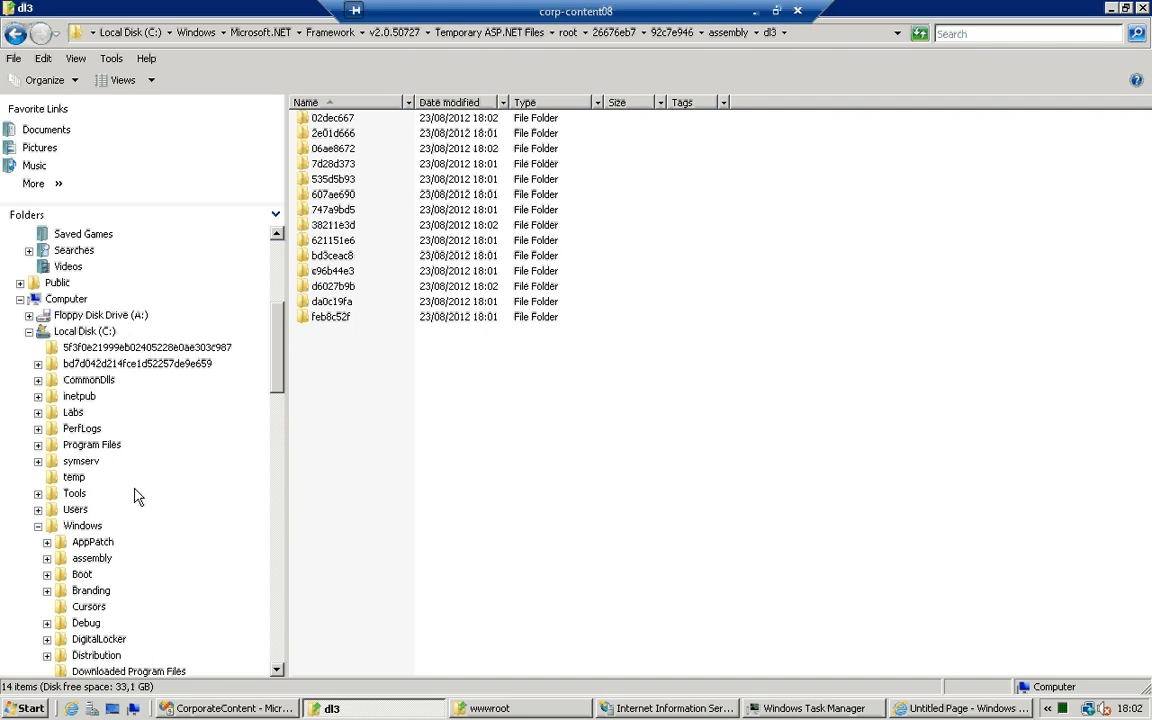
{"action": "mouse_move", "coordinate": [284, 404]}
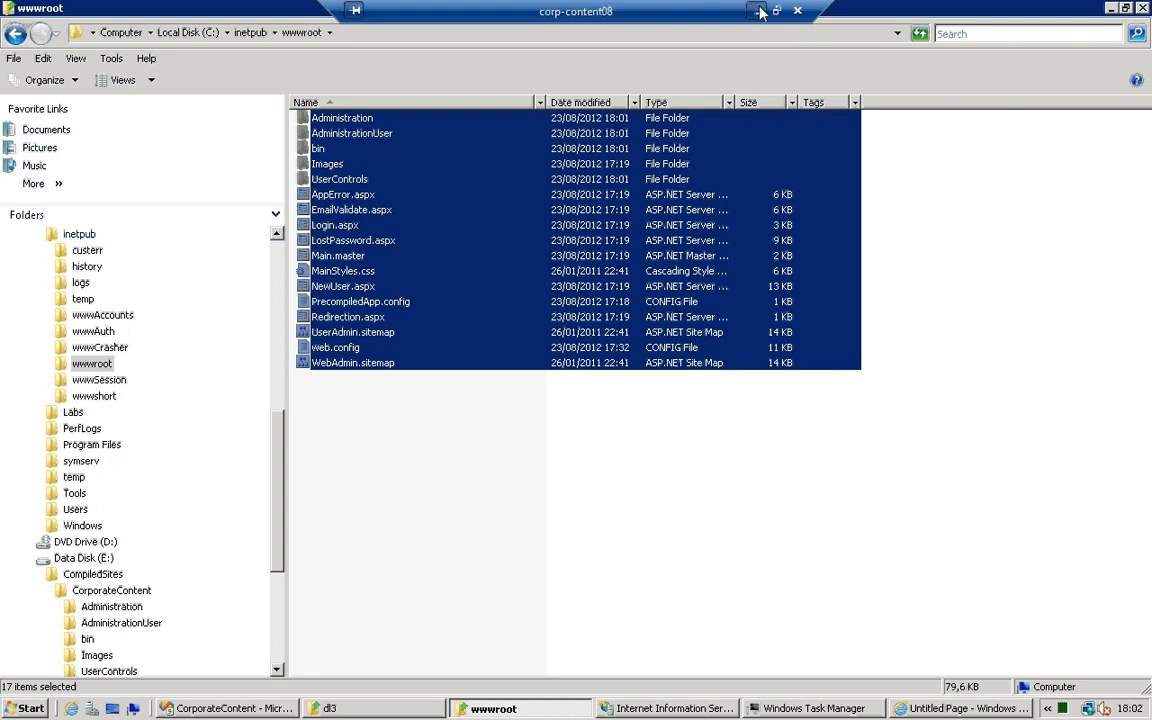
Bring the CorporateContent solution in Visual Studio to the front over the wwwroot folder
{"action": "left_click", "coordinate": [756, 12]}
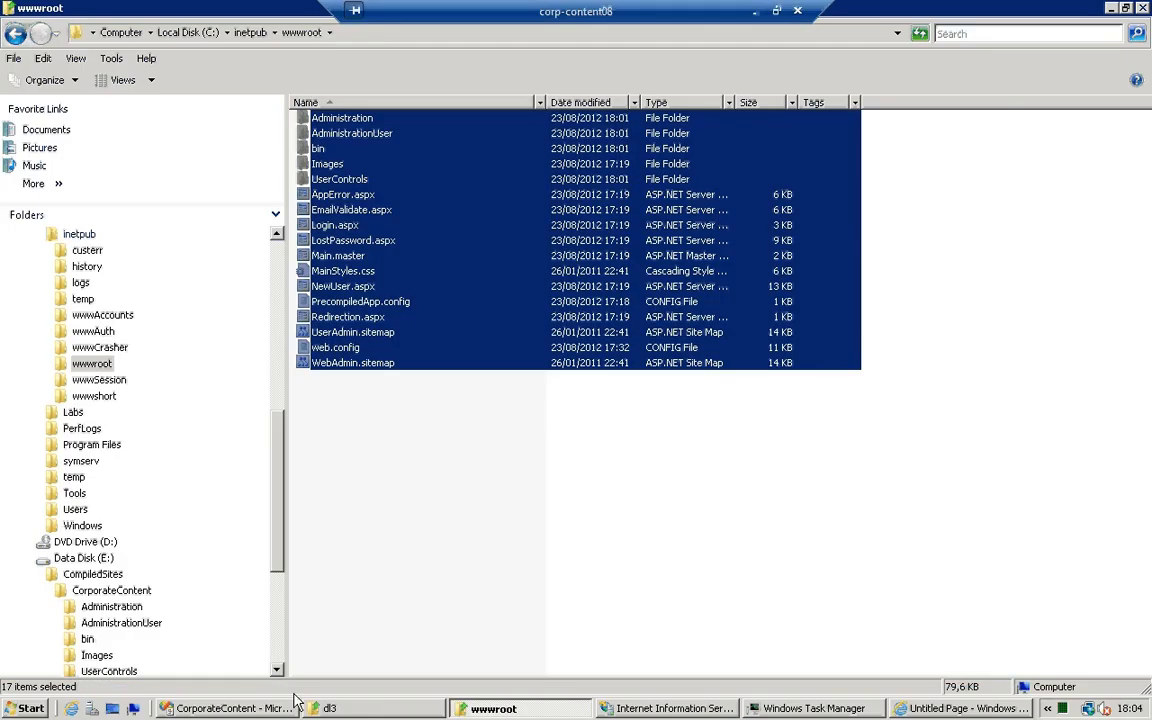
{"action": "left_click", "coordinate": [230, 708]}
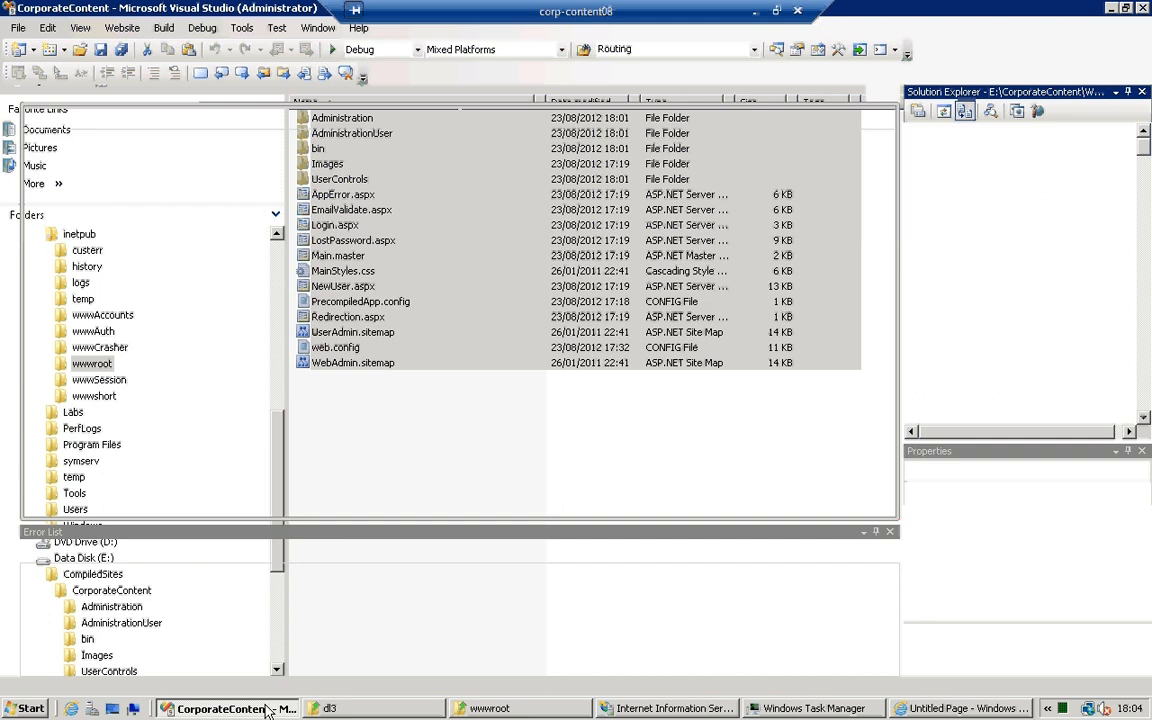
View the site's web.config at the compilation element reading debug="true" batch="true"
{"action": "left_click", "coordinate": [236, 708]}
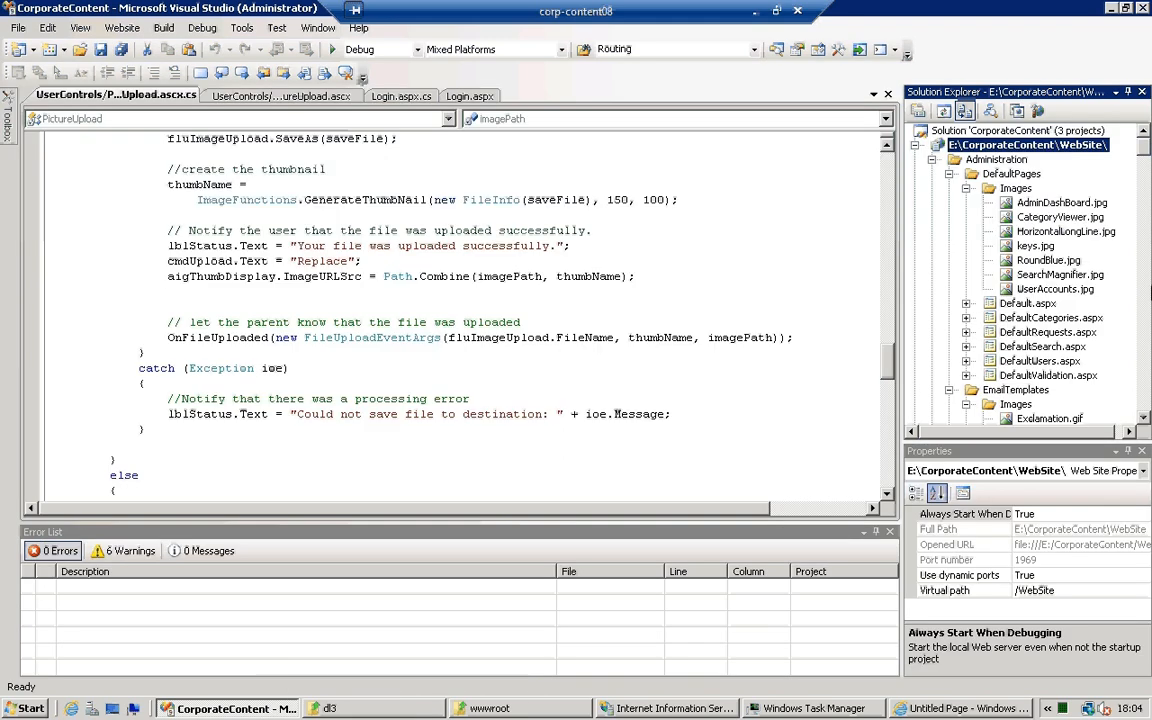
{"action": "scroll", "scroll_direction": "down", "scroll_amount": 3}
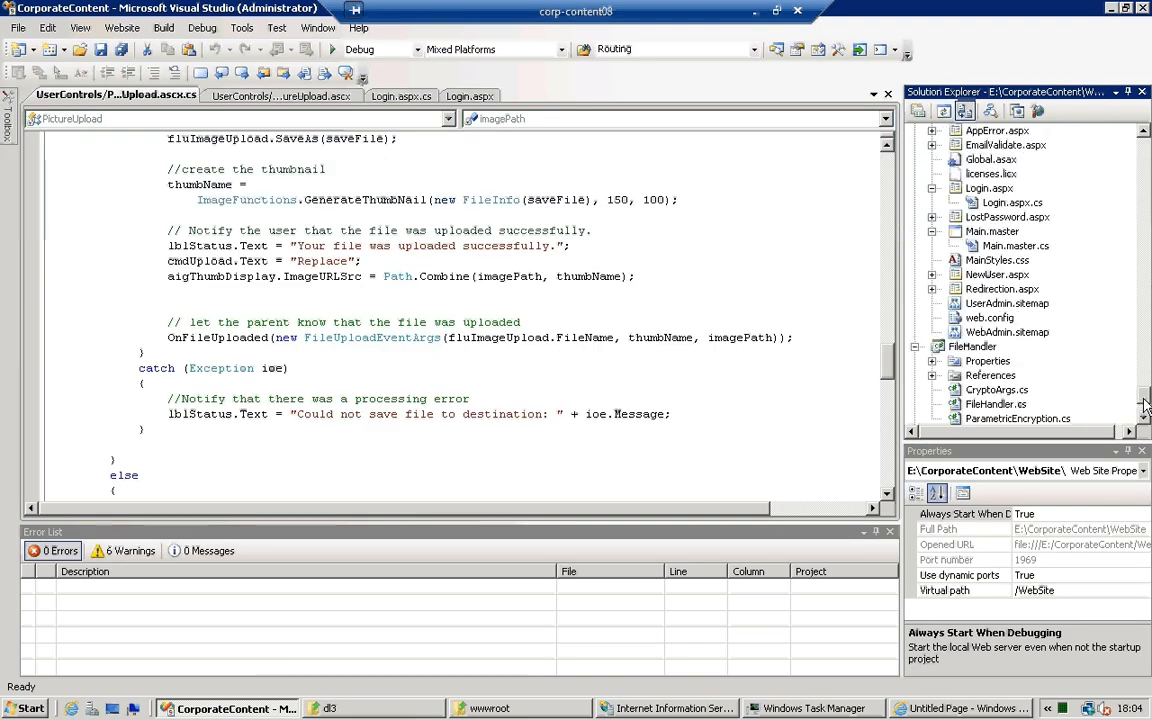
{"action": "scroll", "scroll_direction": "down", "scroll_amount": 3}
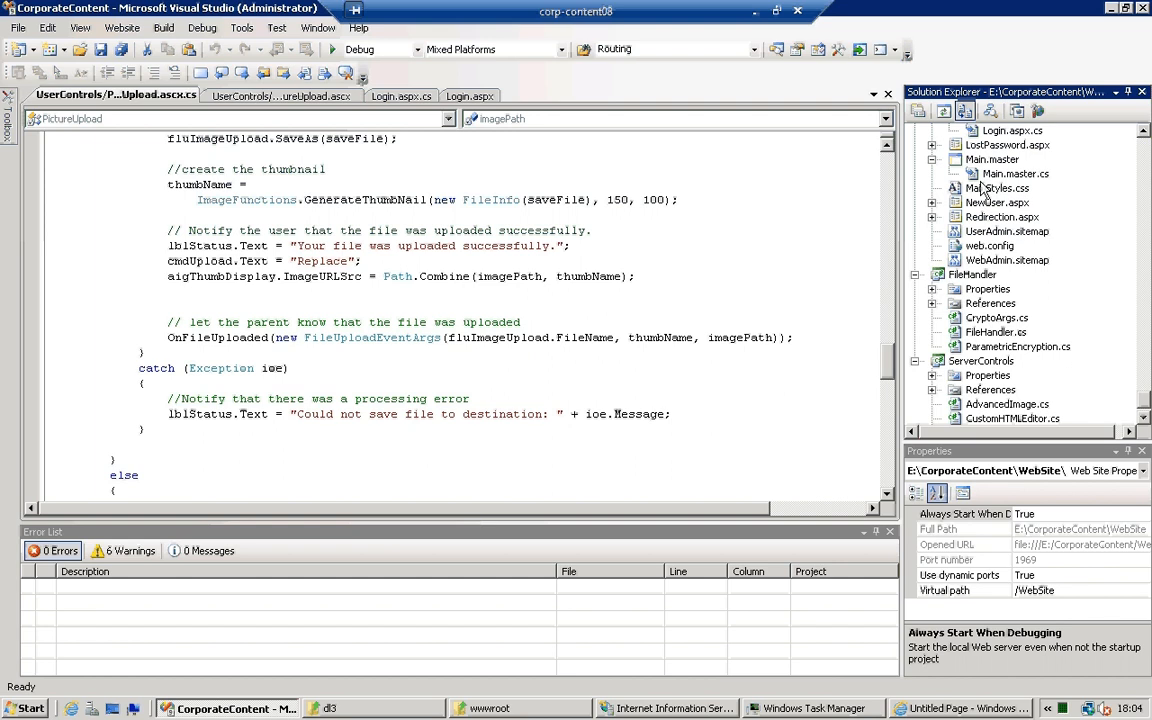
{"action": "left_click", "coordinate": [988, 244]}
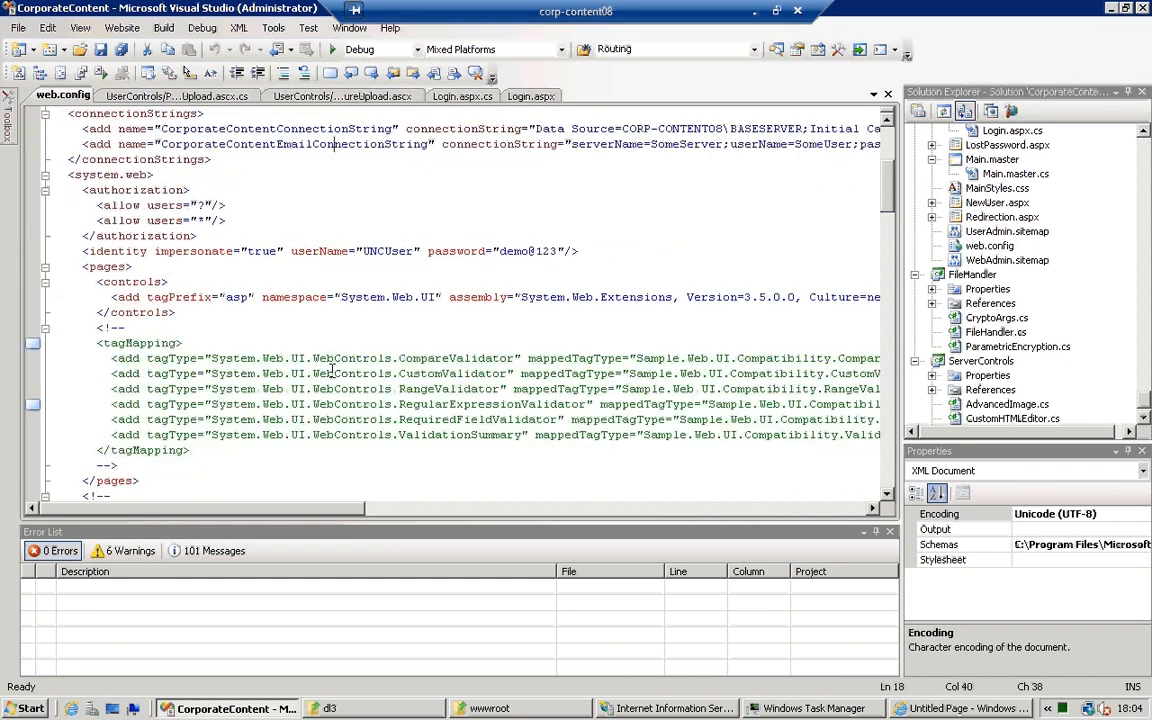
{"action": "scroll", "scroll_direction": "down", "scroll_amount": 3}
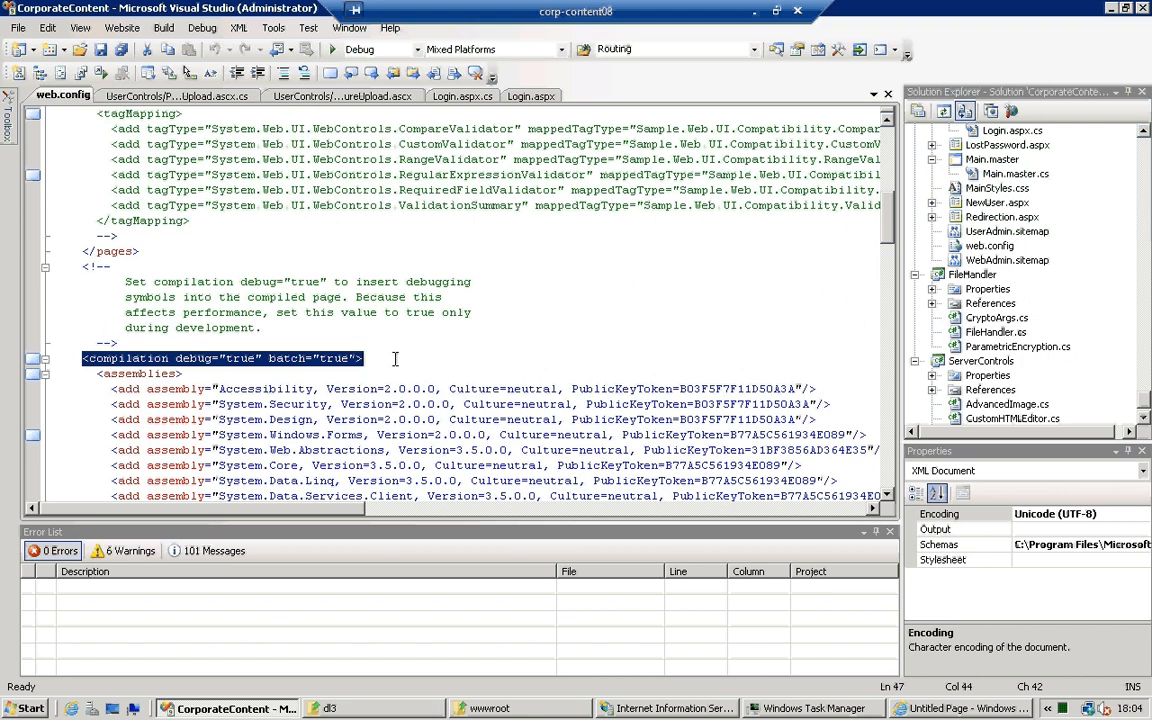
{"action": "mouse_move", "coordinate": [290, 374]}
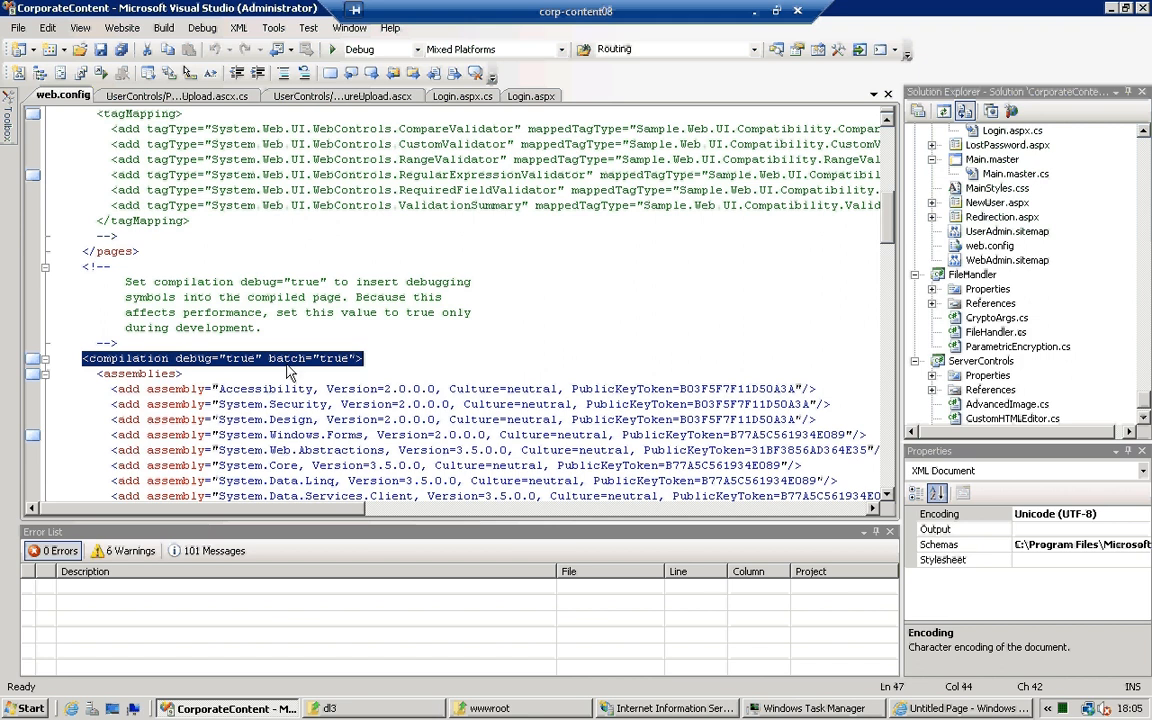
Change compilation debug to "false" in web.config, then return to the wwwroot folder window
{"action": "double_click", "coordinate": [240, 358]}
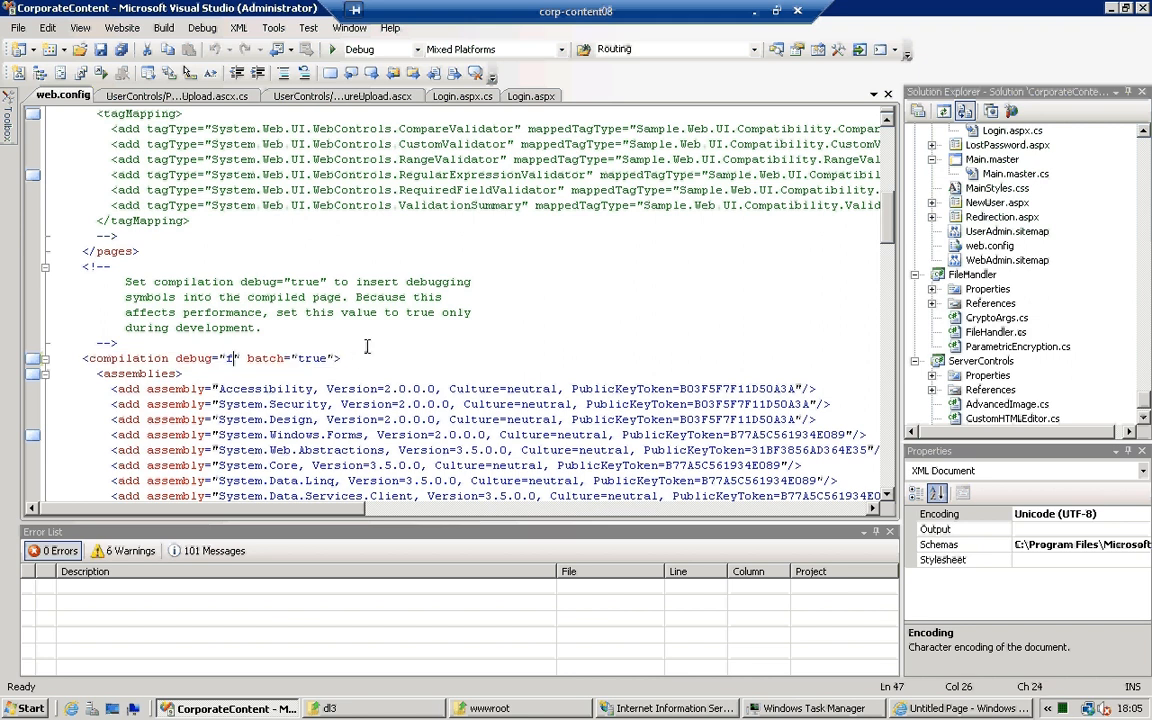
{"action": "type", "text": "false"}
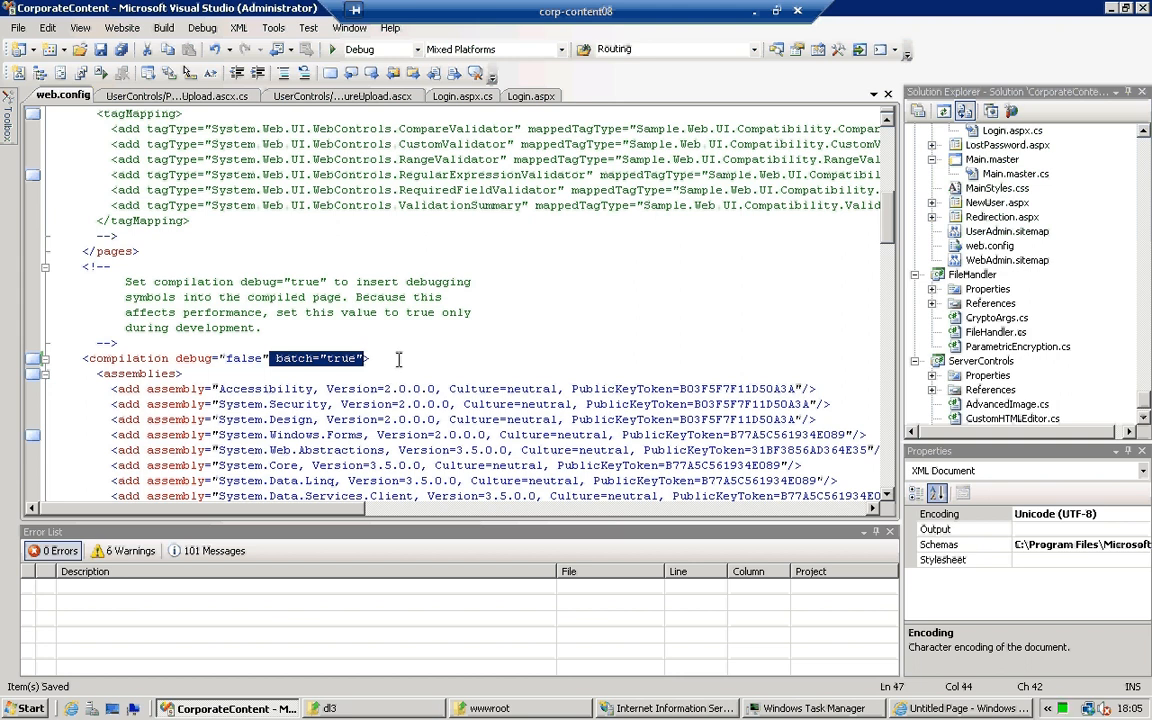
{"action": "left_click", "coordinate": [520, 708]}
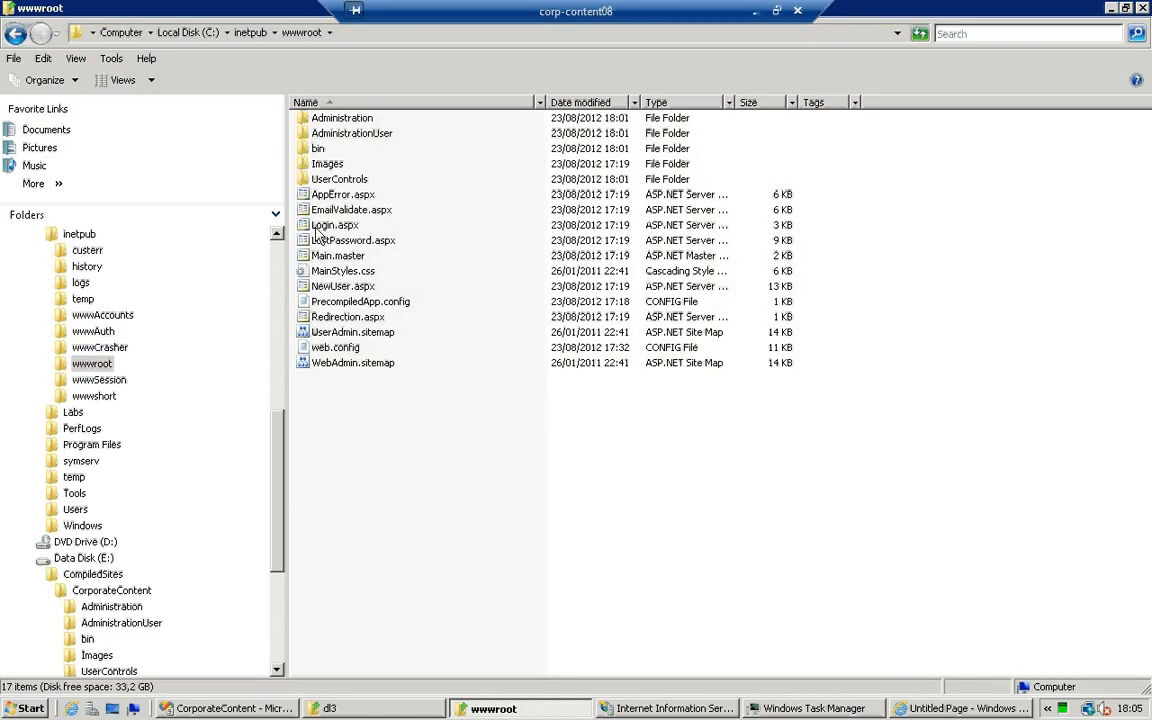
Inspect Login.aspx and the Administration and AdministrationUser folders in wwwroot, then return to Visual Studio
{"action": "left_click", "coordinate": [336, 224]}
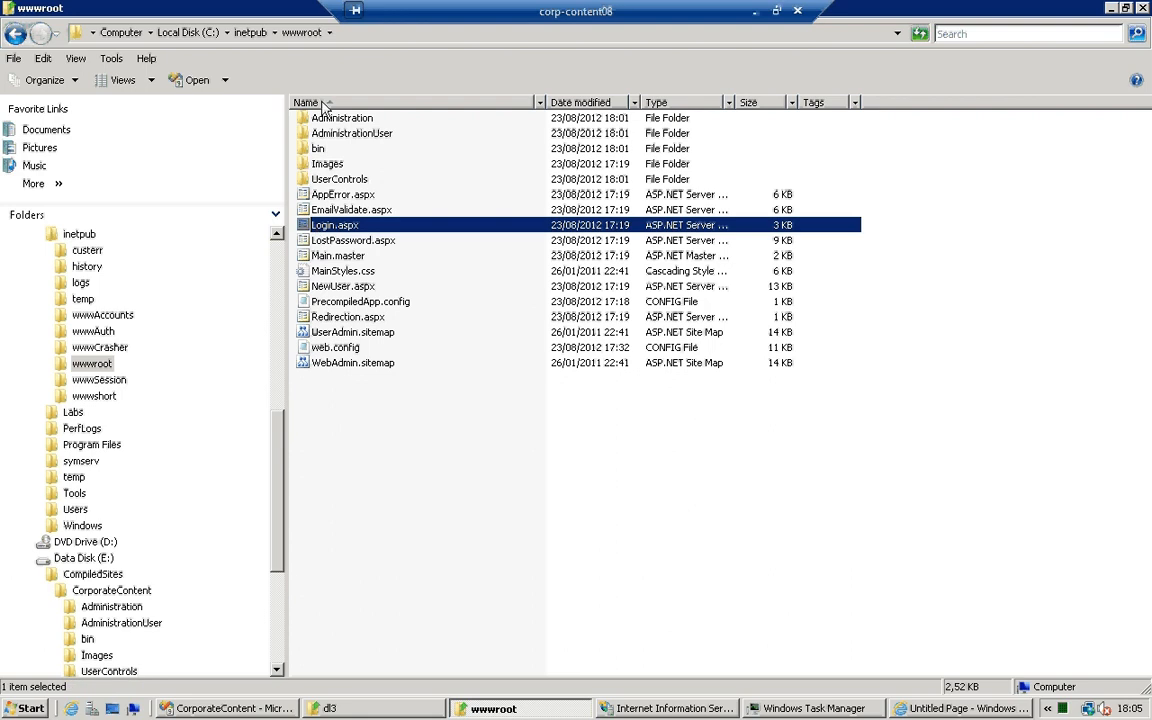
{"action": "mouse_move", "coordinate": [336, 216]}
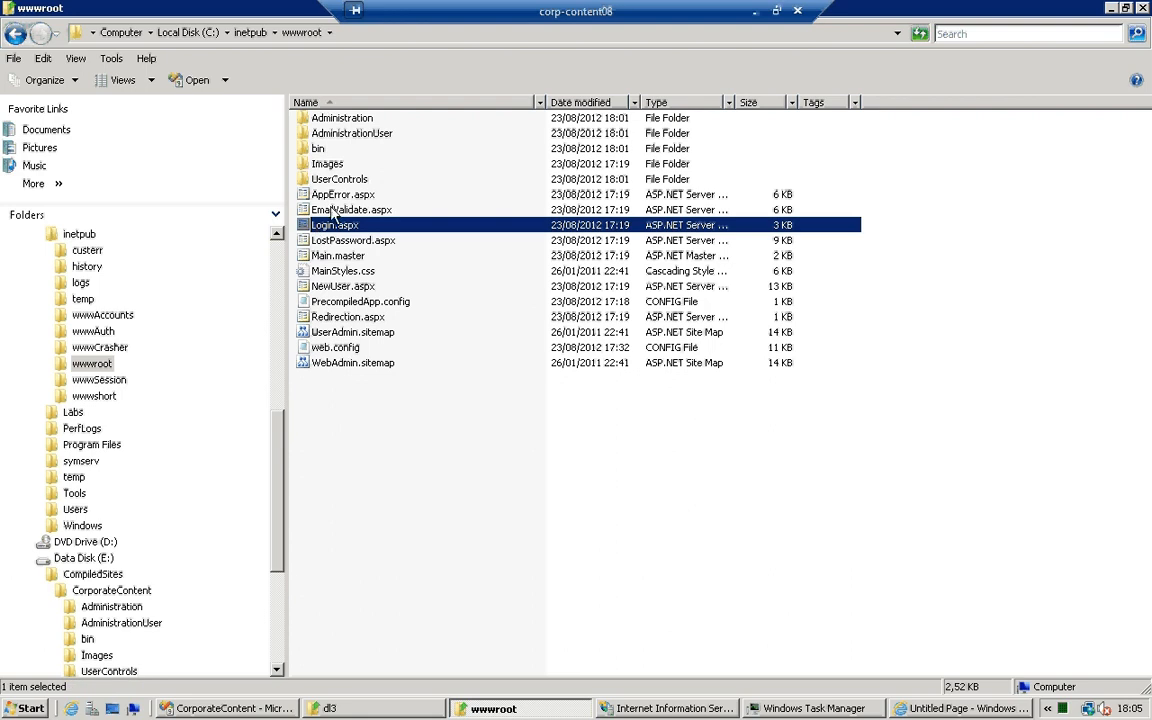
{"action": "mouse_move", "coordinate": [330, 362]}
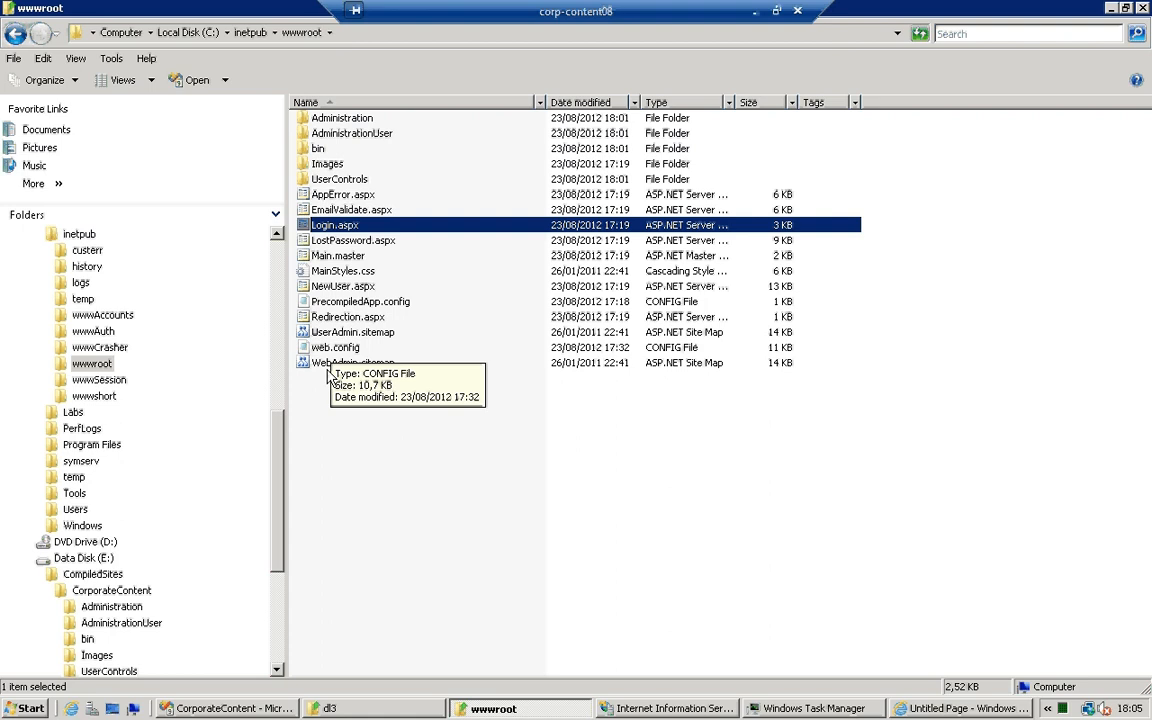
{"action": "mouse_move", "coordinate": [352, 362]}
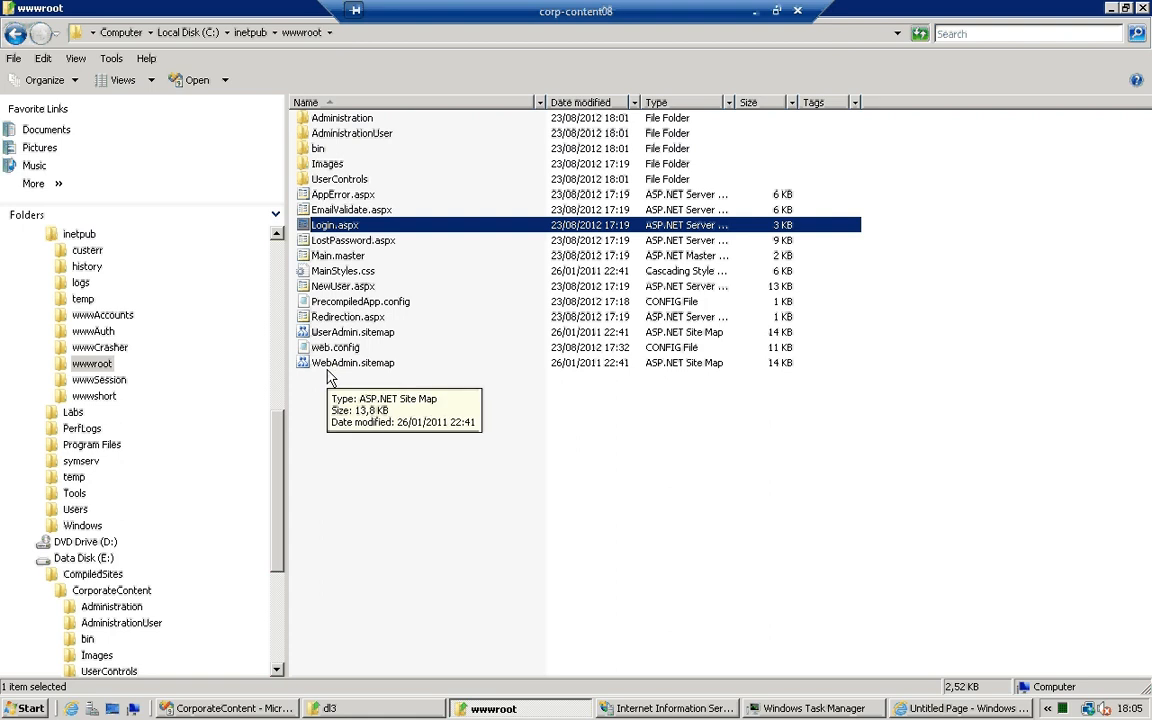
{"action": "mouse_move", "coordinate": [364, 236]}
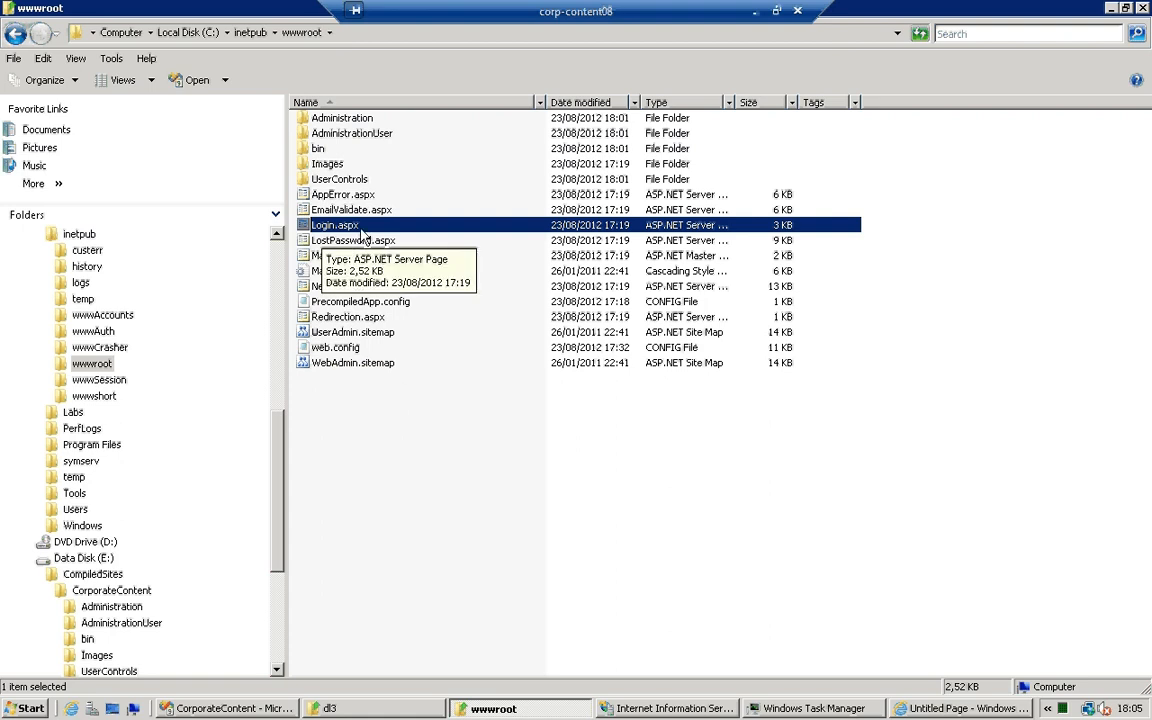
{"action": "mouse_move", "coordinate": [368, 202]}
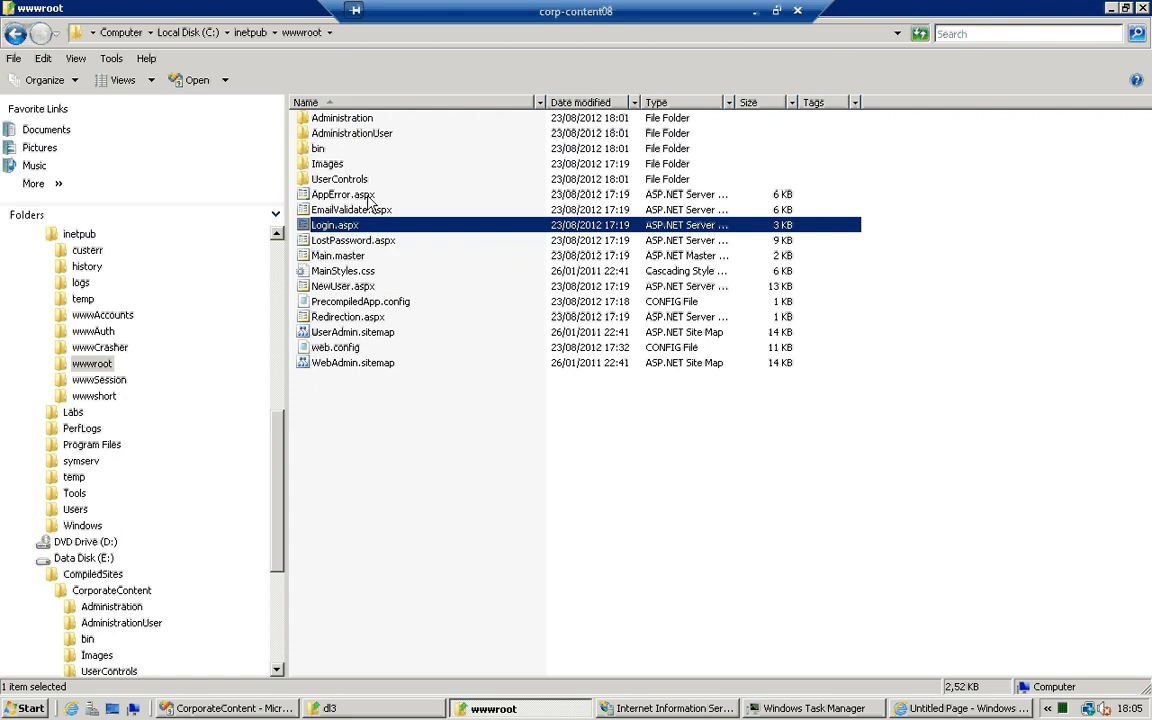
{"action": "mouse_move", "coordinate": [370, 218]}
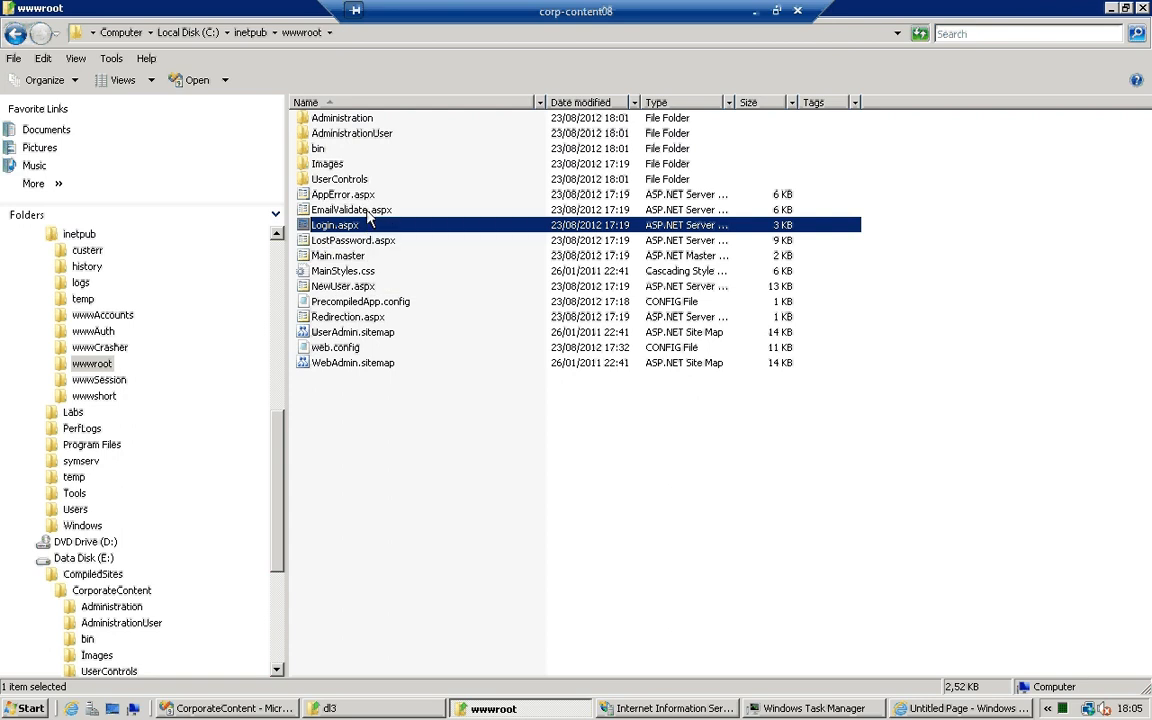
{"action": "mouse_move", "coordinate": [336, 256]}
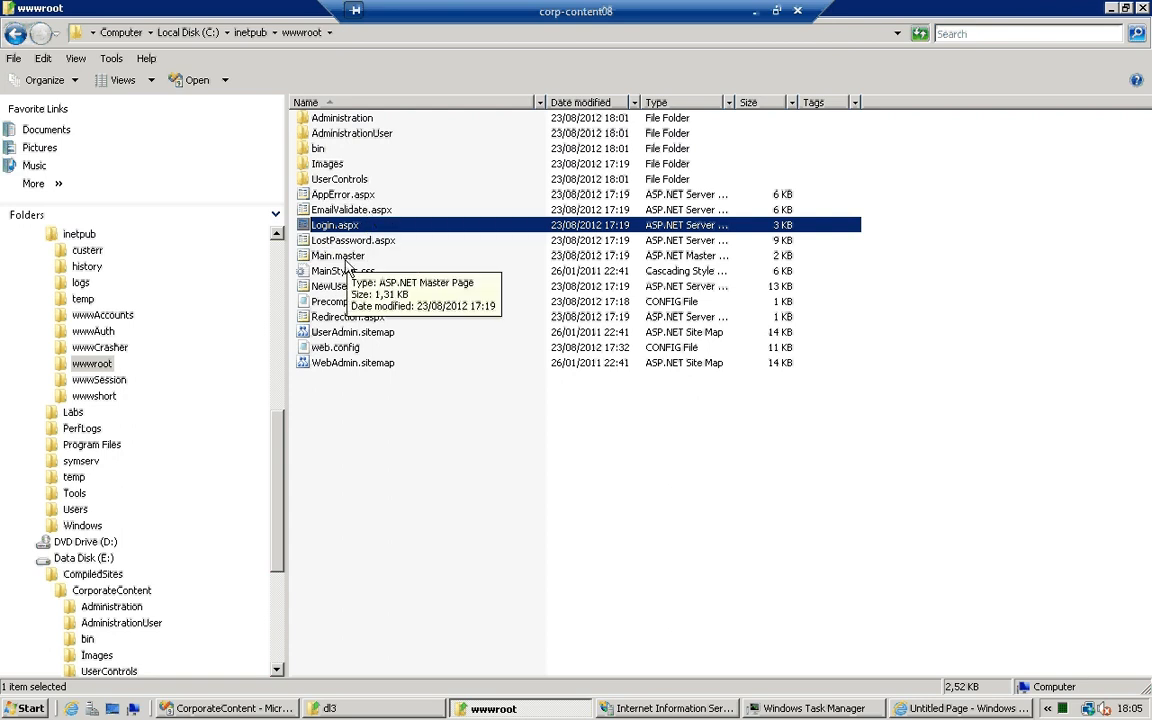
{"action": "mouse_move", "coordinate": [344, 332]}
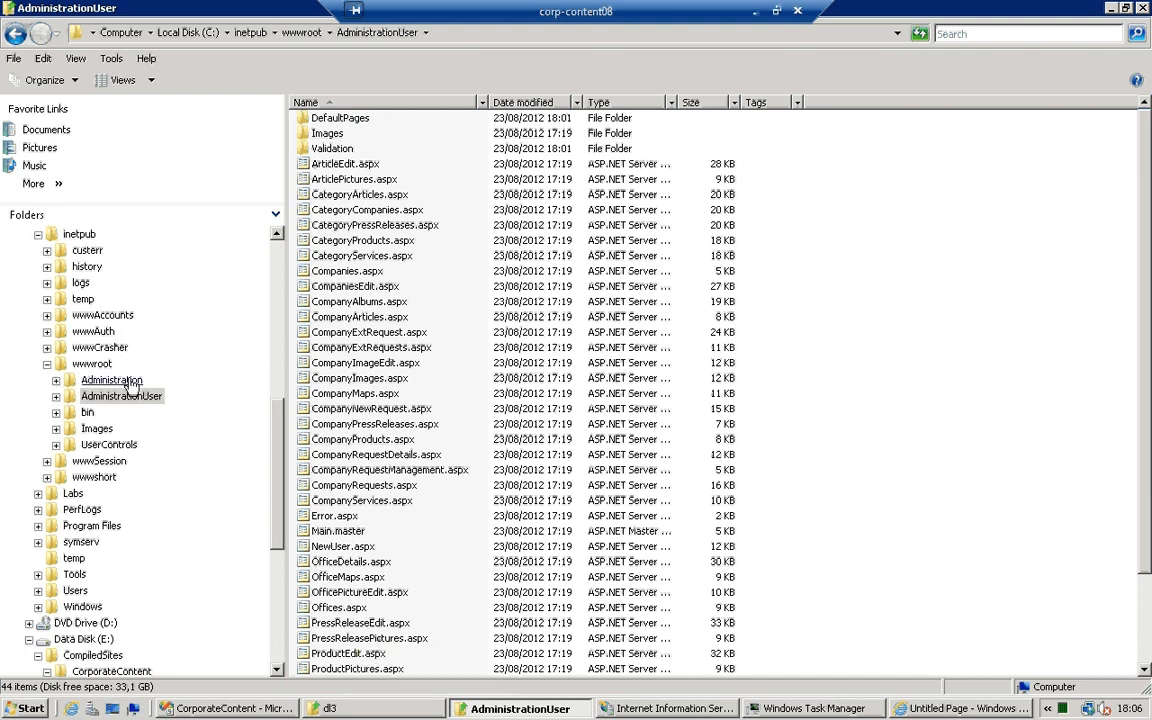
{"action": "left_click", "coordinate": [112, 380]}
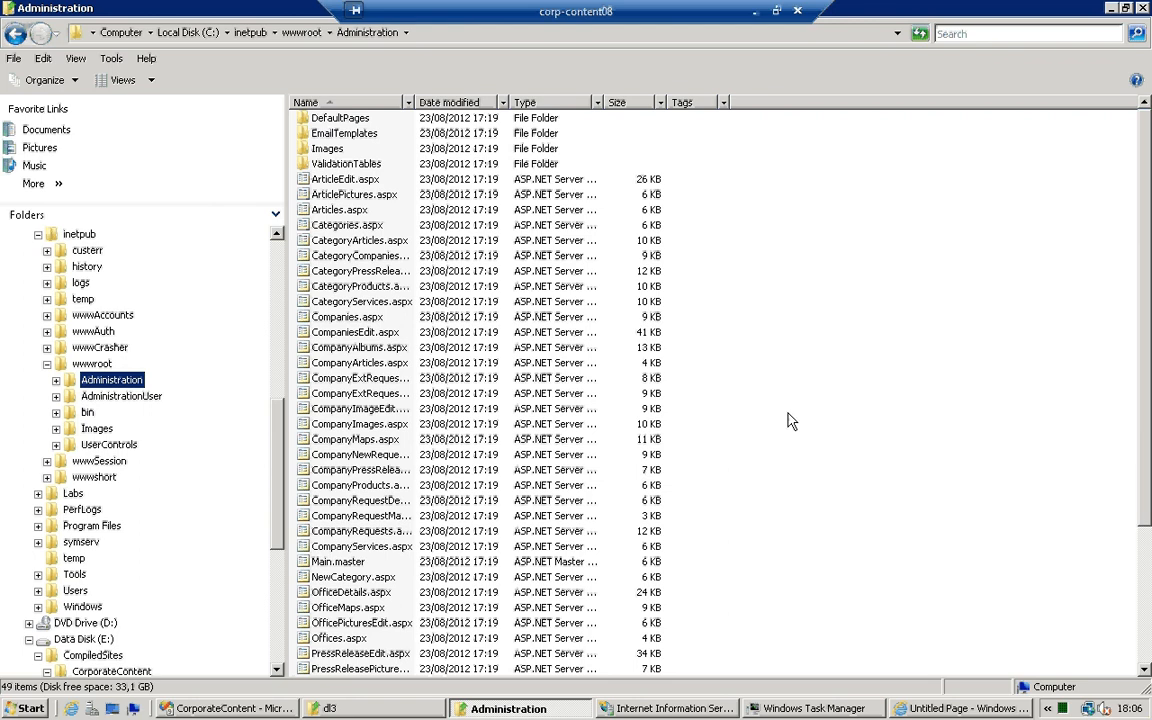
{"action": "left_click", "coordinate": [120, 396]}
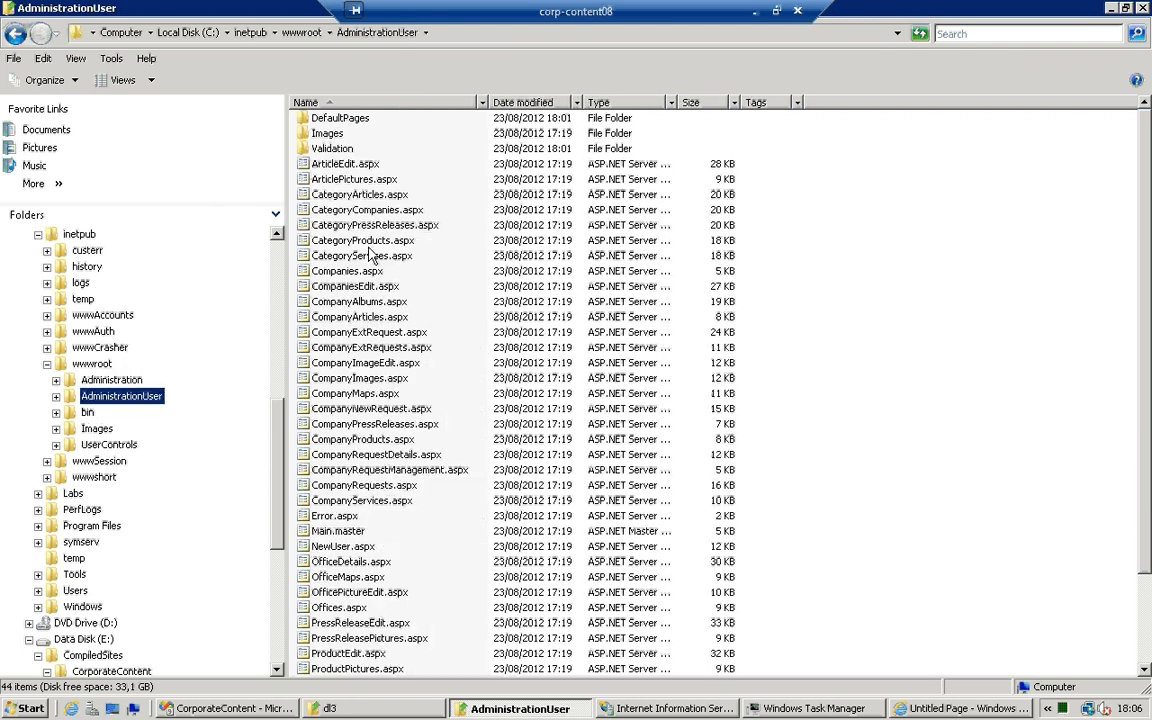
{"action": "mouse_move", "coordinate": [356, 552]}
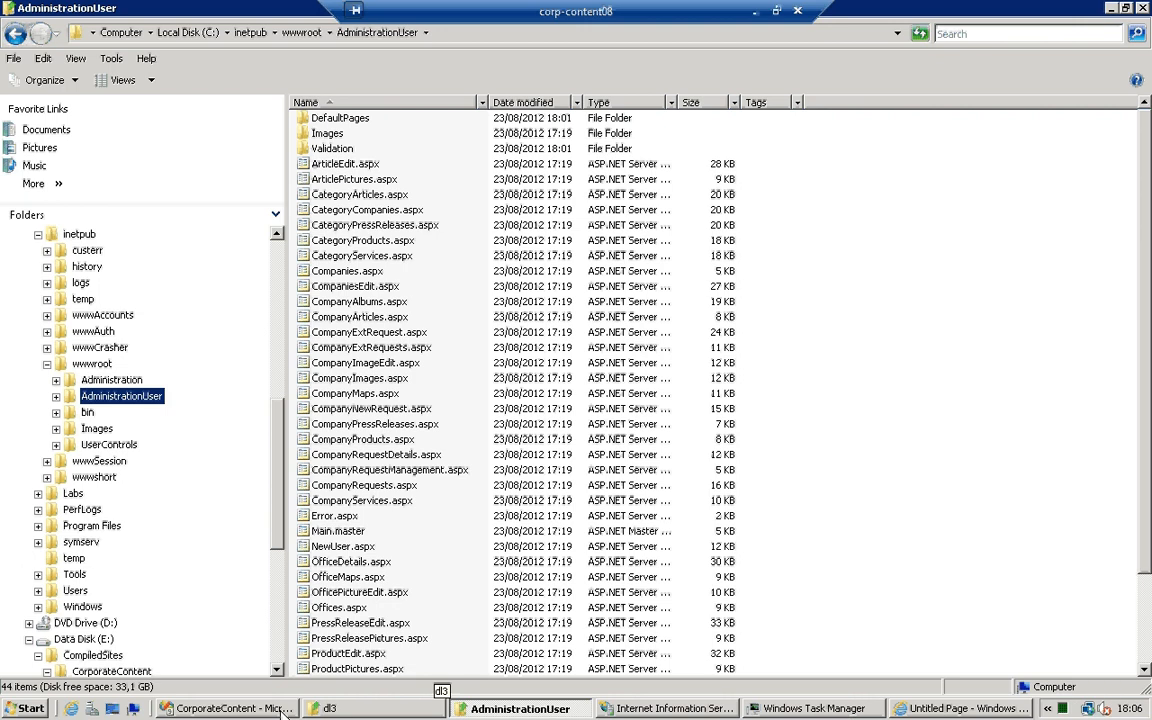
{"action": "left_click", "coordinate": [230, 708]}
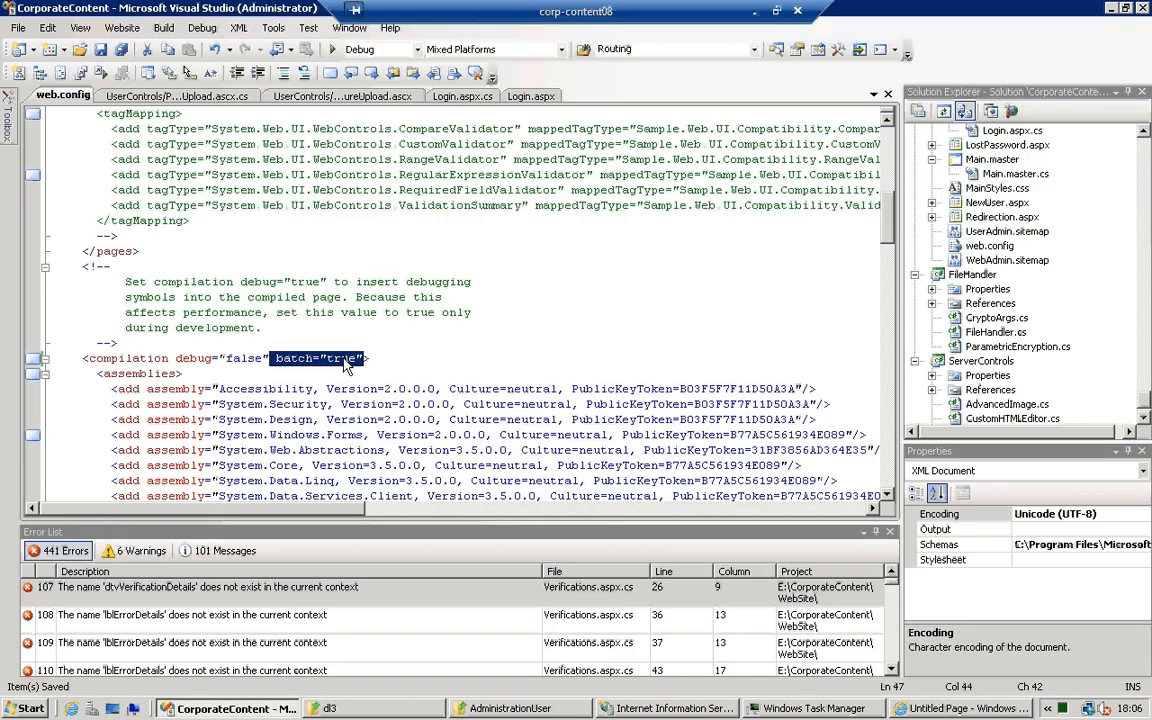
{"action": "left_click", "coordinate": [344, 358]}
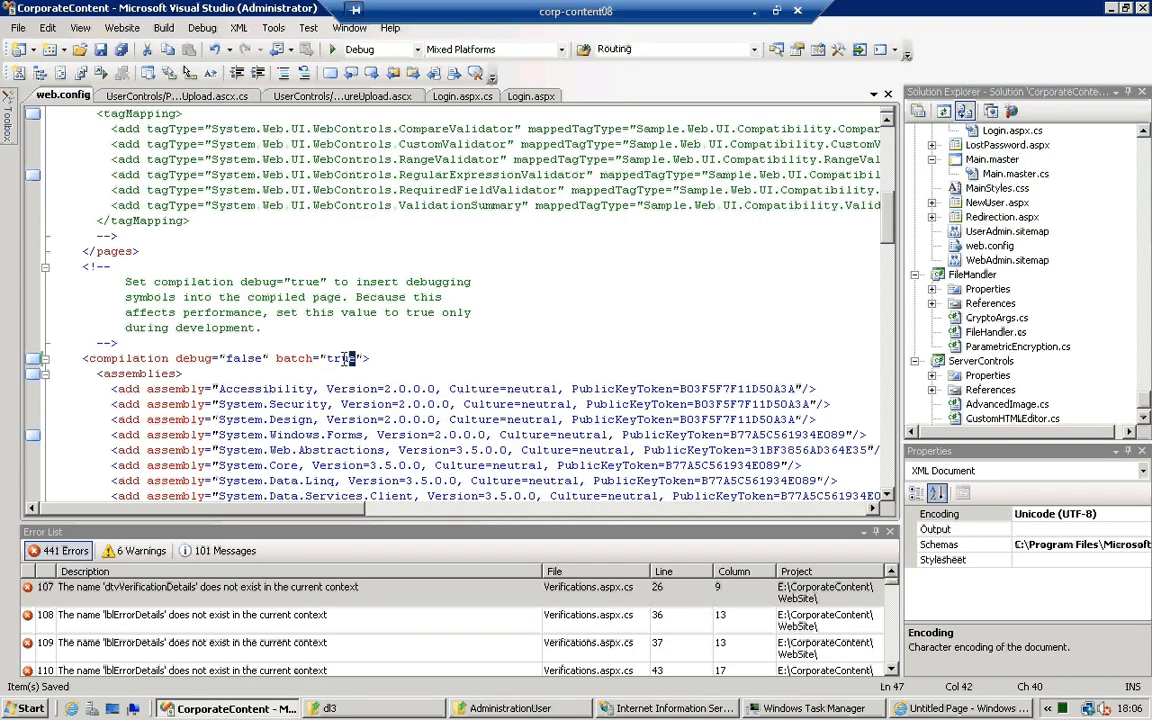
{"action": "double_click", "coordinate": [340, 358]}
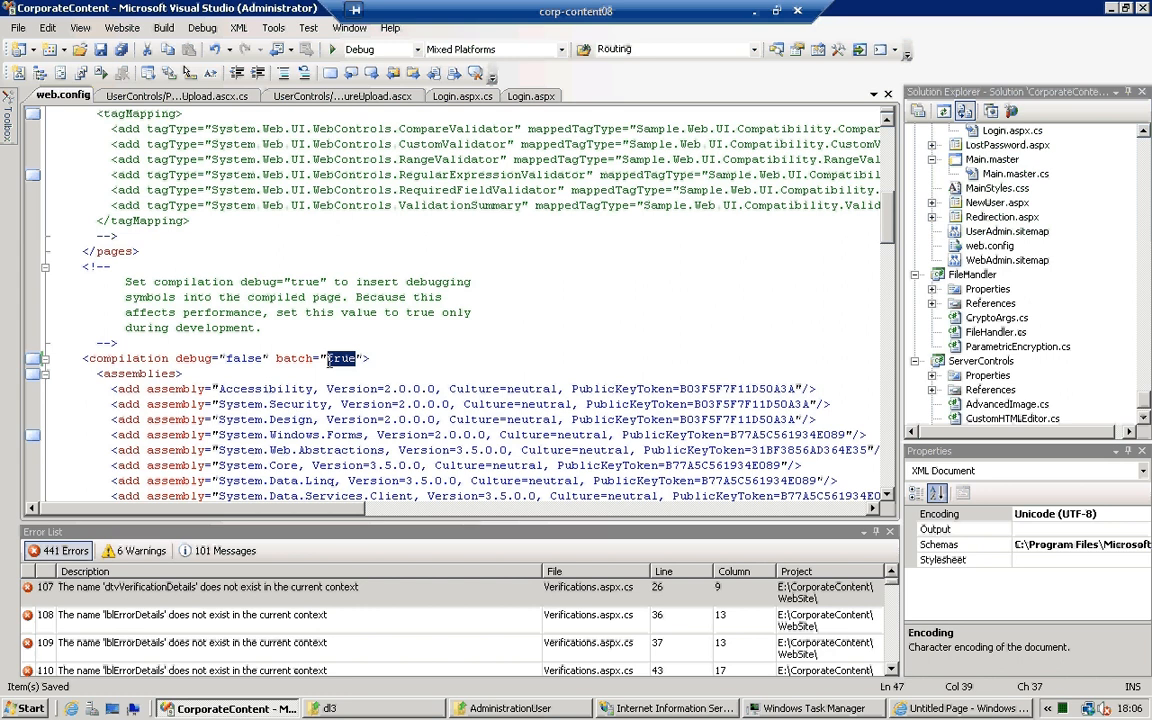
{"action": "mouse_move", "coordinate": [494, 334]}
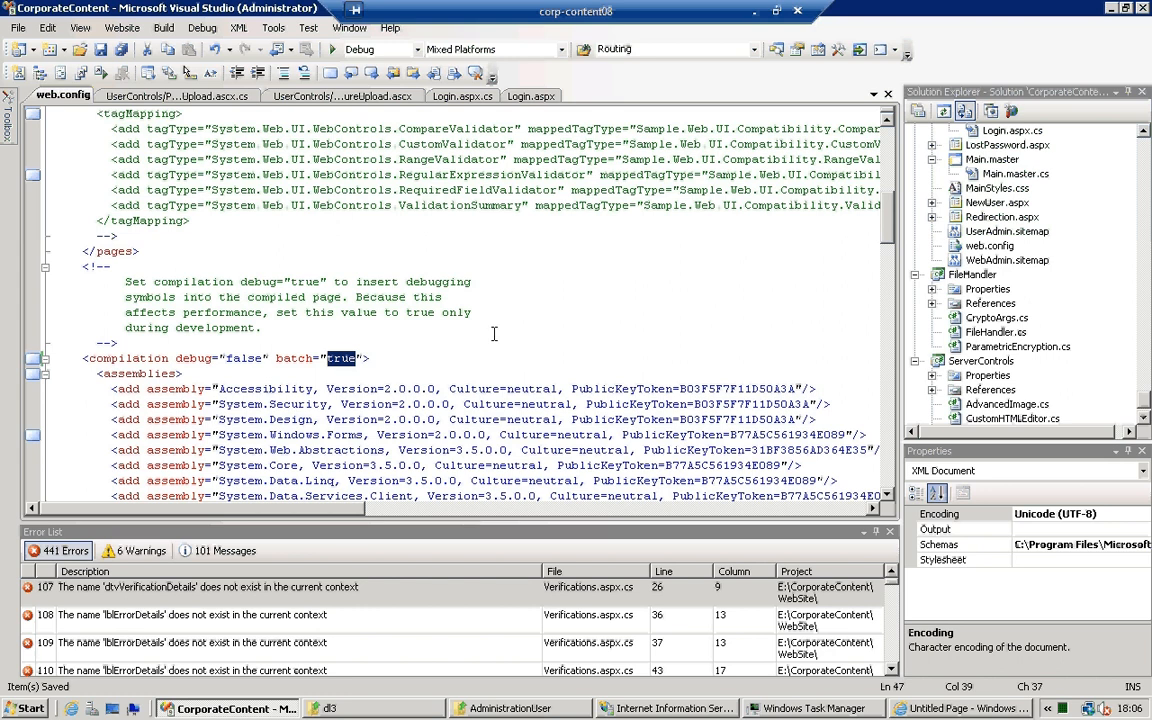